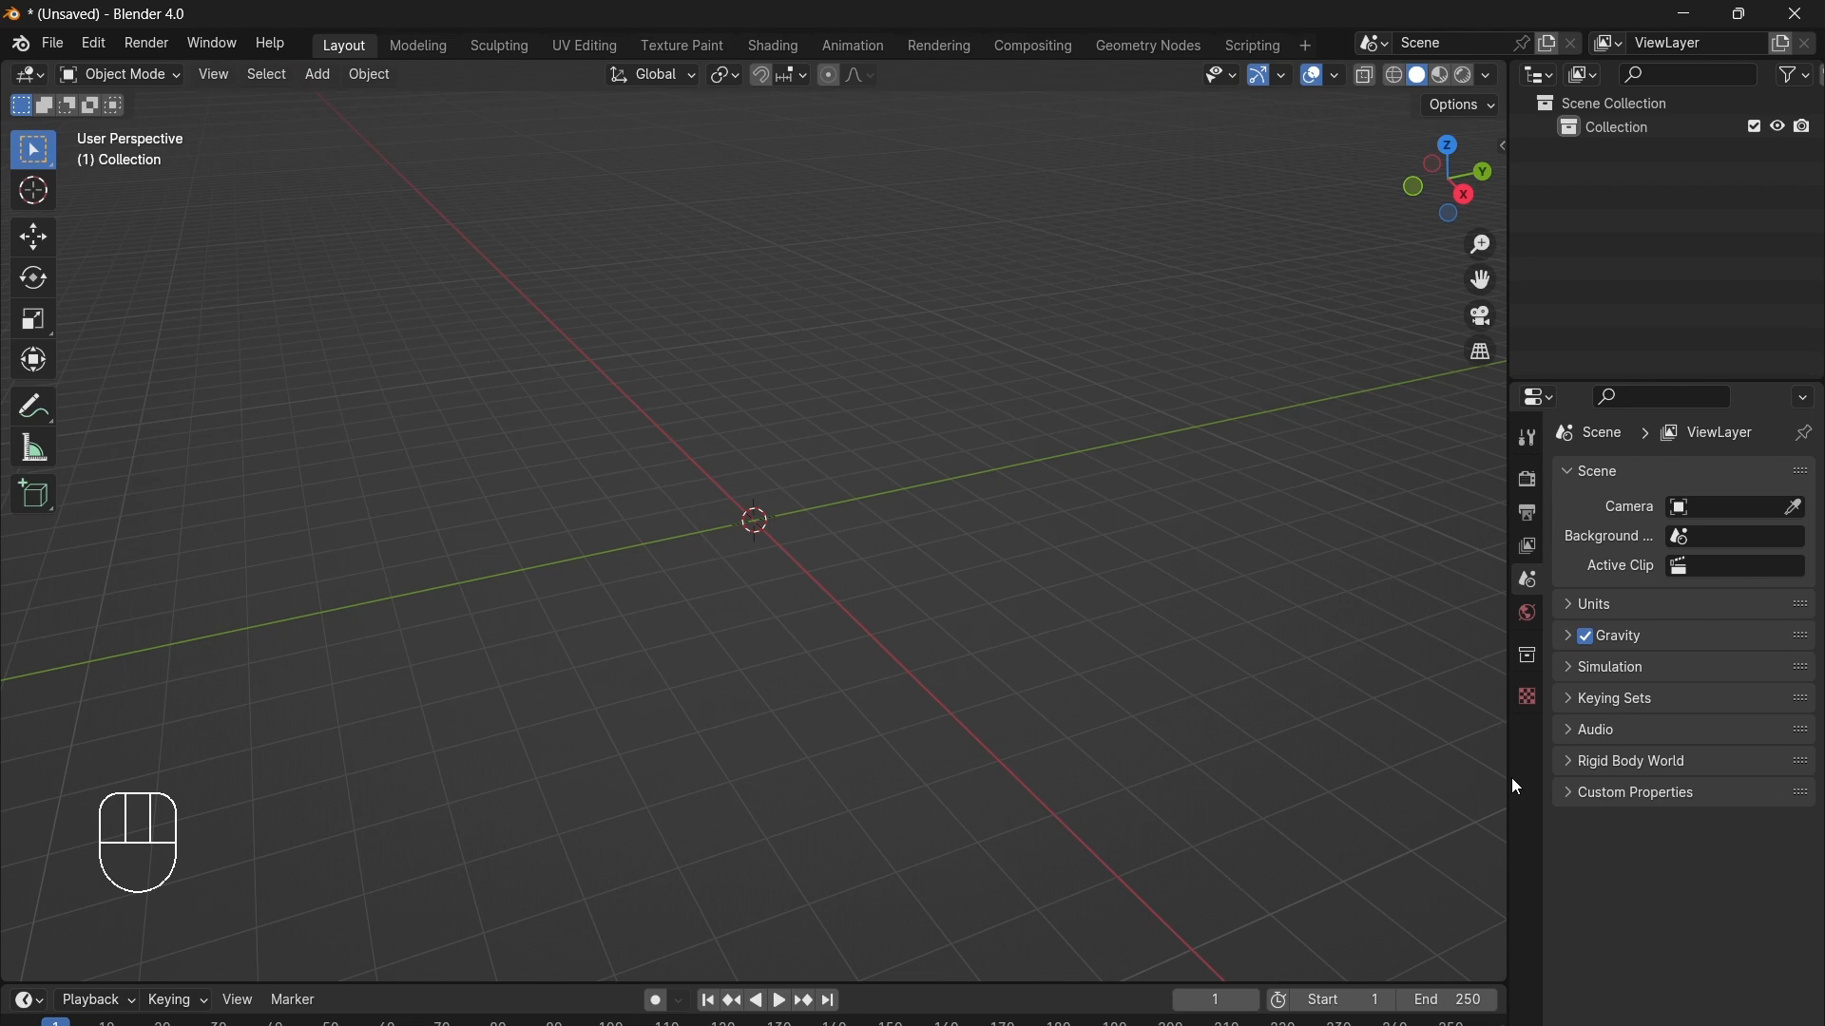
mouse_move(82, 855)
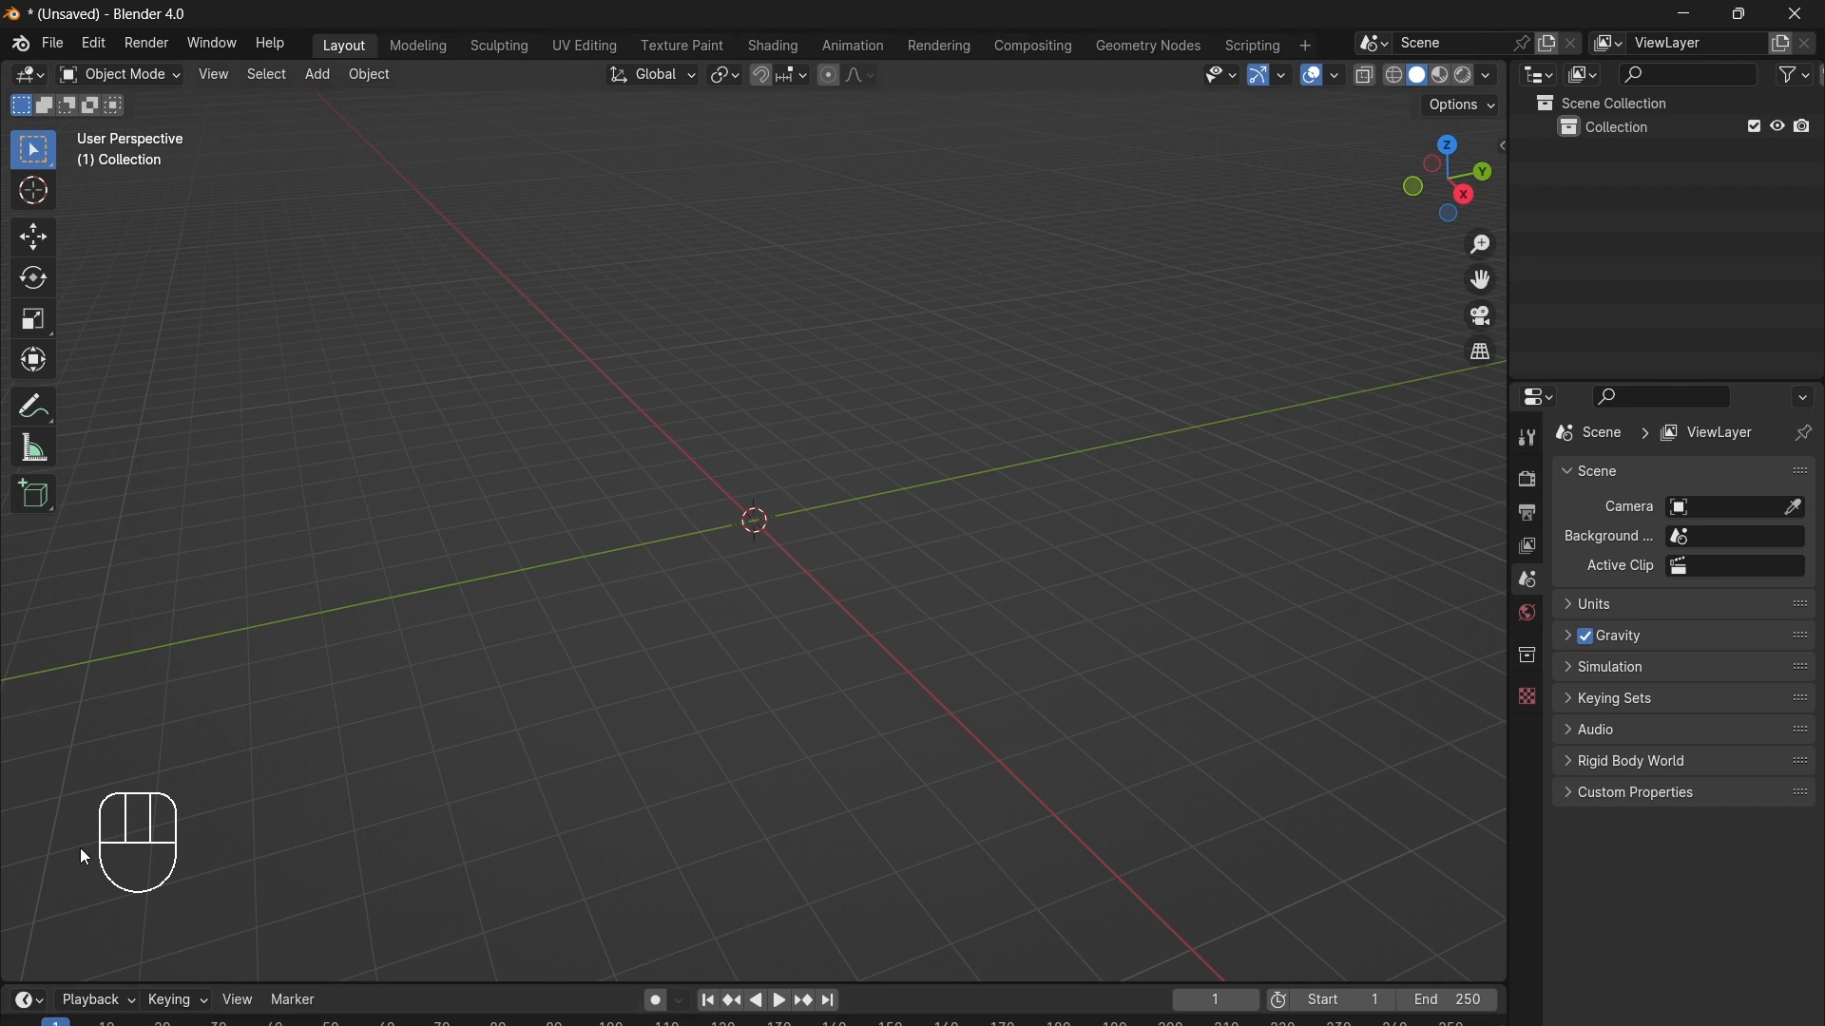
mouse_move(326, 811)
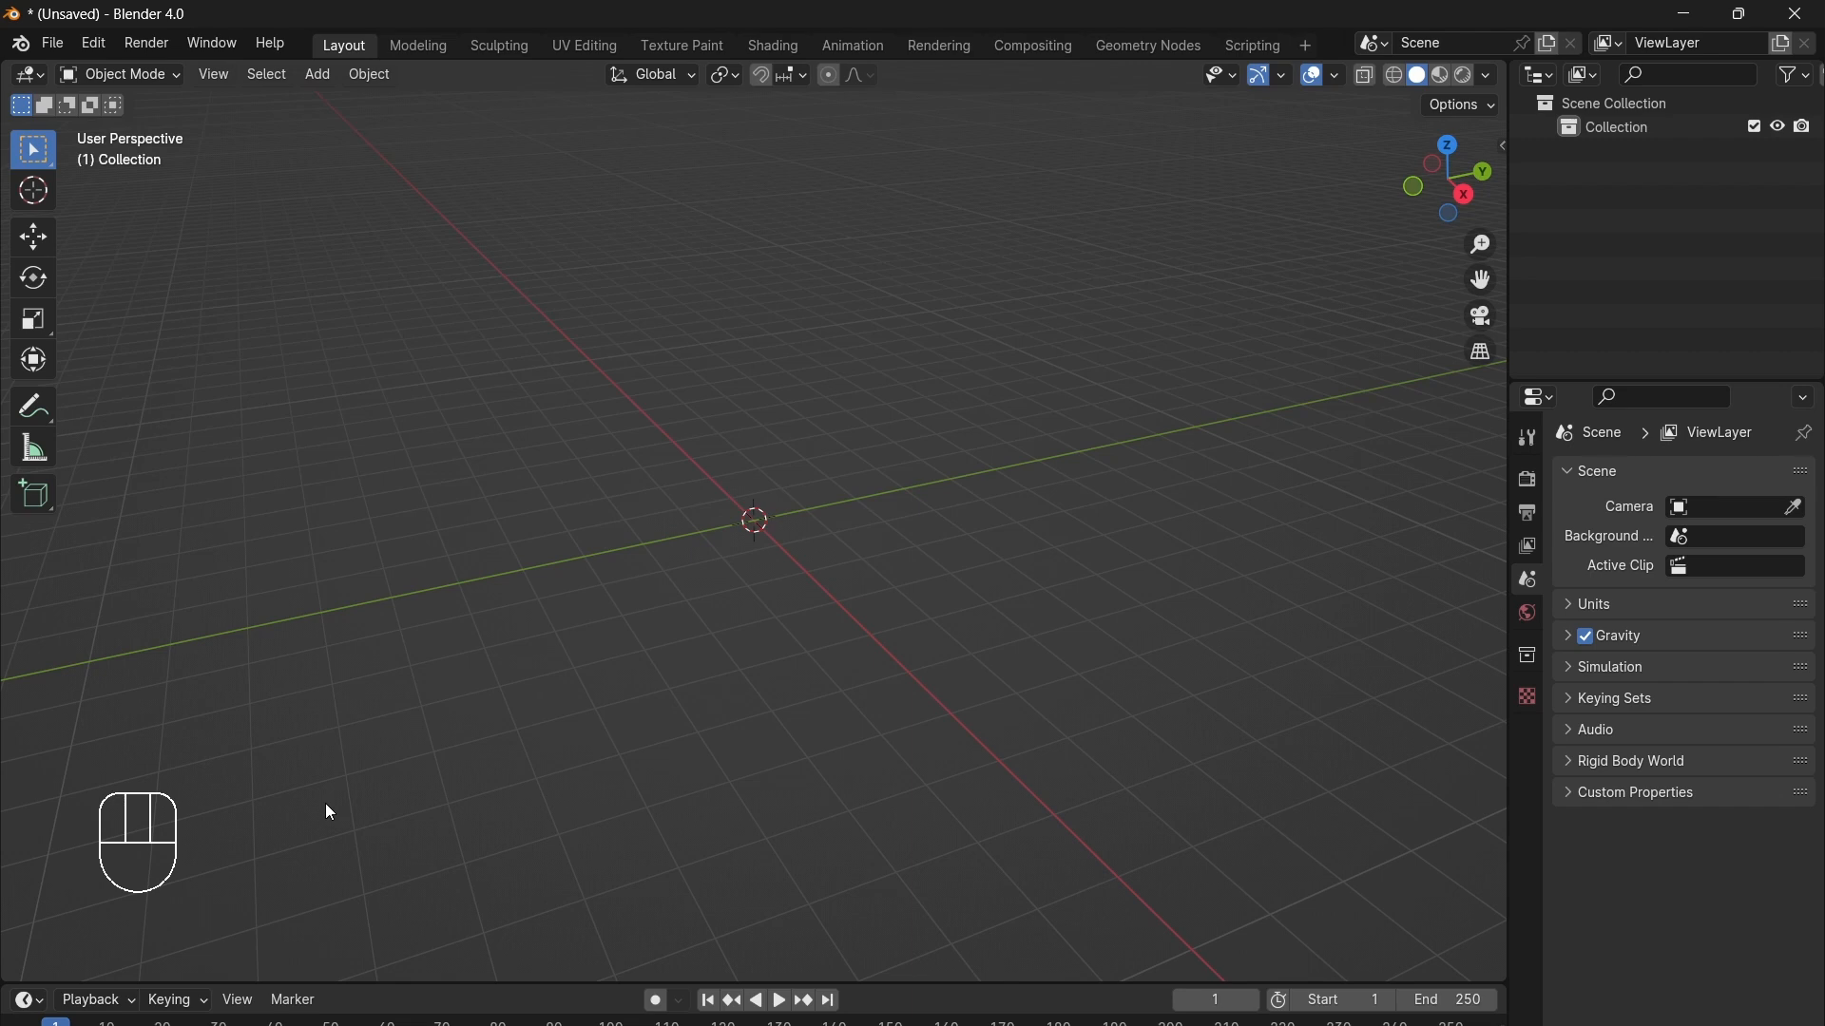
mouse_move(344, 828)
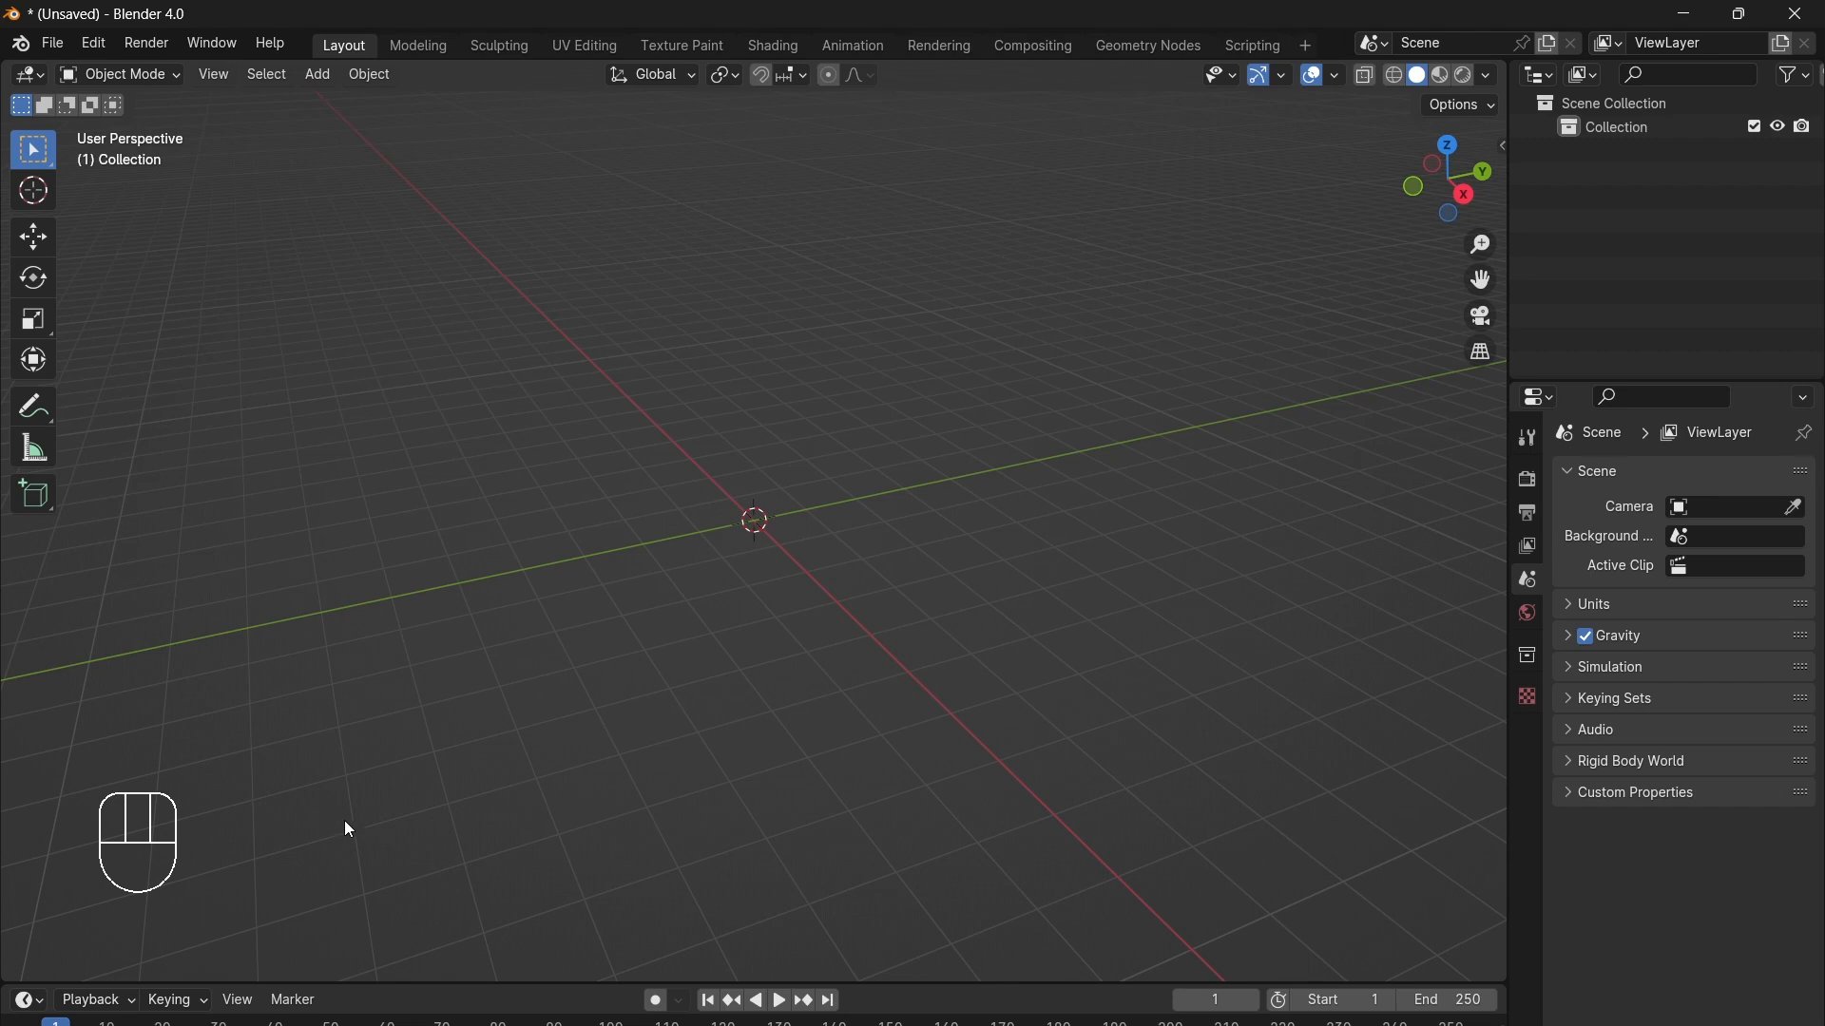
mouse_move(181, 306)
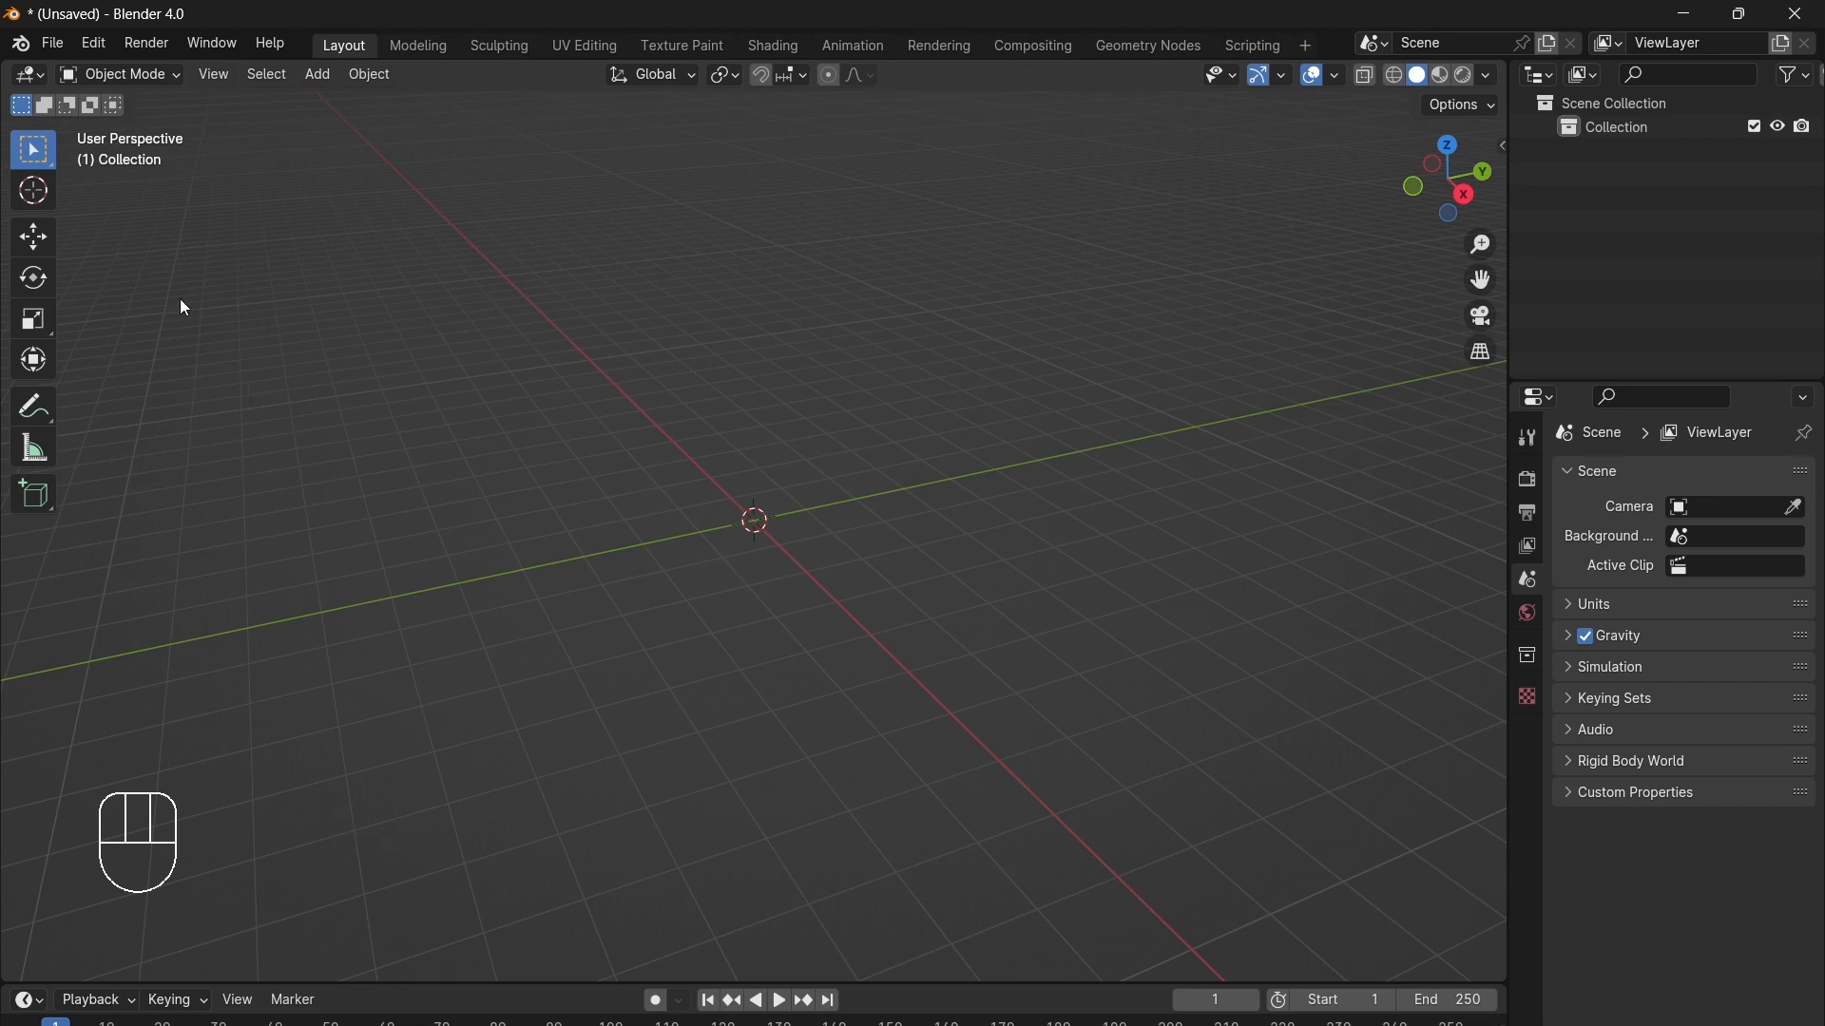
Step: Import Water_Moon_Guanyin_1Million.obj with the Wavefront OBJ importer
click(51, 43)
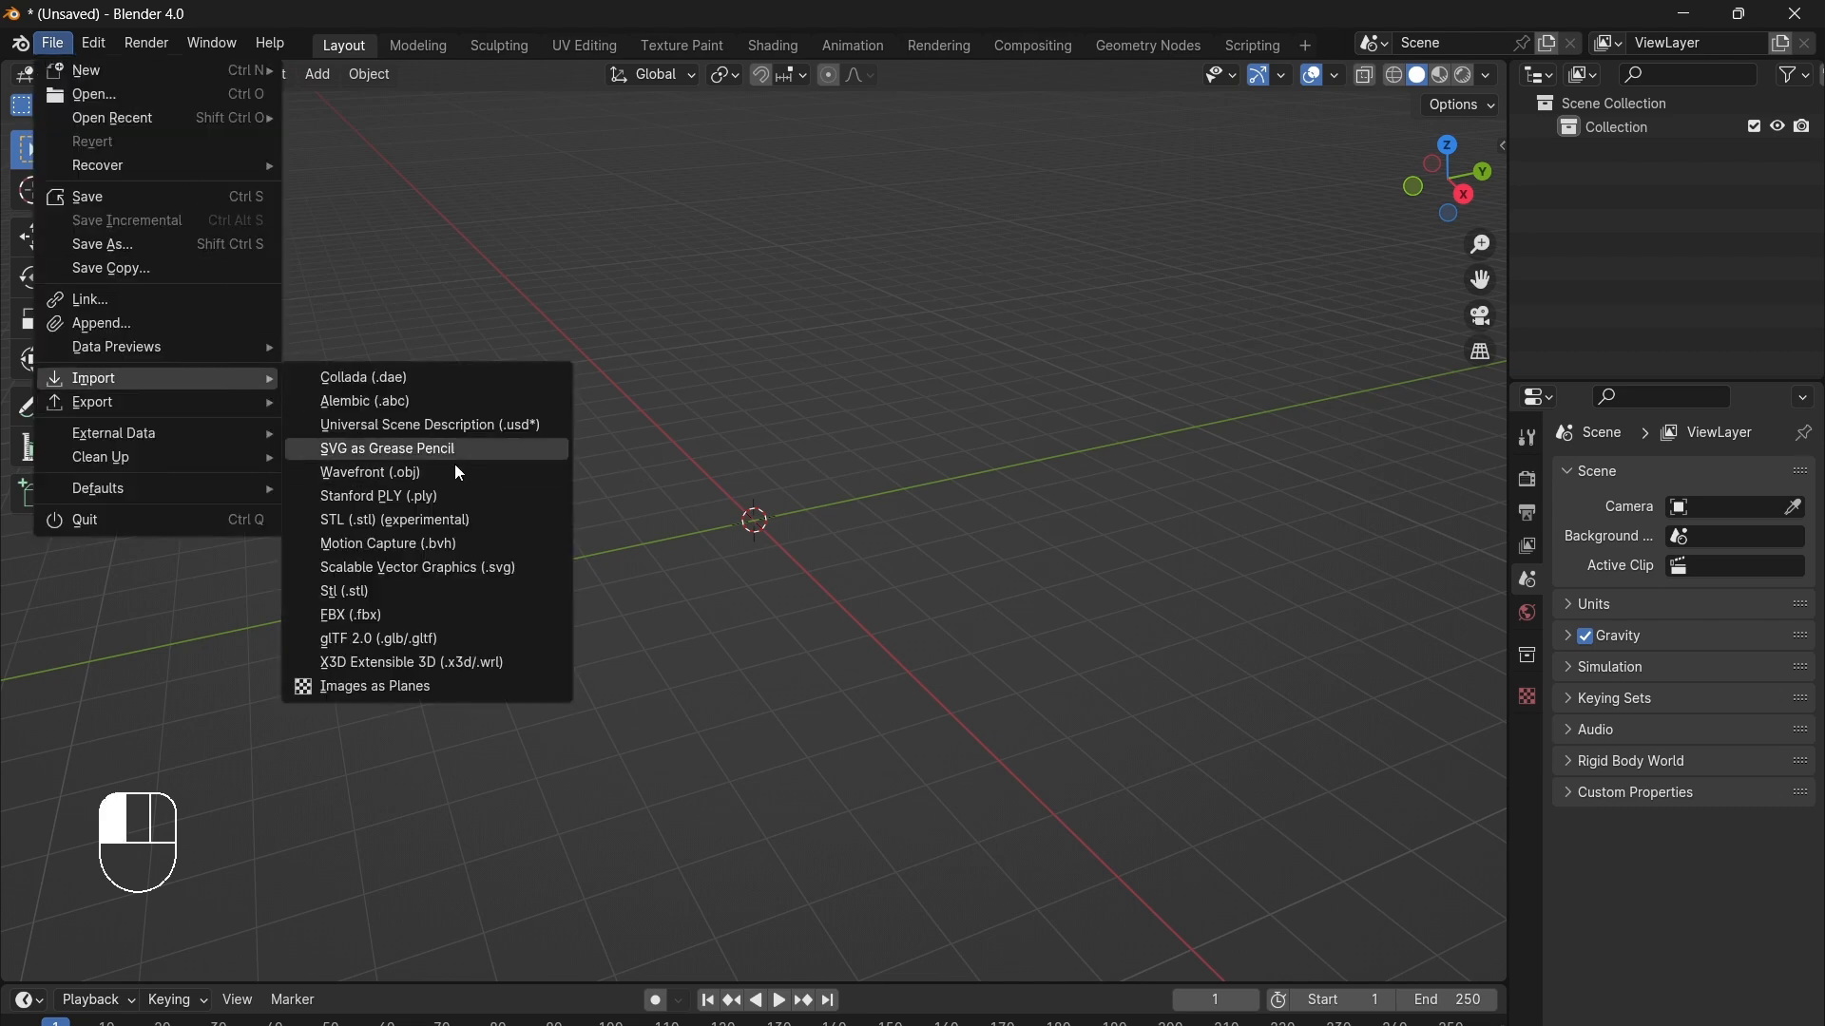
click(369, 472)
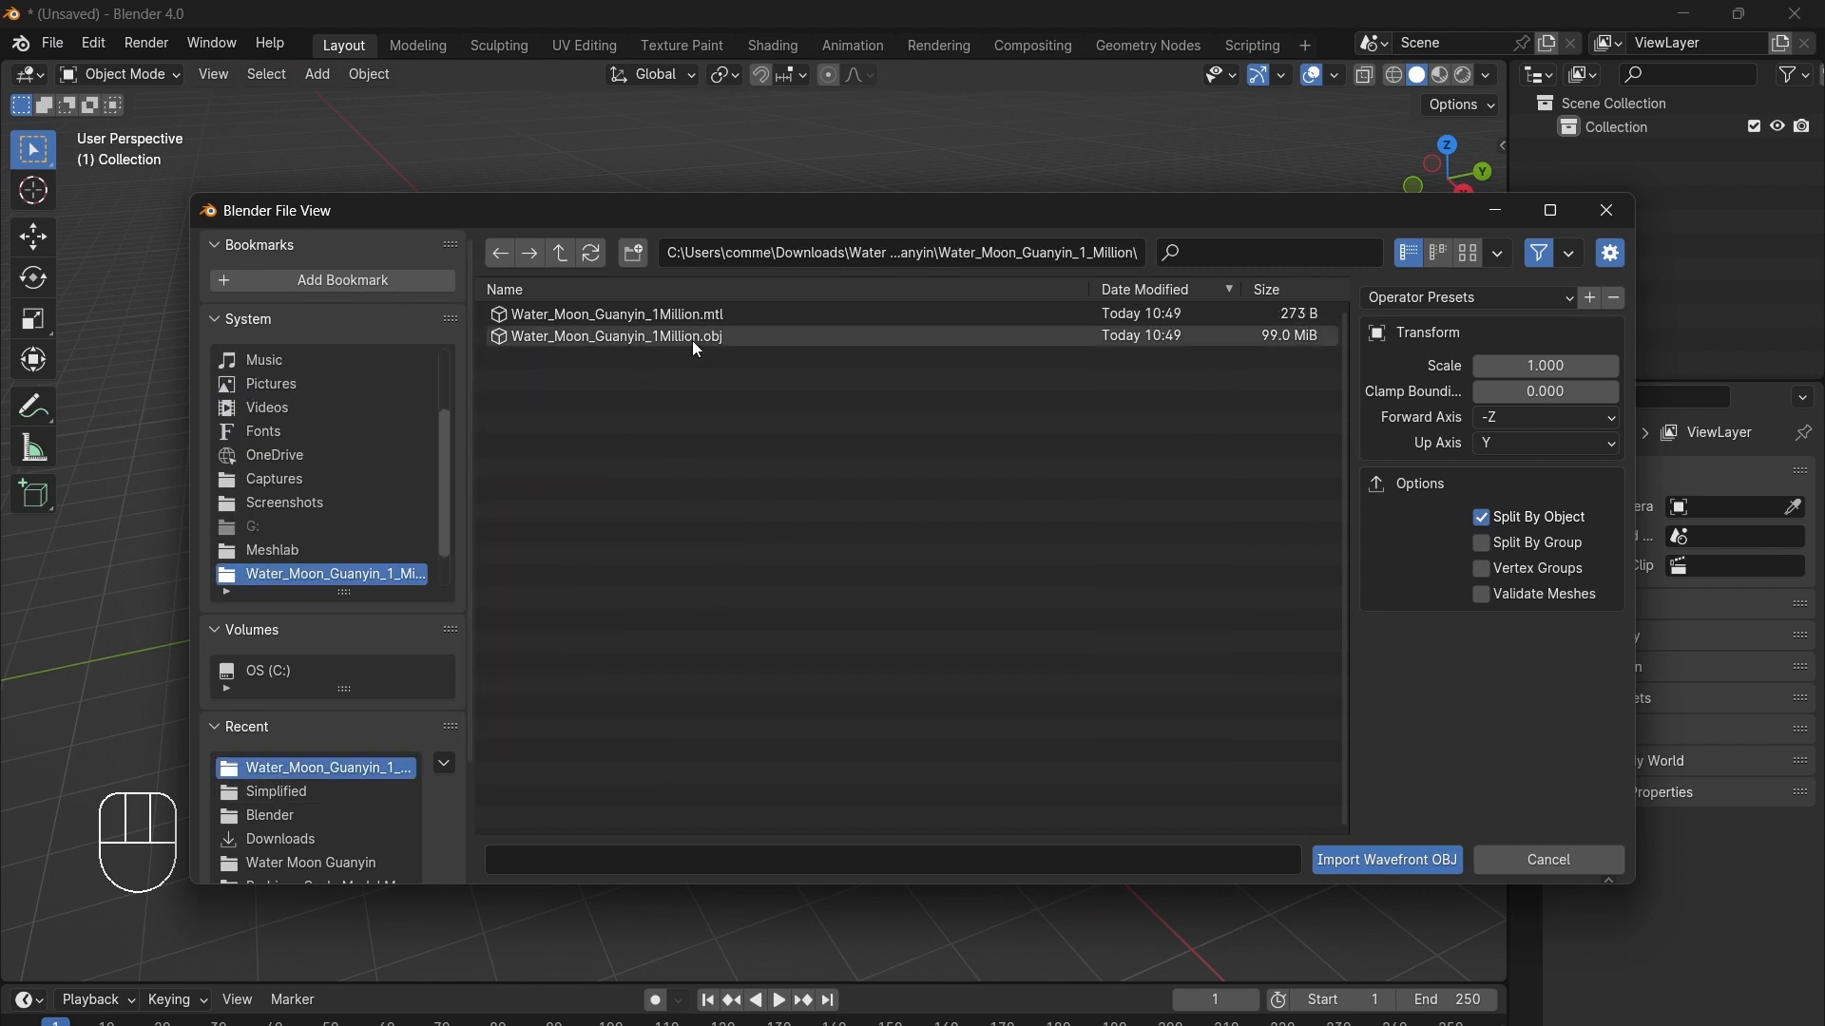
click(616, 336)
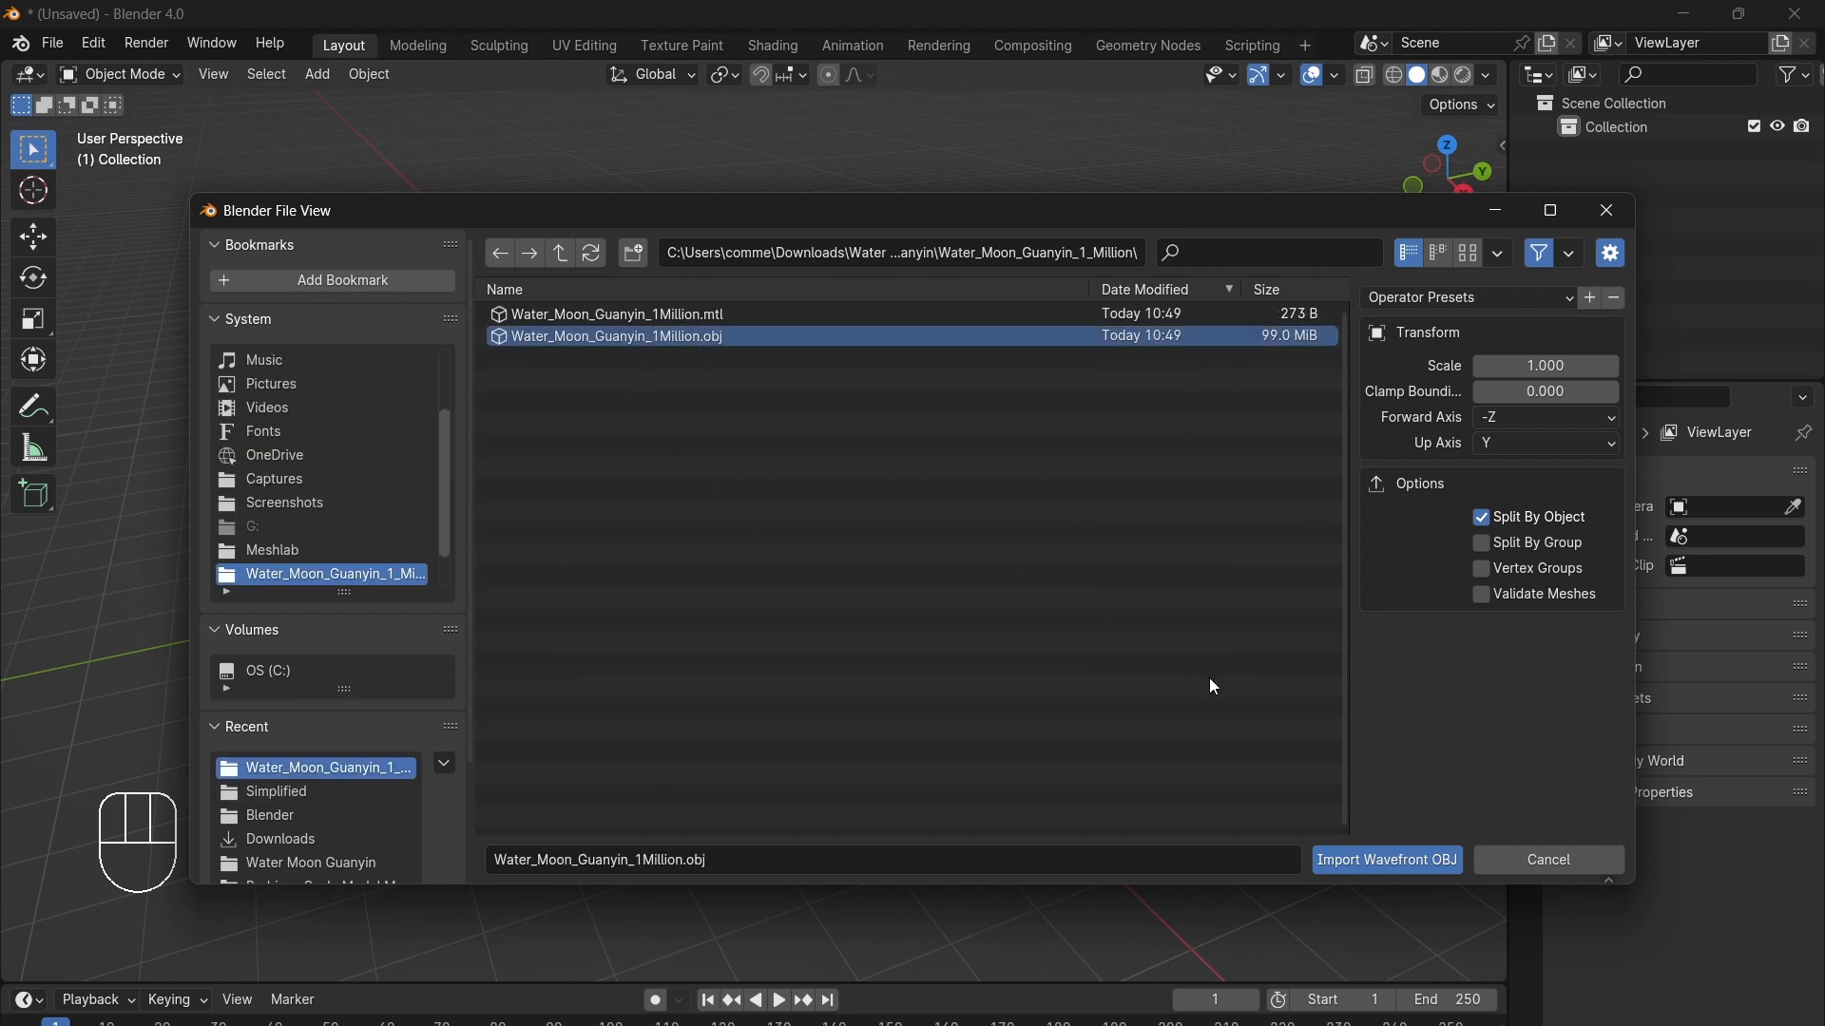
mouse_move(1323, 538)
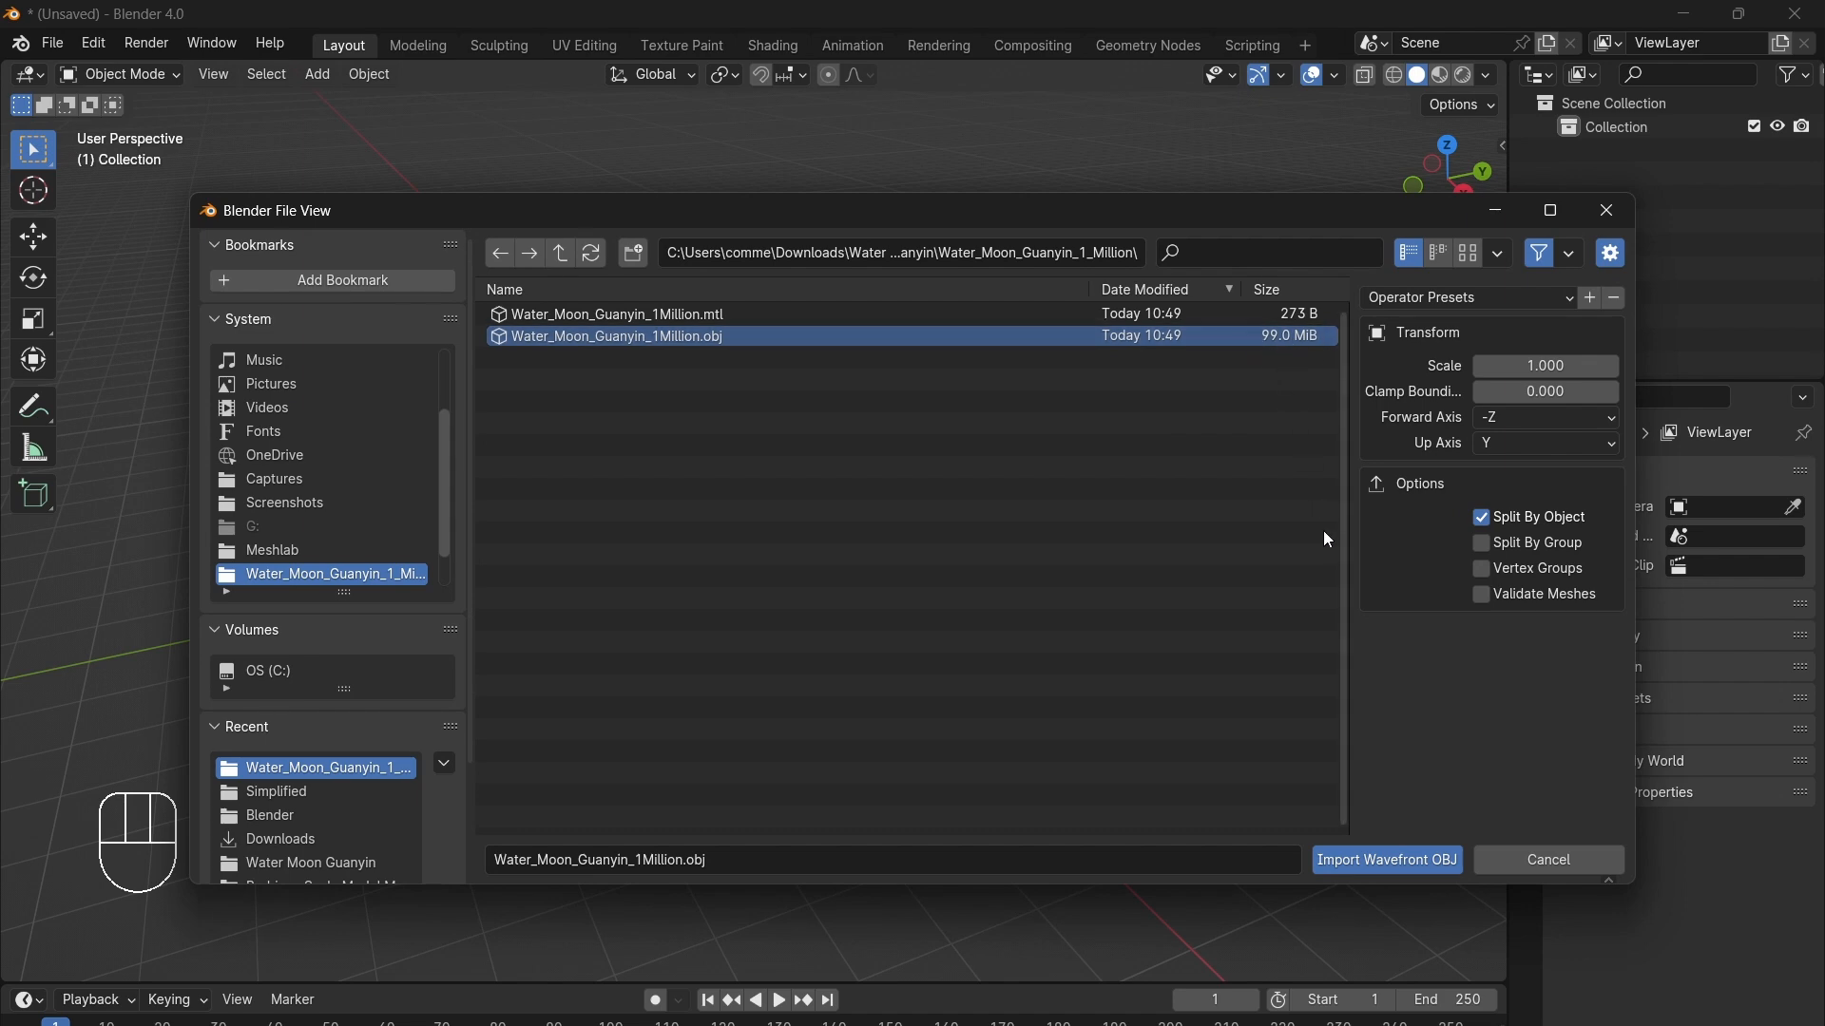
mouse_move(1385, 859)
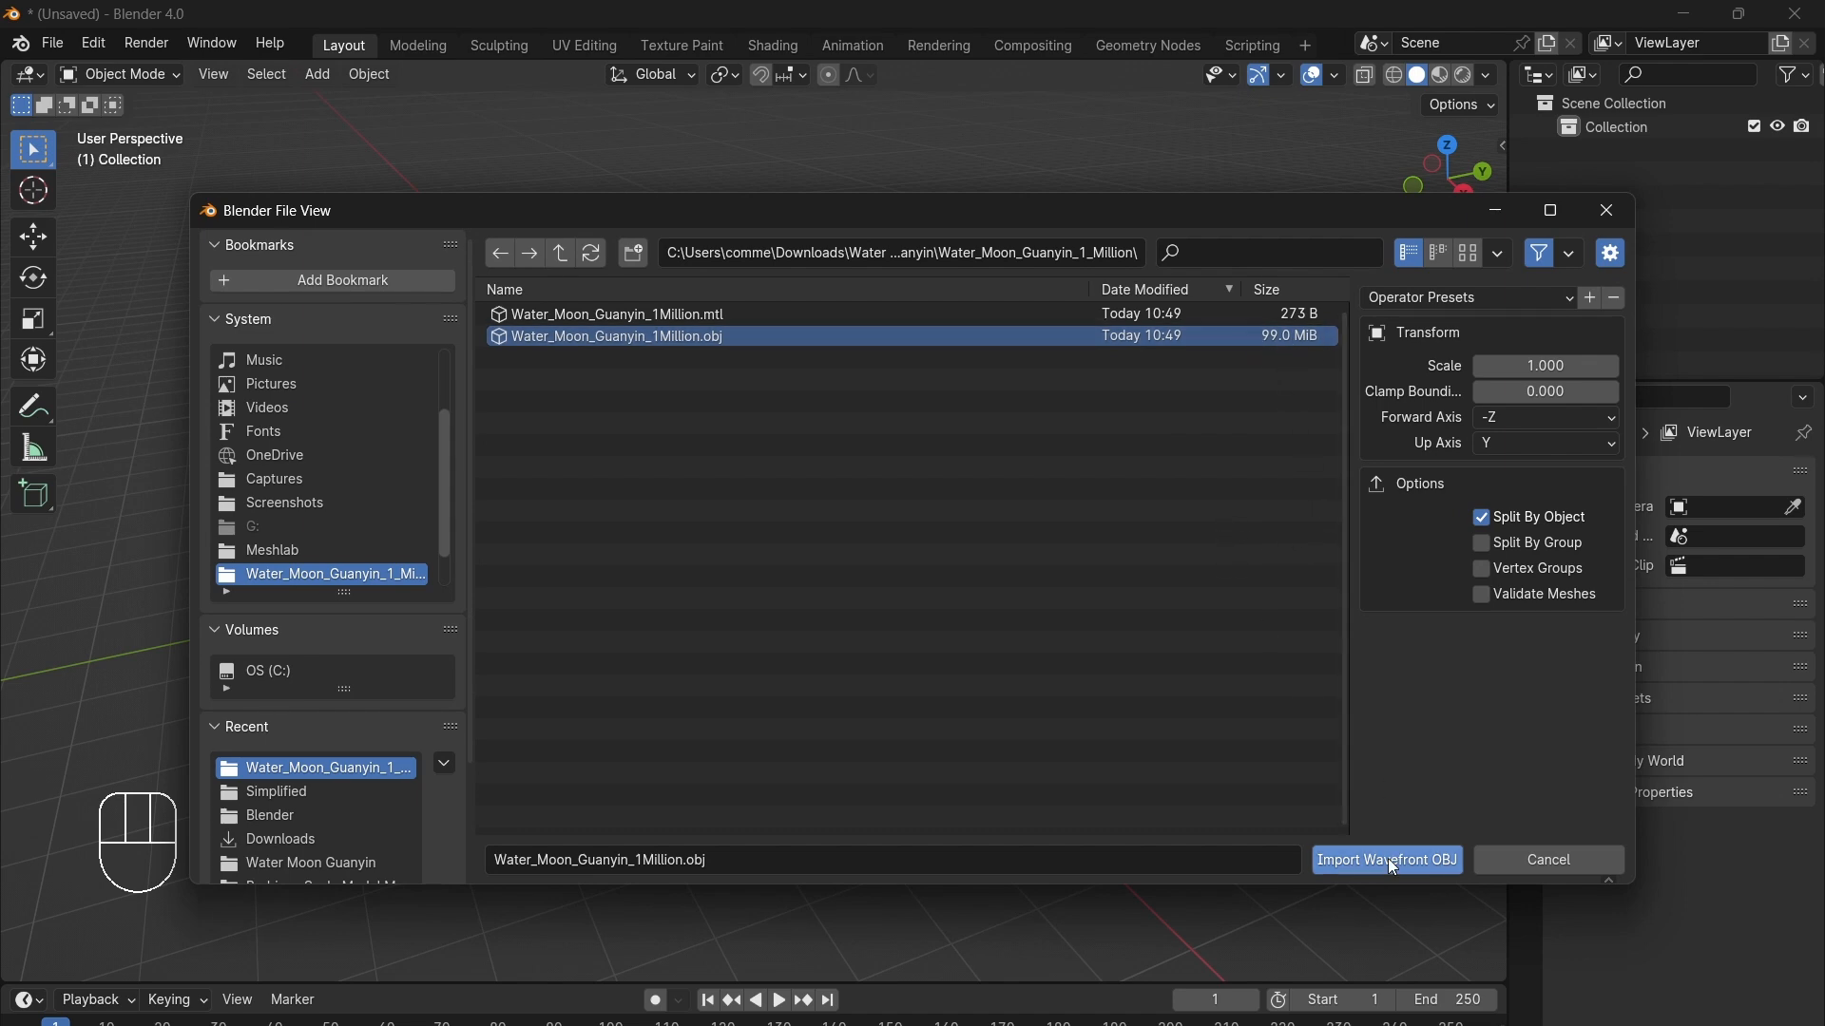
click(1385, 864)
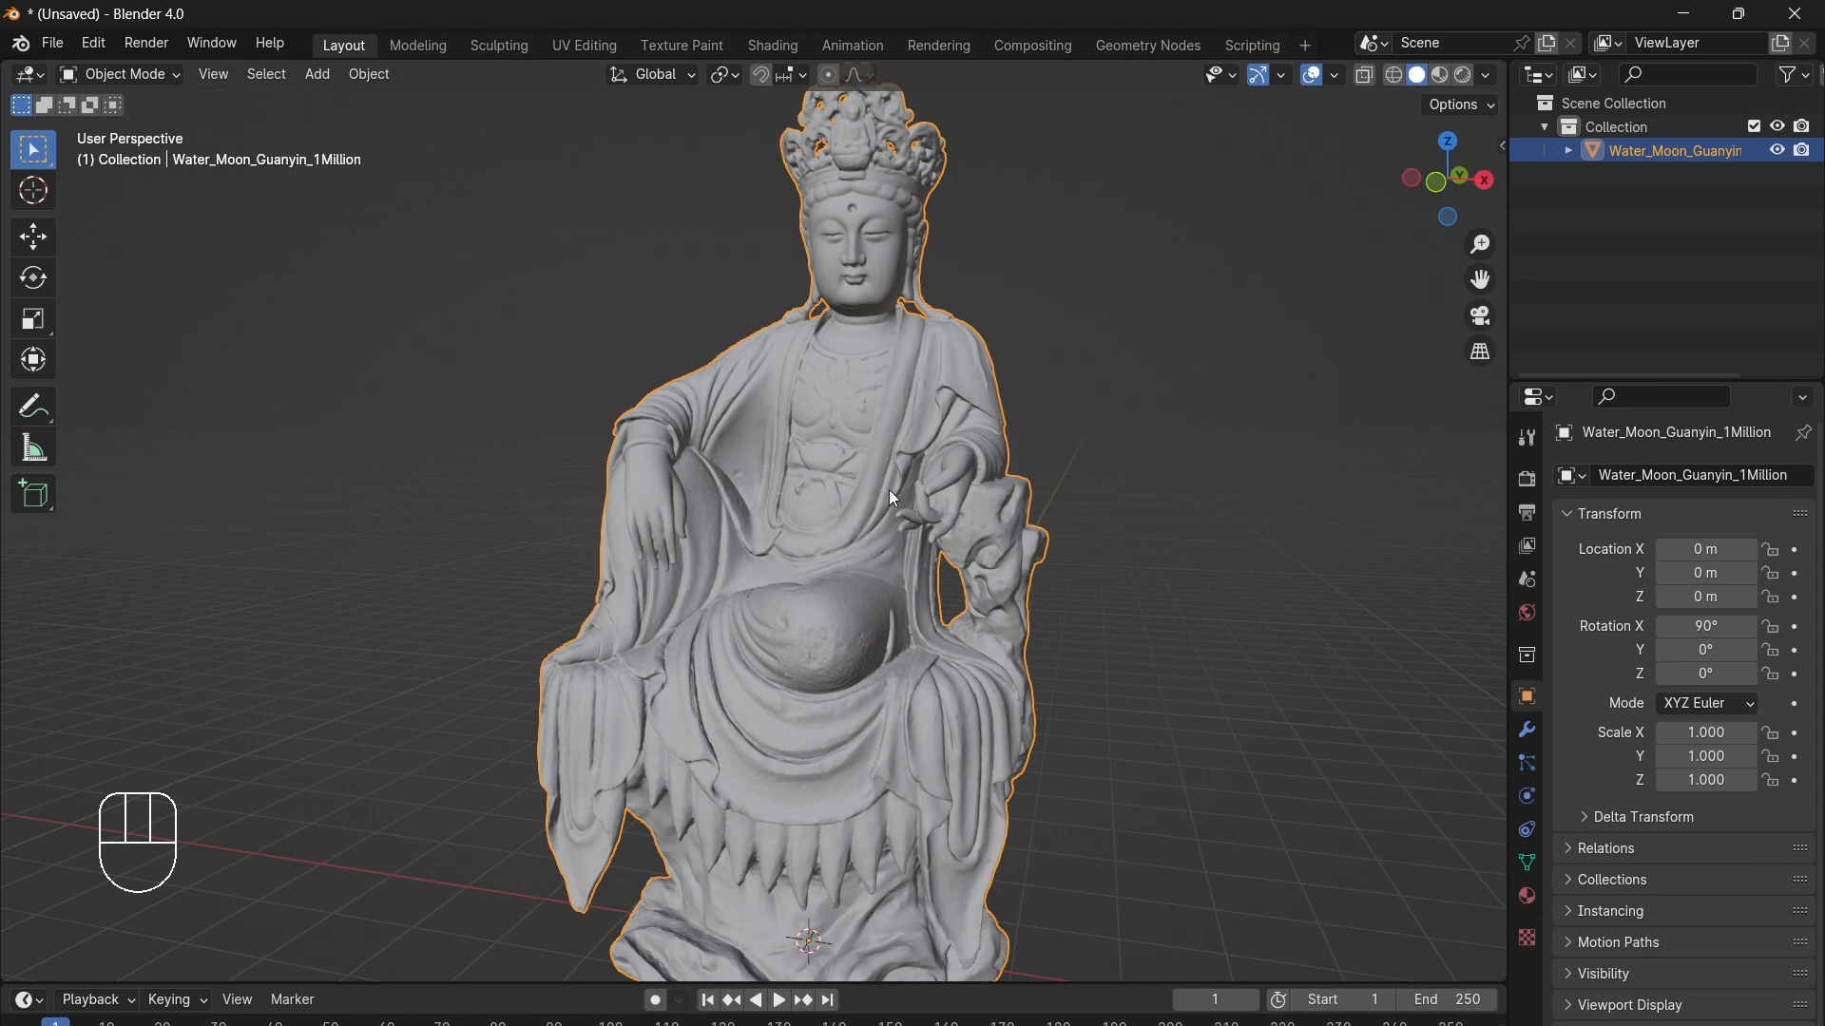
mouse_move(877, 489)
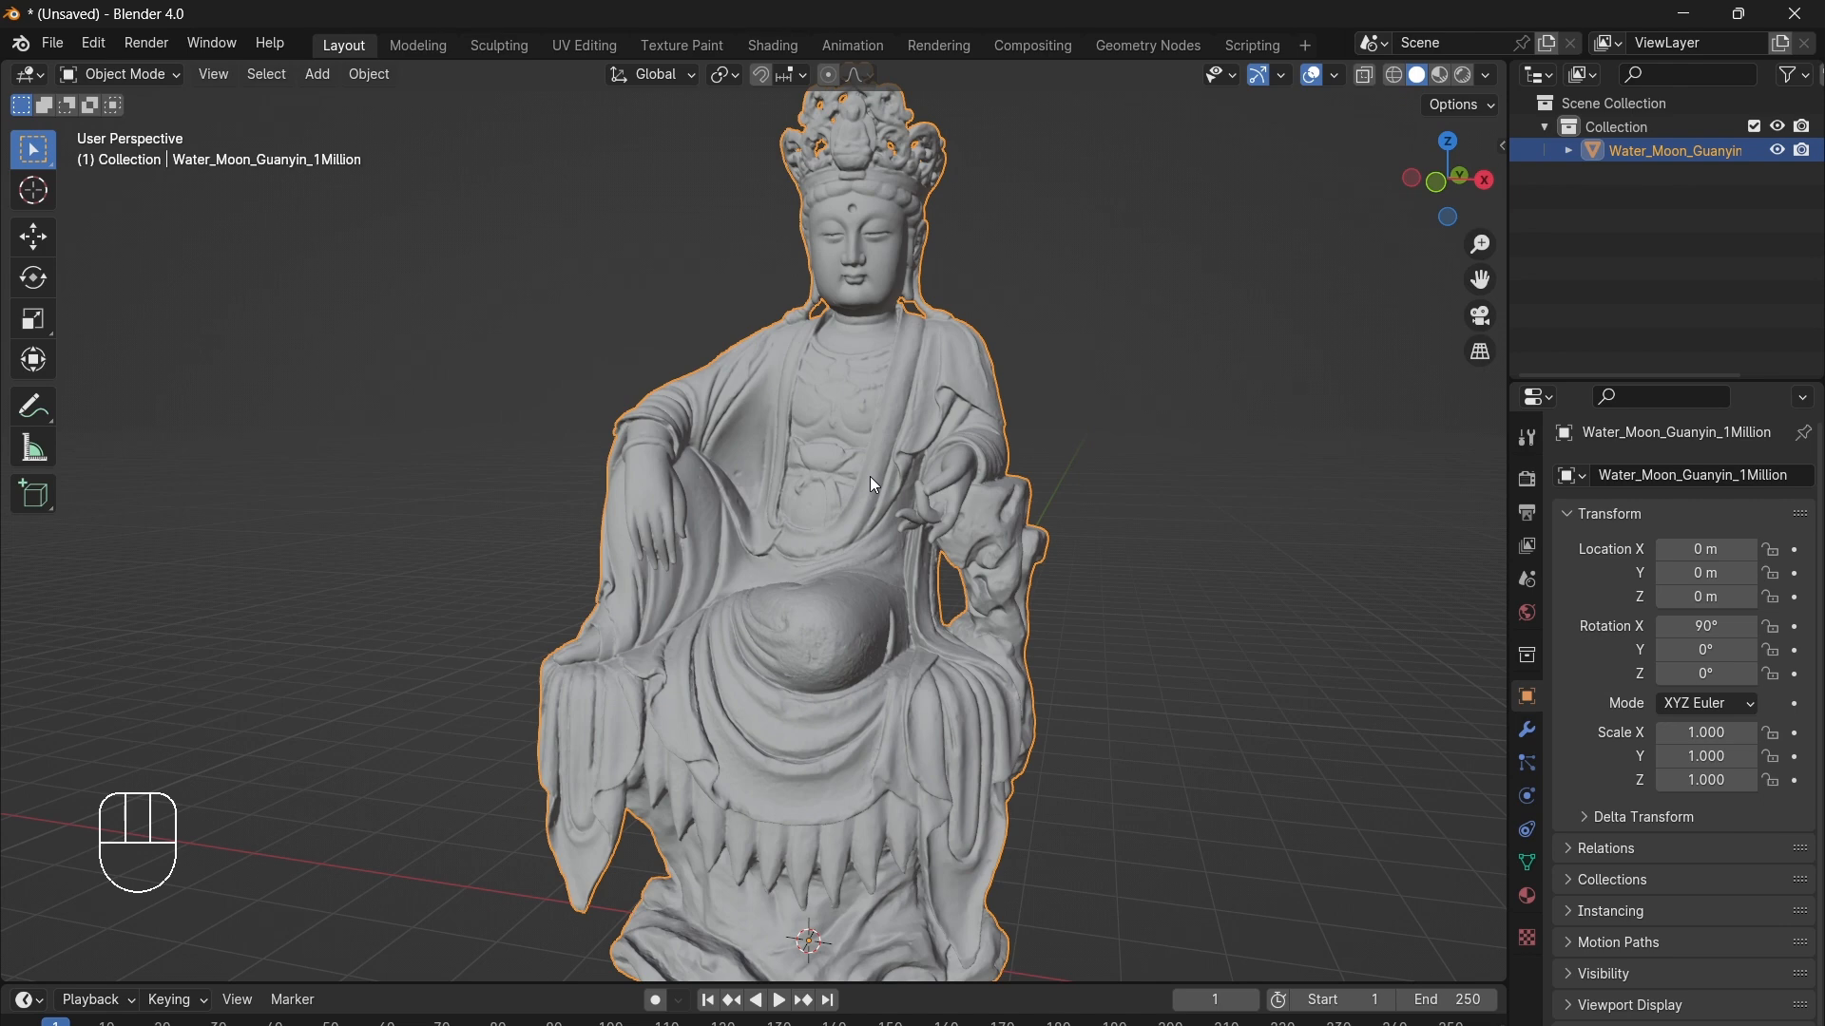
mouse_move(1123, 159)
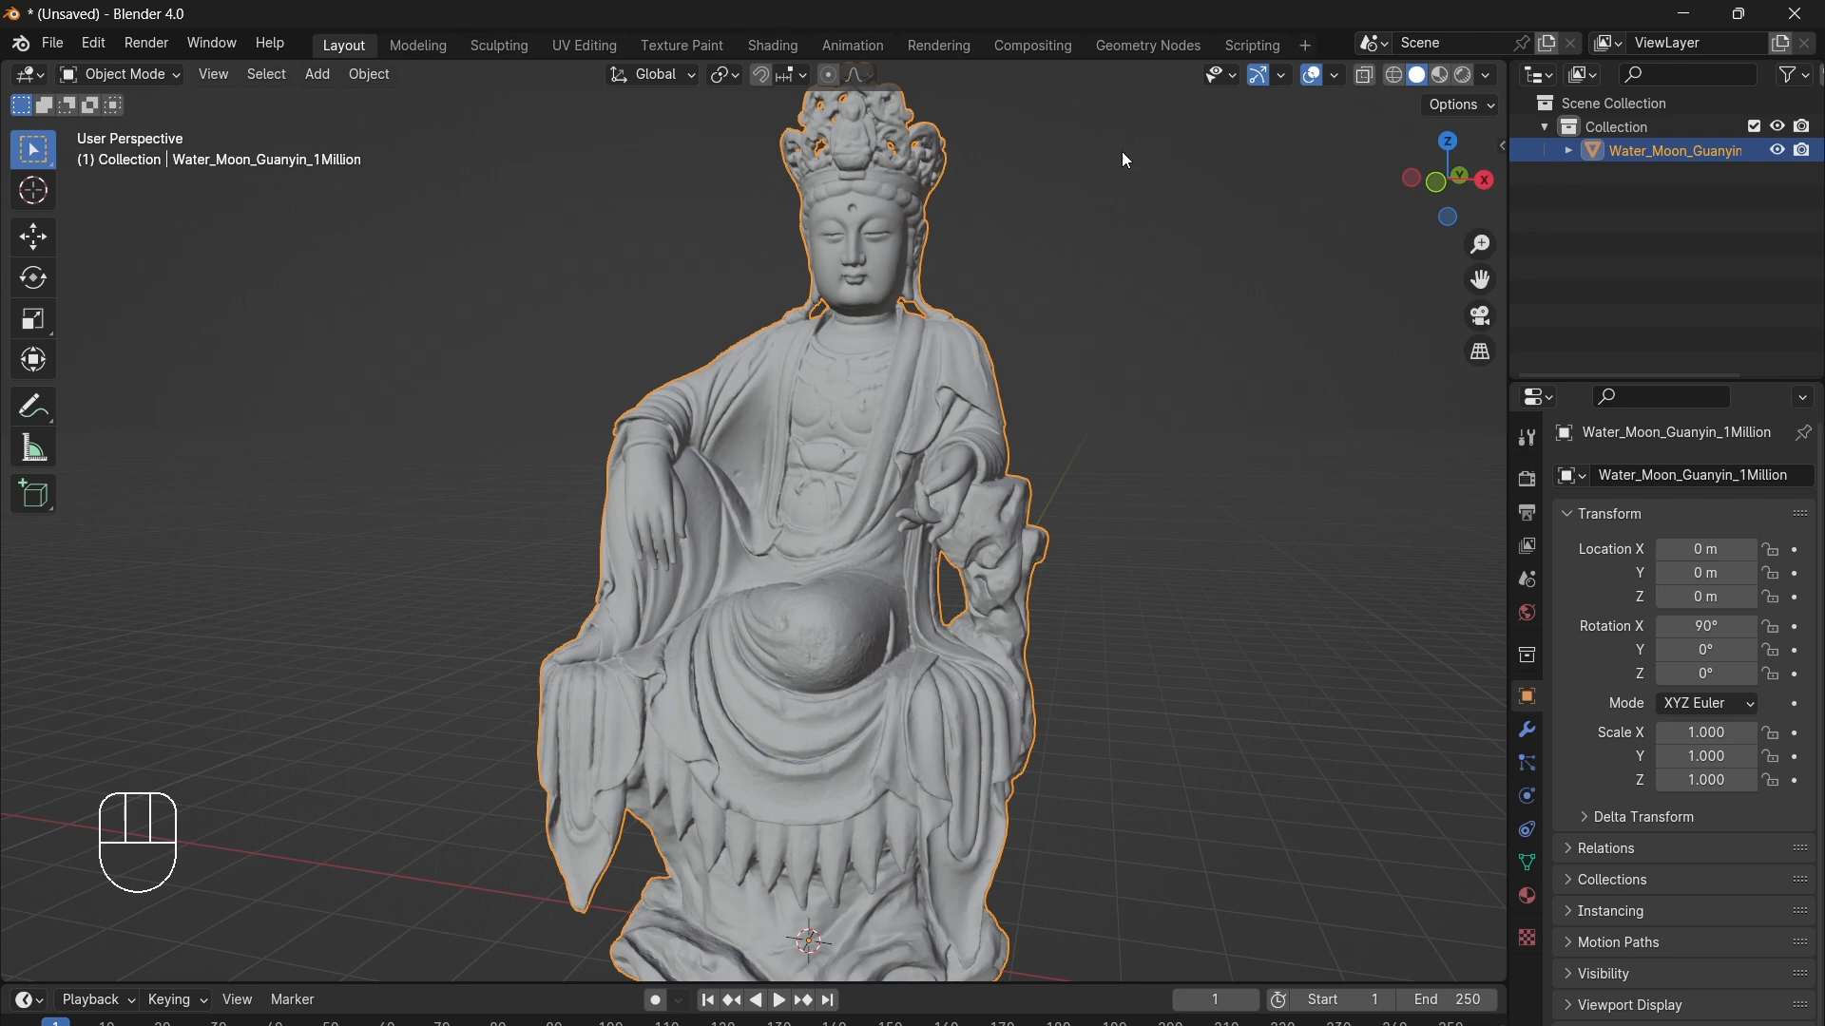
Step: Switch the viewport to Material Preview and duplicate the statue with Ctrl+C, Ctrl+V
click(1440, 74)
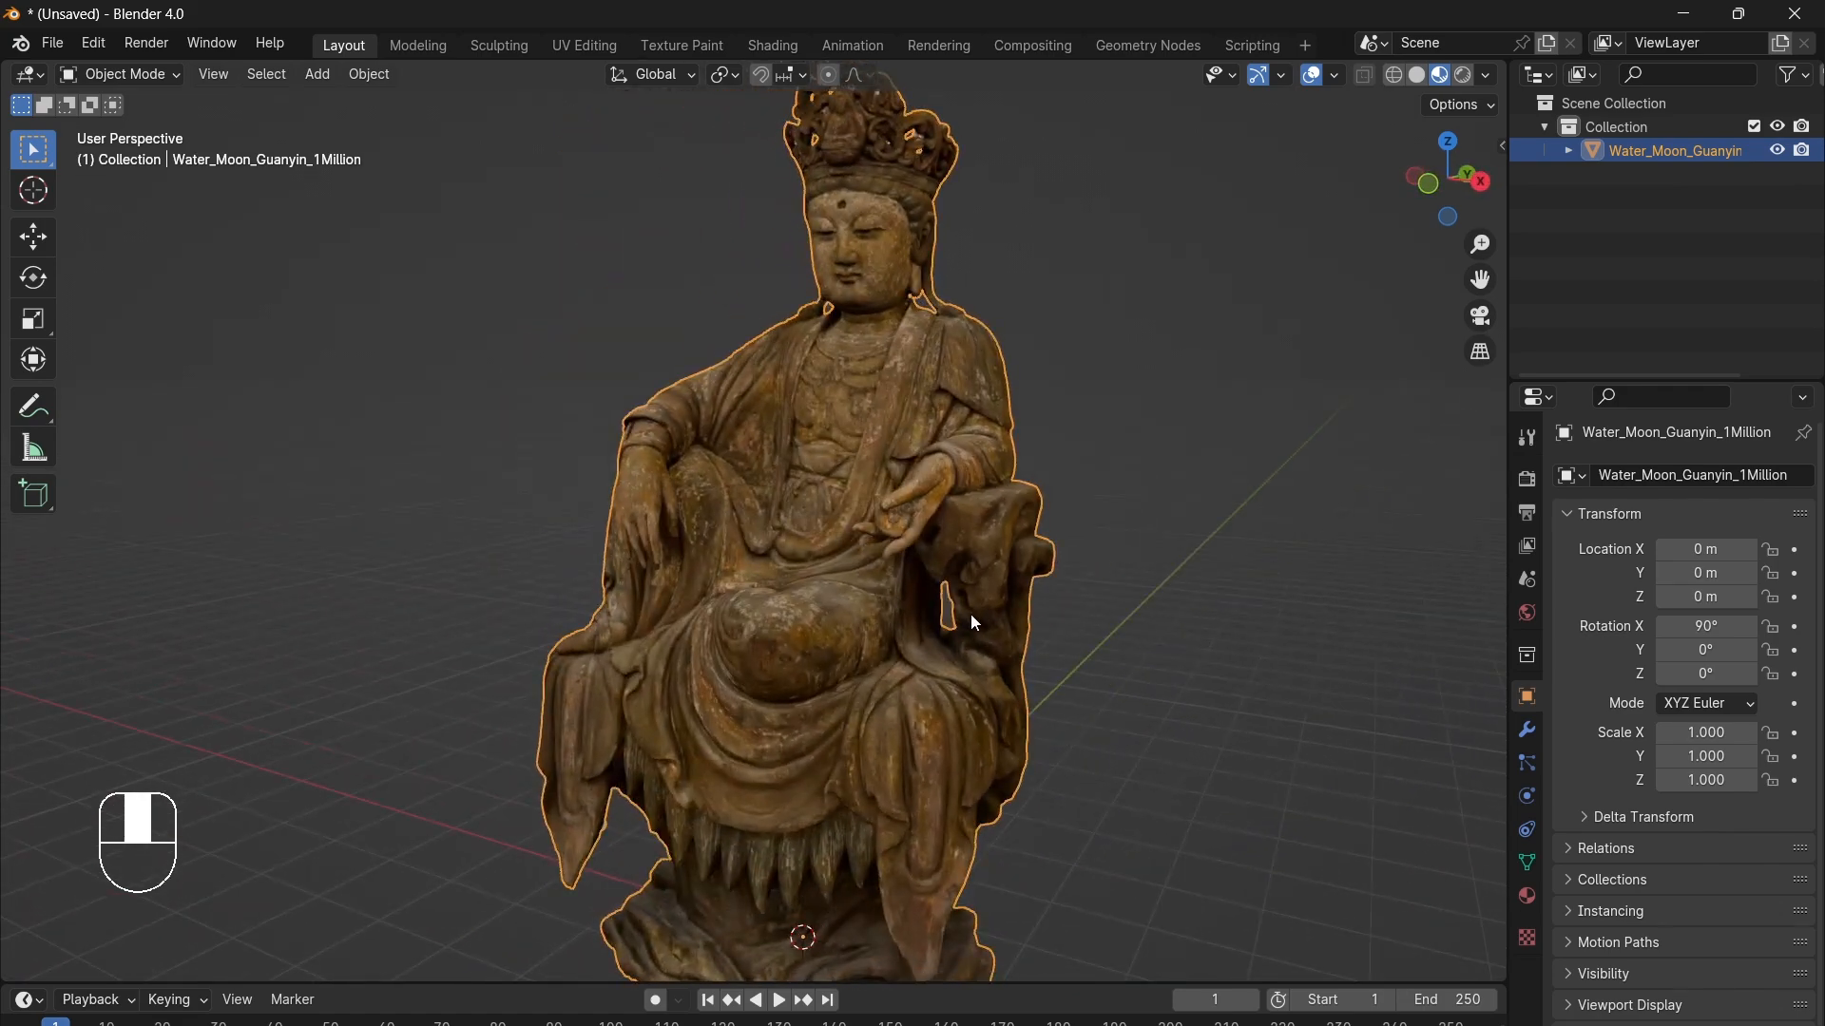
scroll(down, 3)
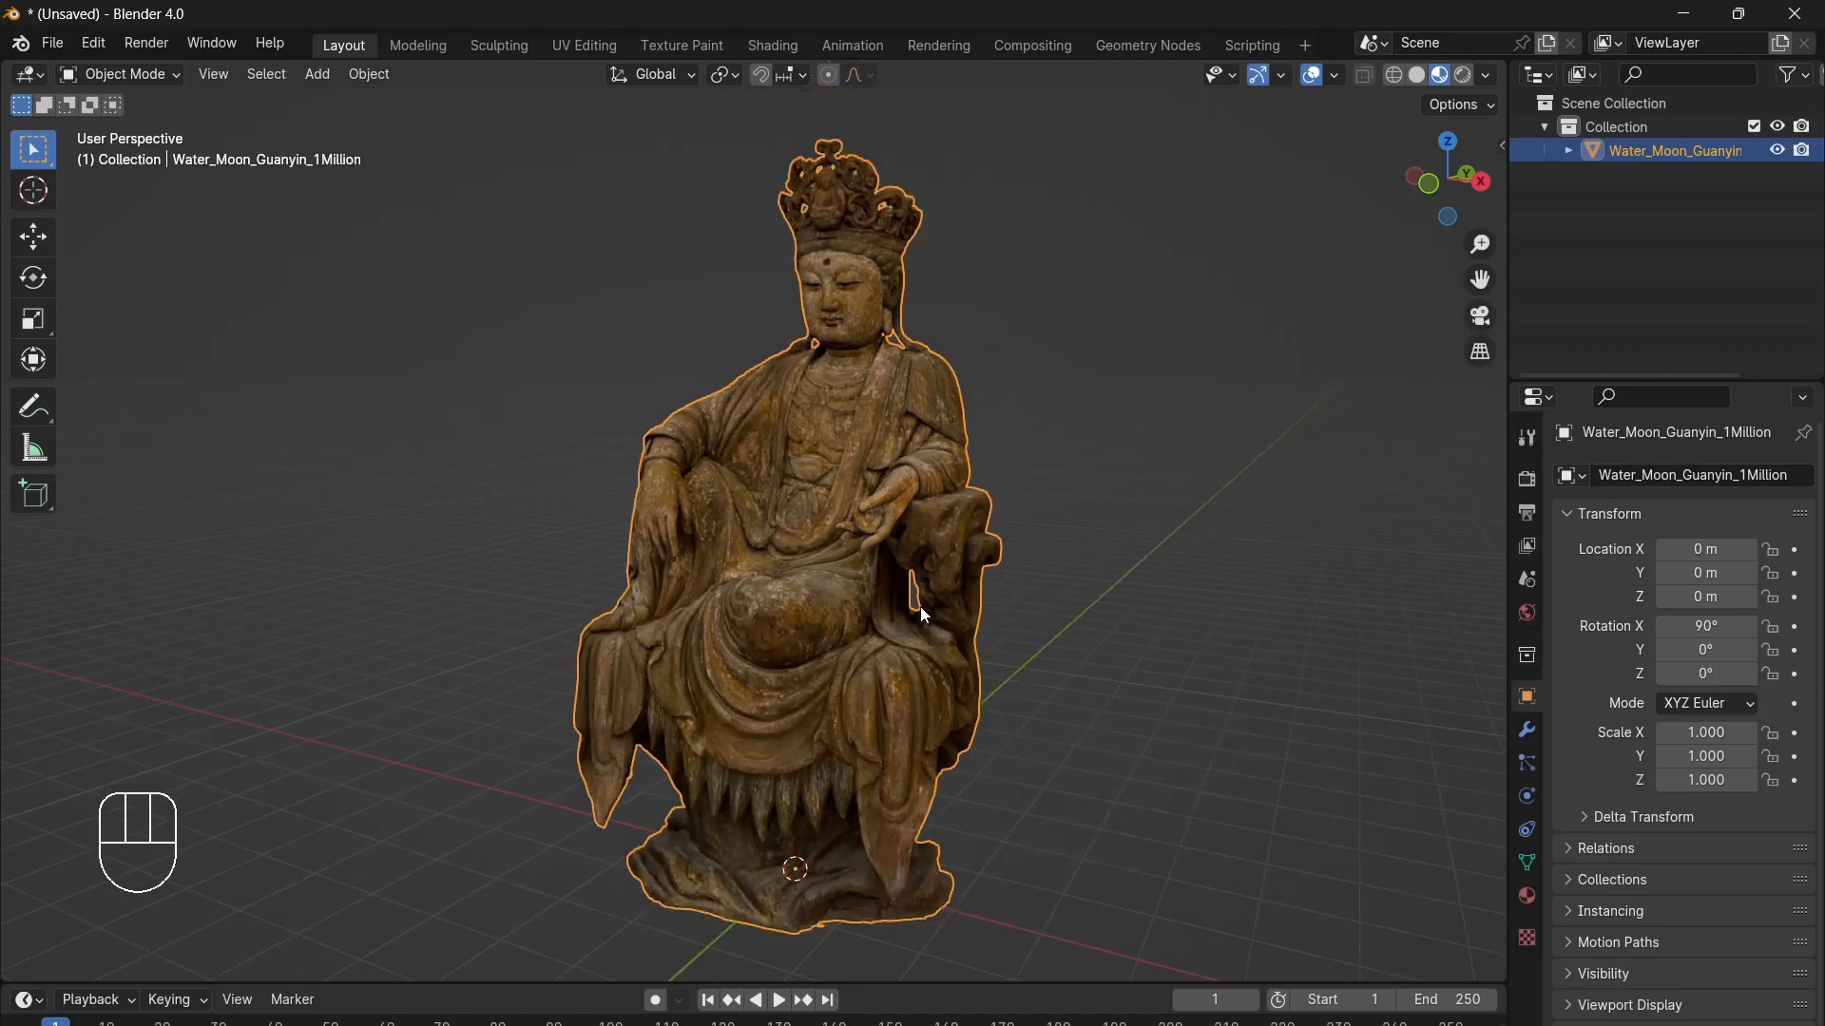
key(ctrl+c)
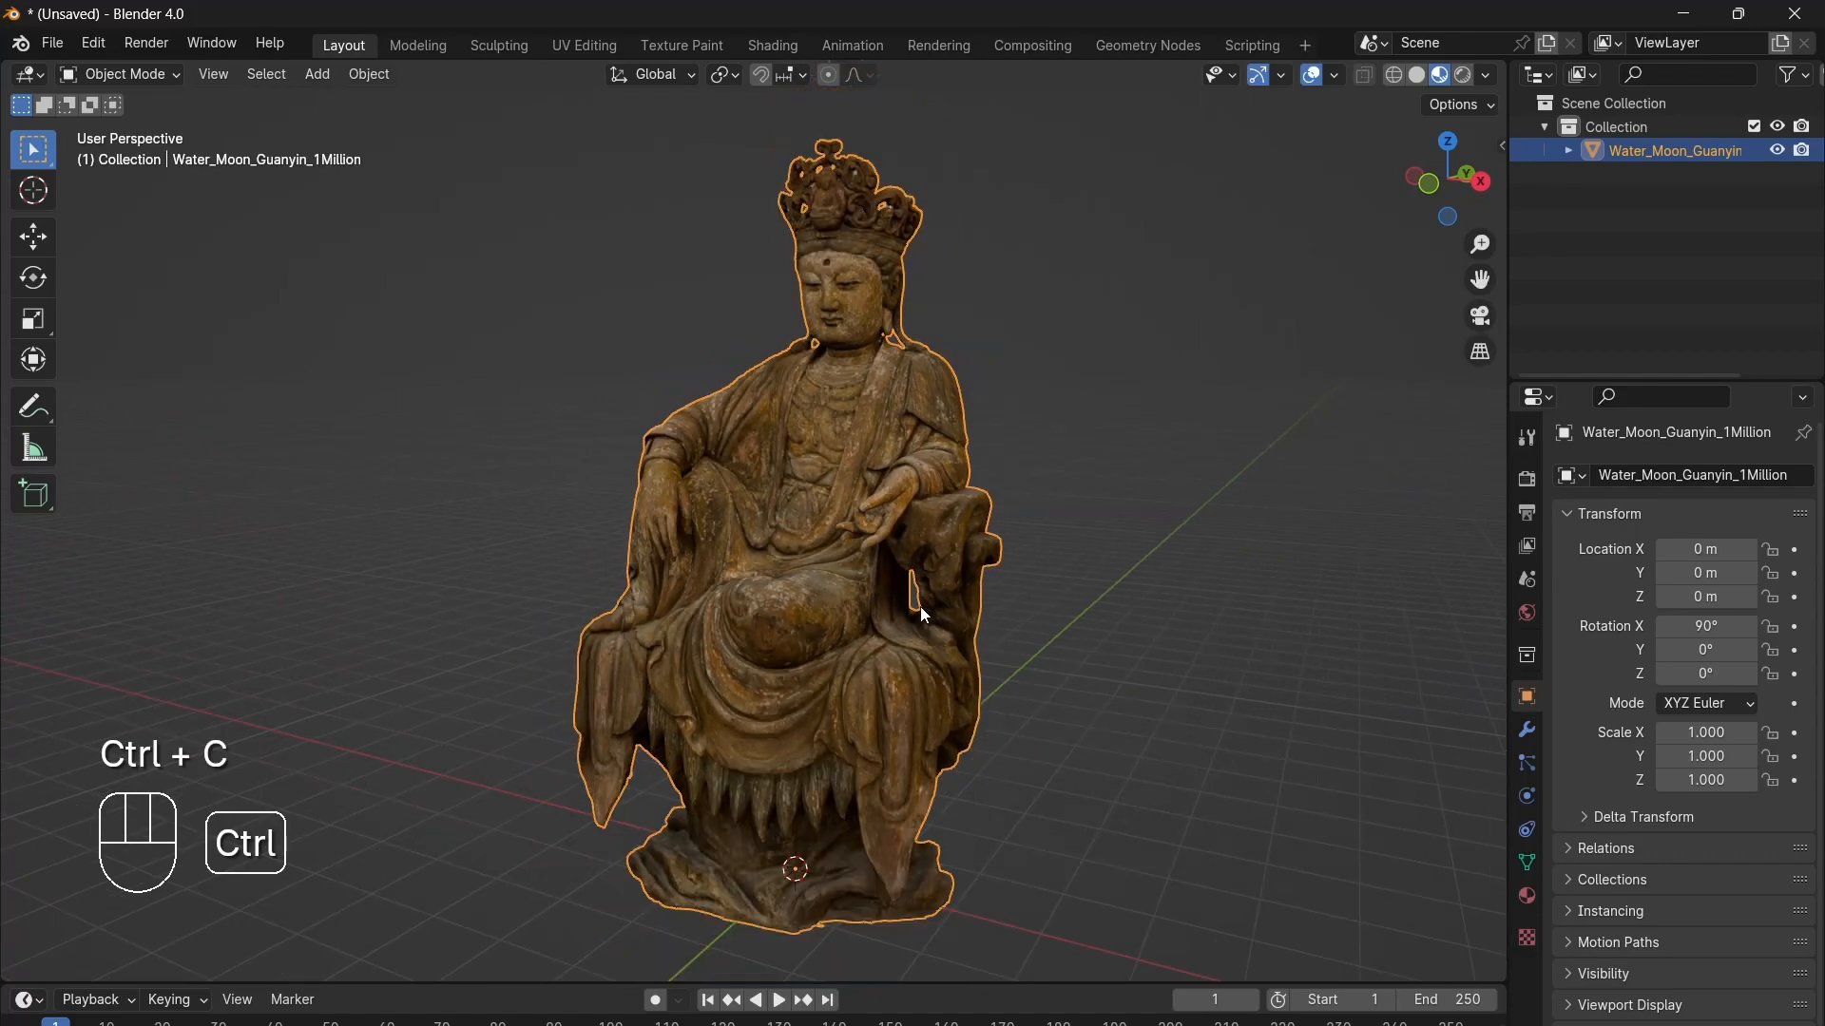
key(ctrl+v)
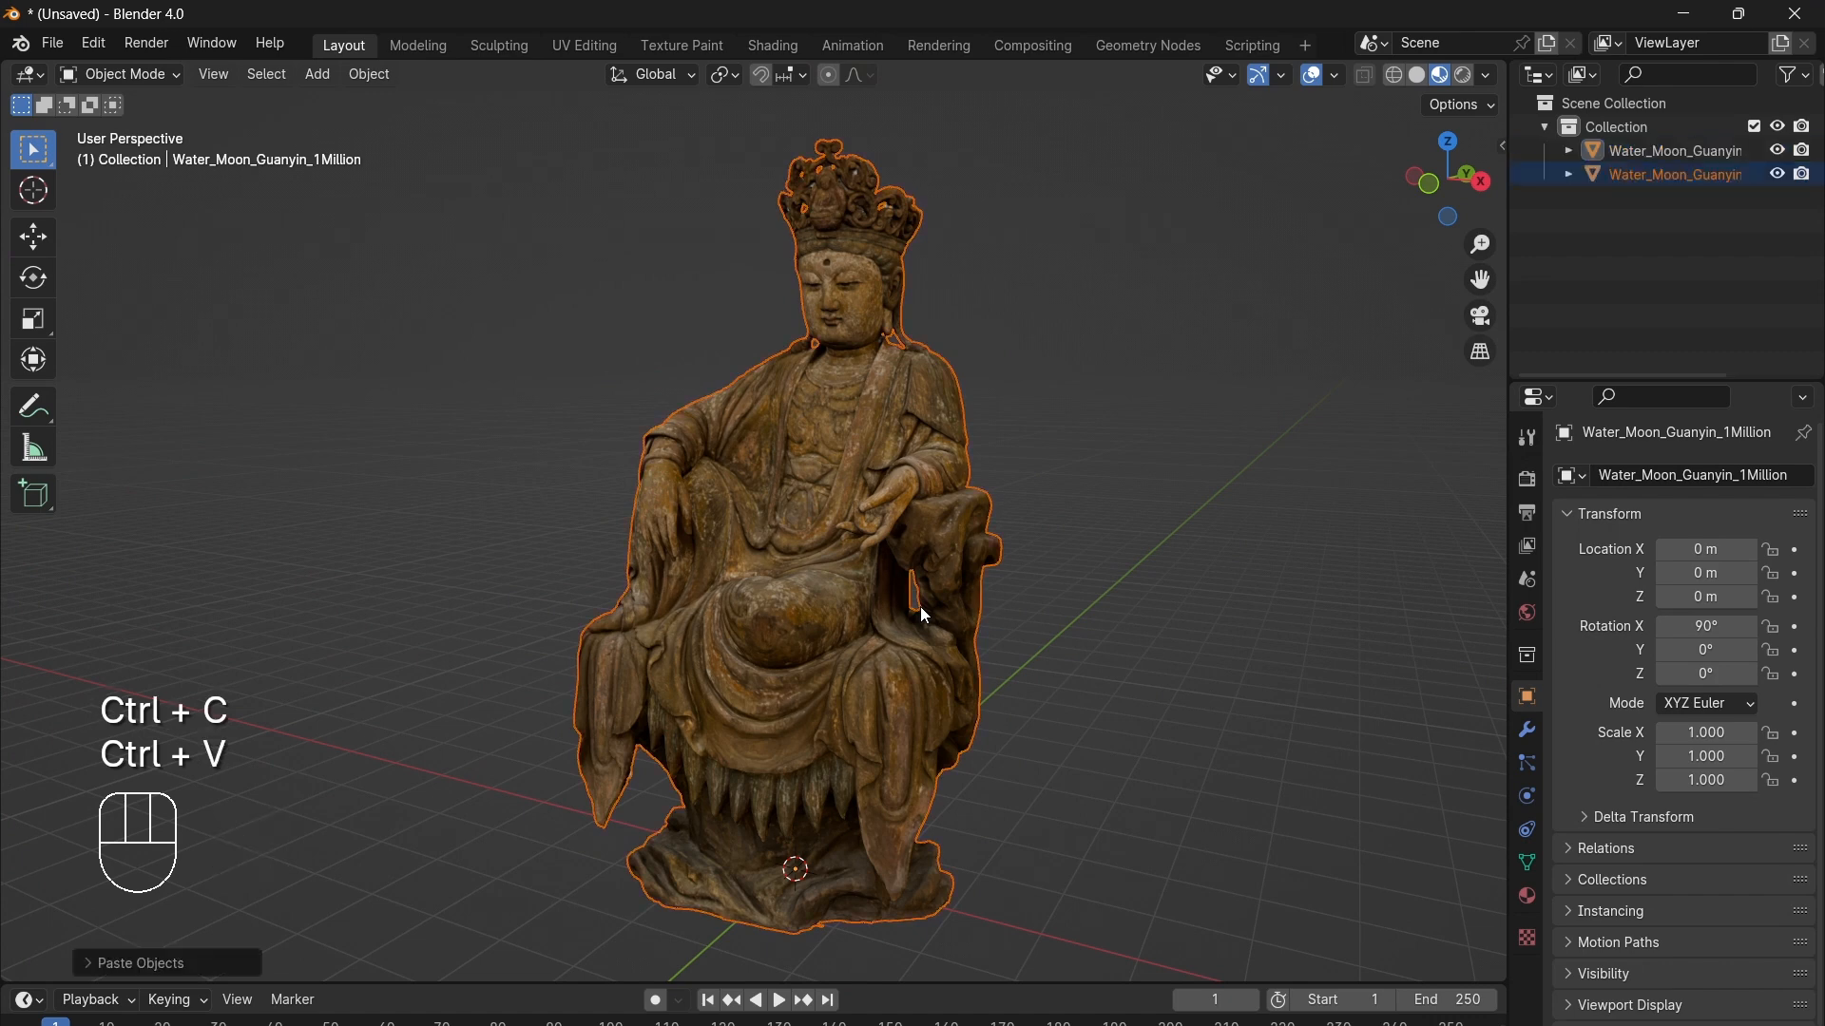
Step: Rename the duplicated statue to 'Low Res' in the Outliner
click(1674, 150)
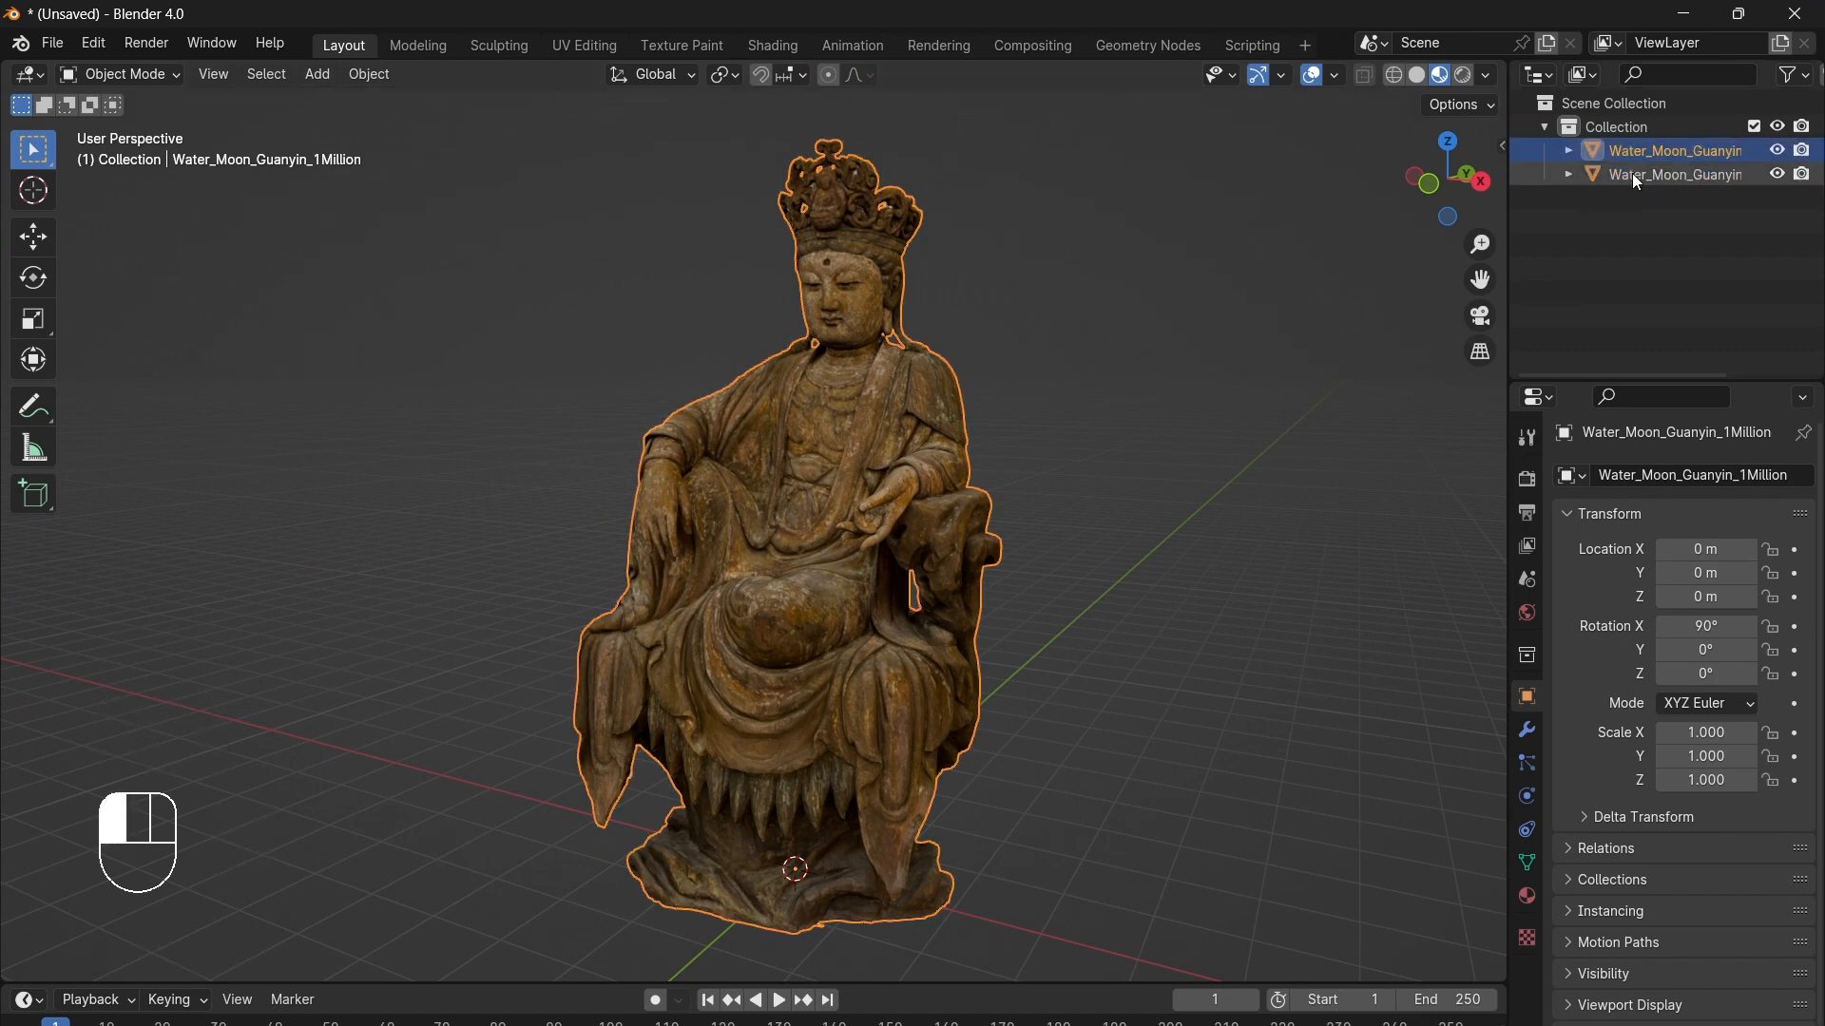
click(1669, 173)
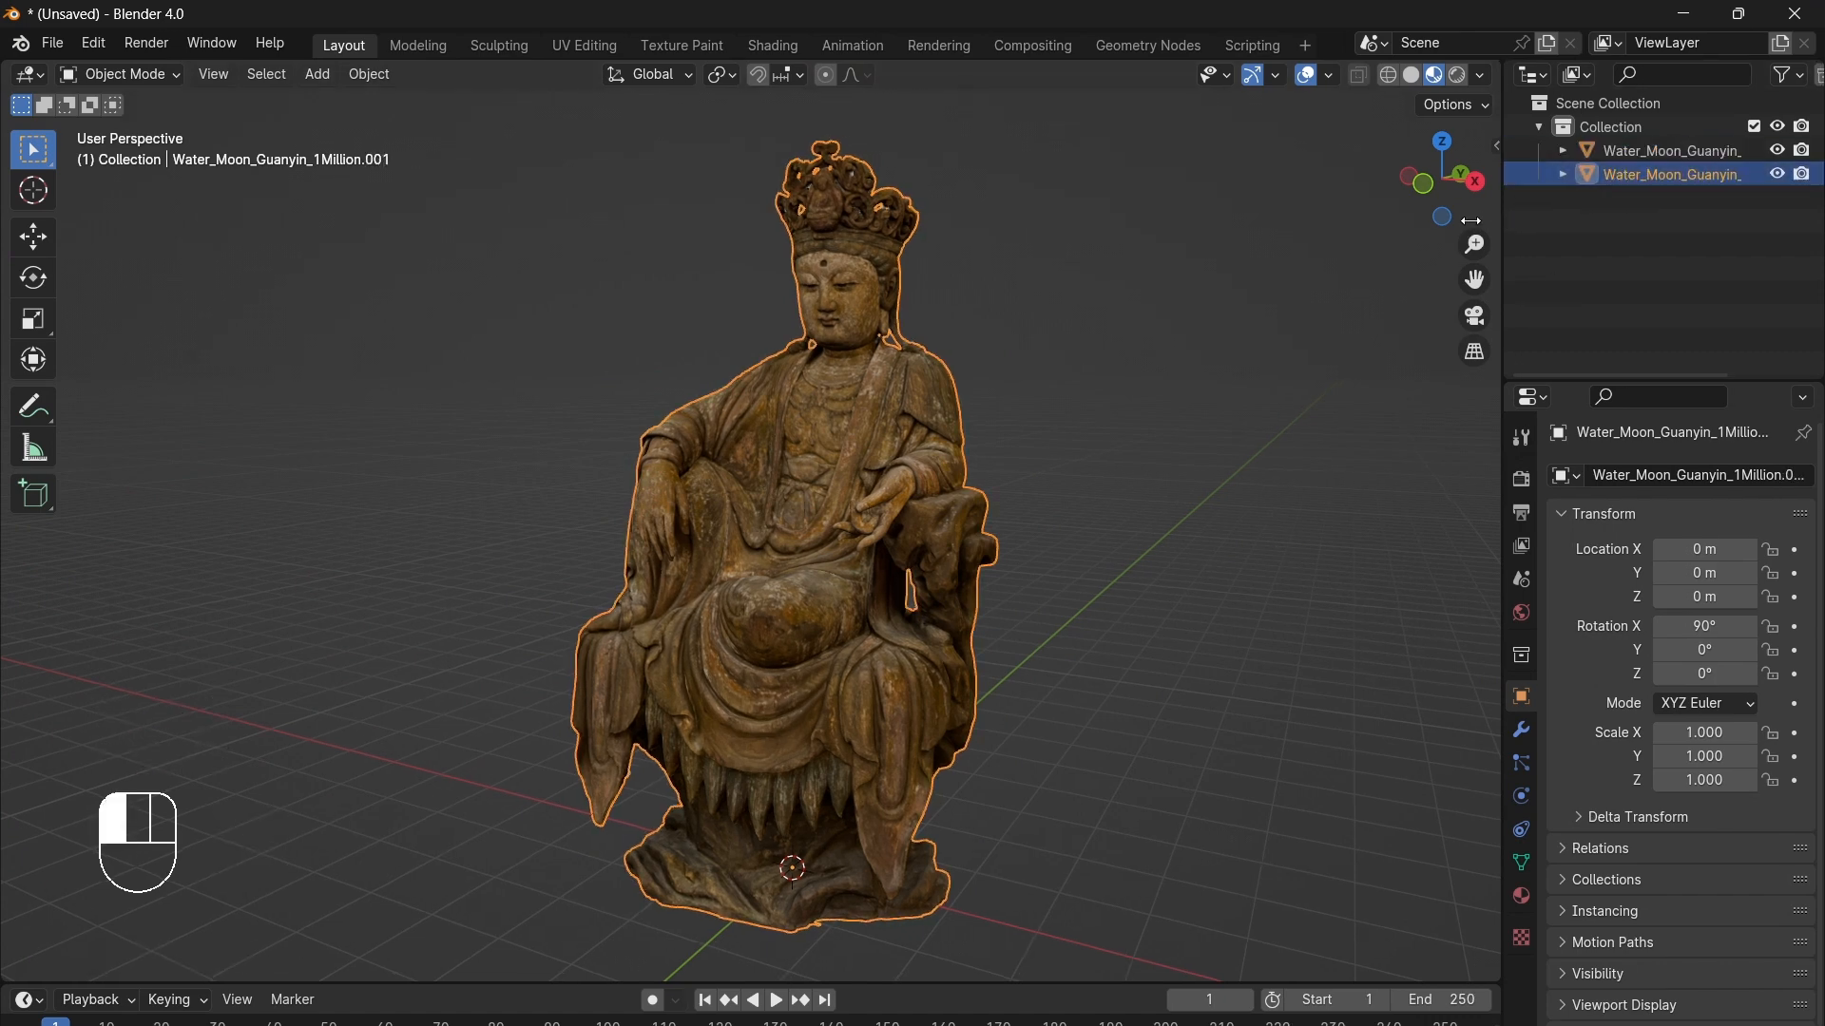
double_click(1668, 173)
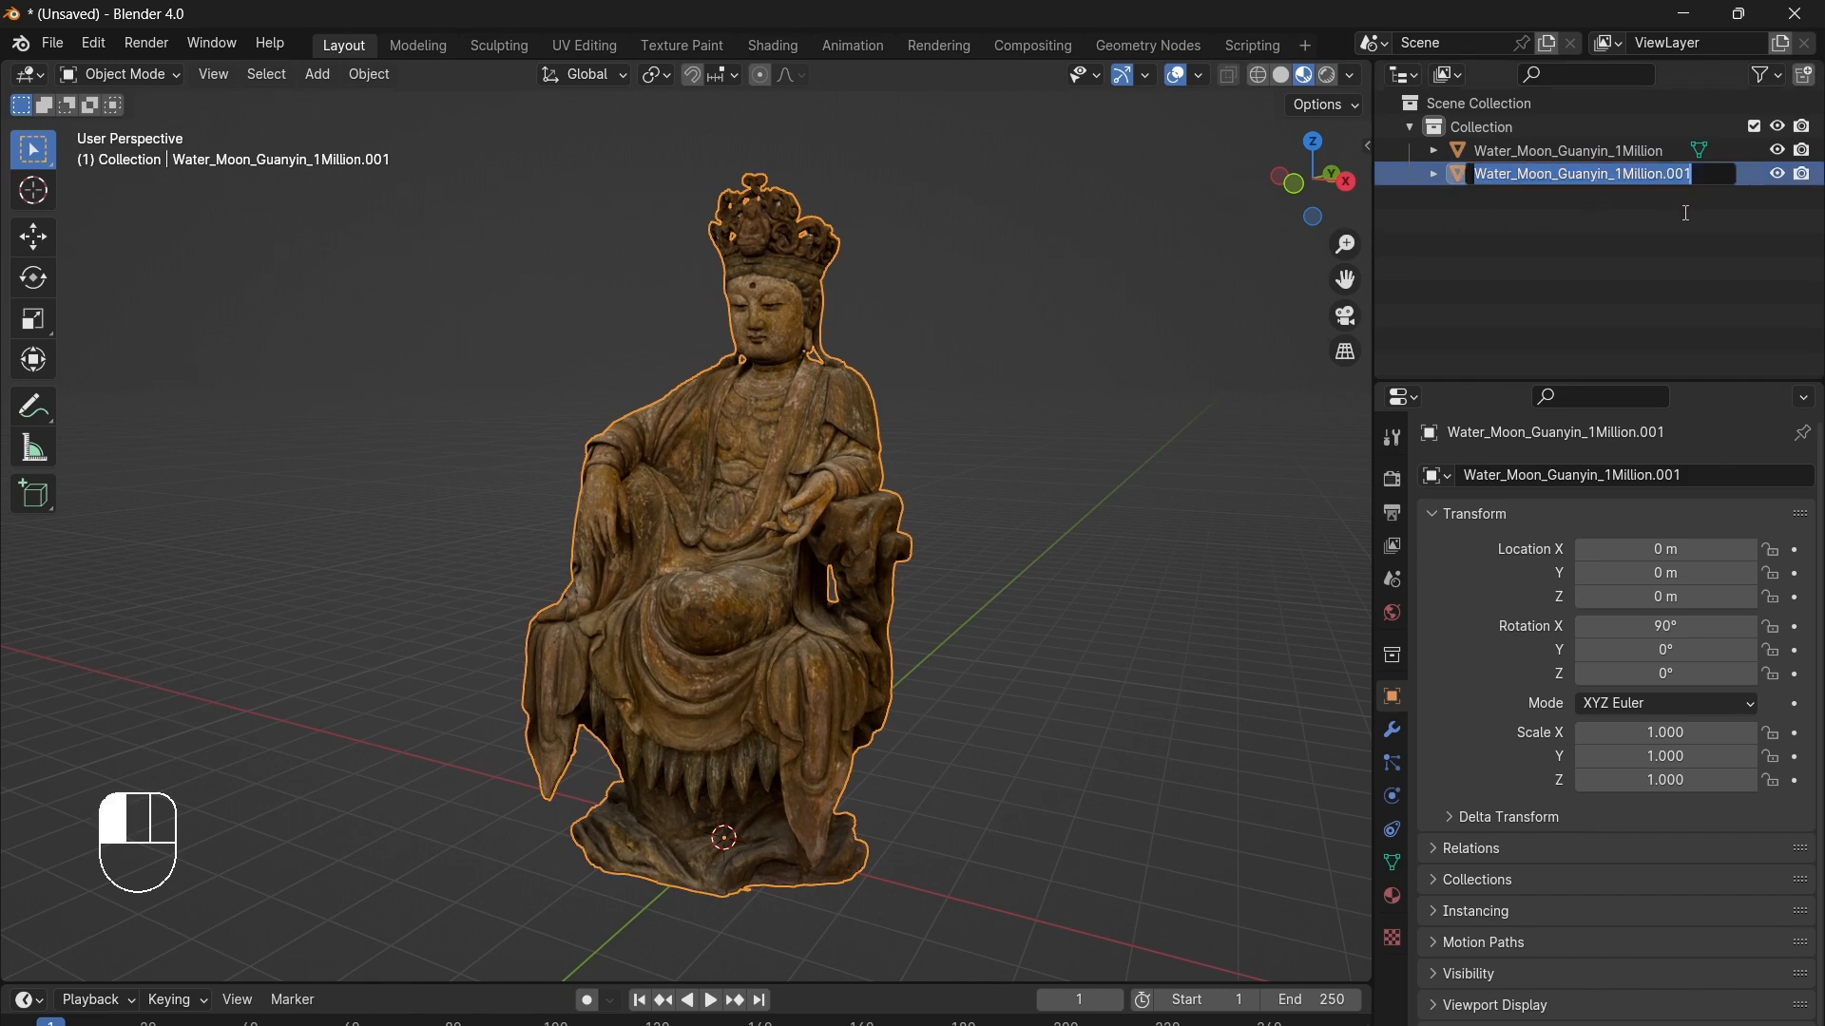
text(Low Re)
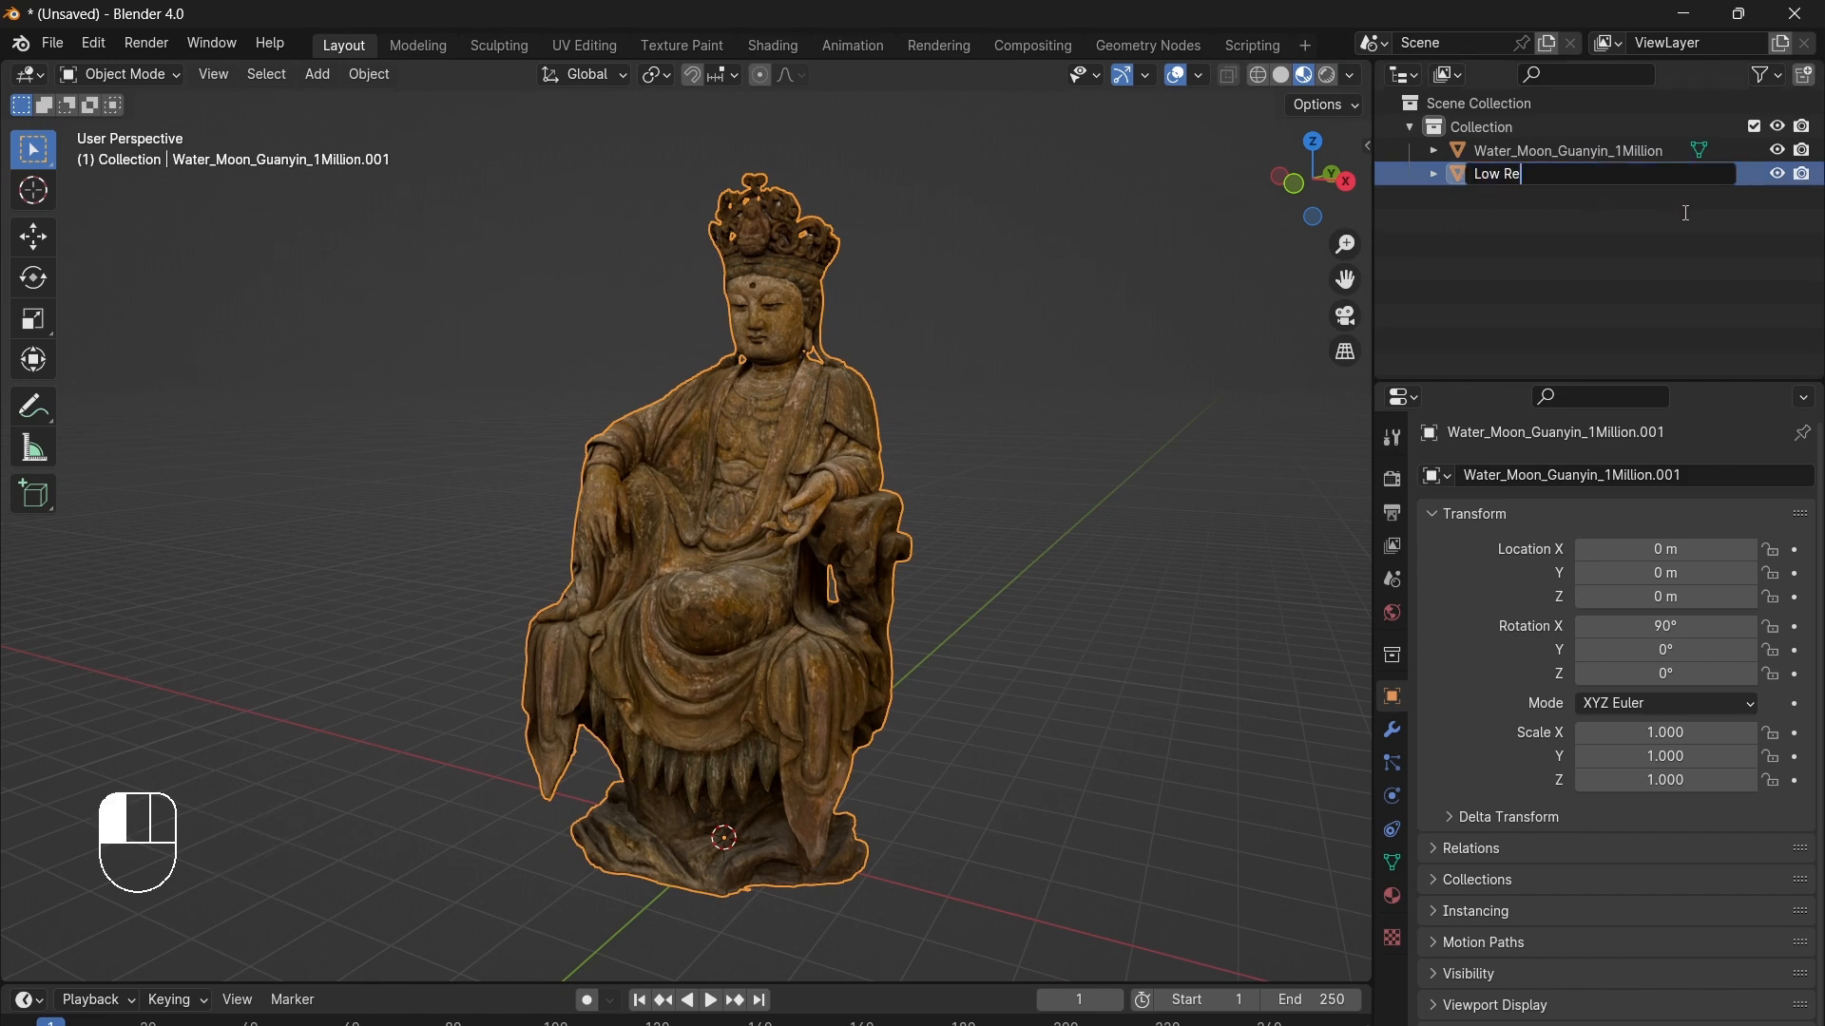
key(Return)
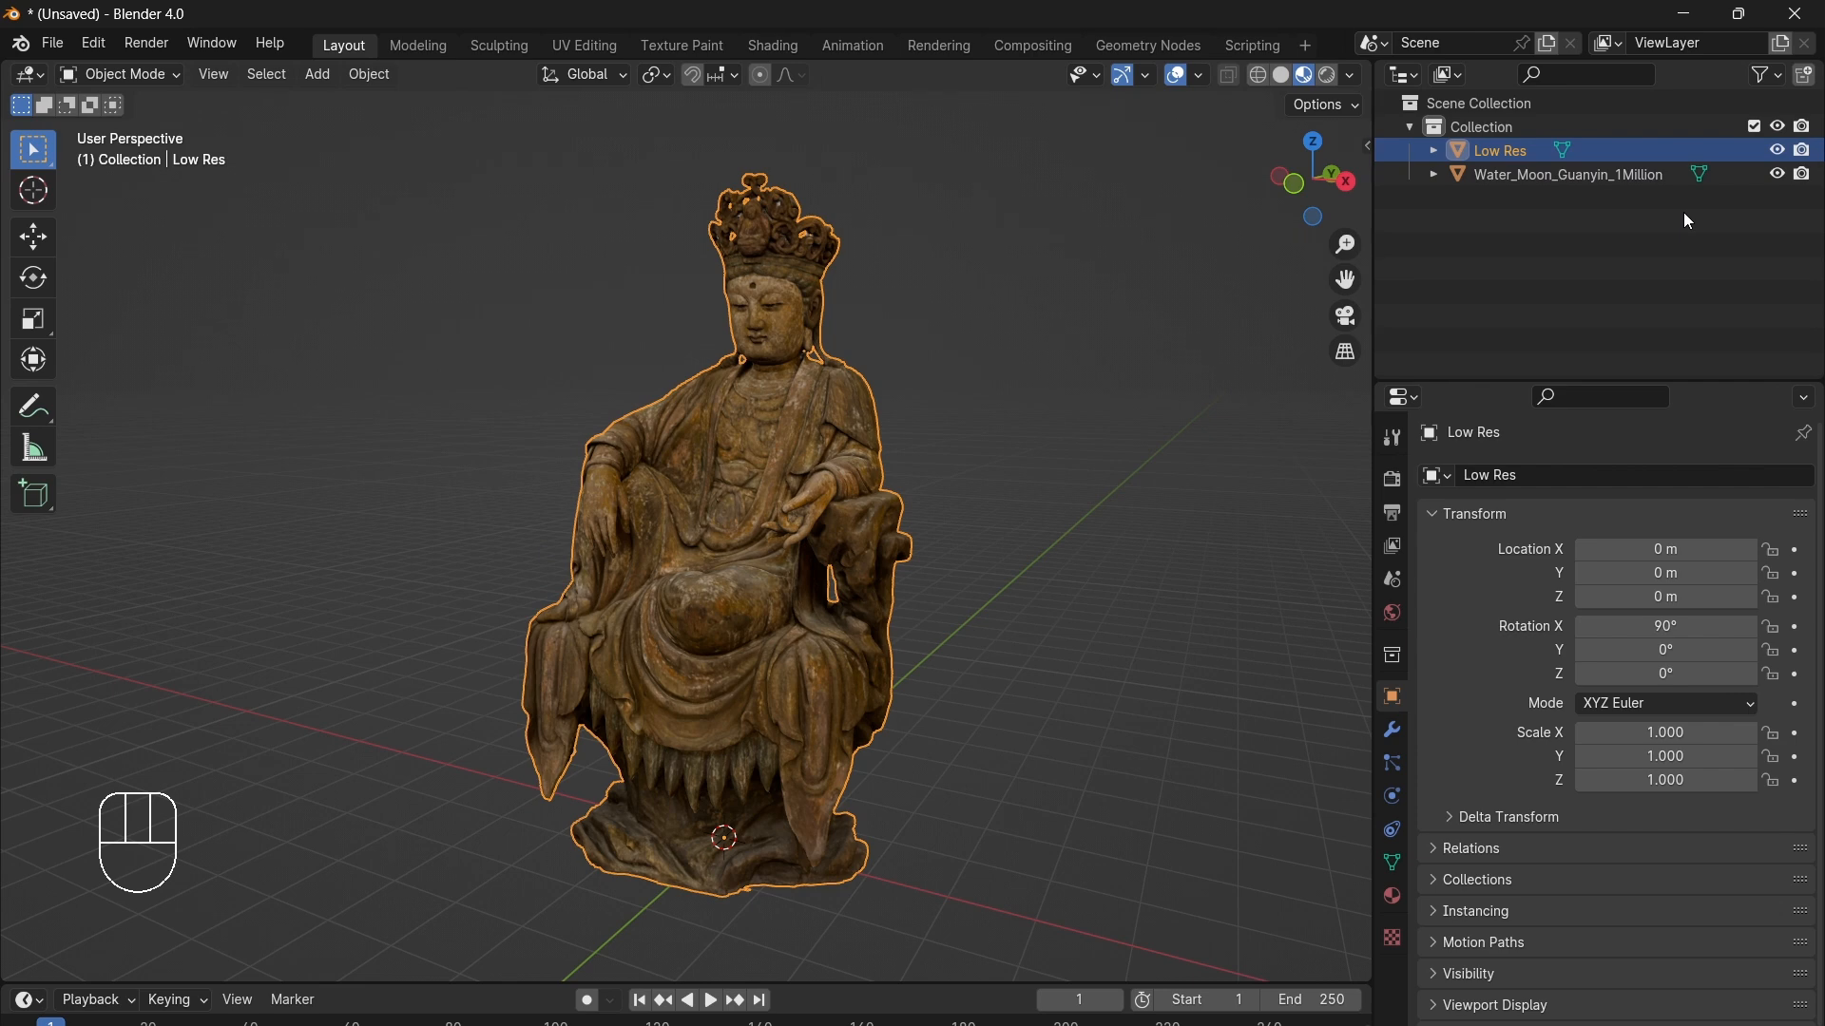
mouse_move(1600, 282)
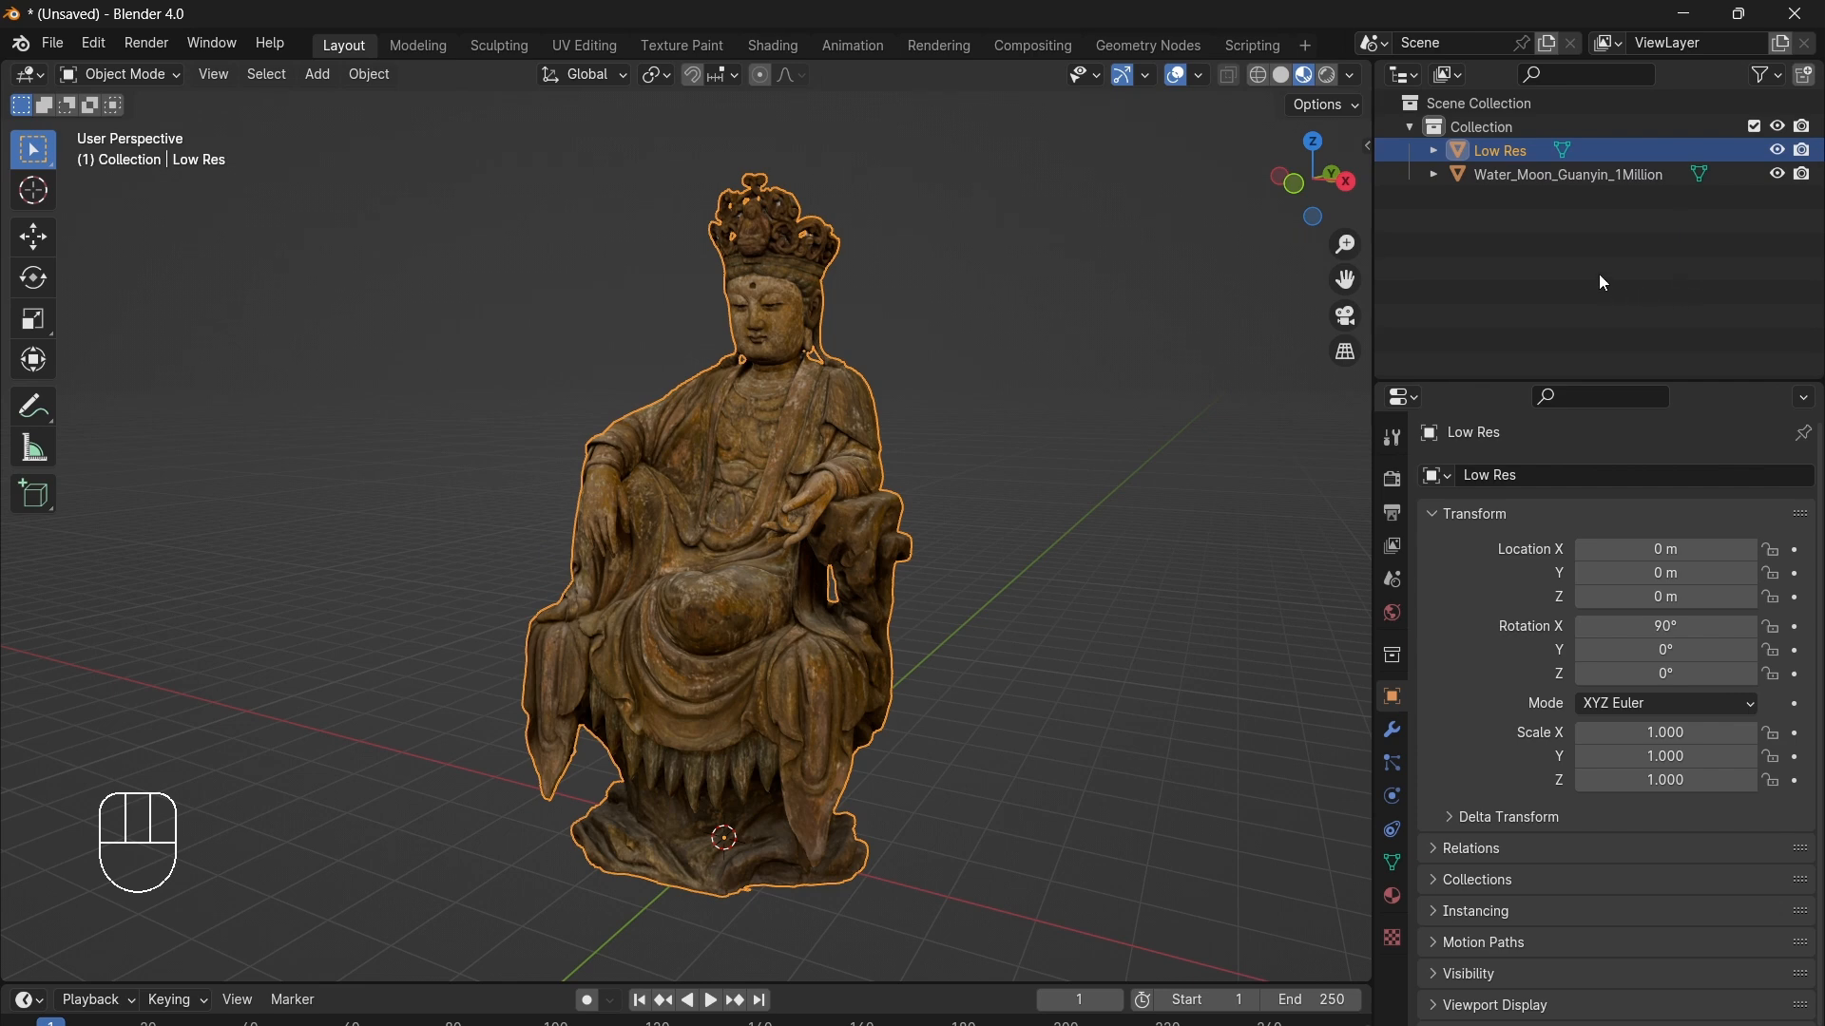
mouse_move(943, 470)
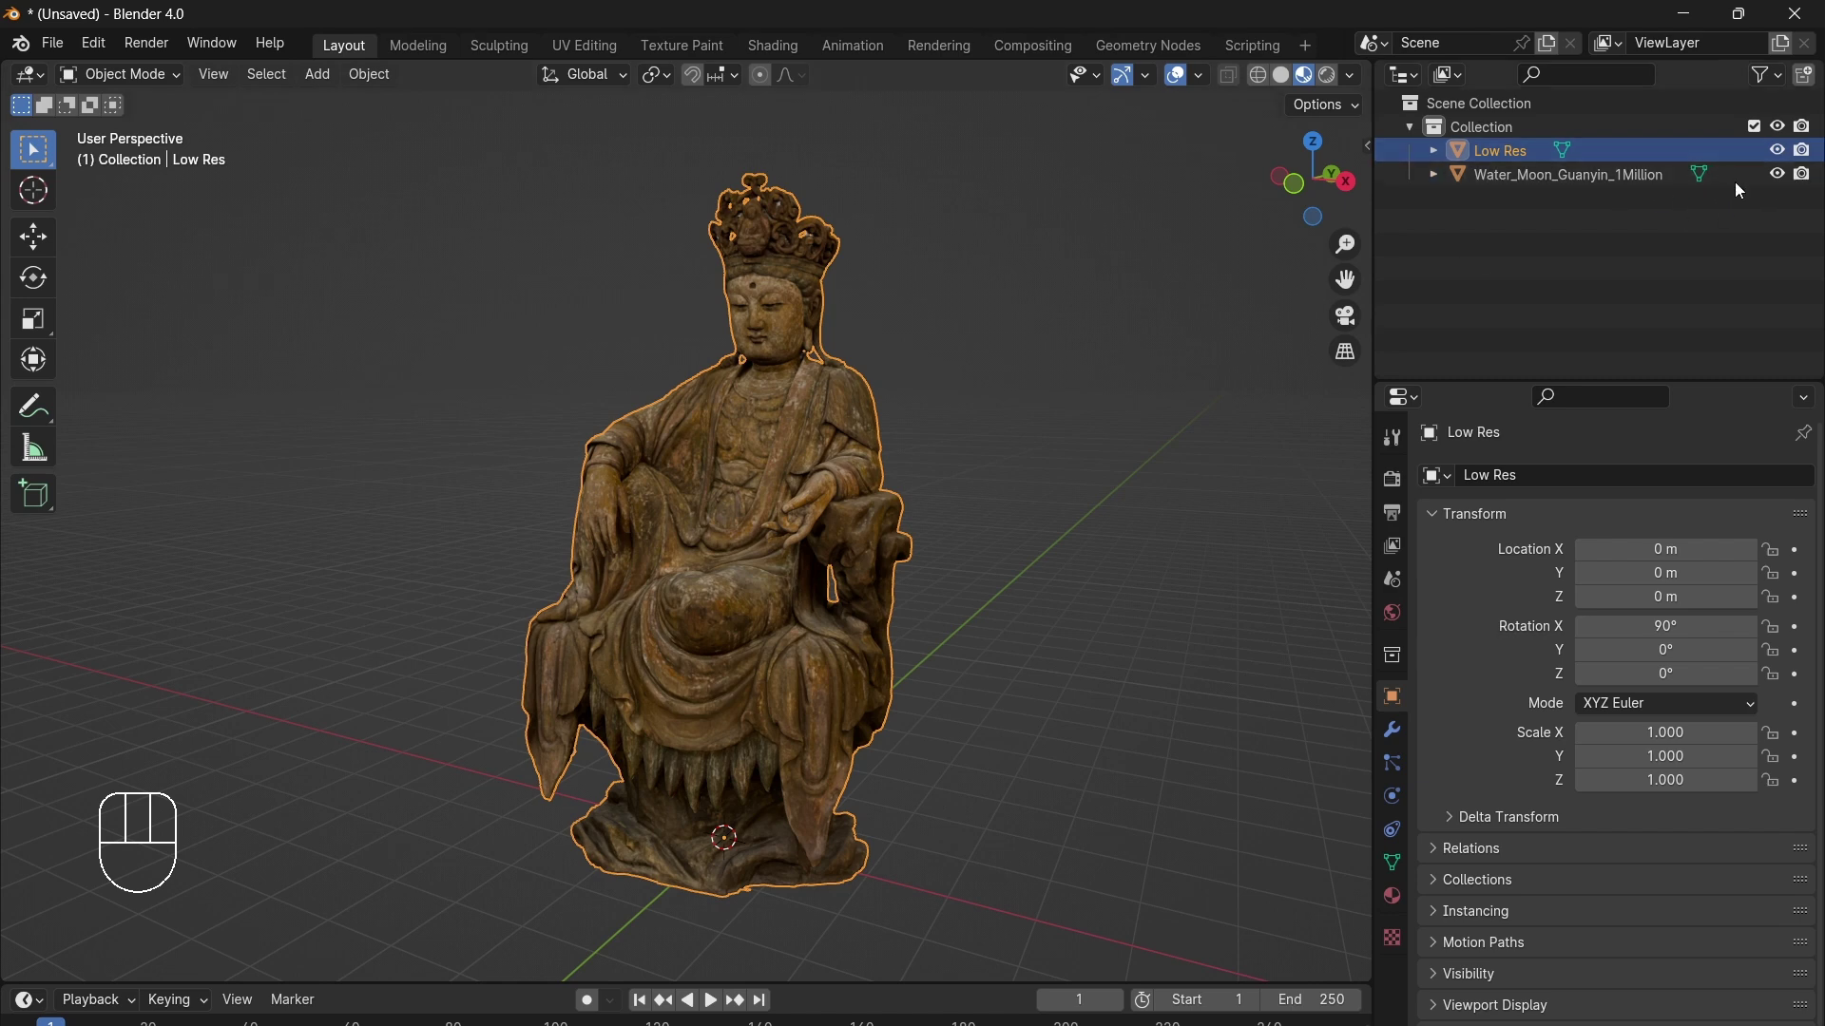
Step: Hide Water_Moon_Guanyin_1Million and select the Low Res statue
click(847, 477)
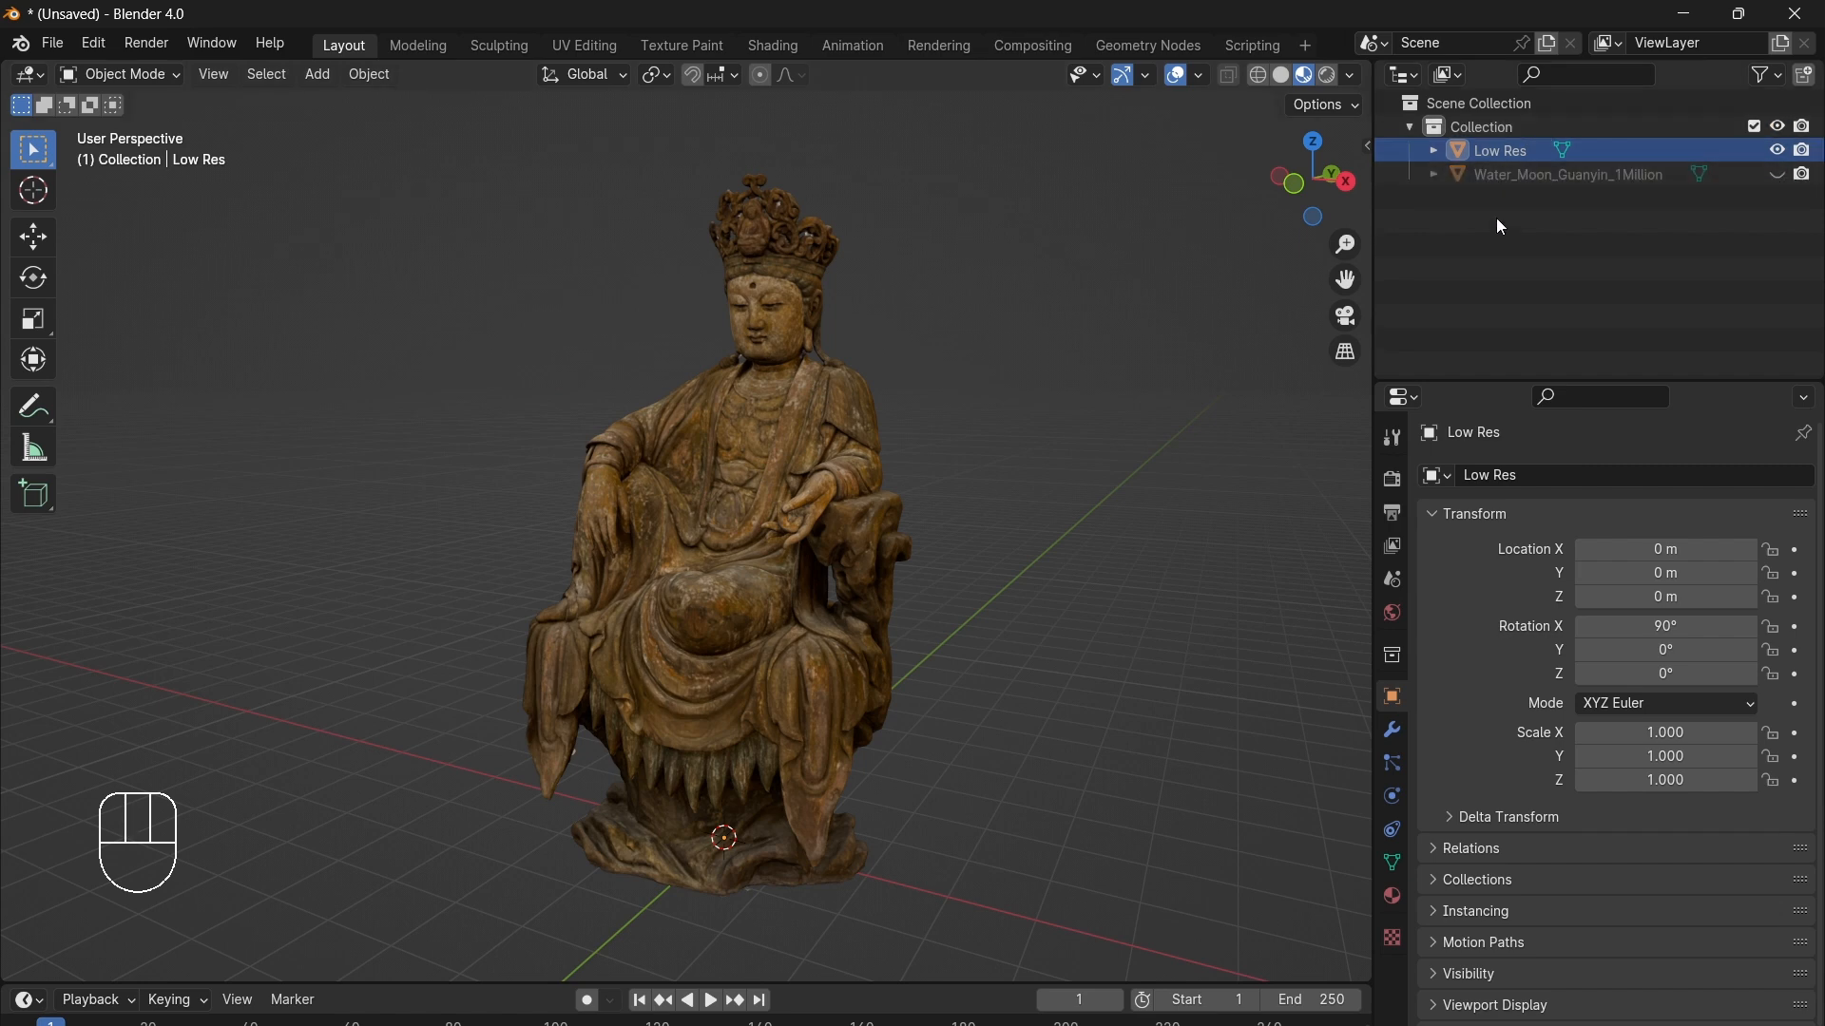
mouse_move(1517, 196)
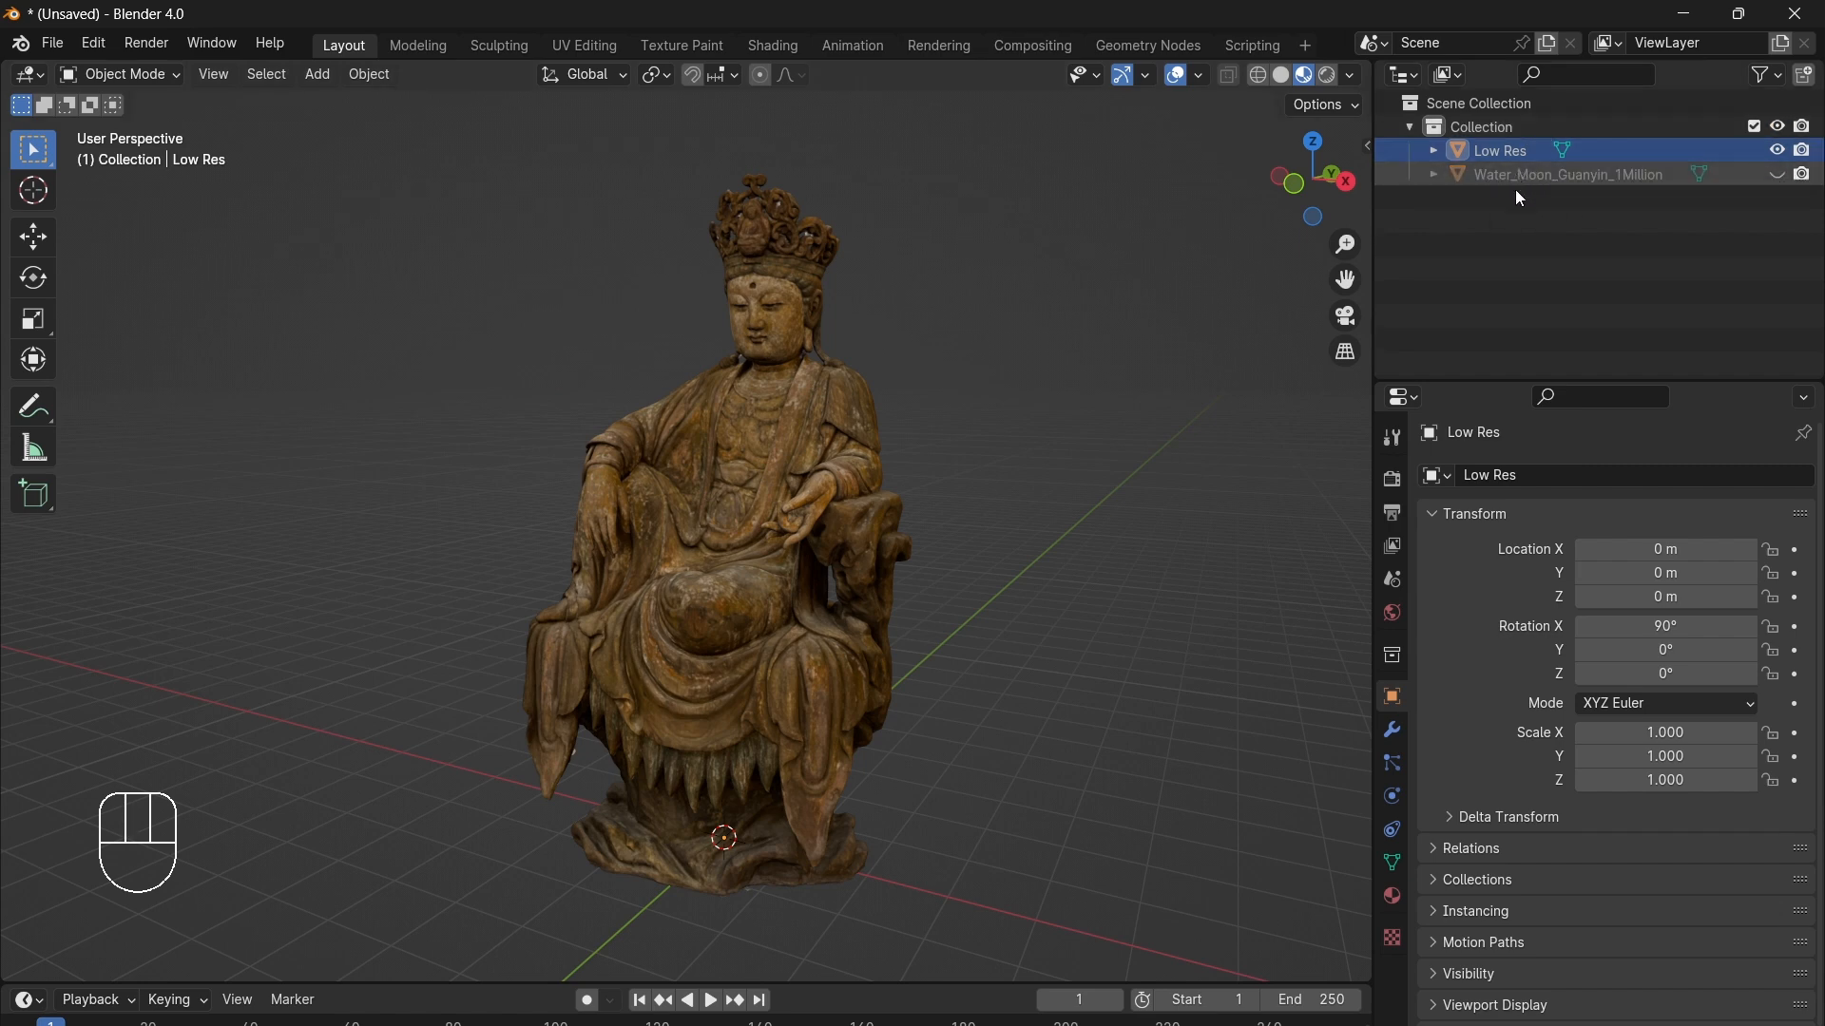
mouse_move(1581, 173)
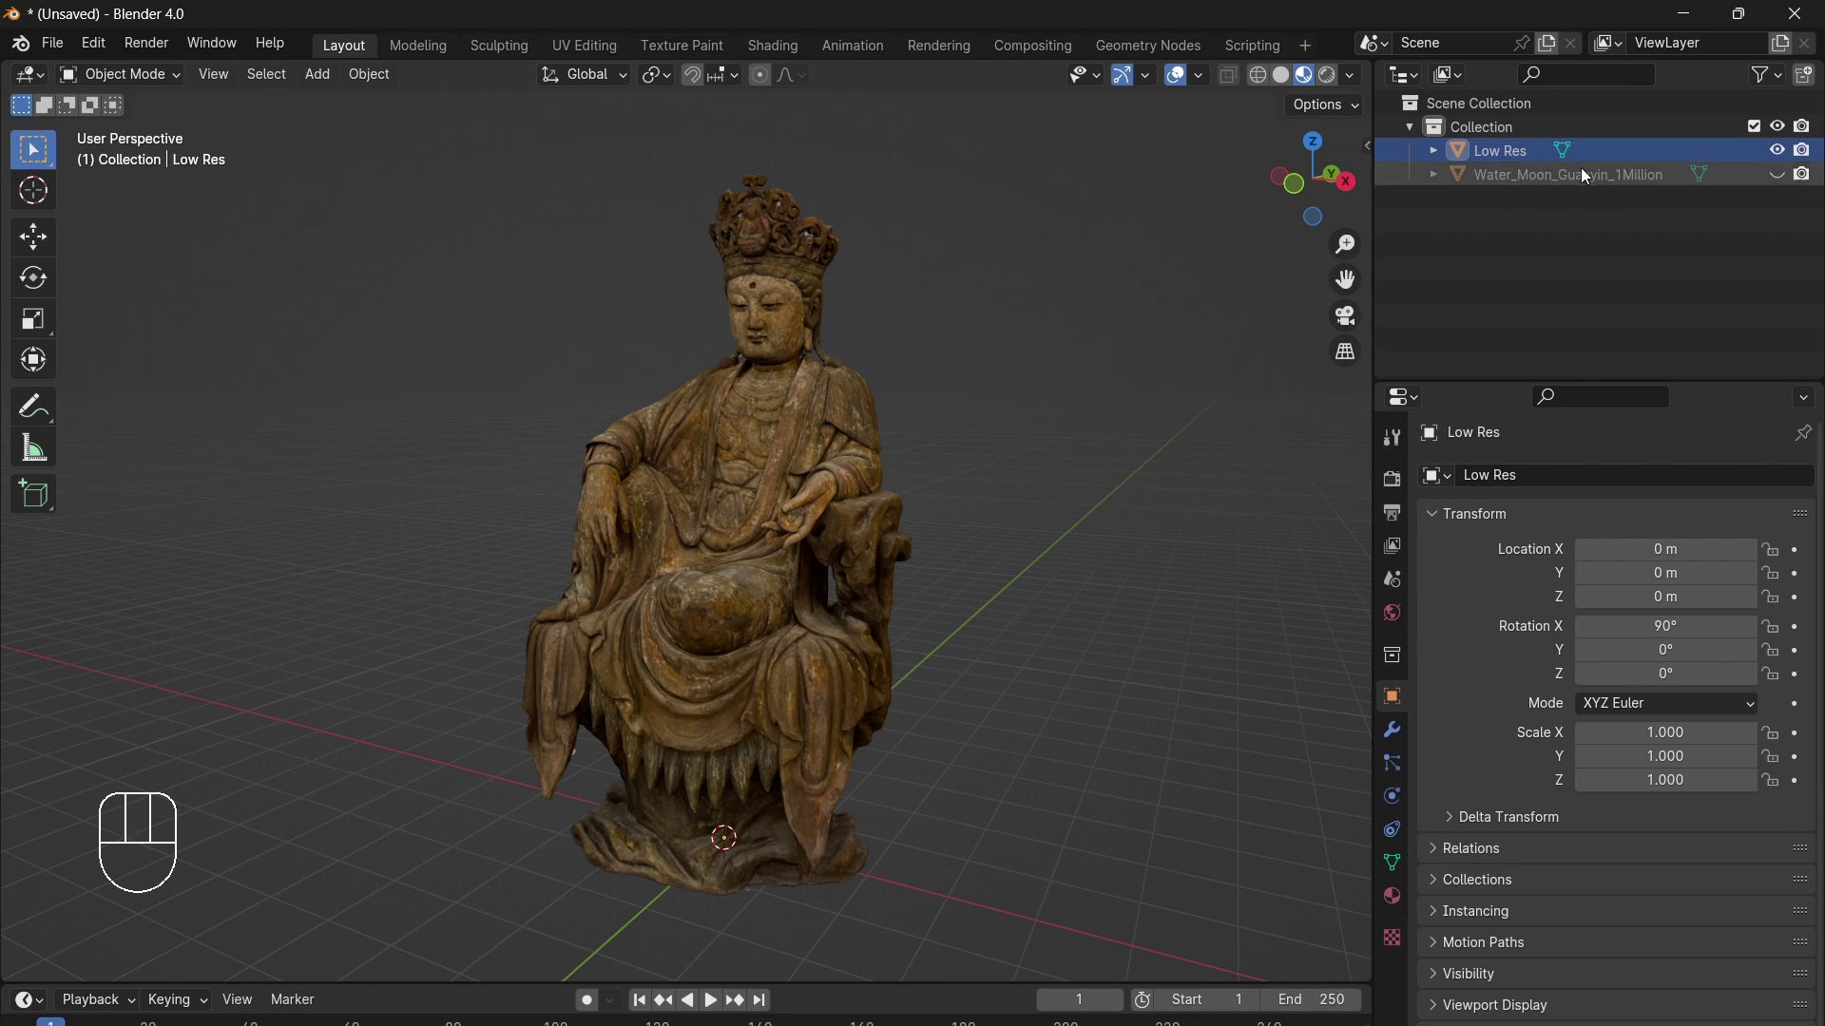
mouse_move(771, 492)
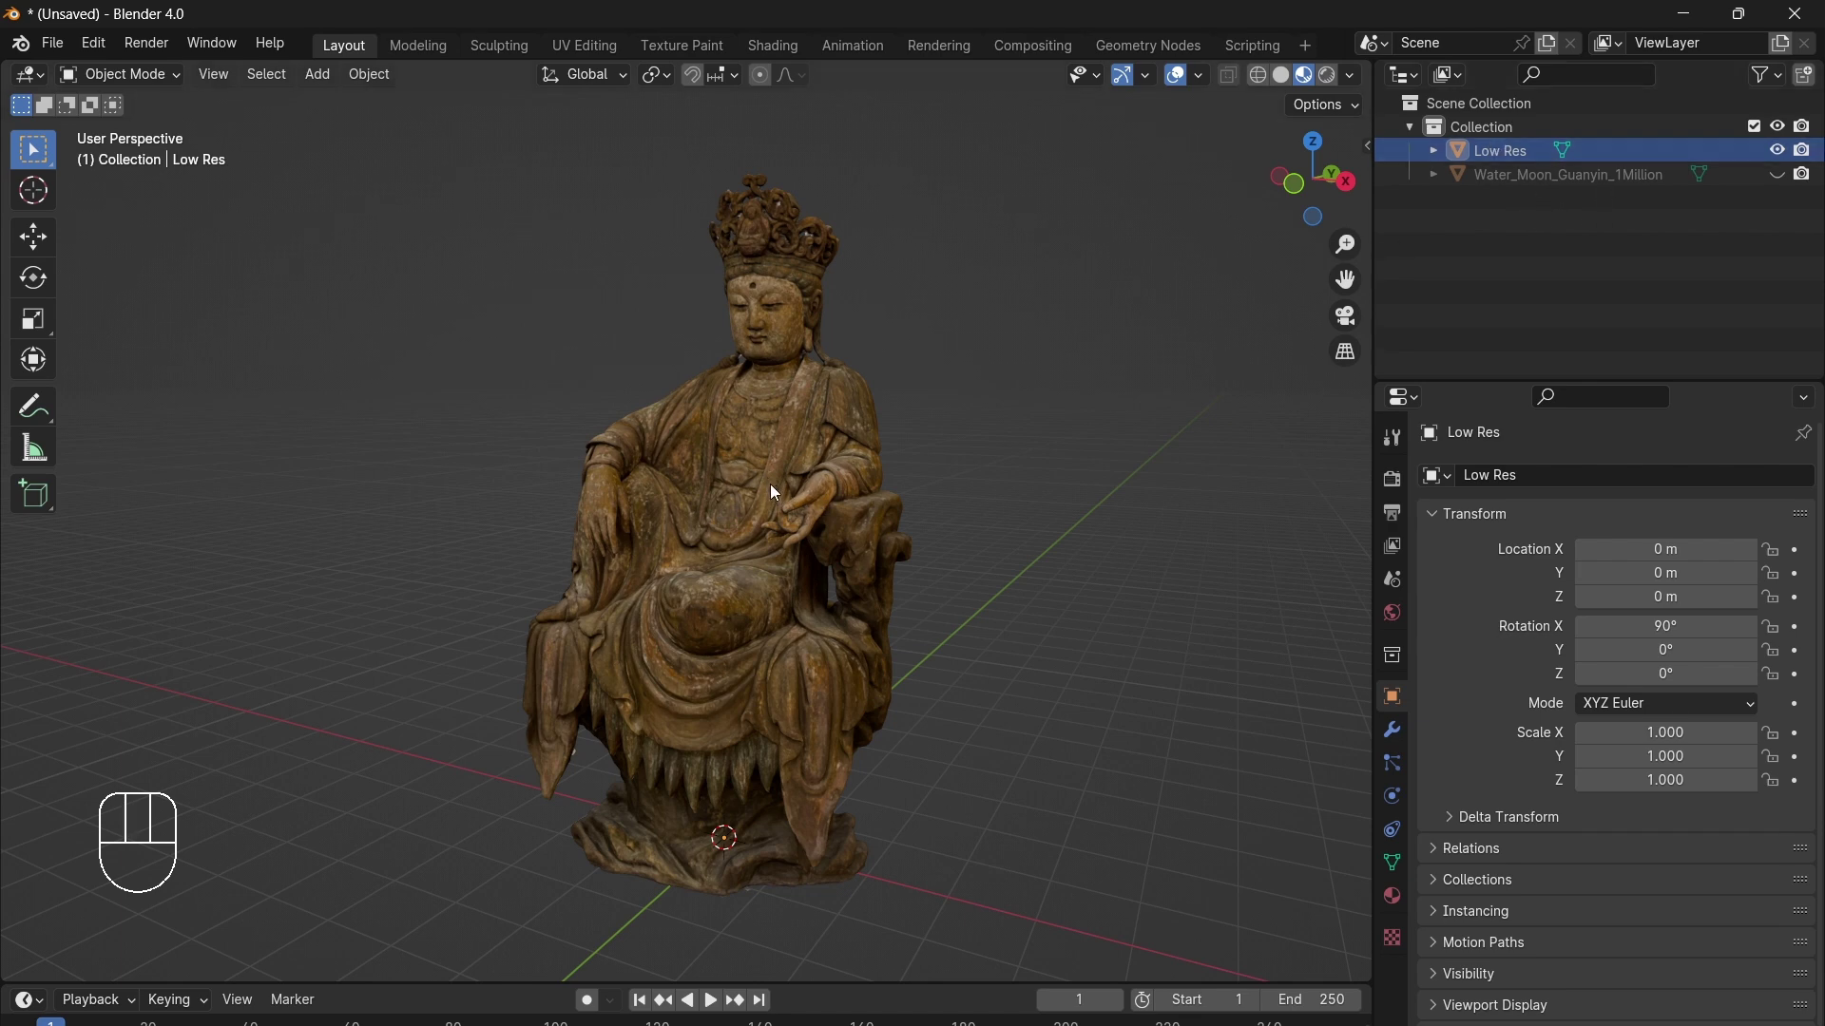
click(768, 489)
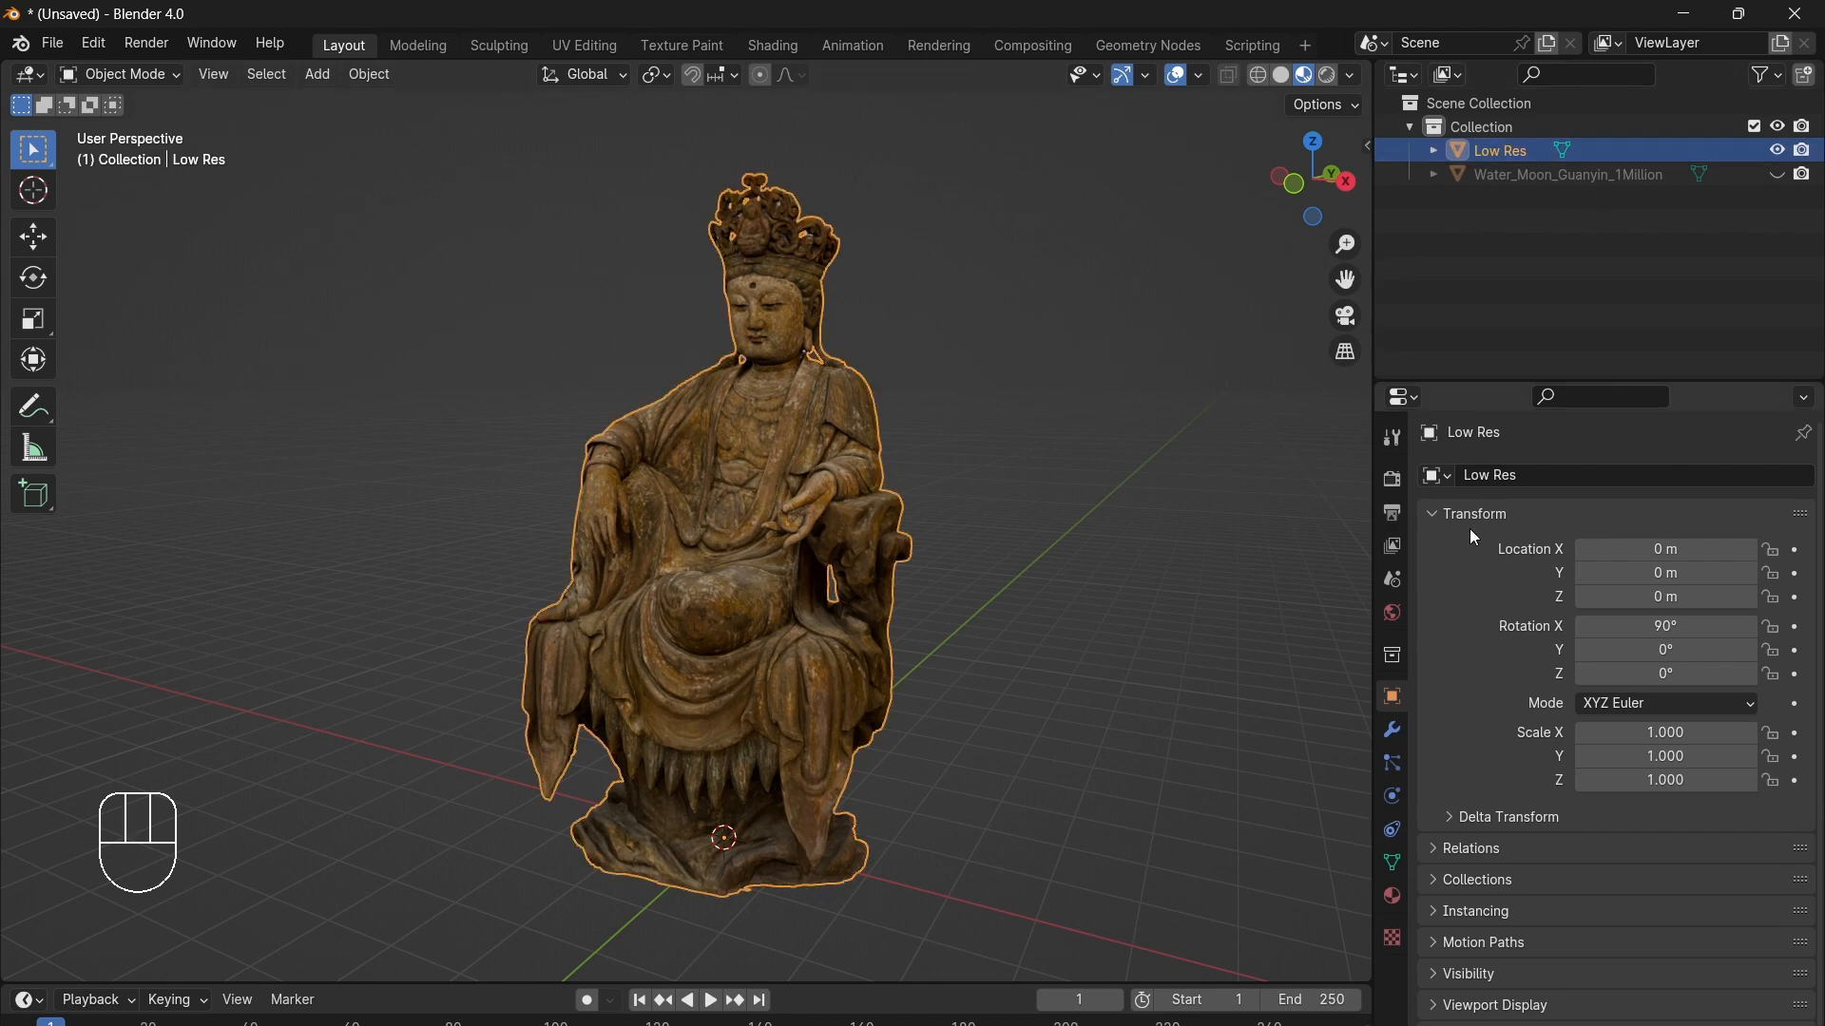
Step: Add a Decimate modifier to Low Res with a 0.05 ratio, giving 50,000 faces
click(1391, 730)
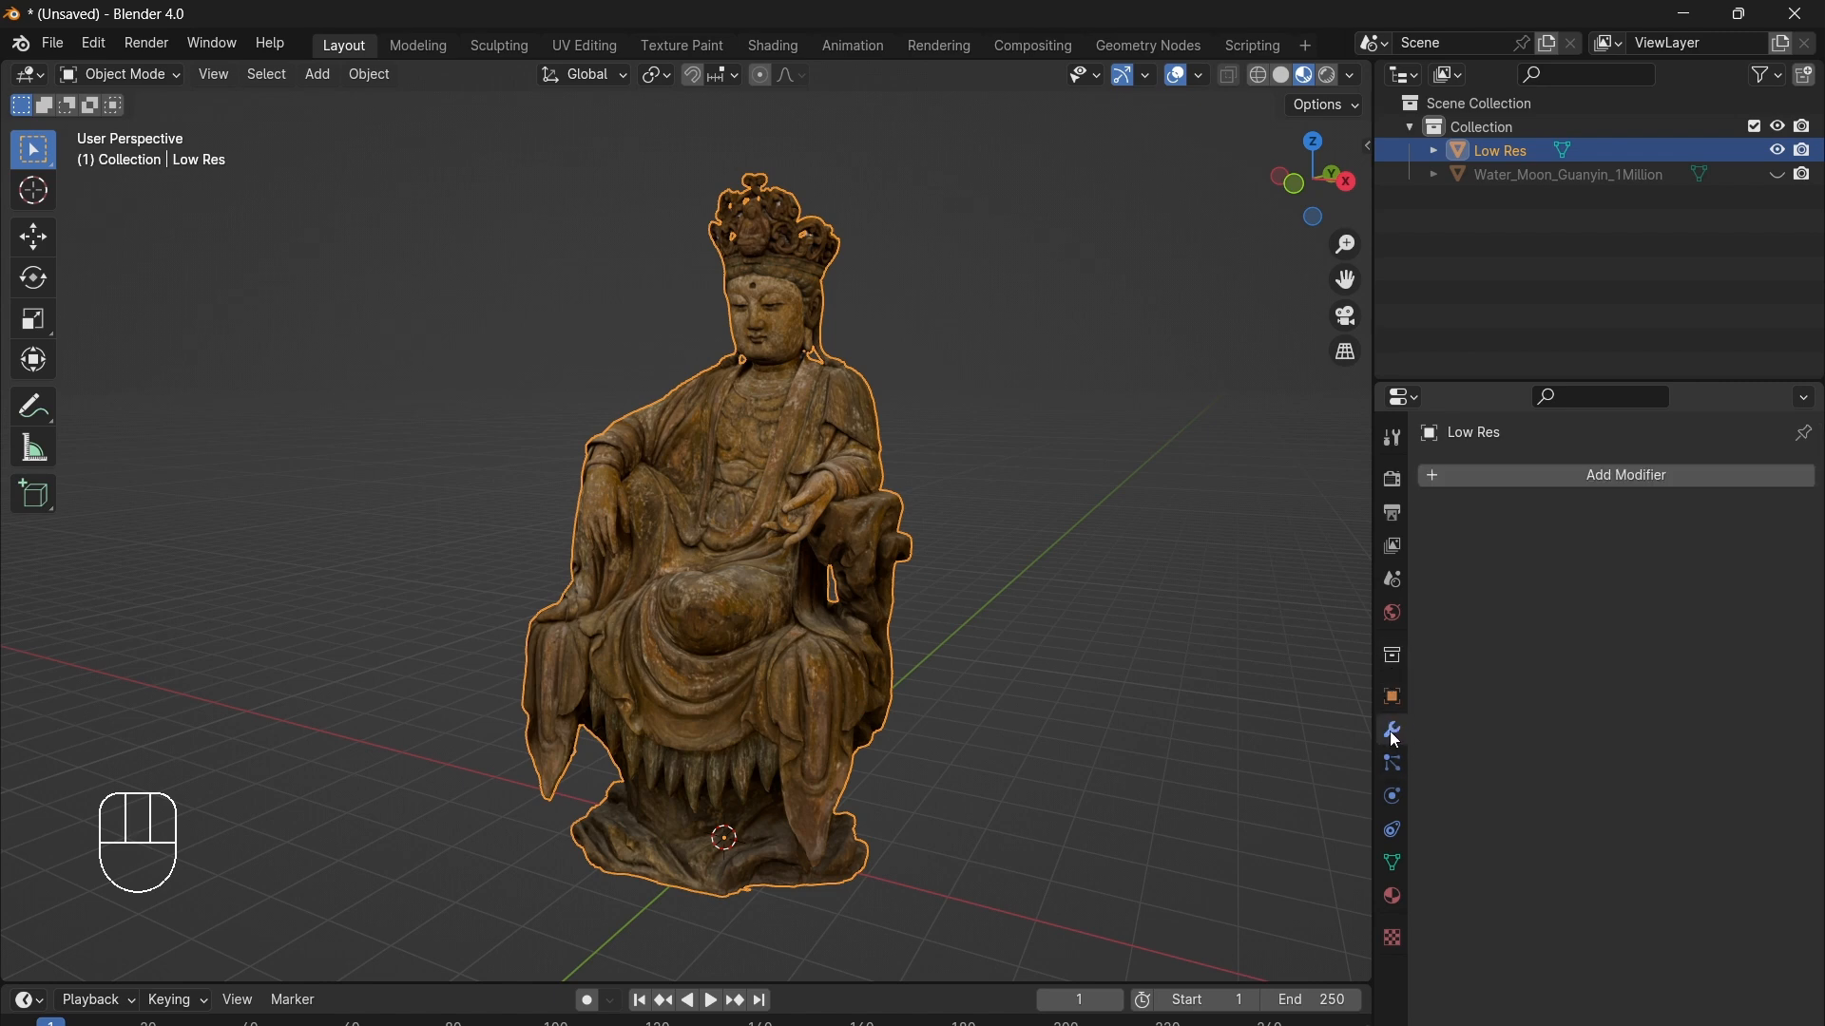
click(1624, 476)
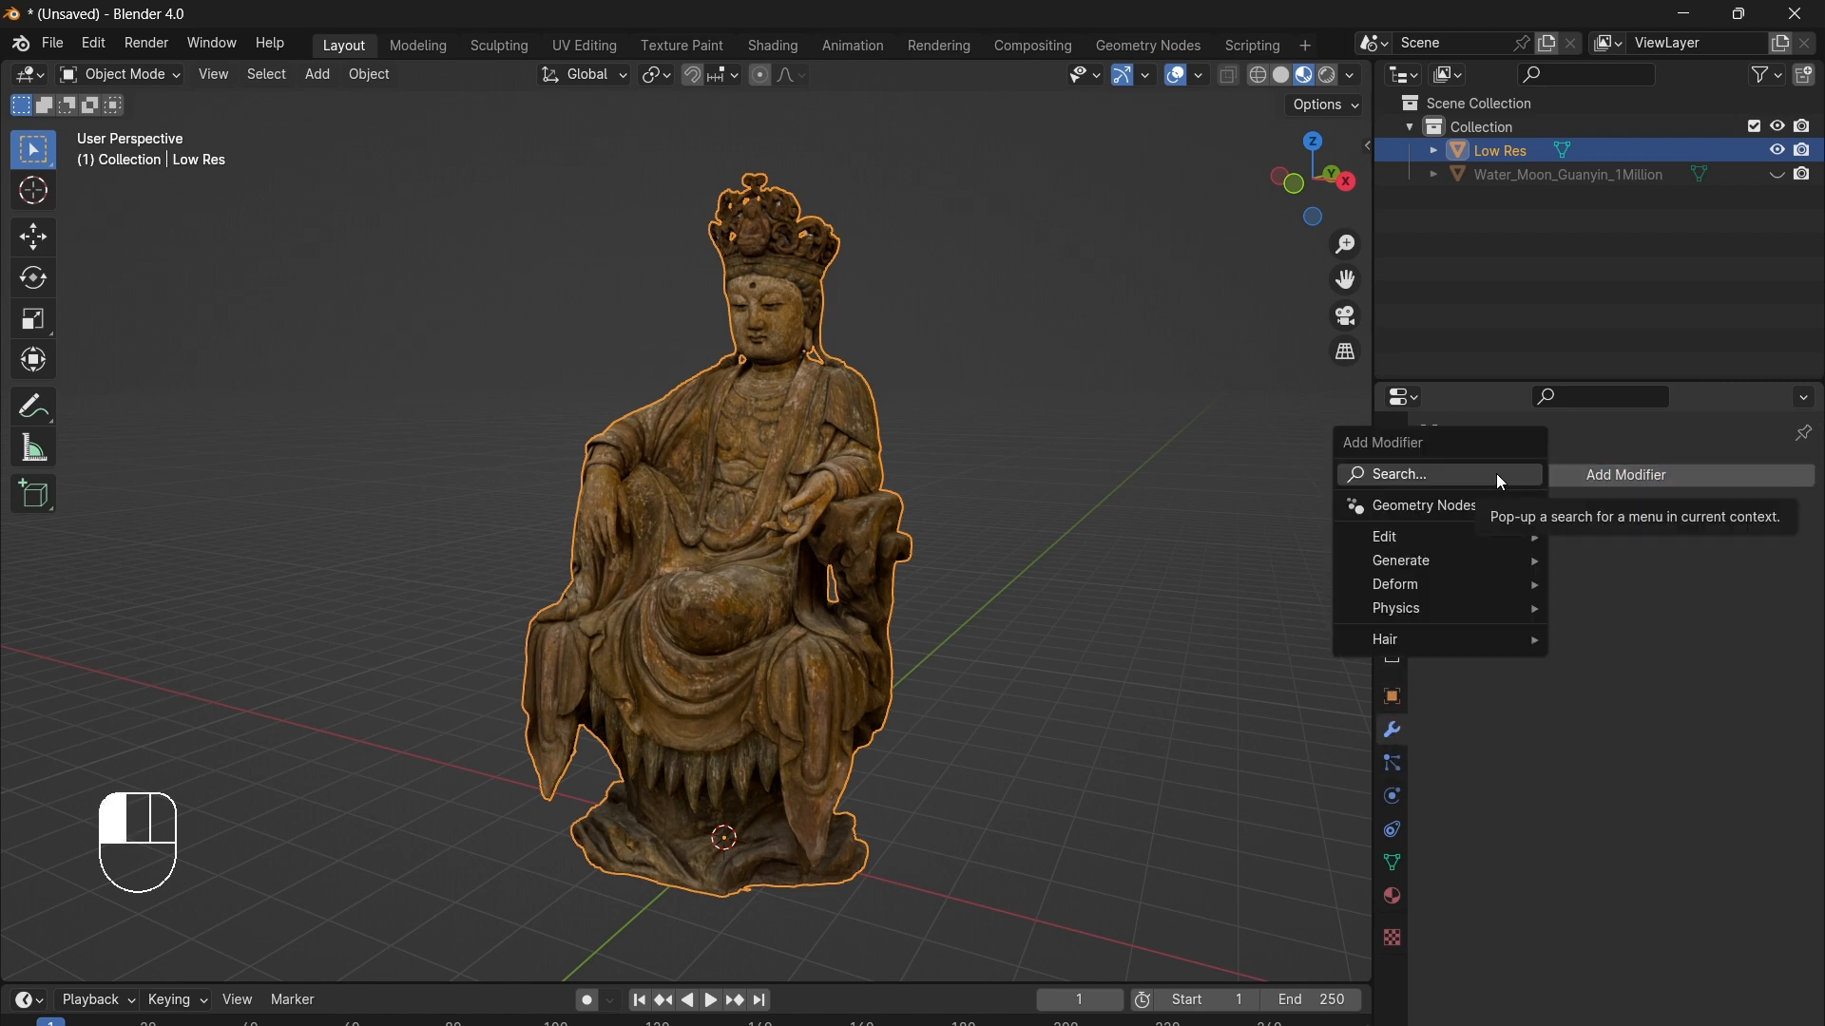
click(1395, 475)
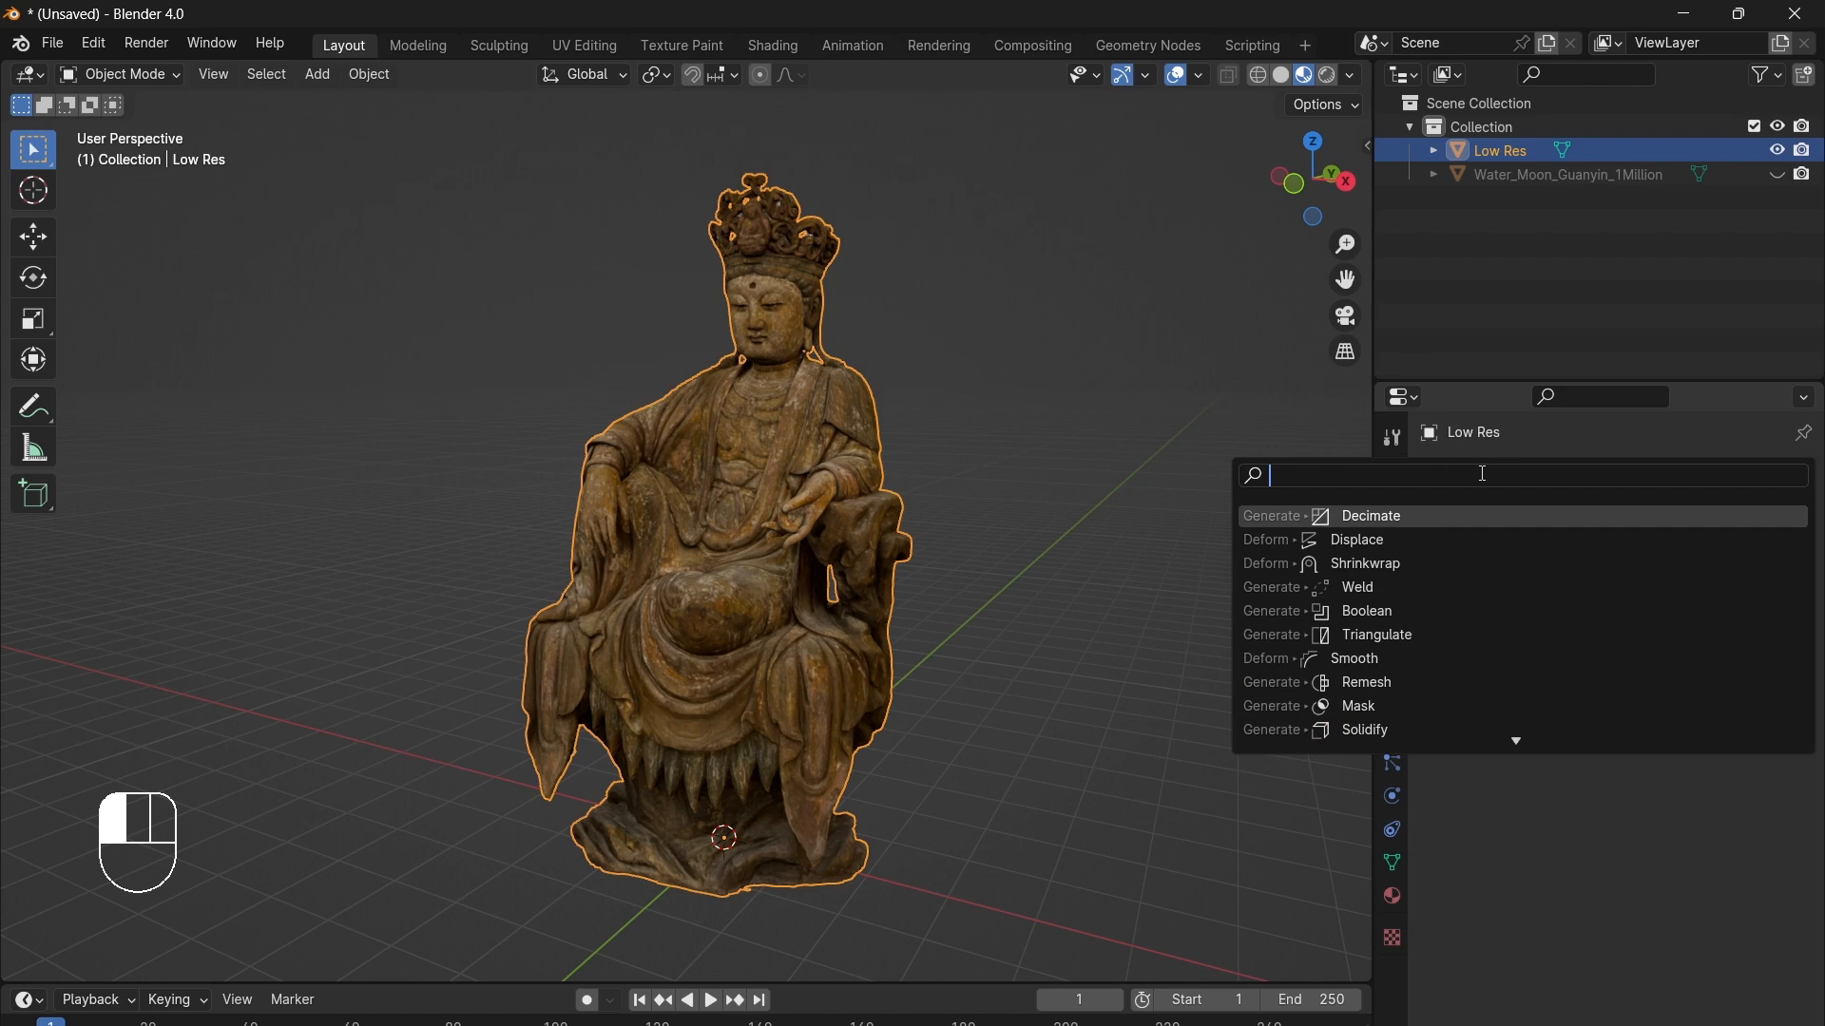
text(dec)
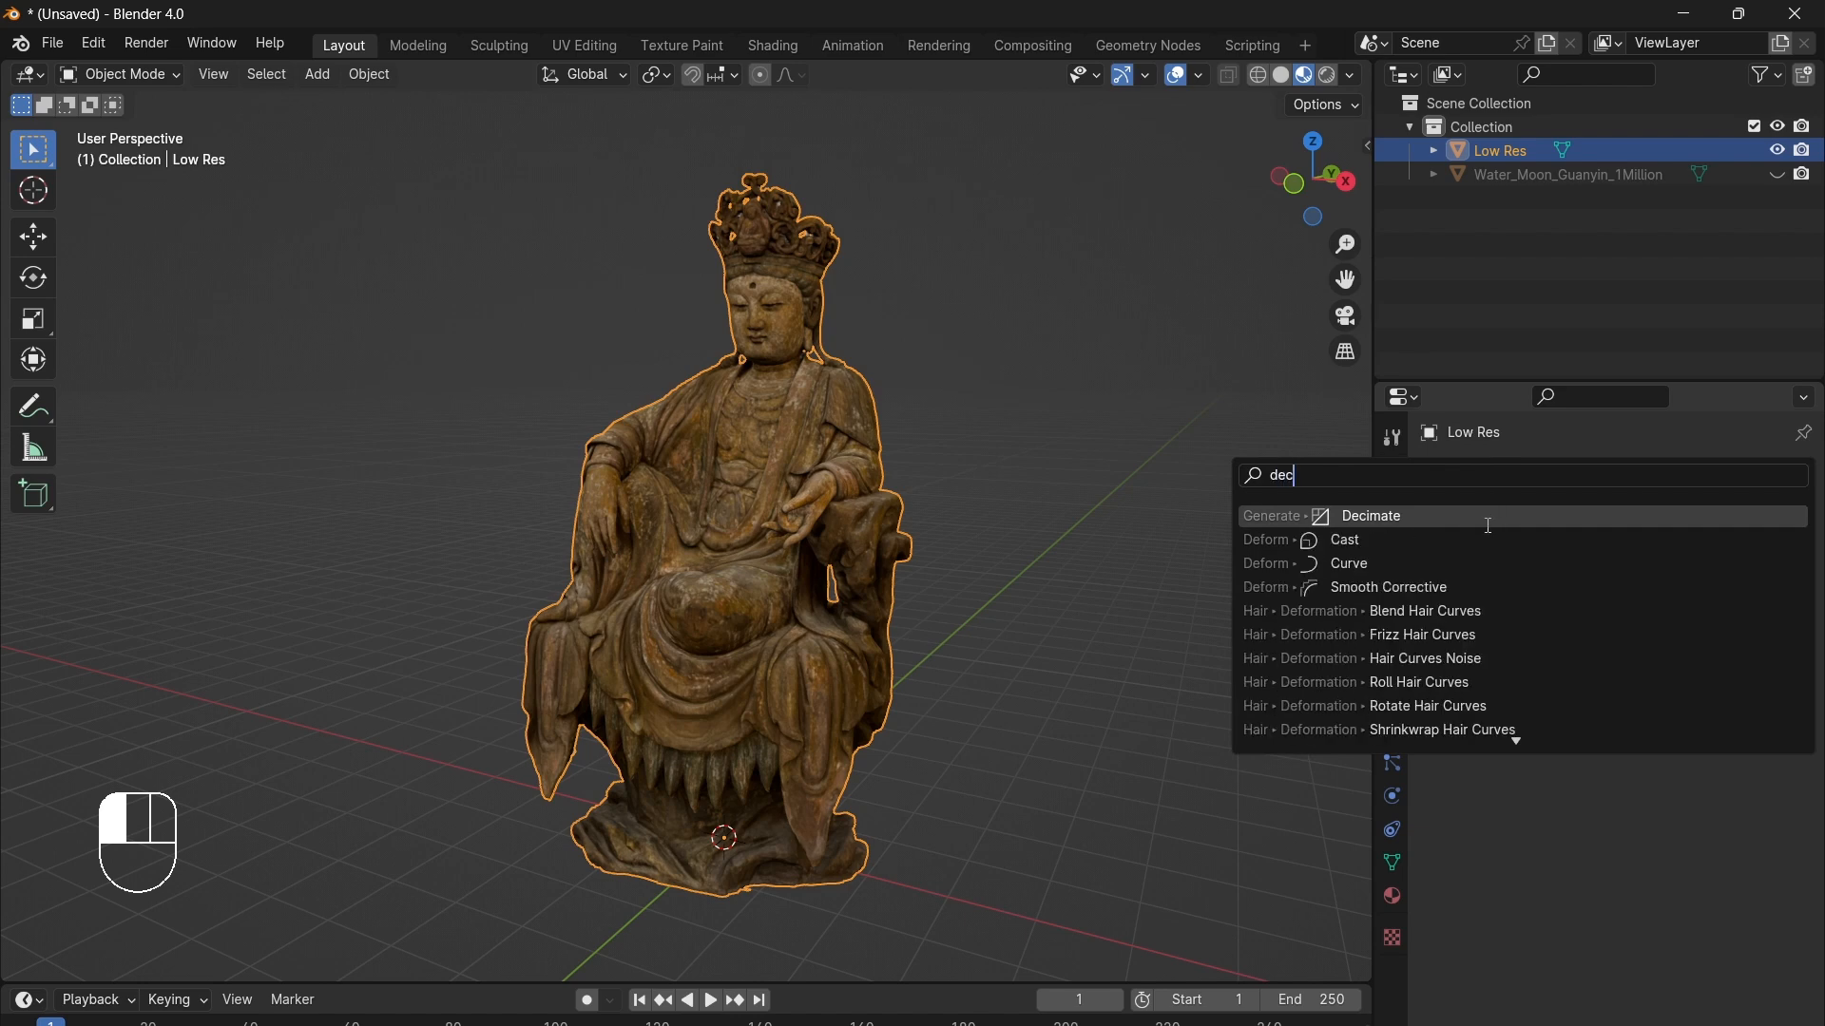
click(1370, 515)
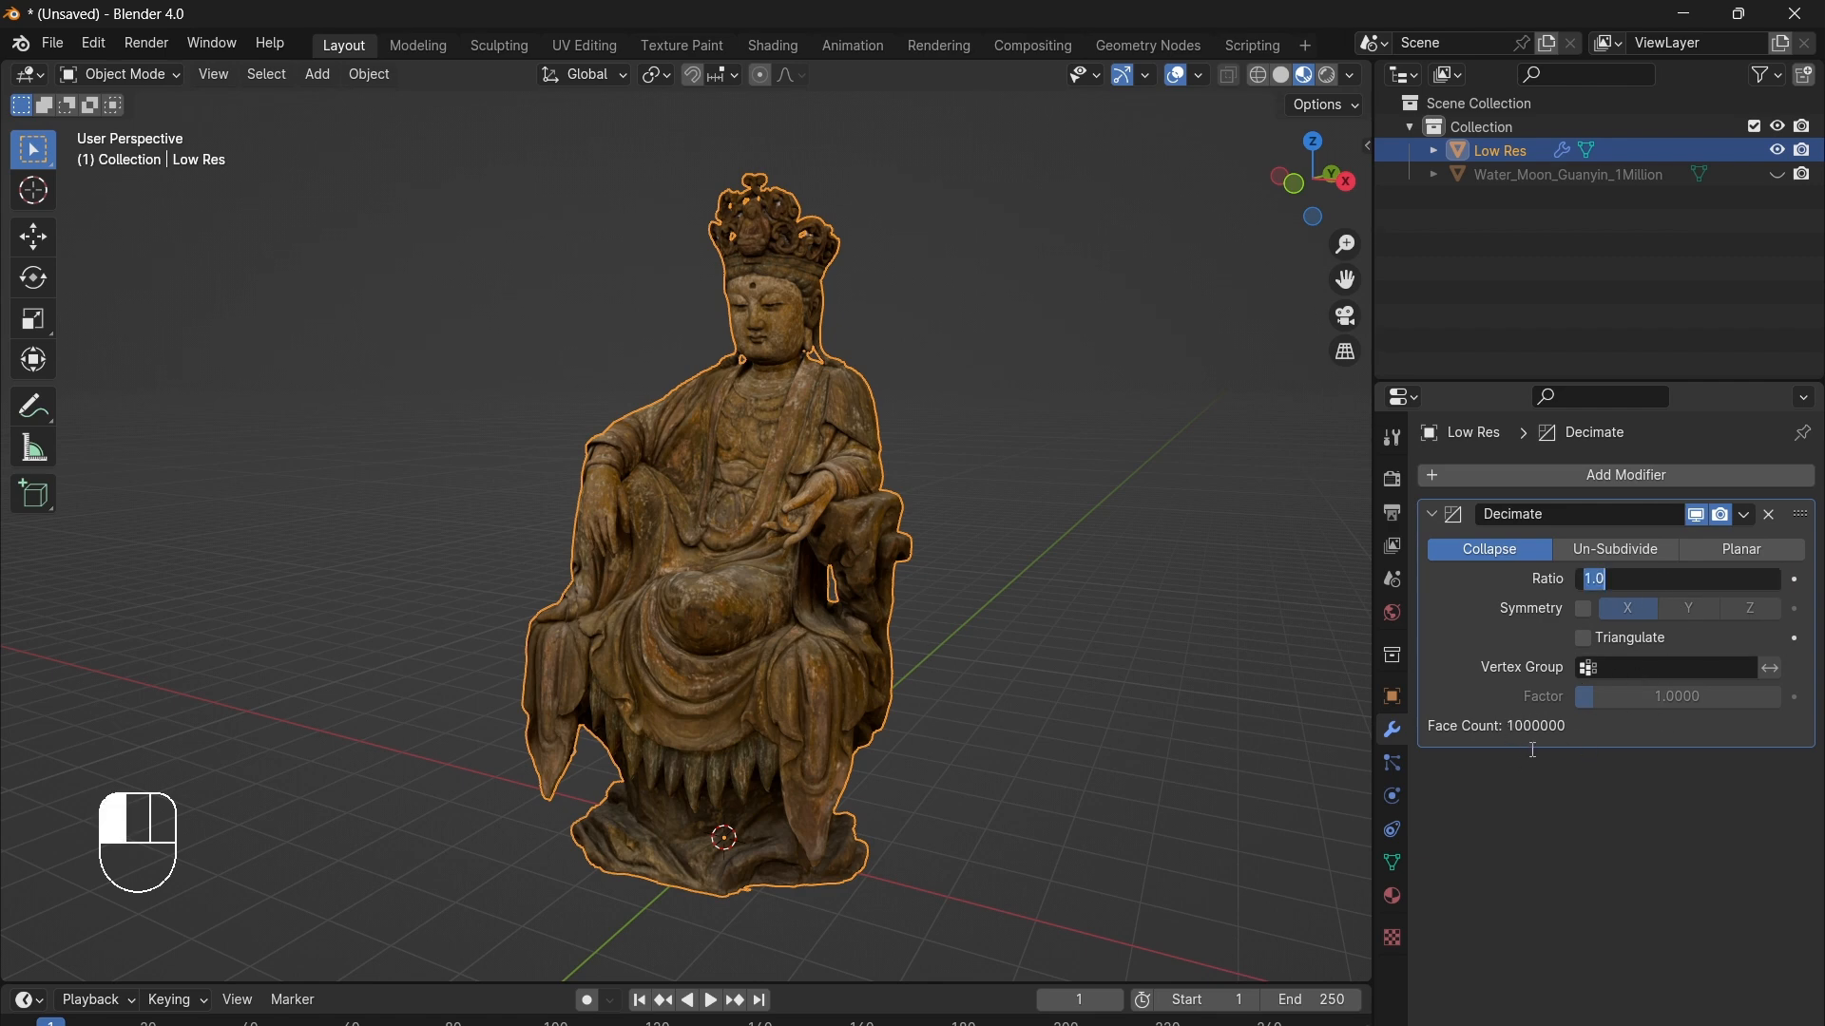
text(.05)
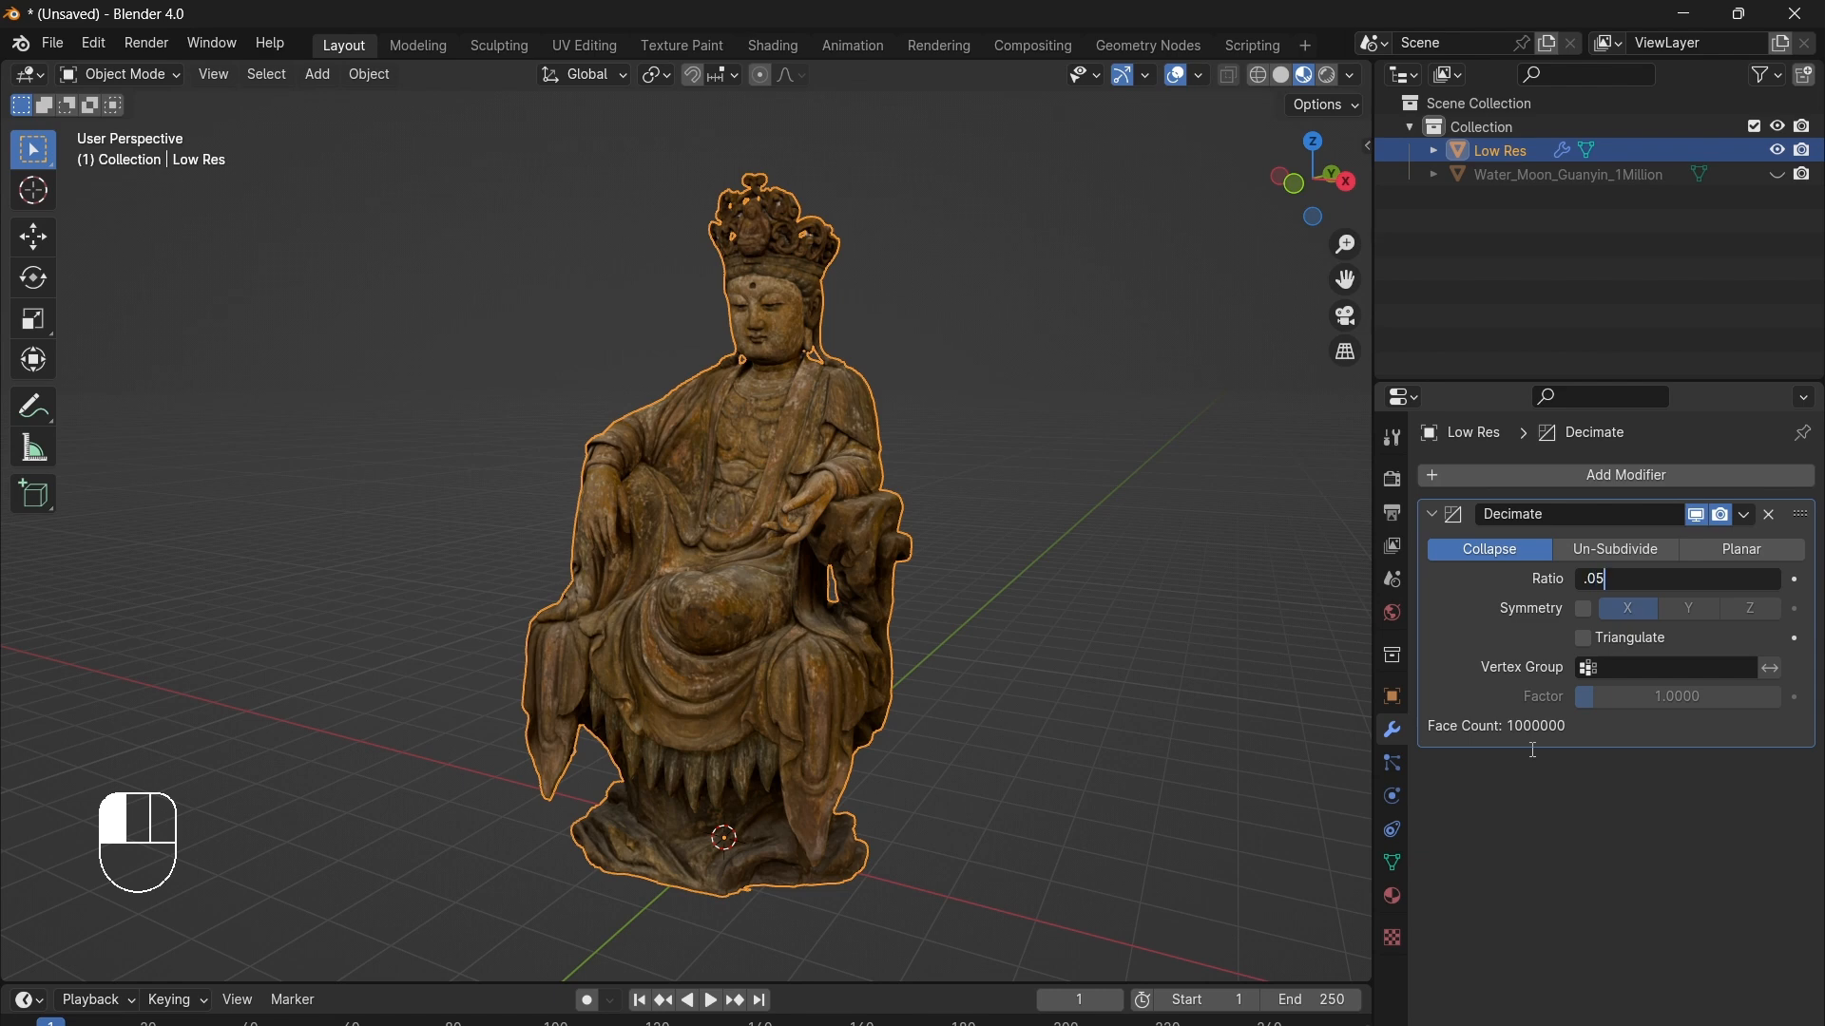
mouse_move(1583, 921)
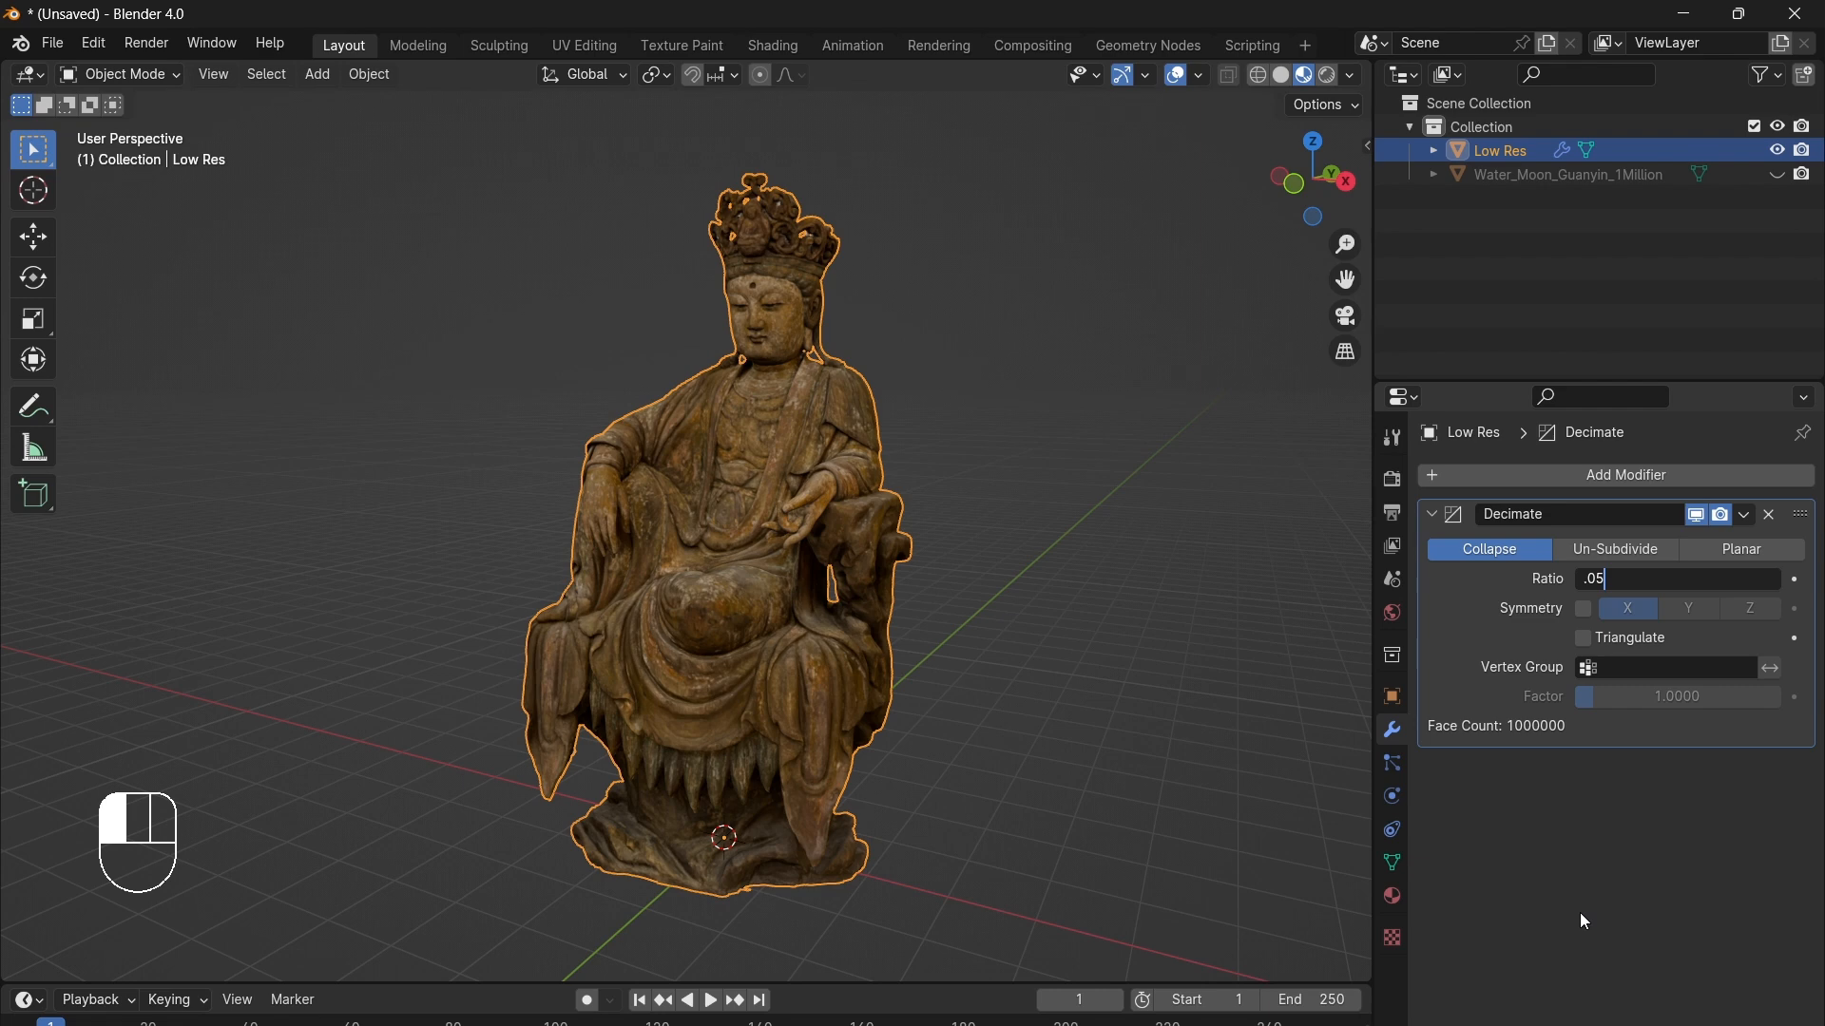
mouse_move(802, 455)
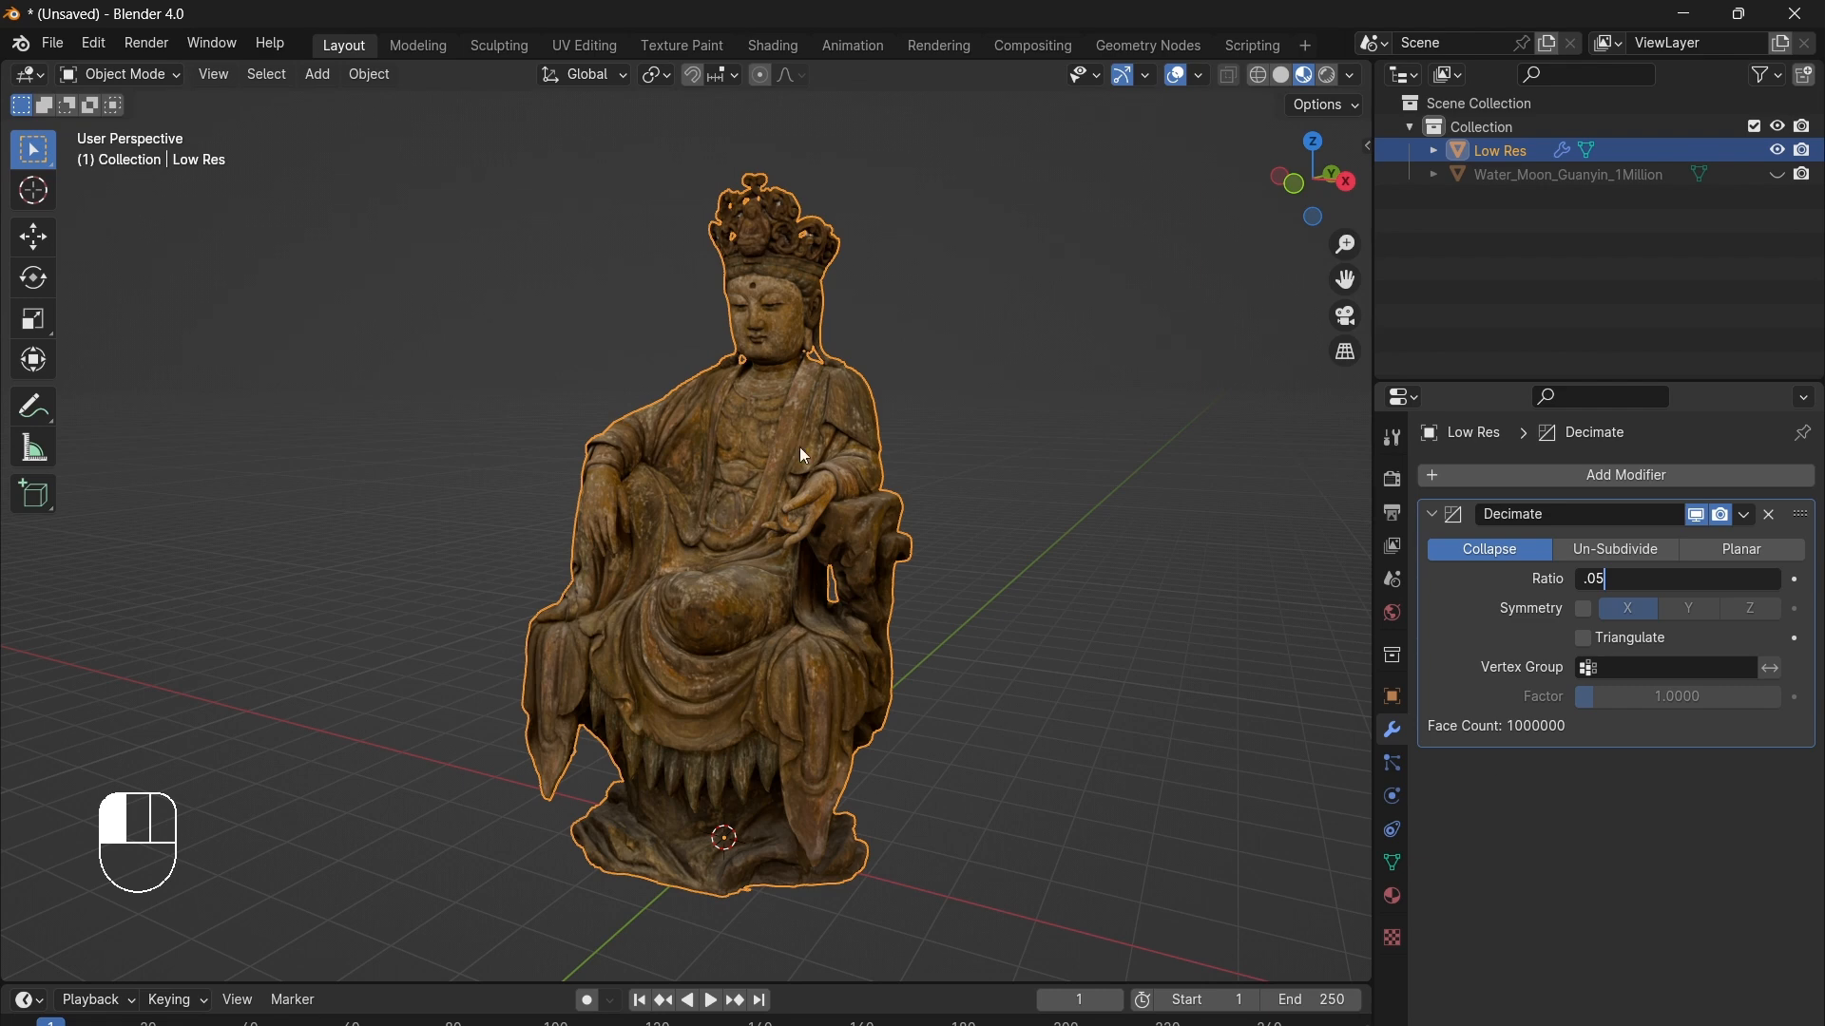
key(Return)
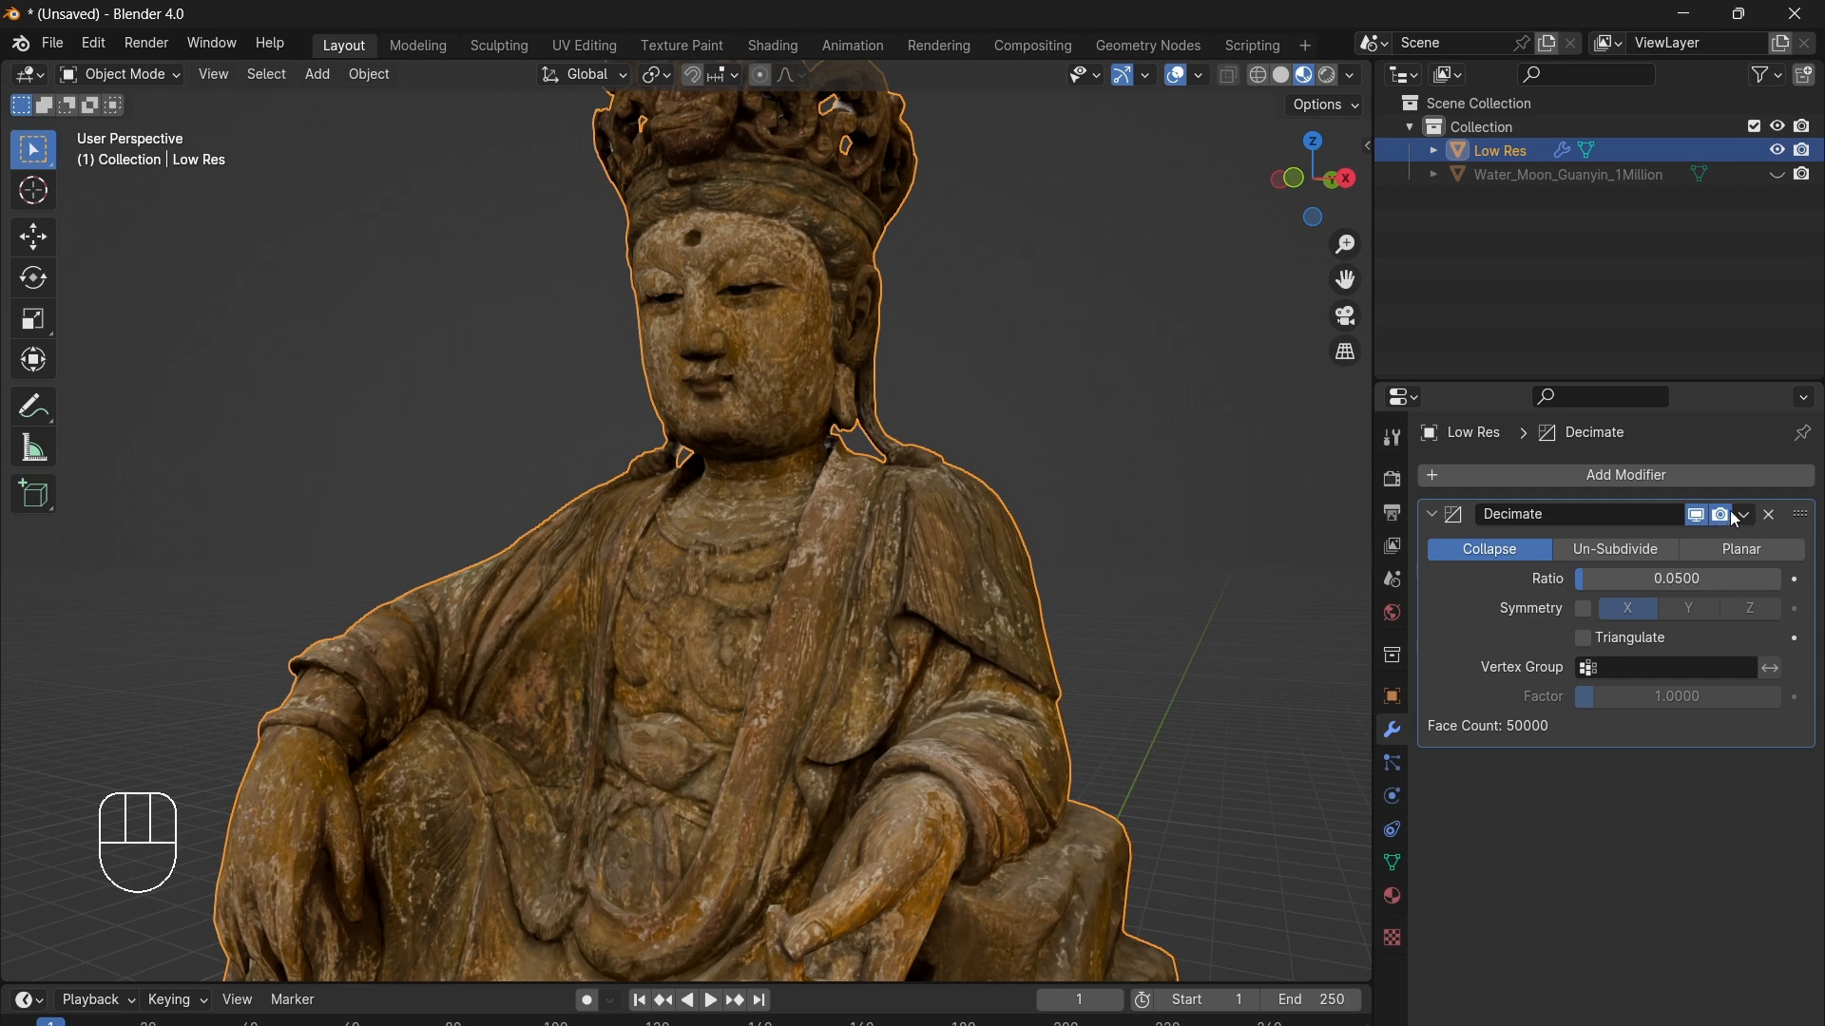
click(1743, 514)
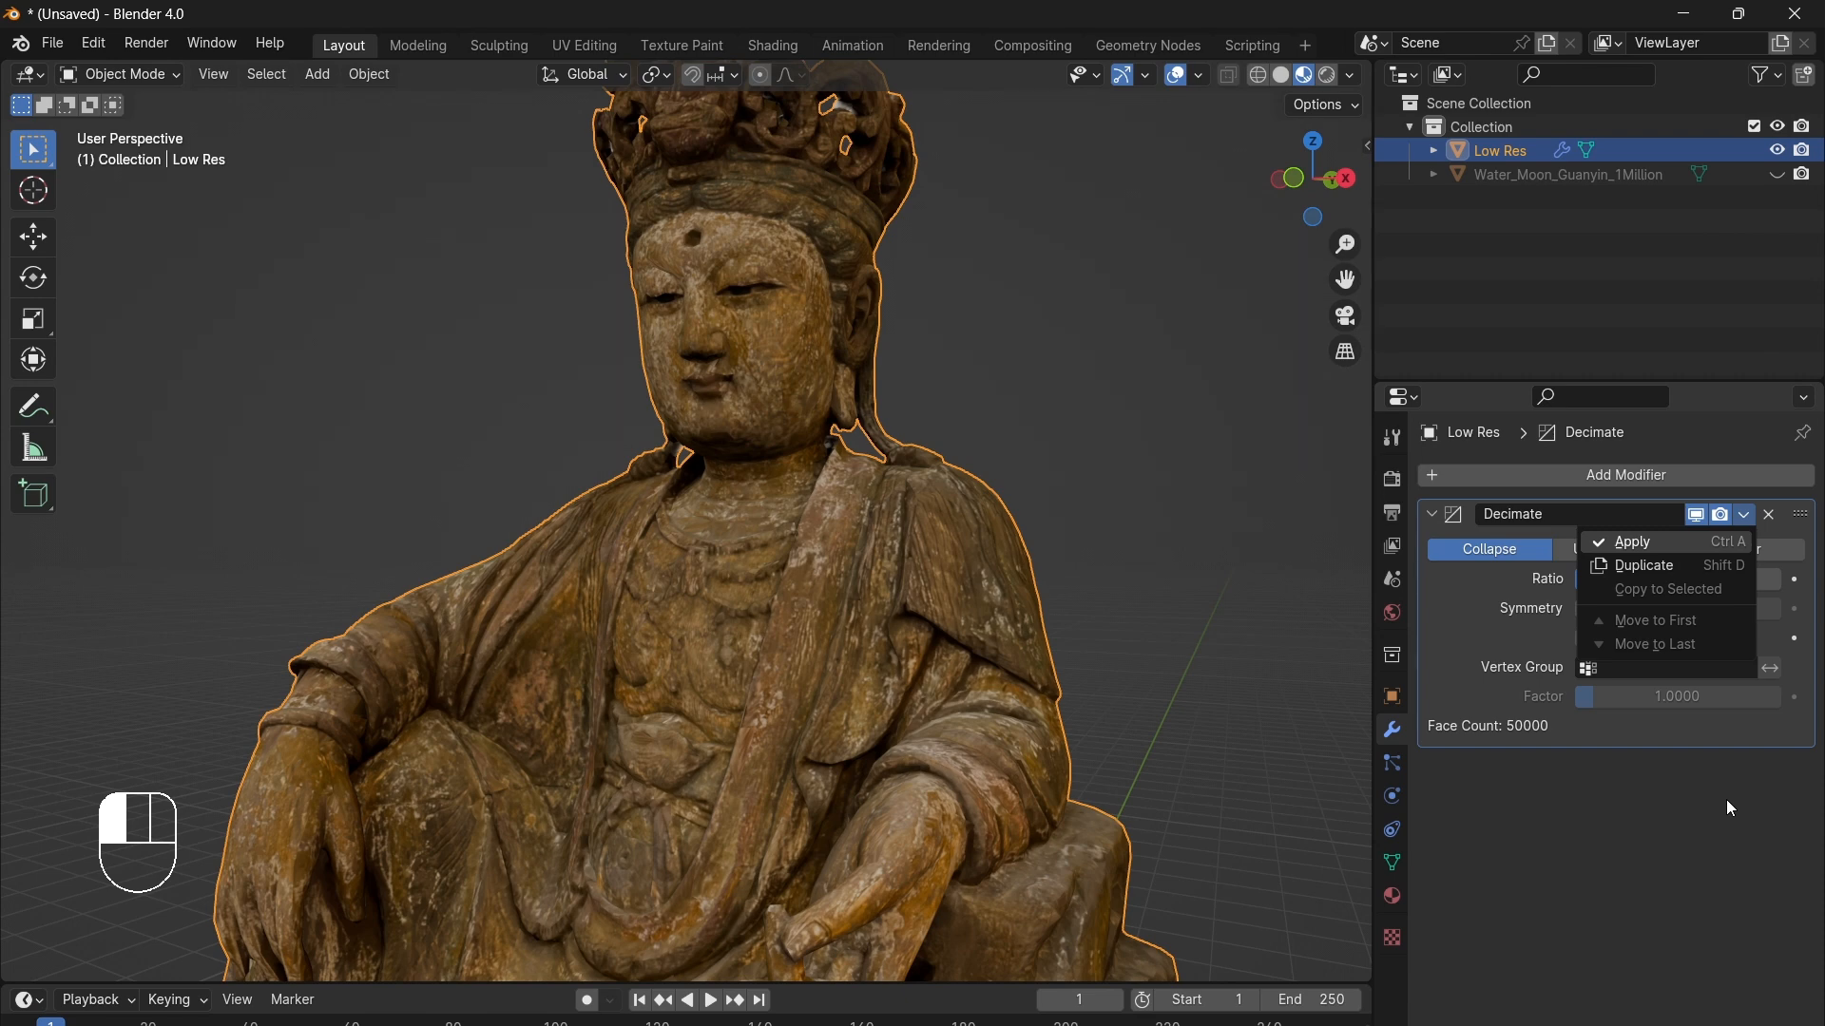
Step: Apply the Decimate modifier and view Low Res in Solid shading
click(1632, 541)
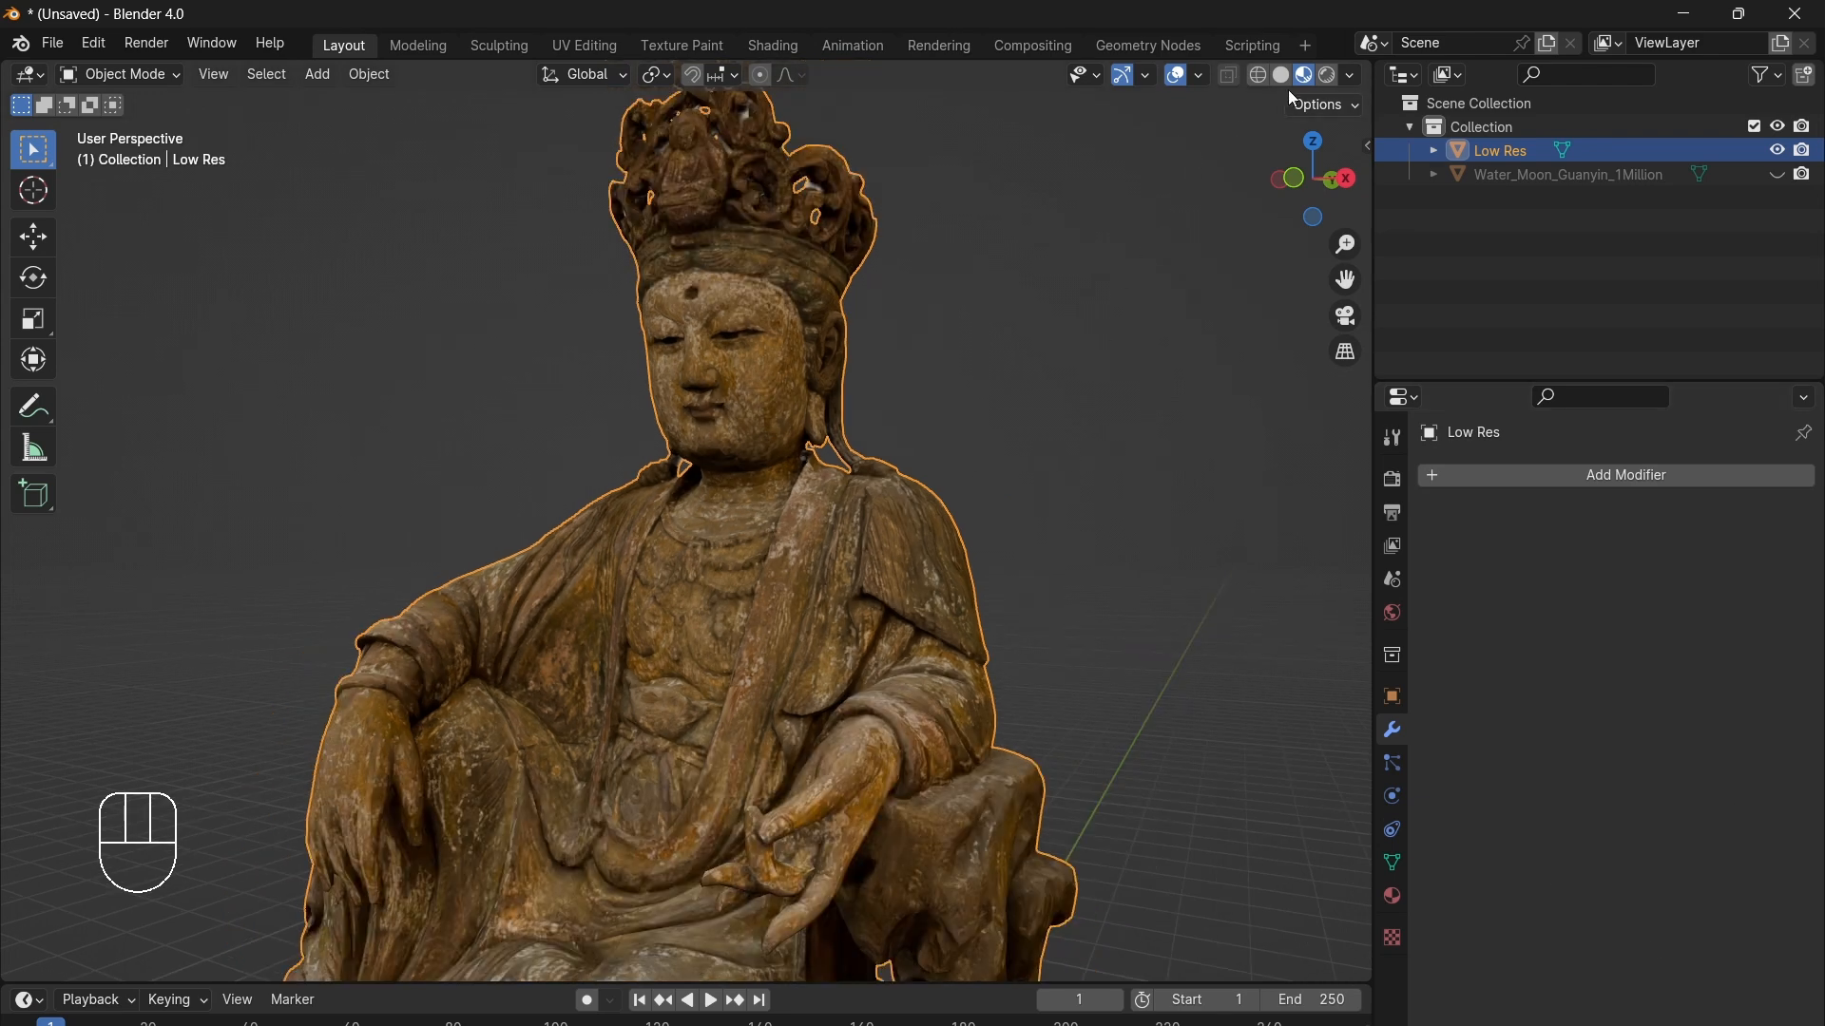
click(1255, 74)
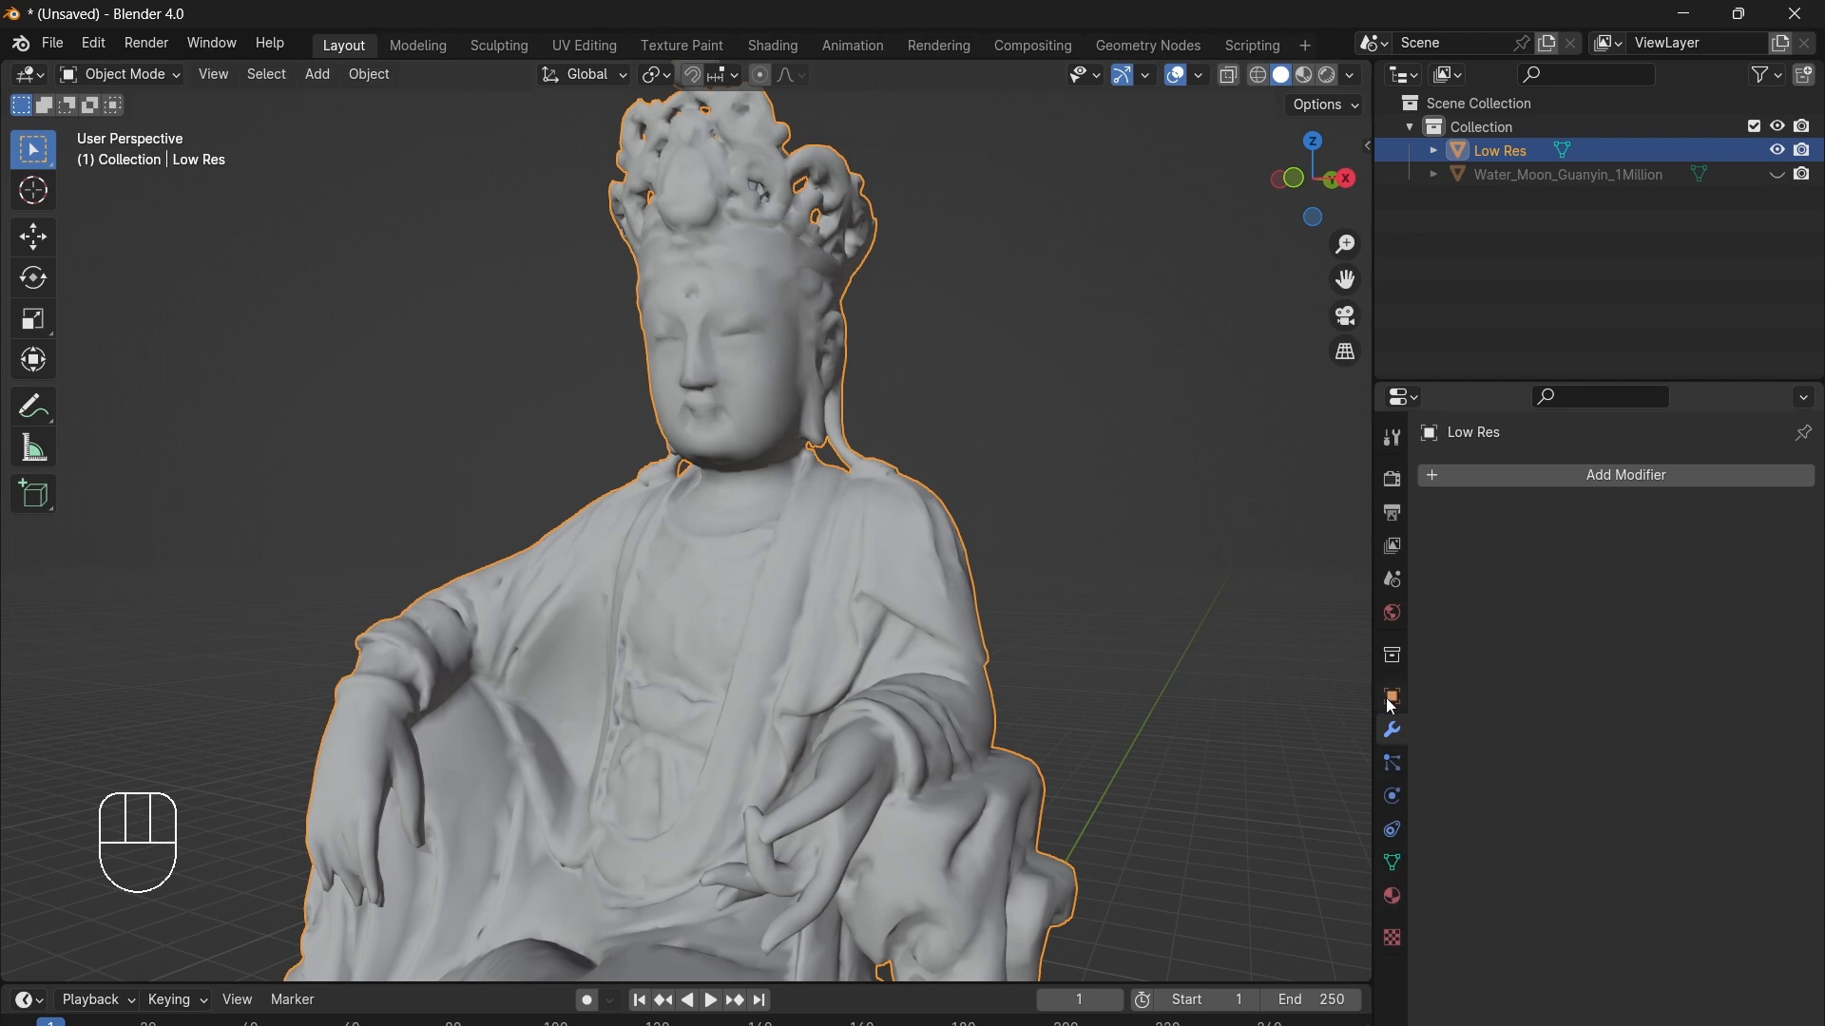
click(1390, 696)
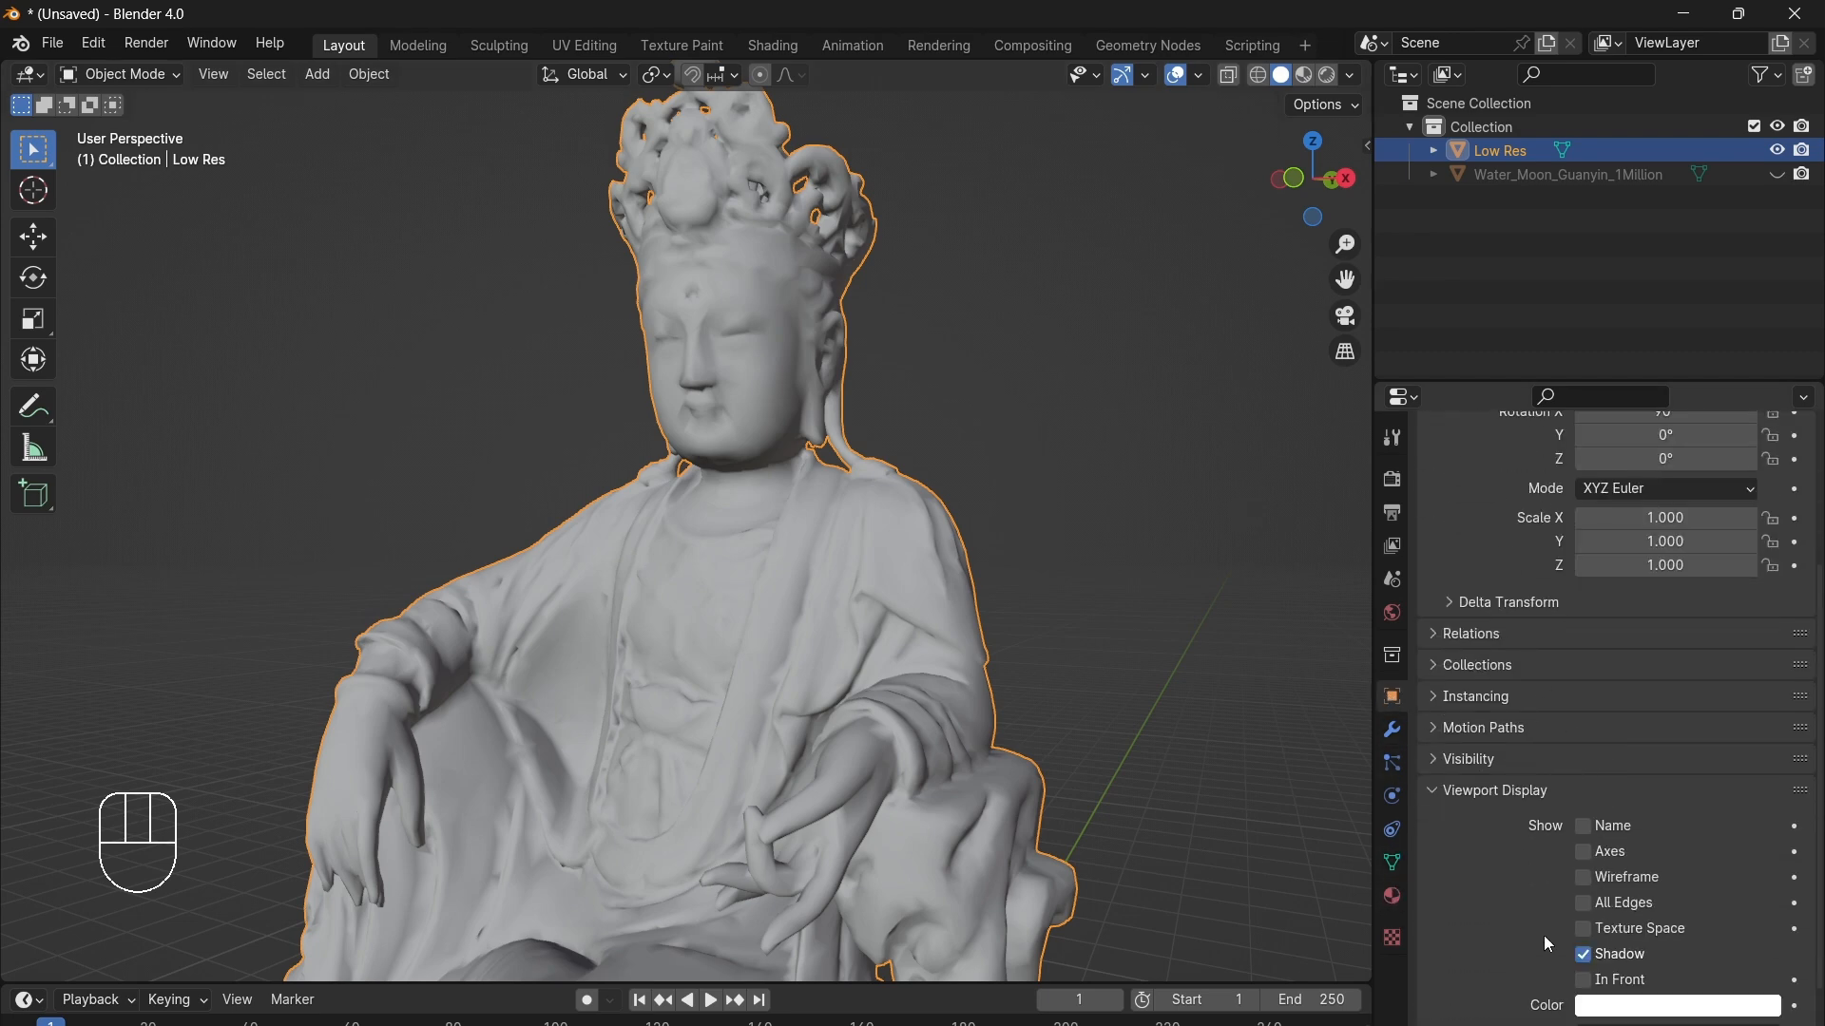
click(1581, 877)
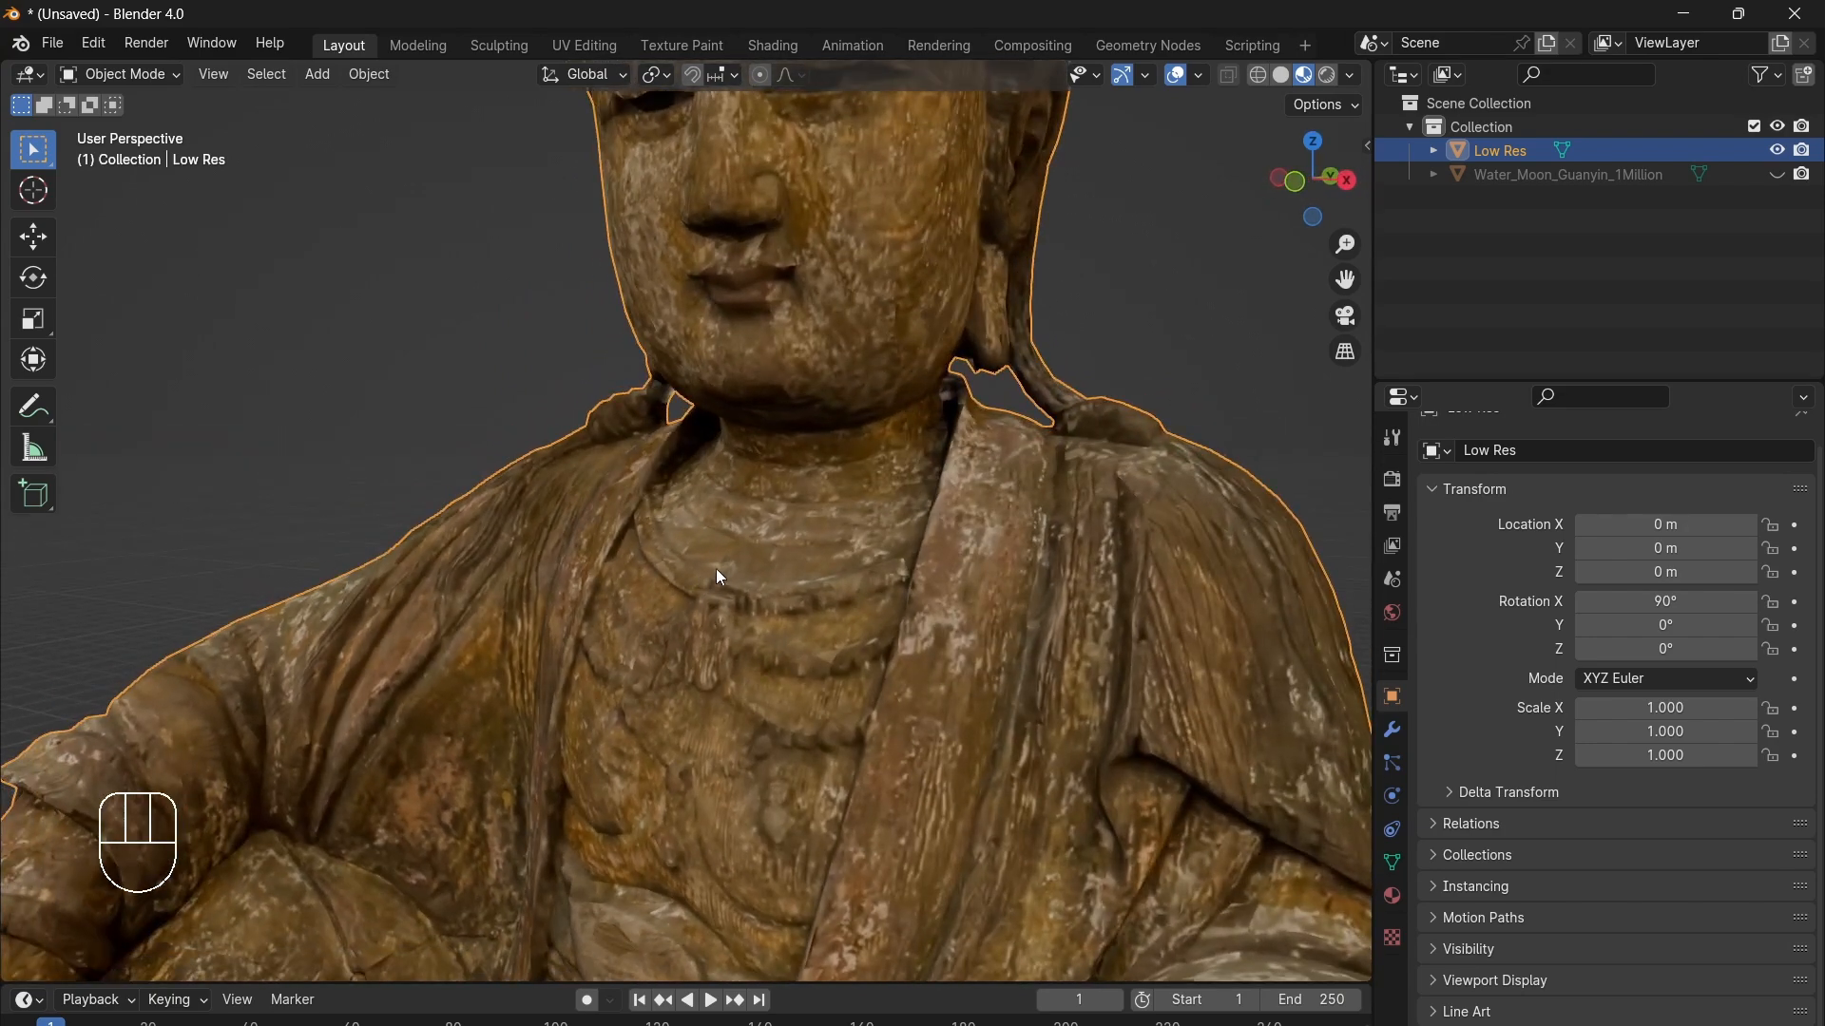
mouse_move(894, 623)
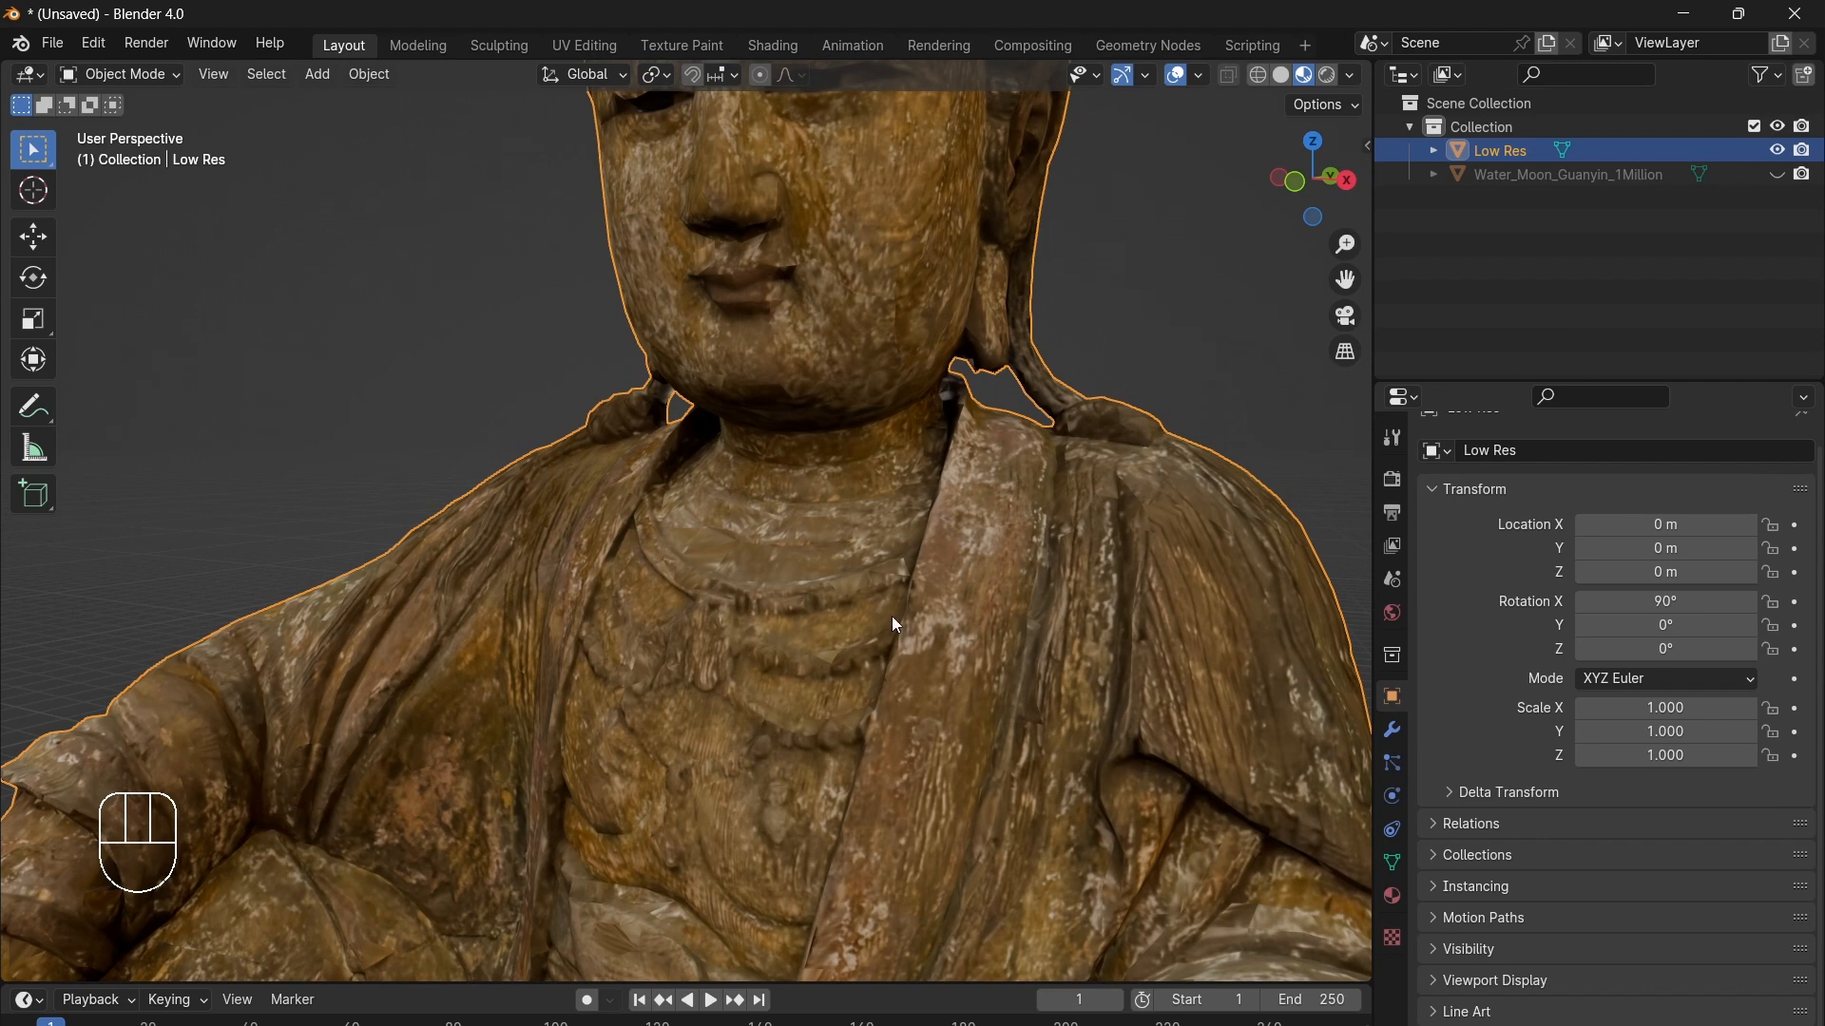
mouse_move(1614, 323)
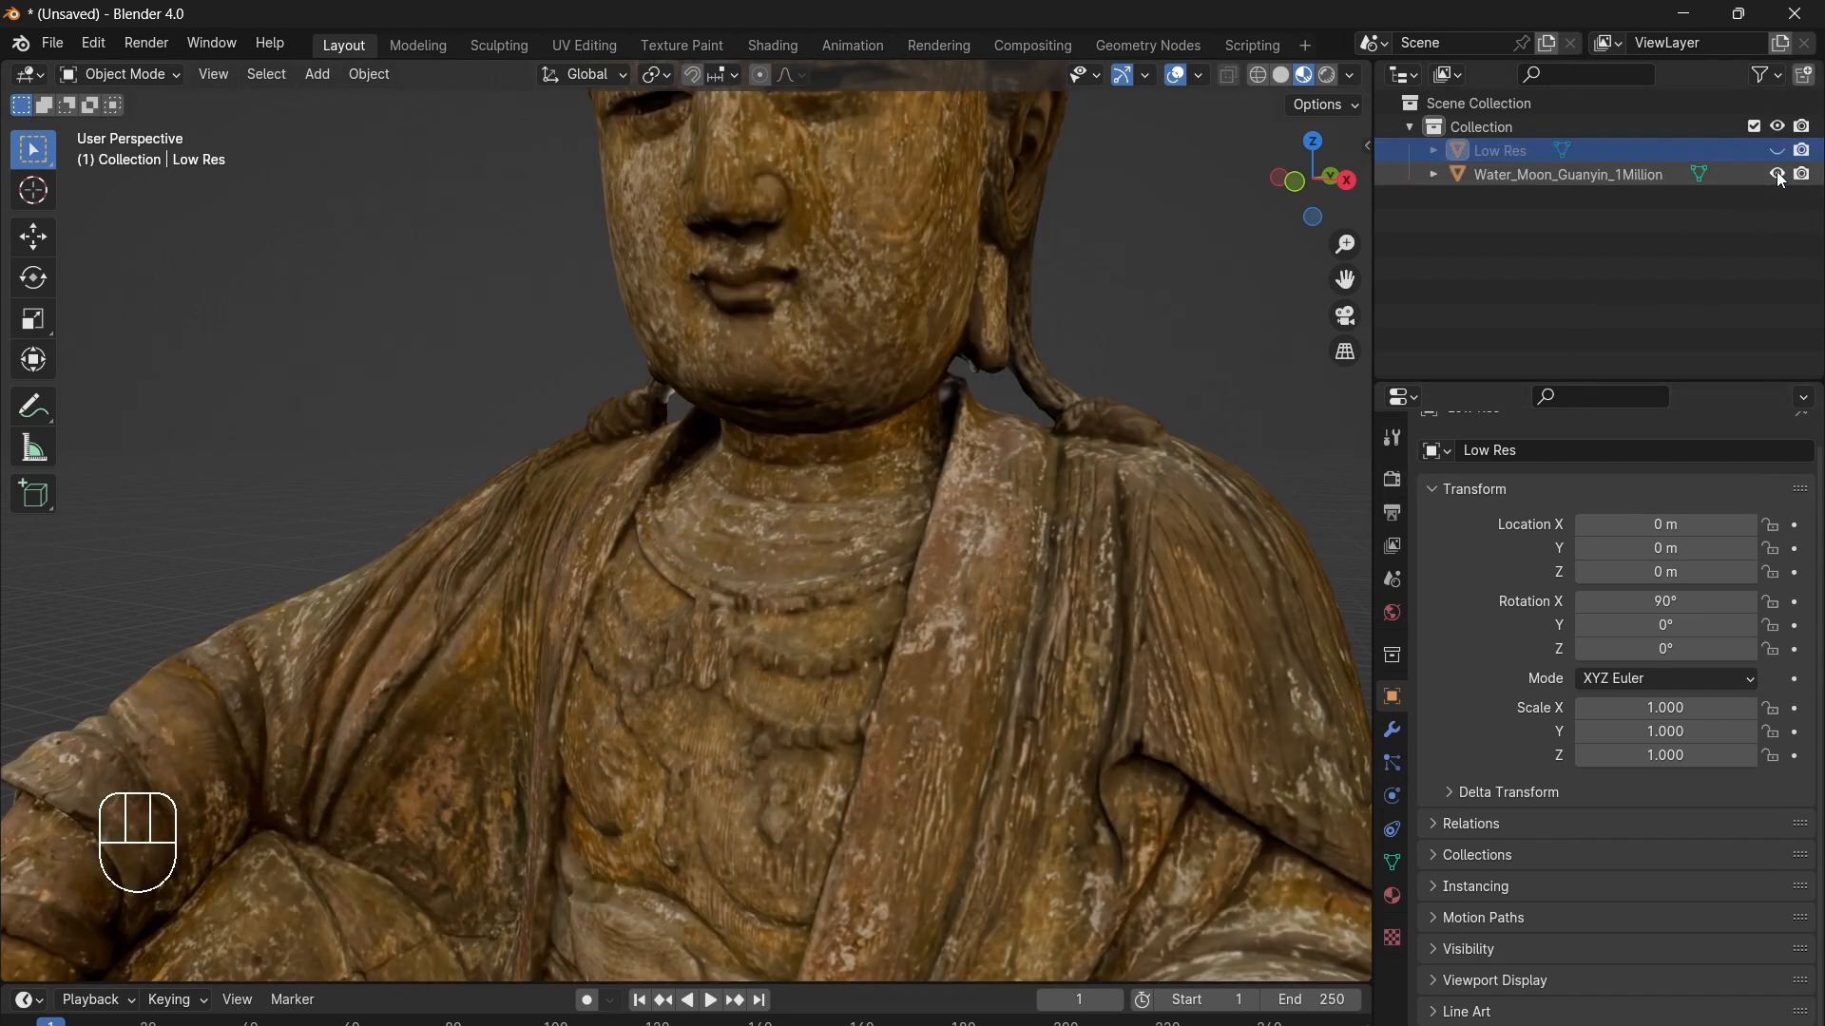
mouse_move(1777, 151)
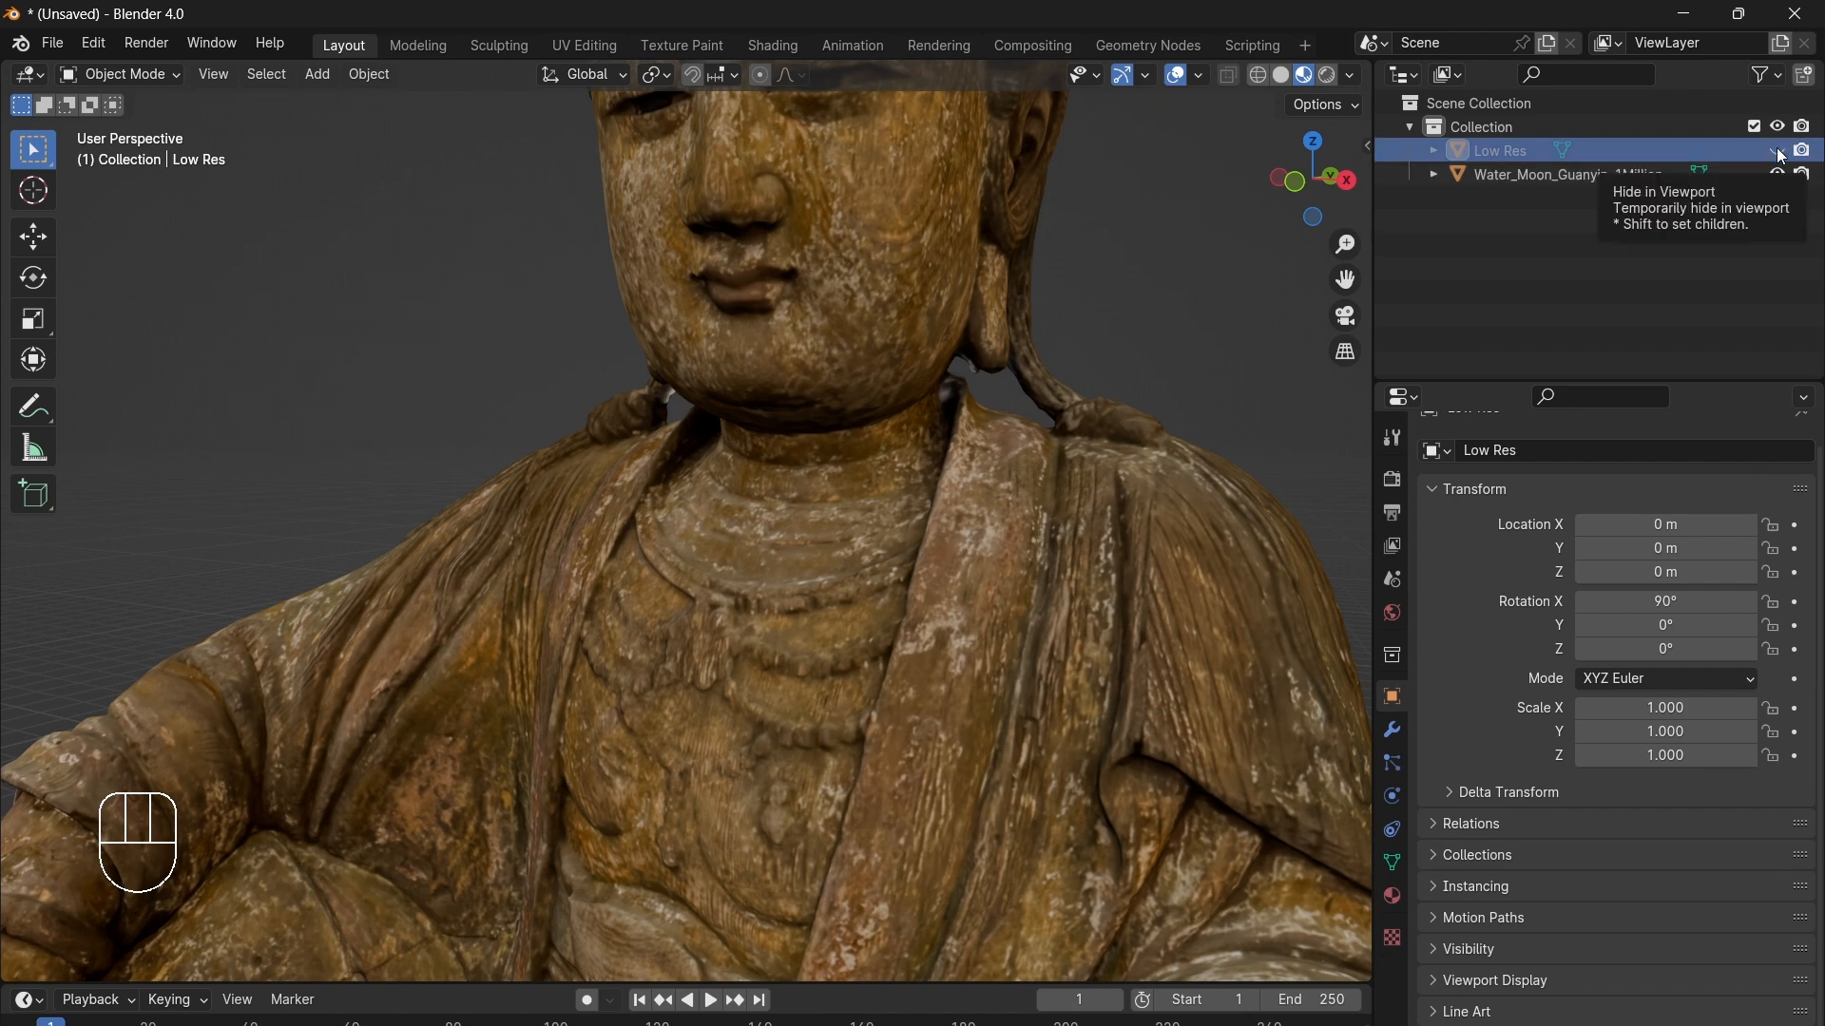
click(1773, 175)
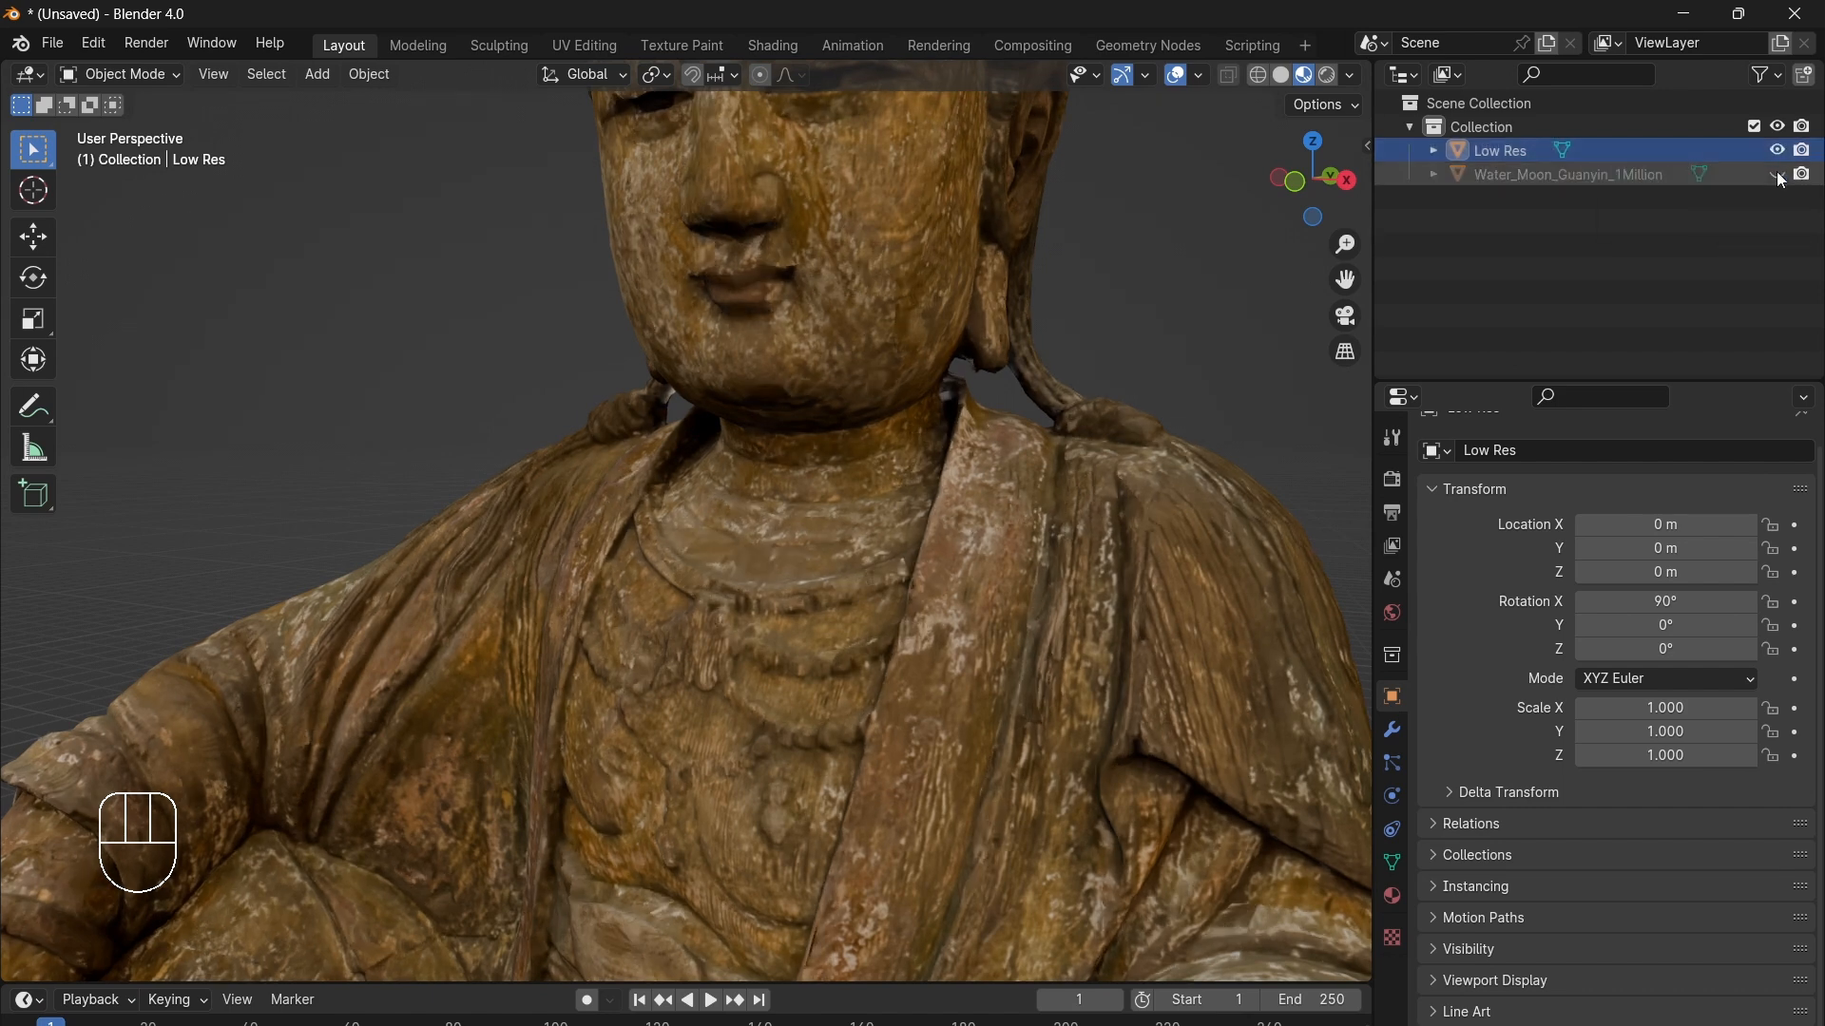
click(1774, 175)
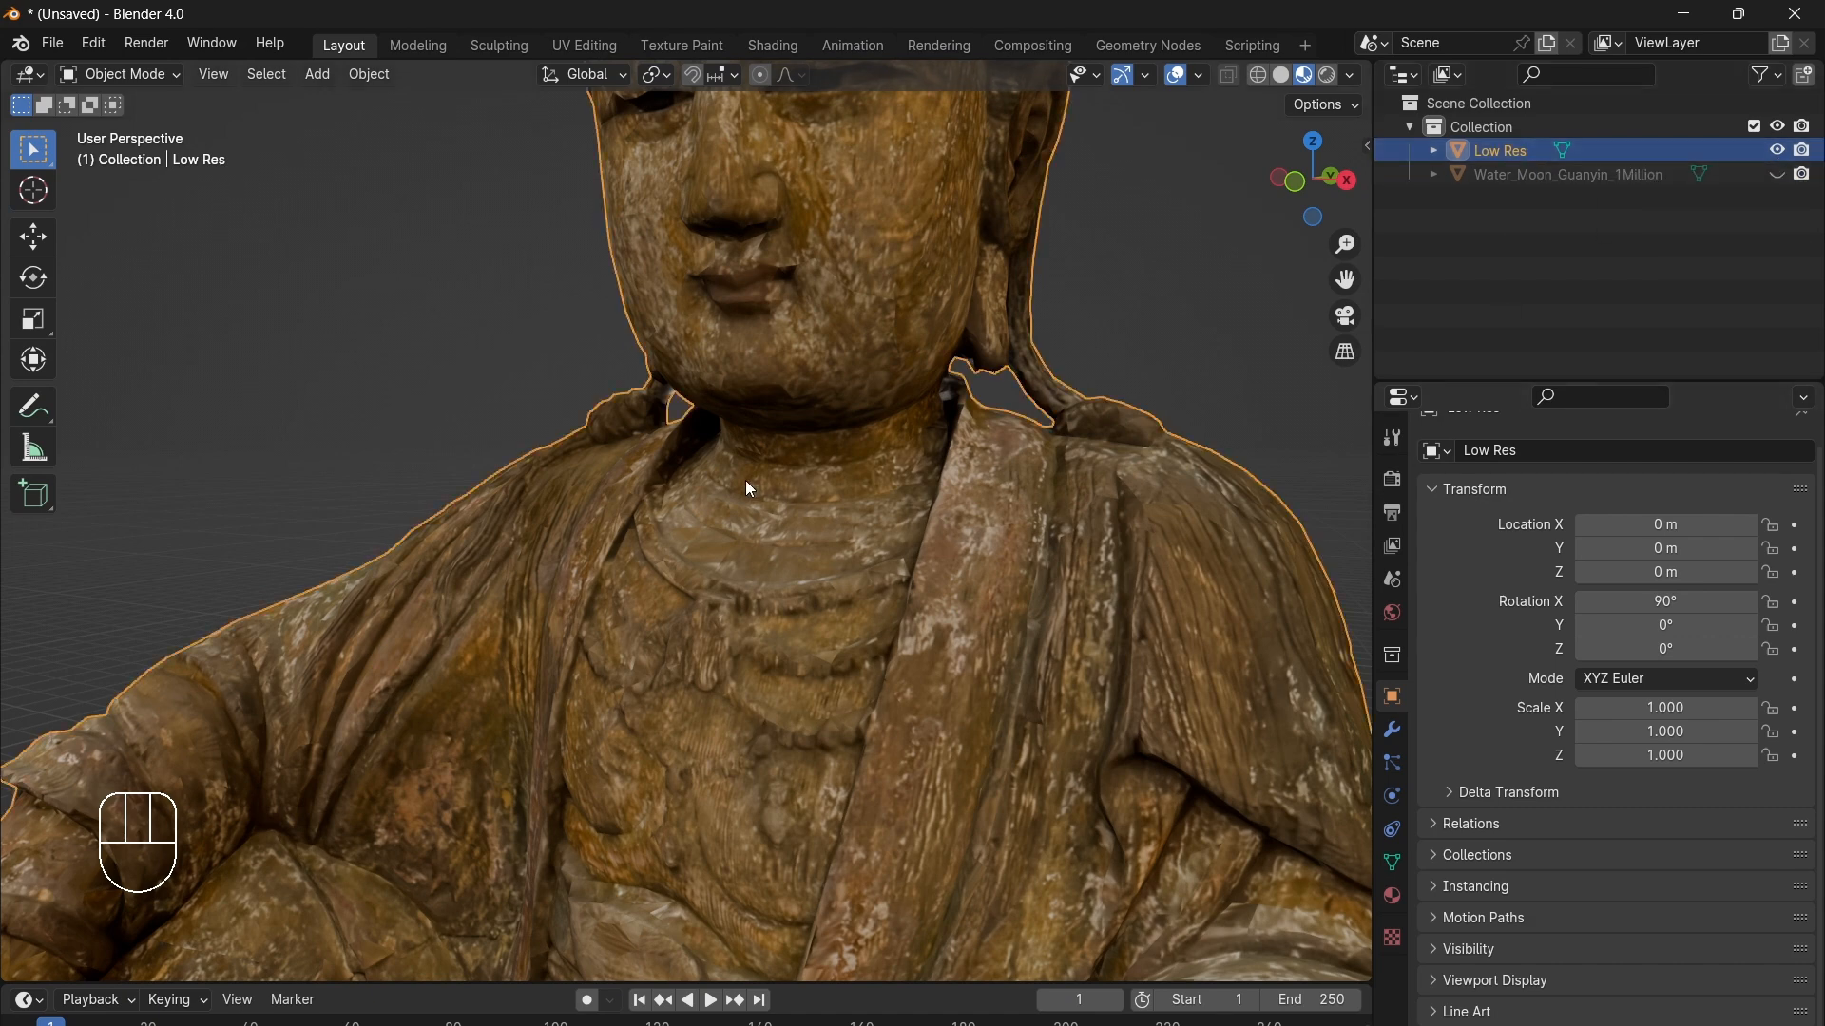
mouse_move(1390, 733)
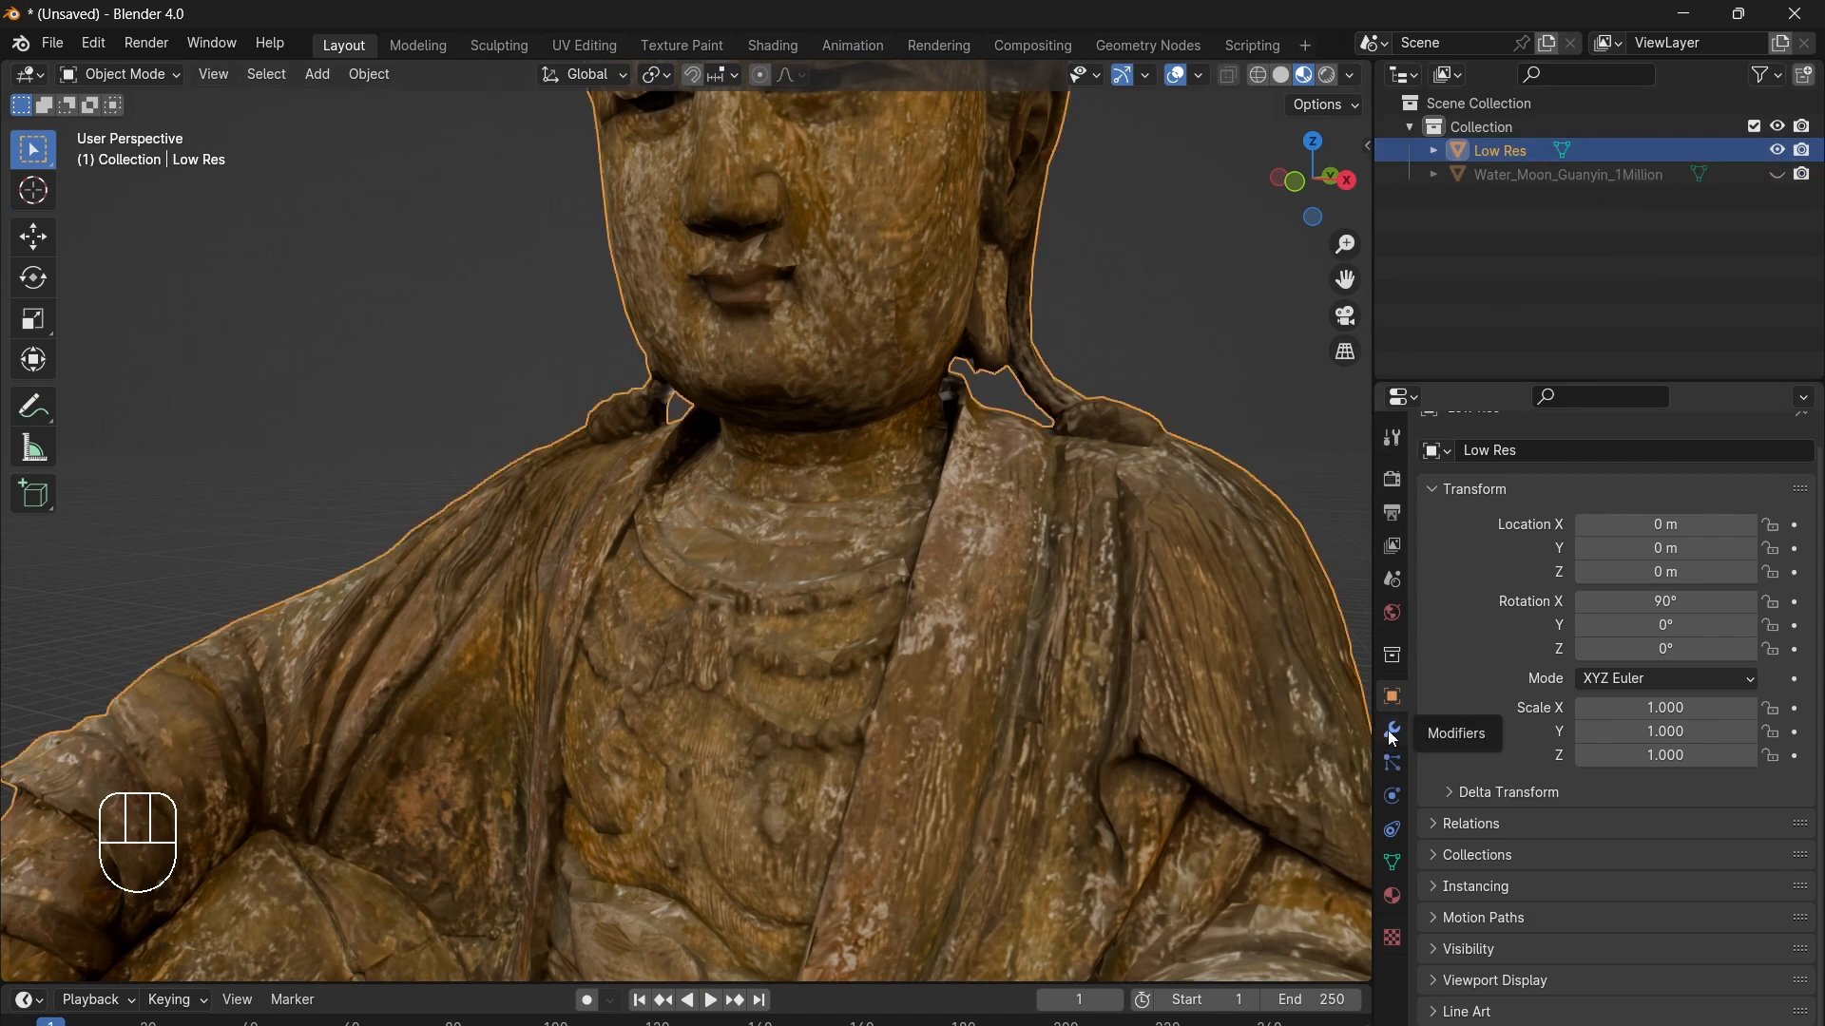
mouse_move(499, 458)
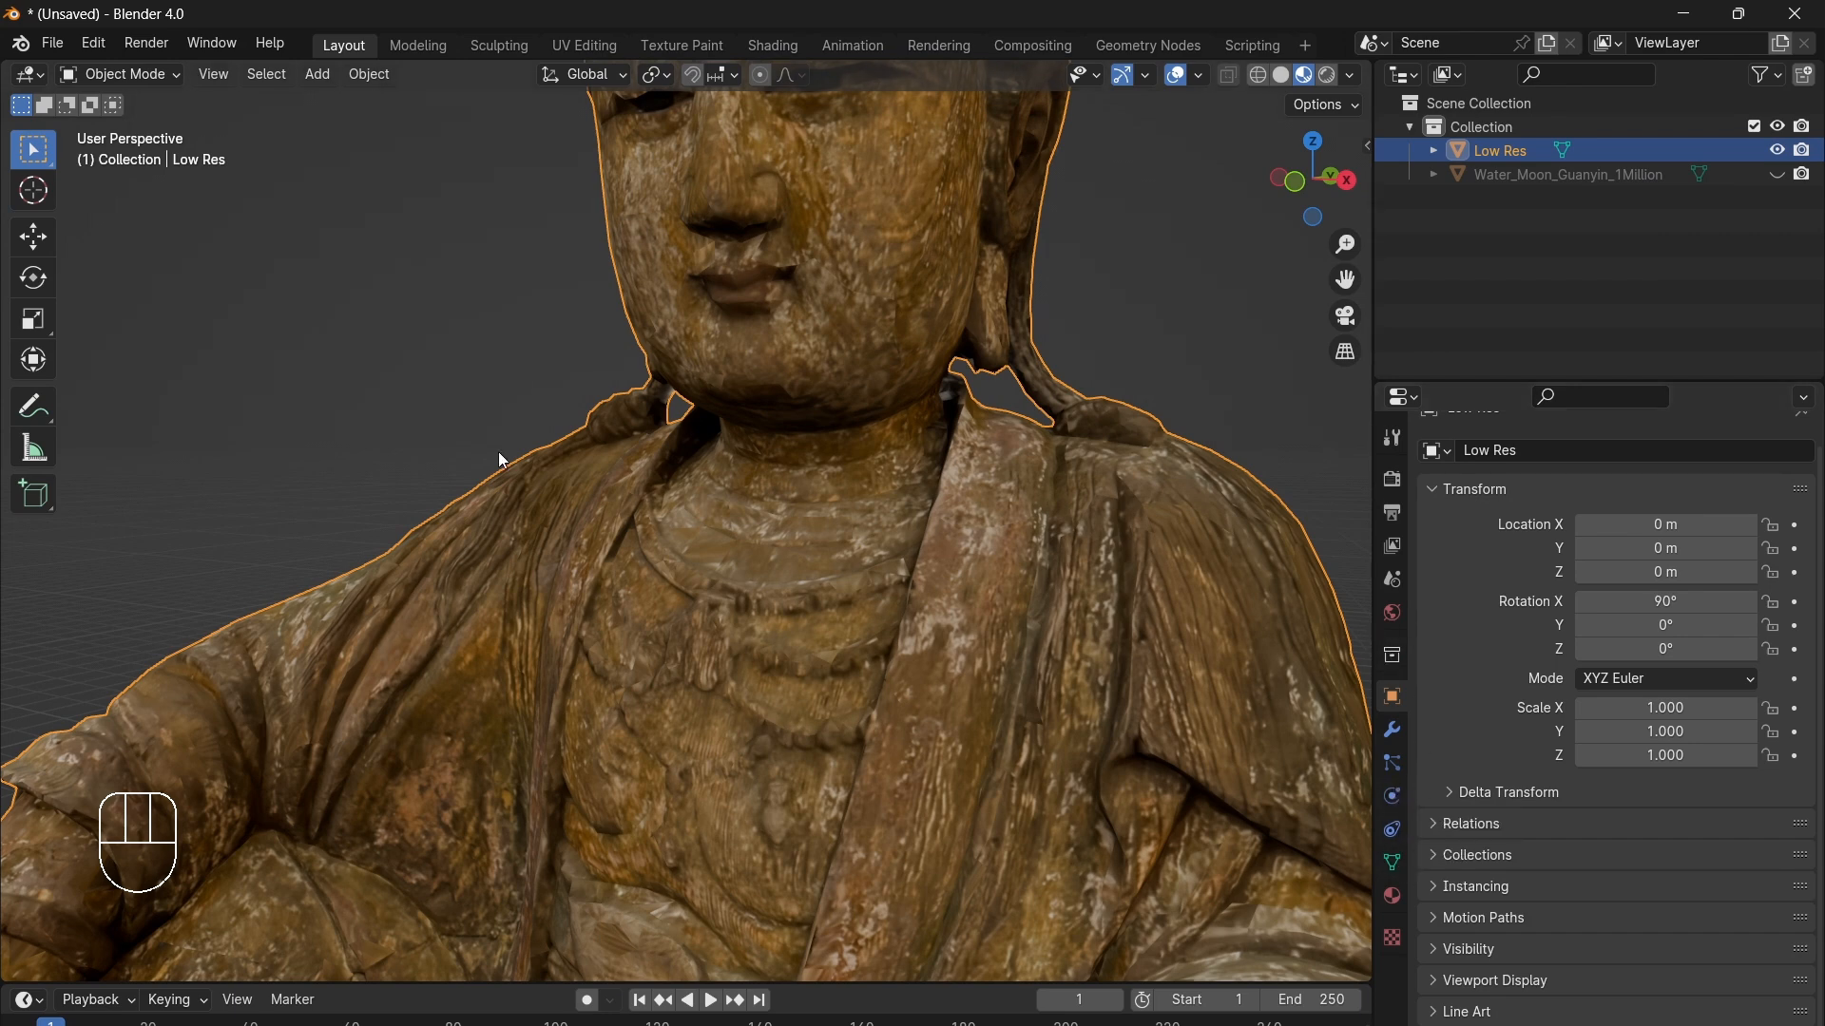
mouse_move(1391, 905)
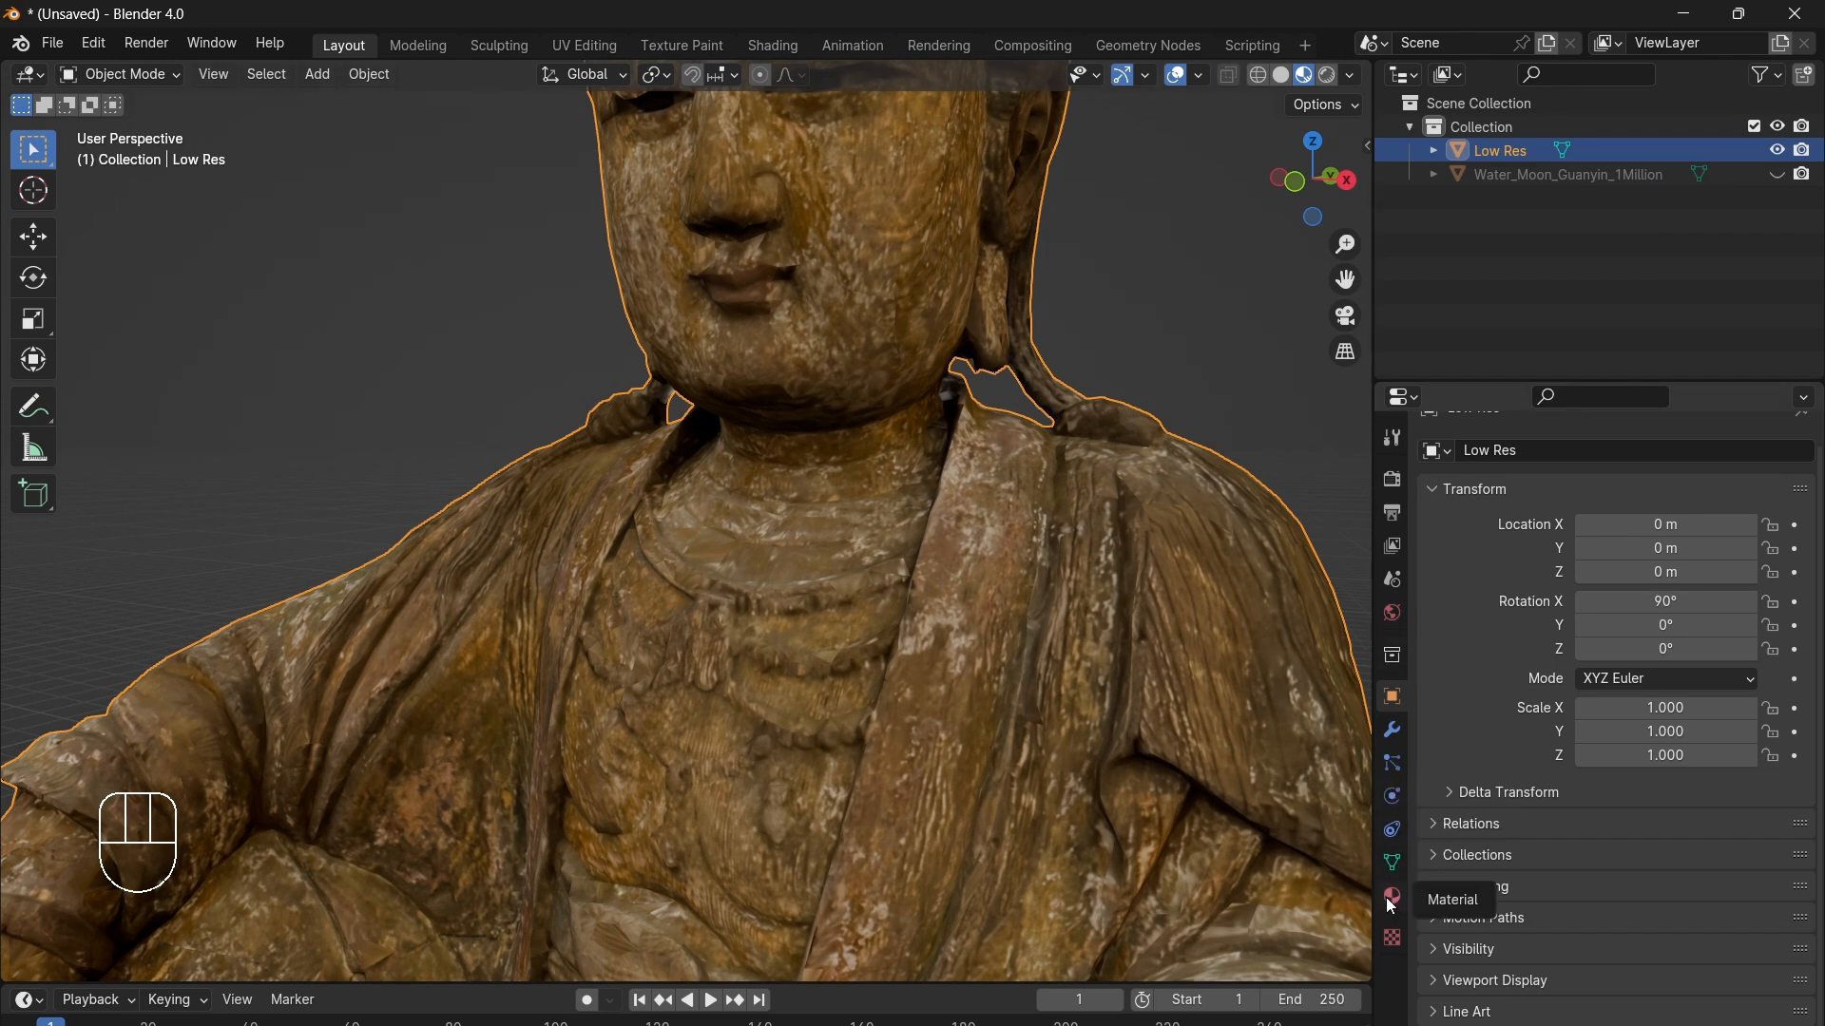
mouse_move(1391, 862)
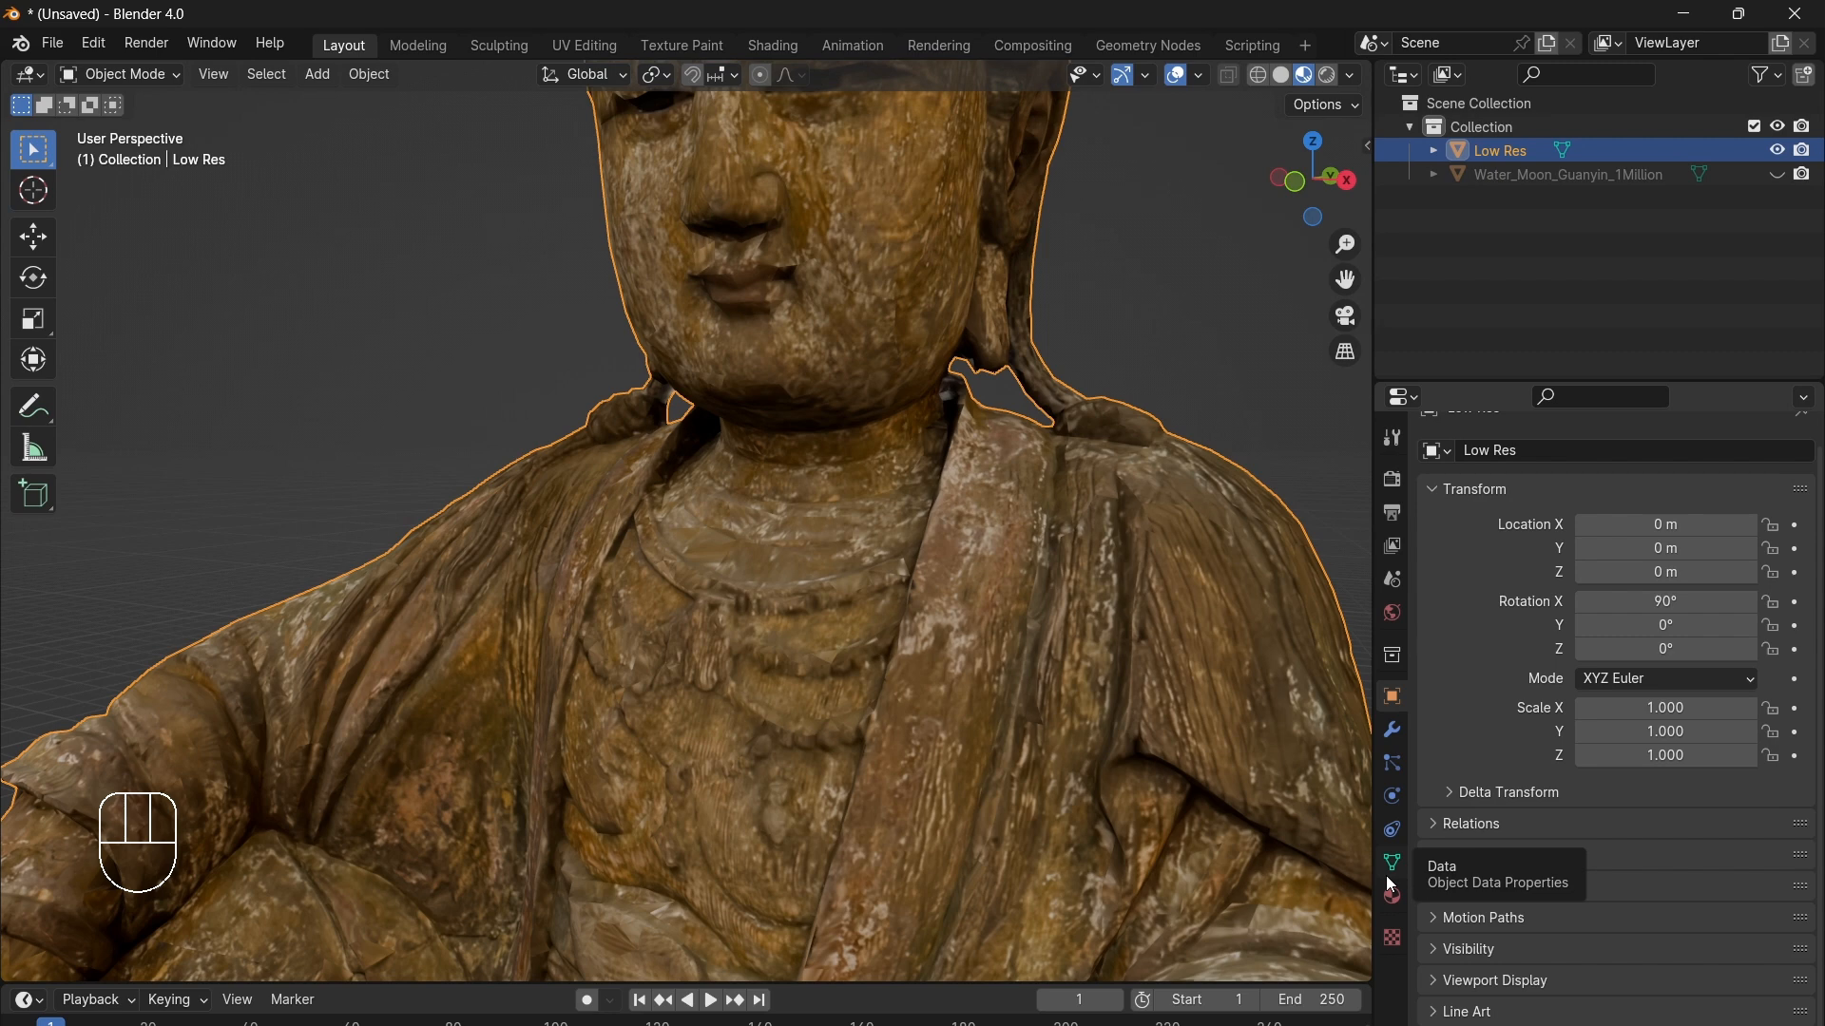
mouse_move(1146, 688)
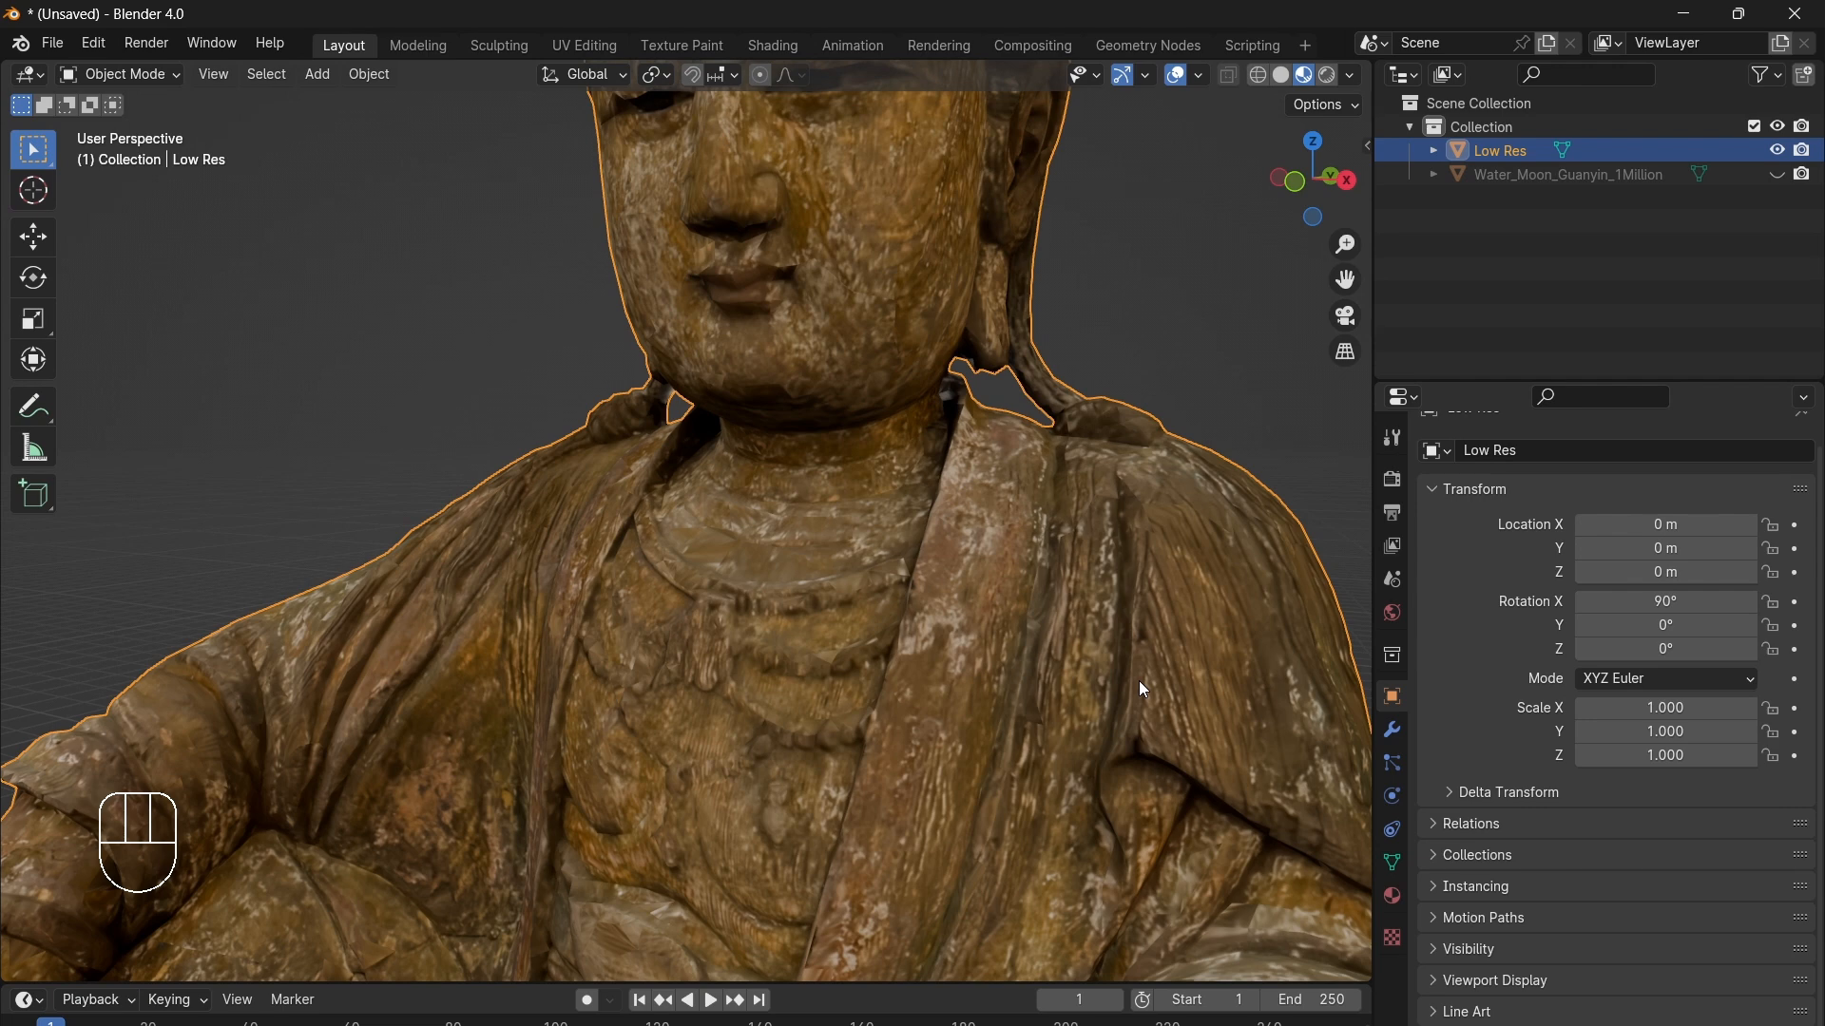
mouse_move(1398, 913)
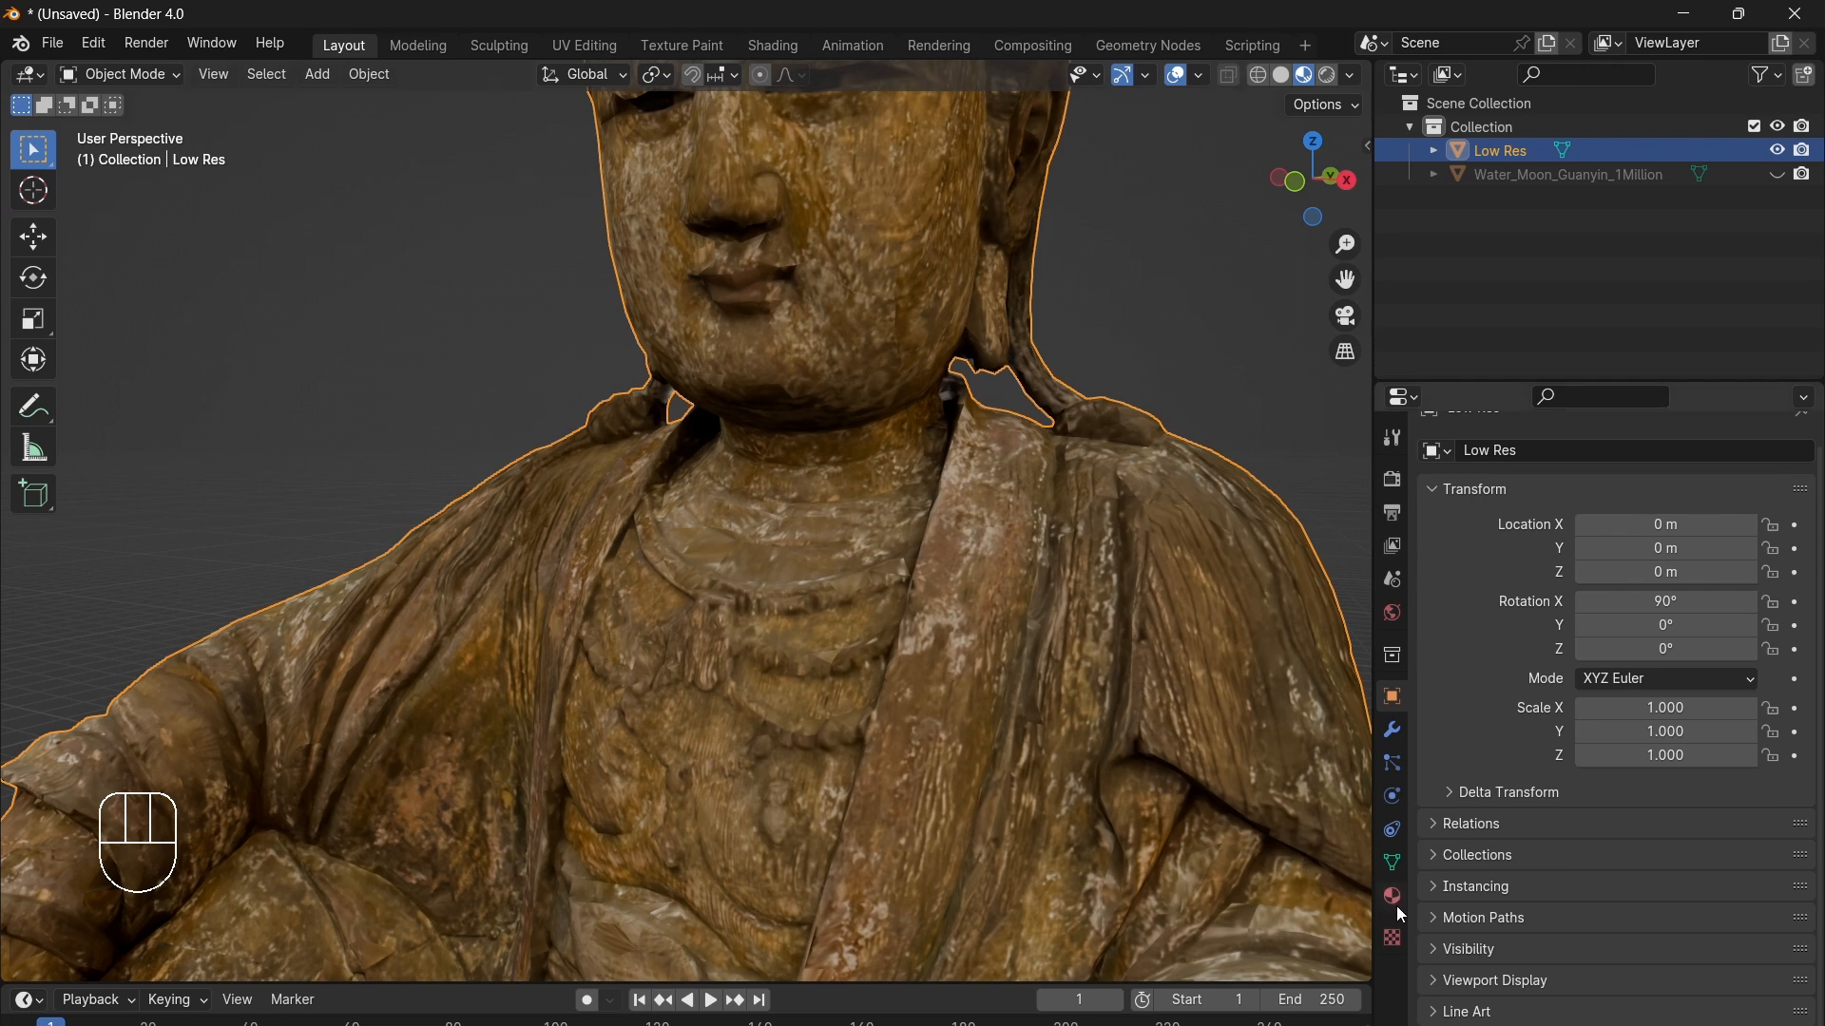
Step: Create a new material for Low Res named 'Water Moon Guanyin 50k'
click(1391, 896)
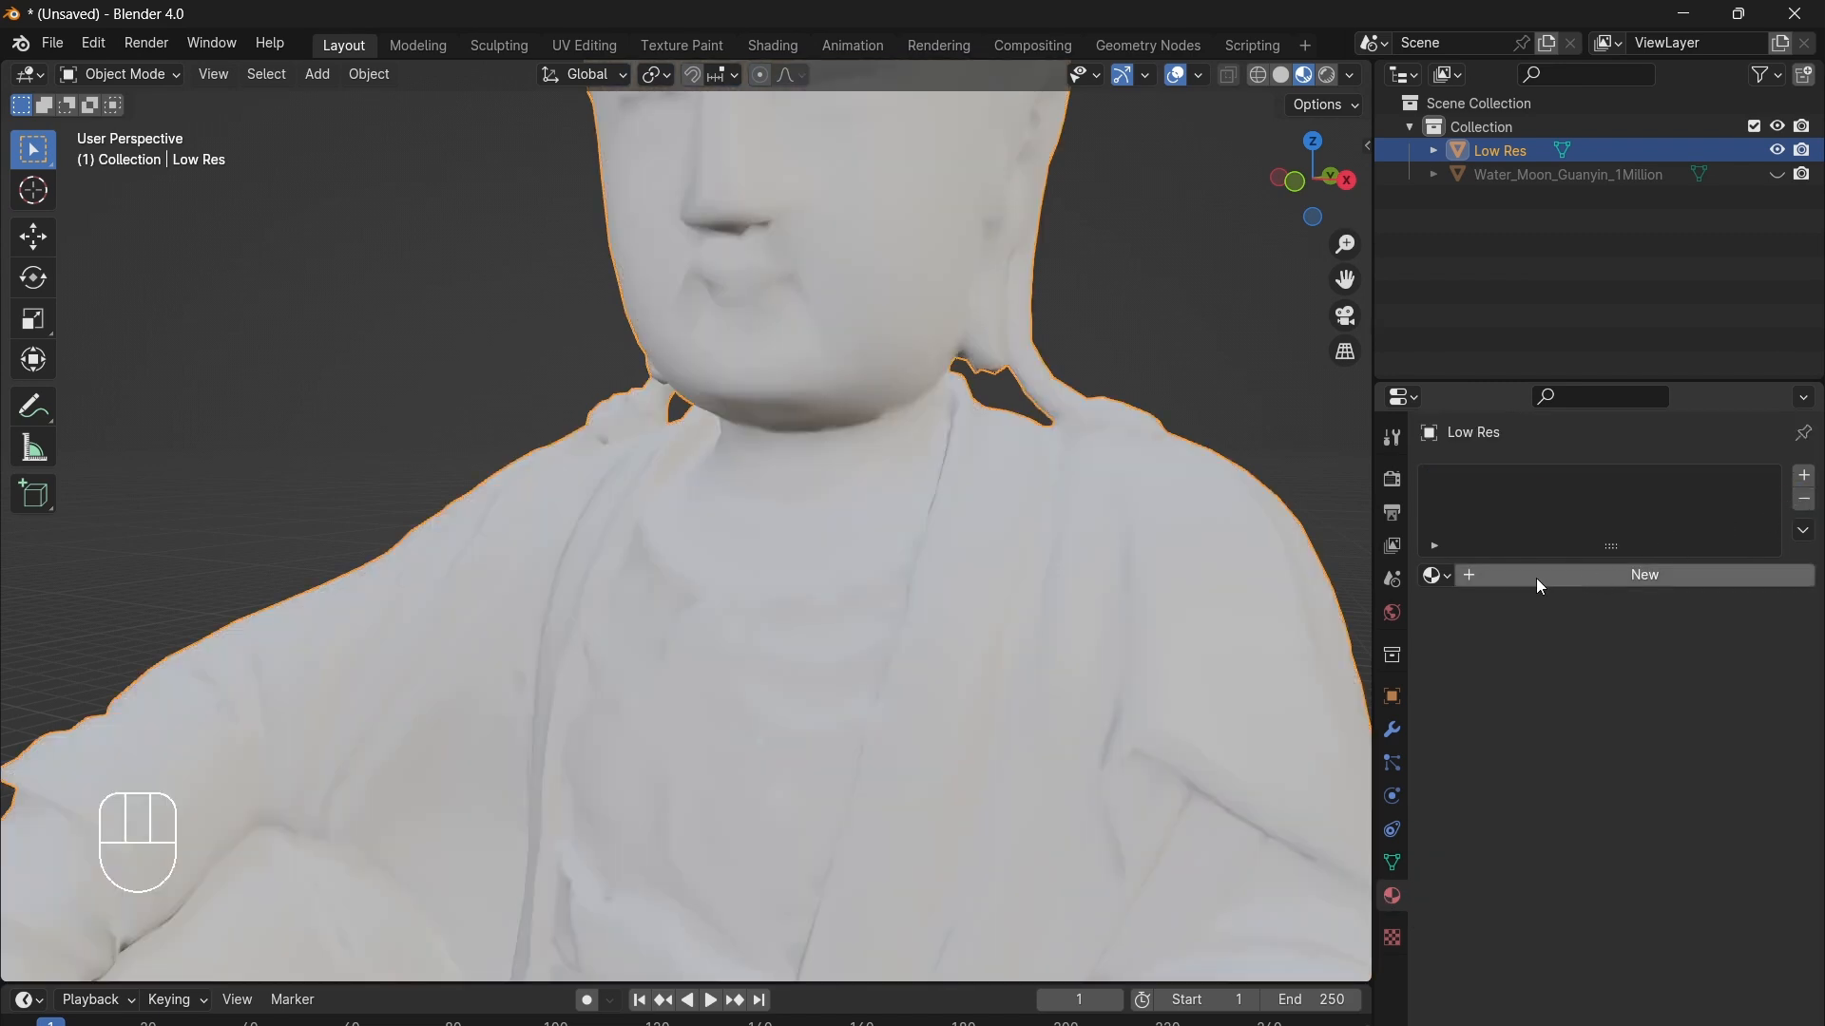
click(1644, 574)
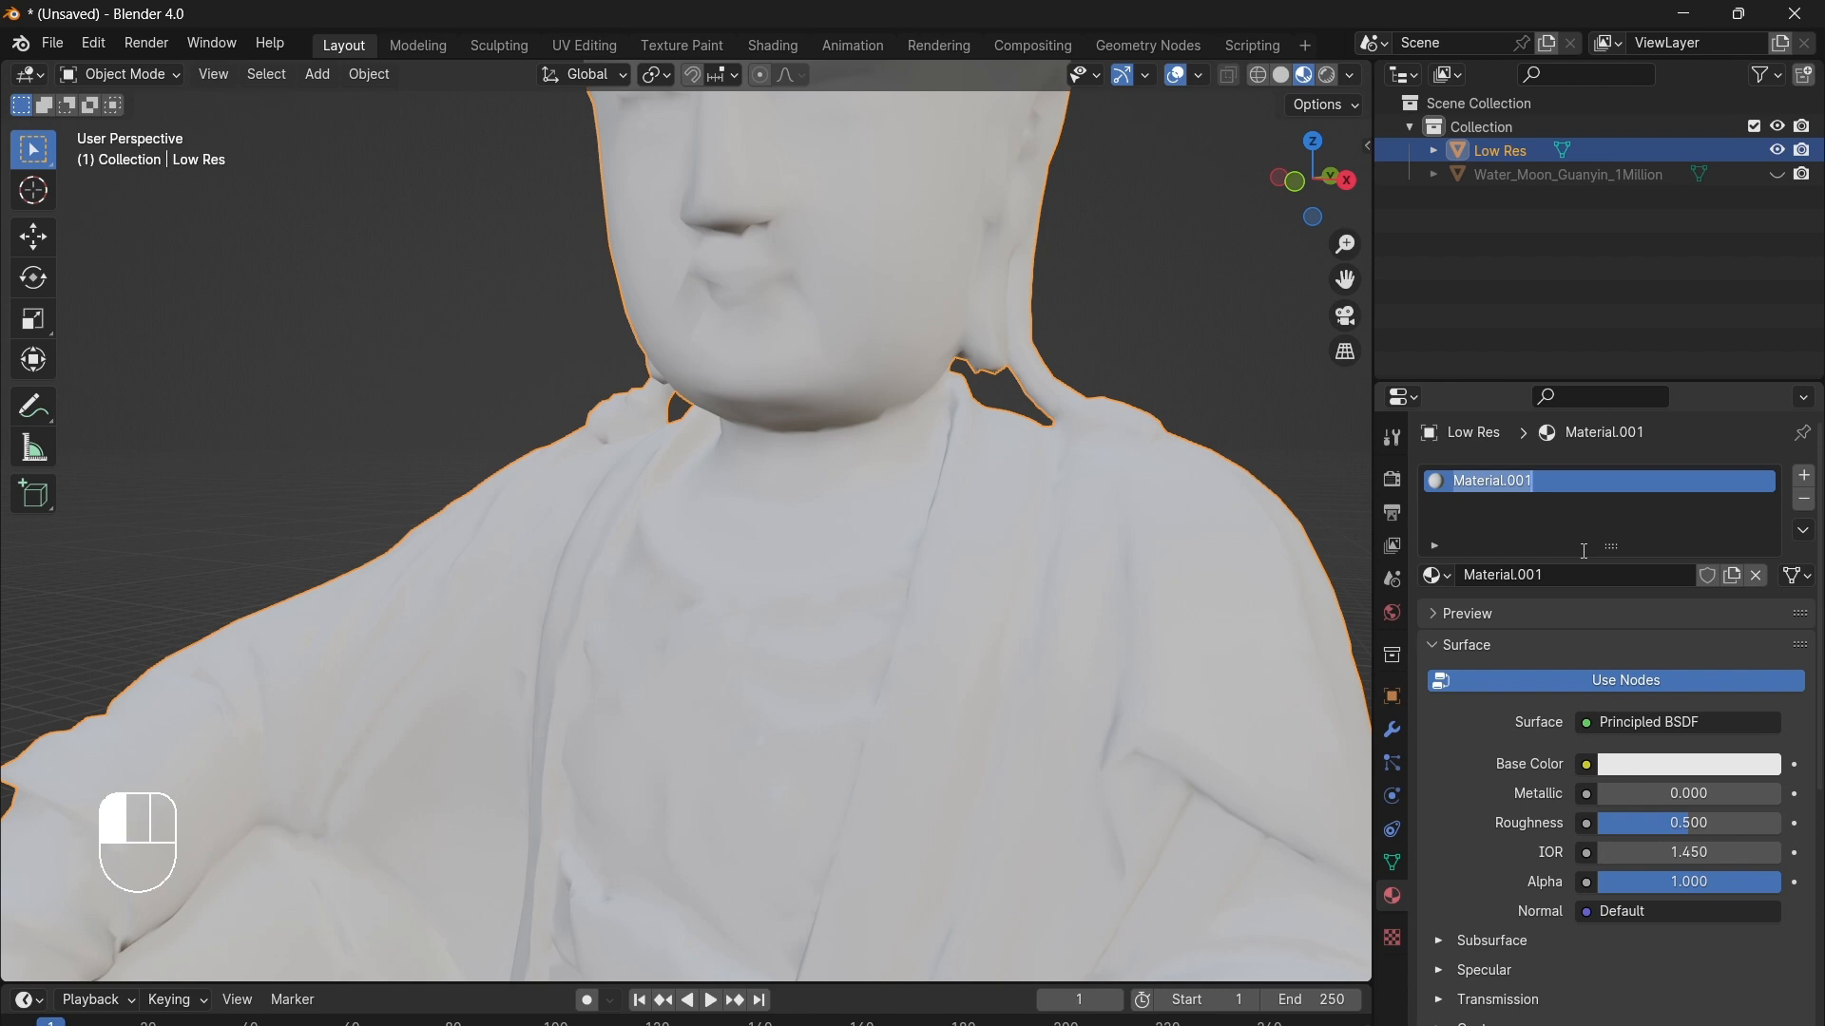
text(Water Moon Guanyin 5)
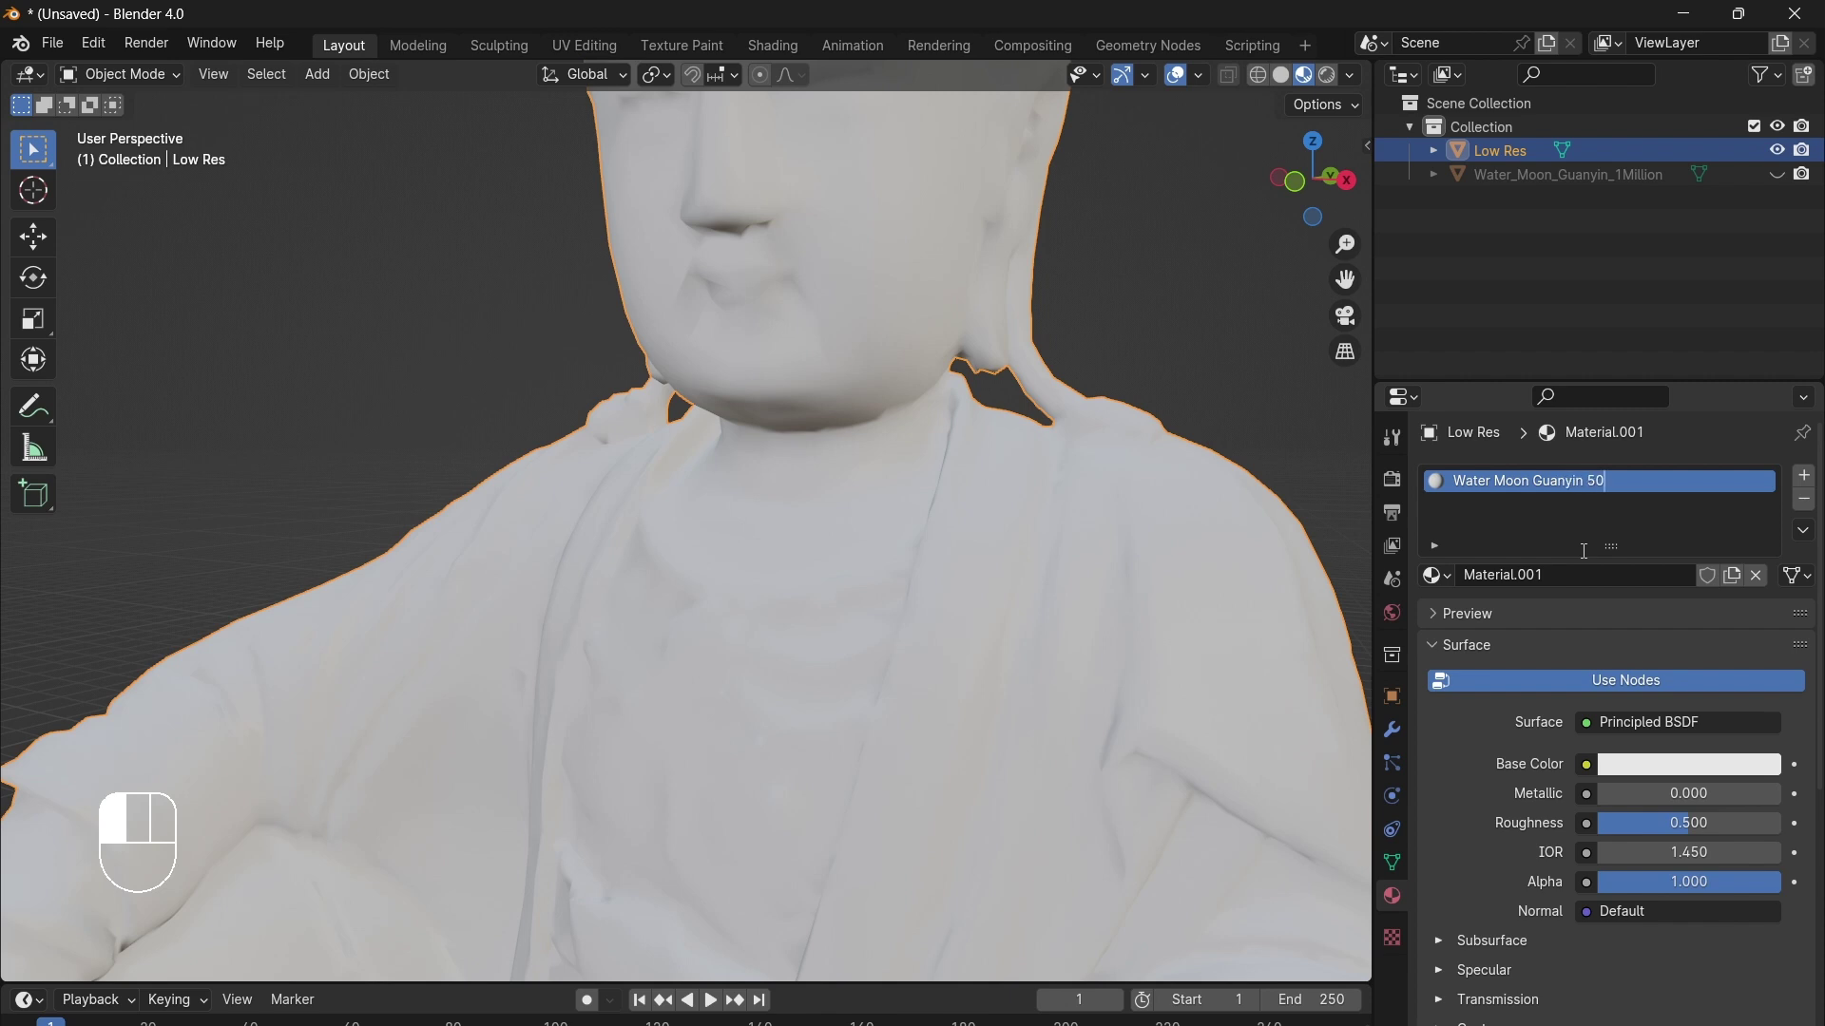
text(k)
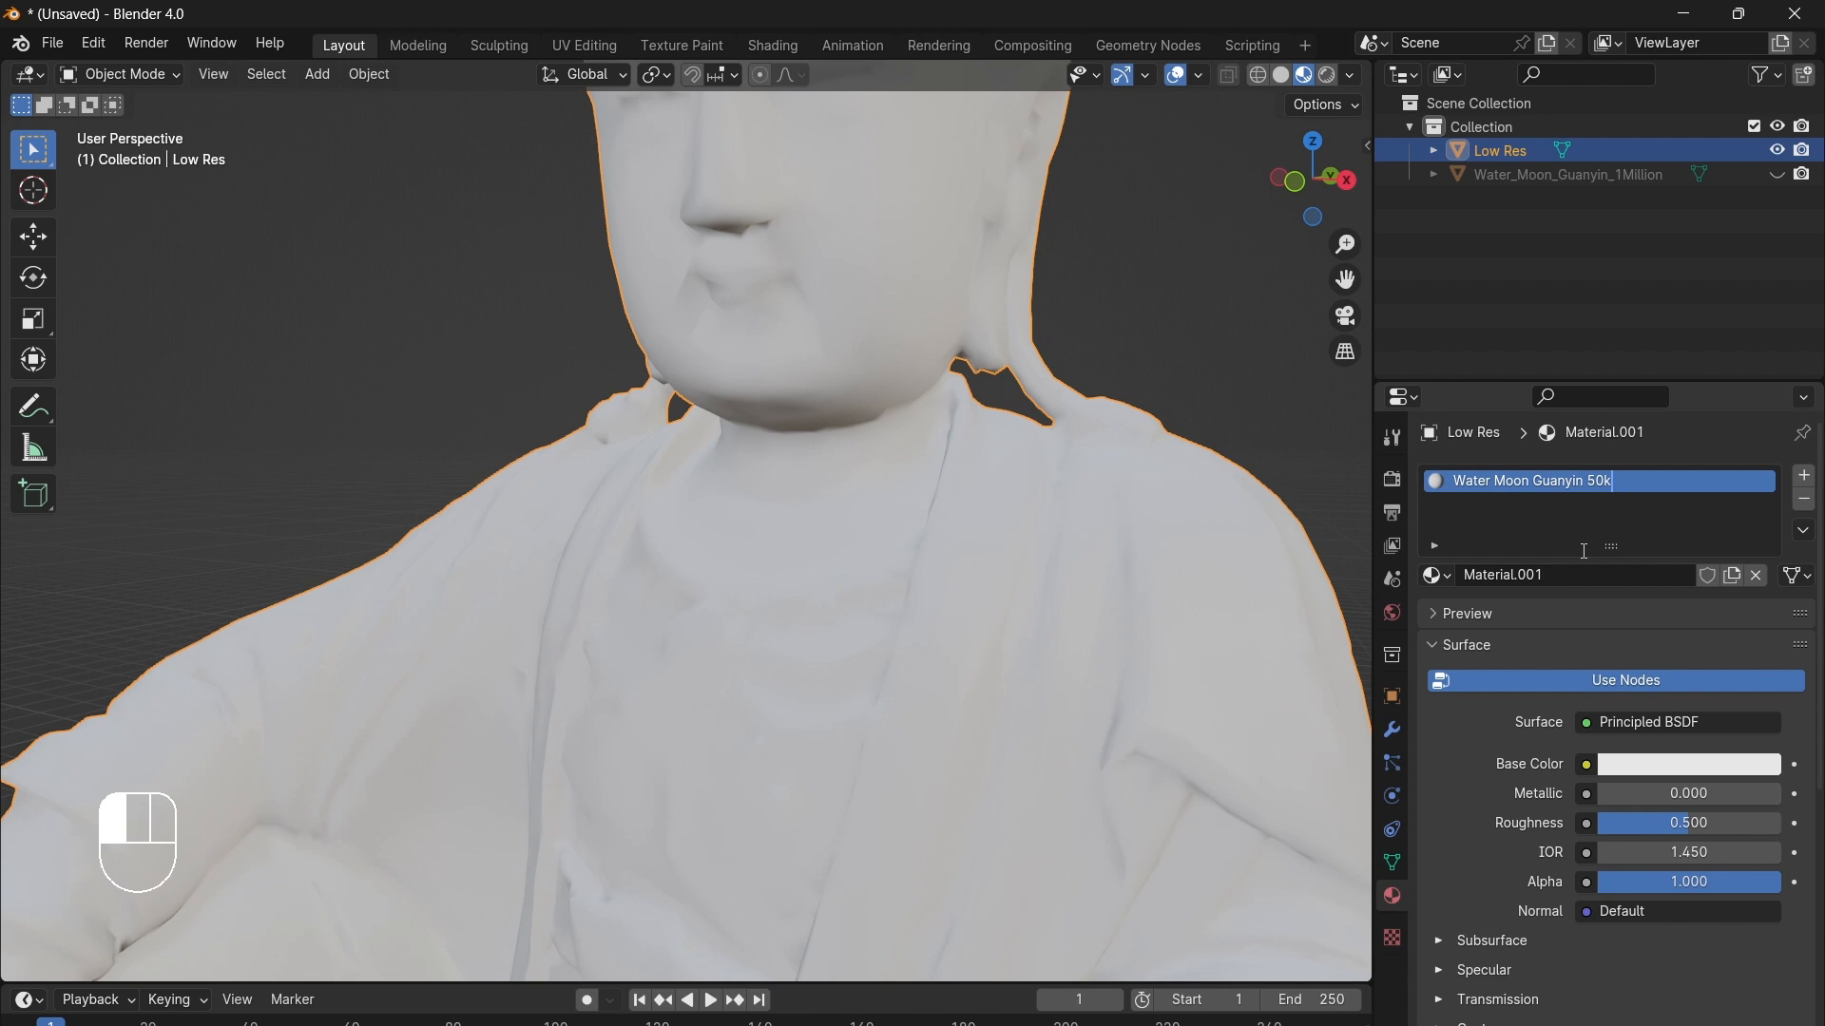
key(Return)
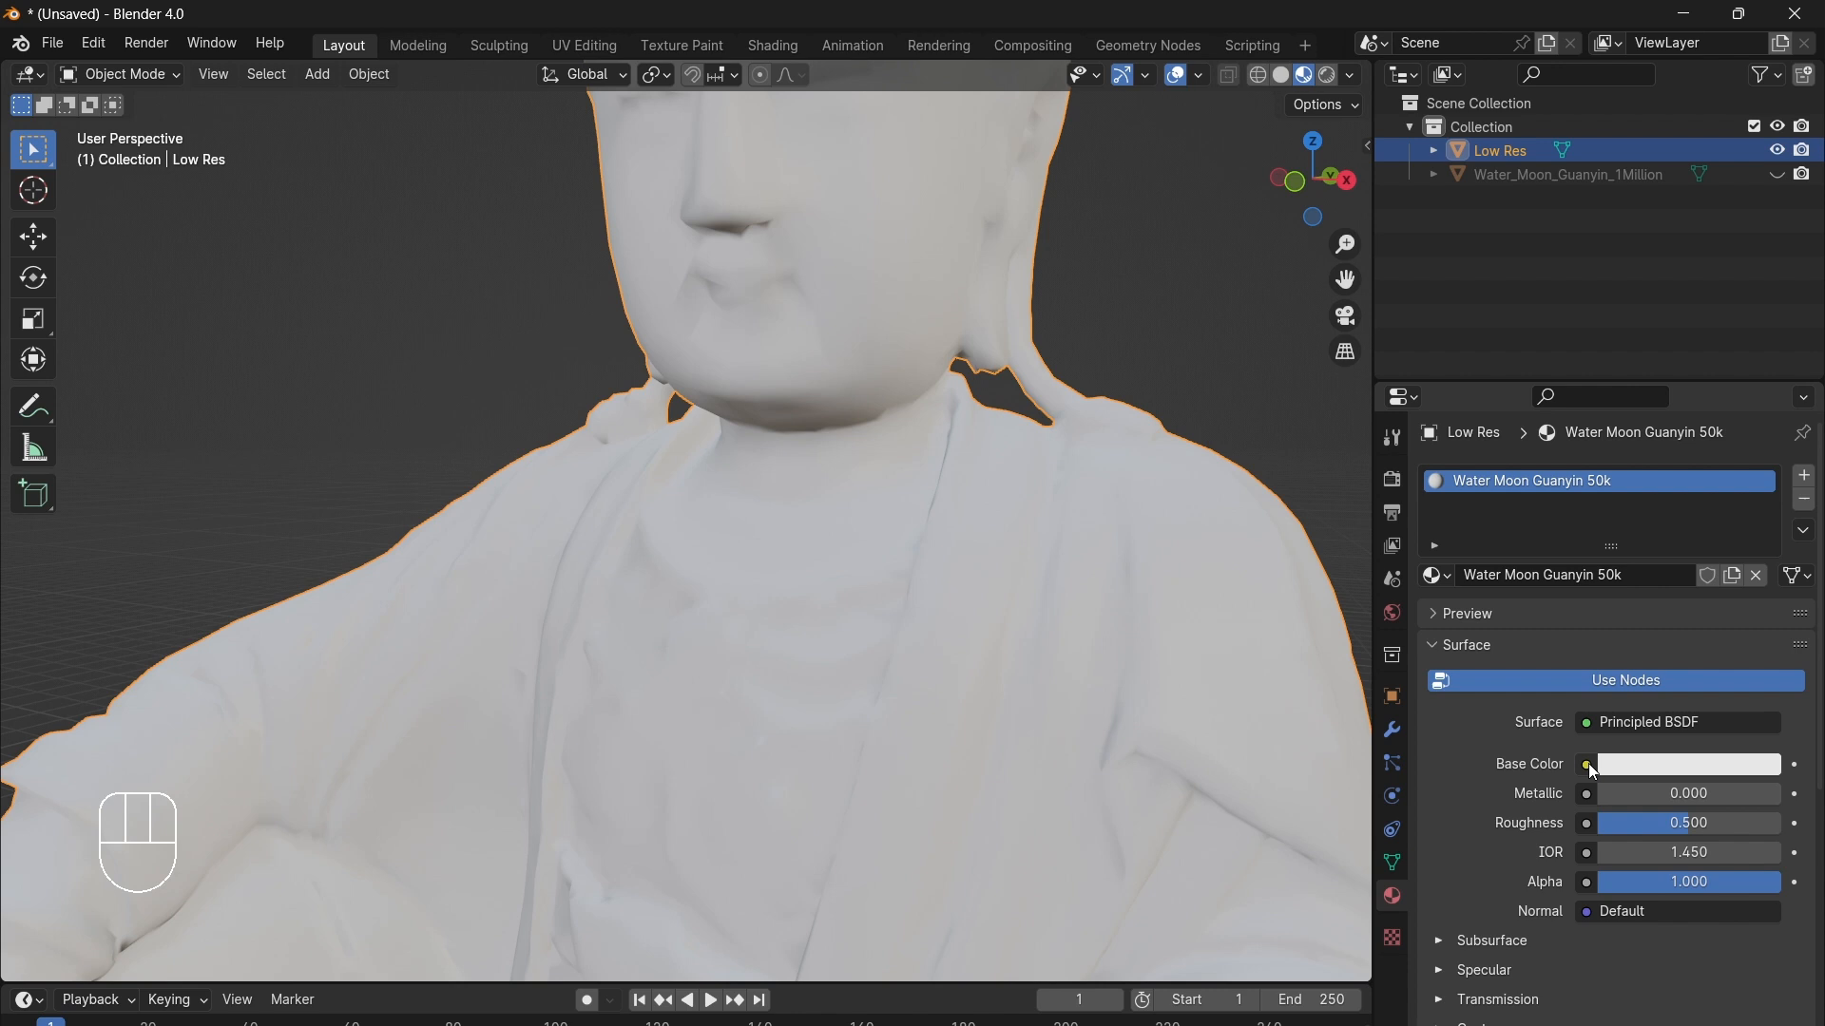
Step: Feed Base Color from a new image texture 'Water Moon Guanyin 50k Colour' and set its width
click(1586, 764)
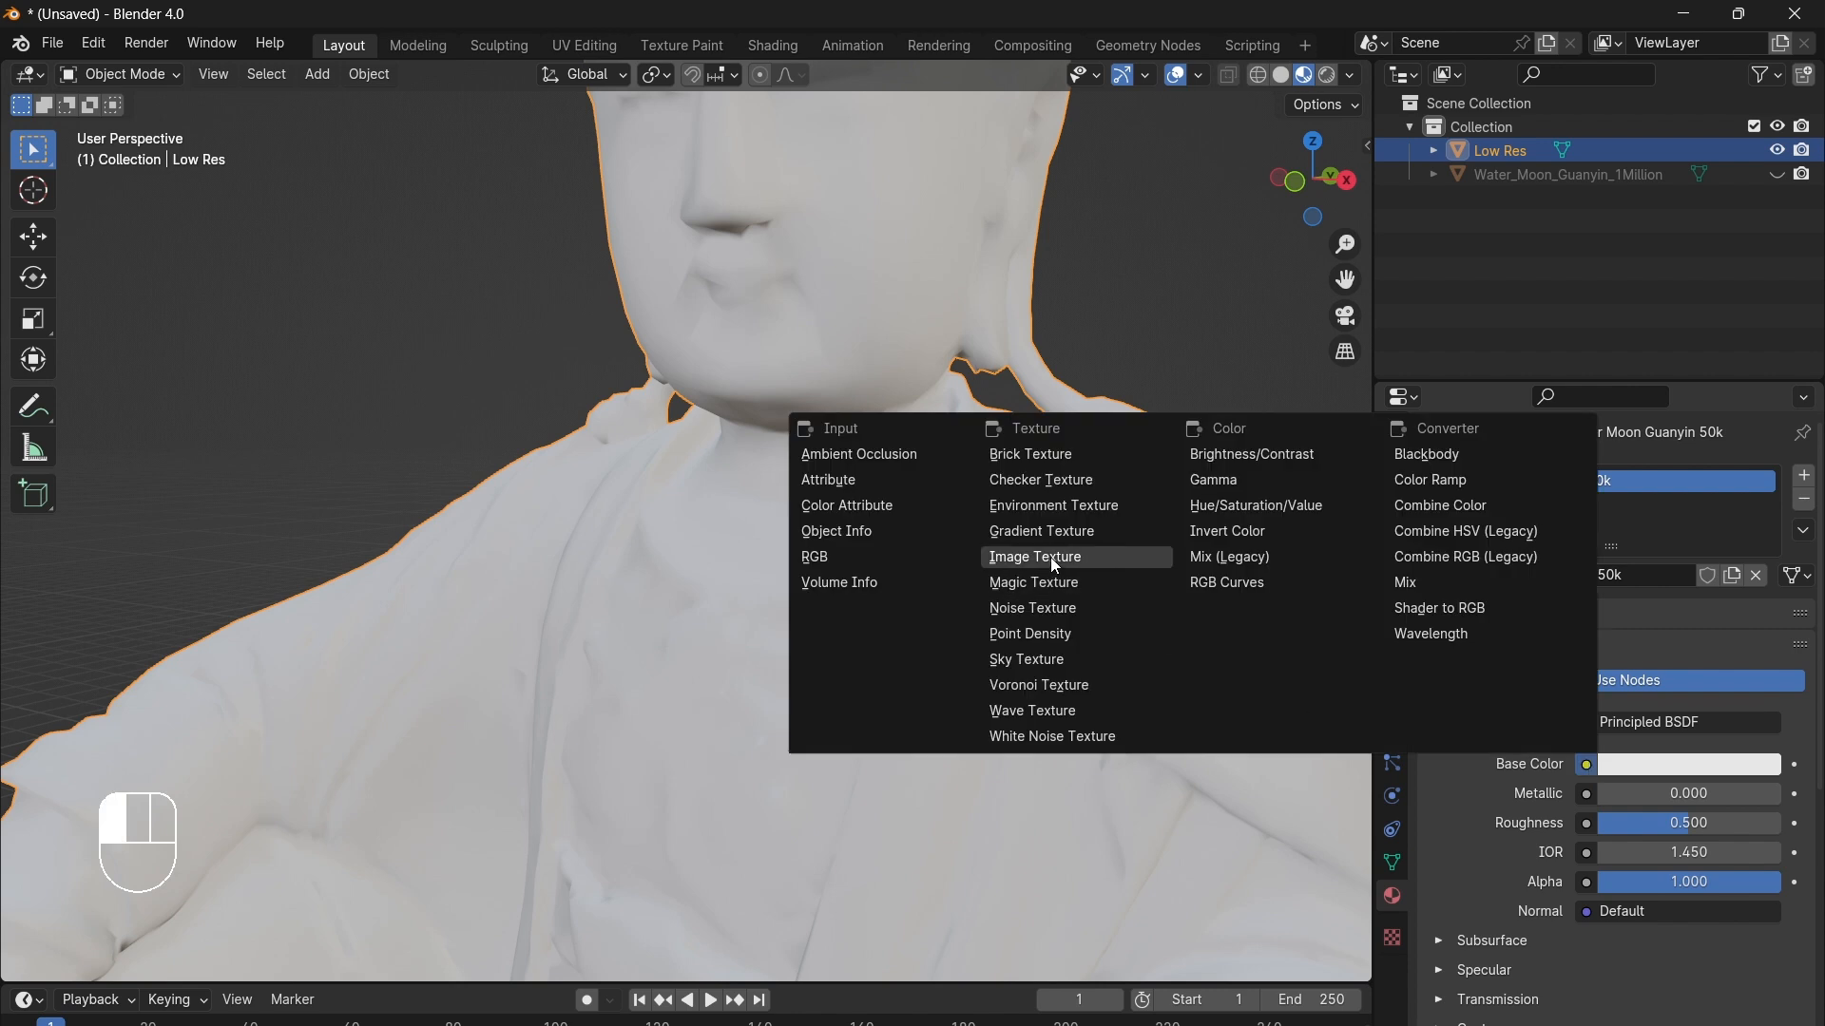
click(1033, 556)
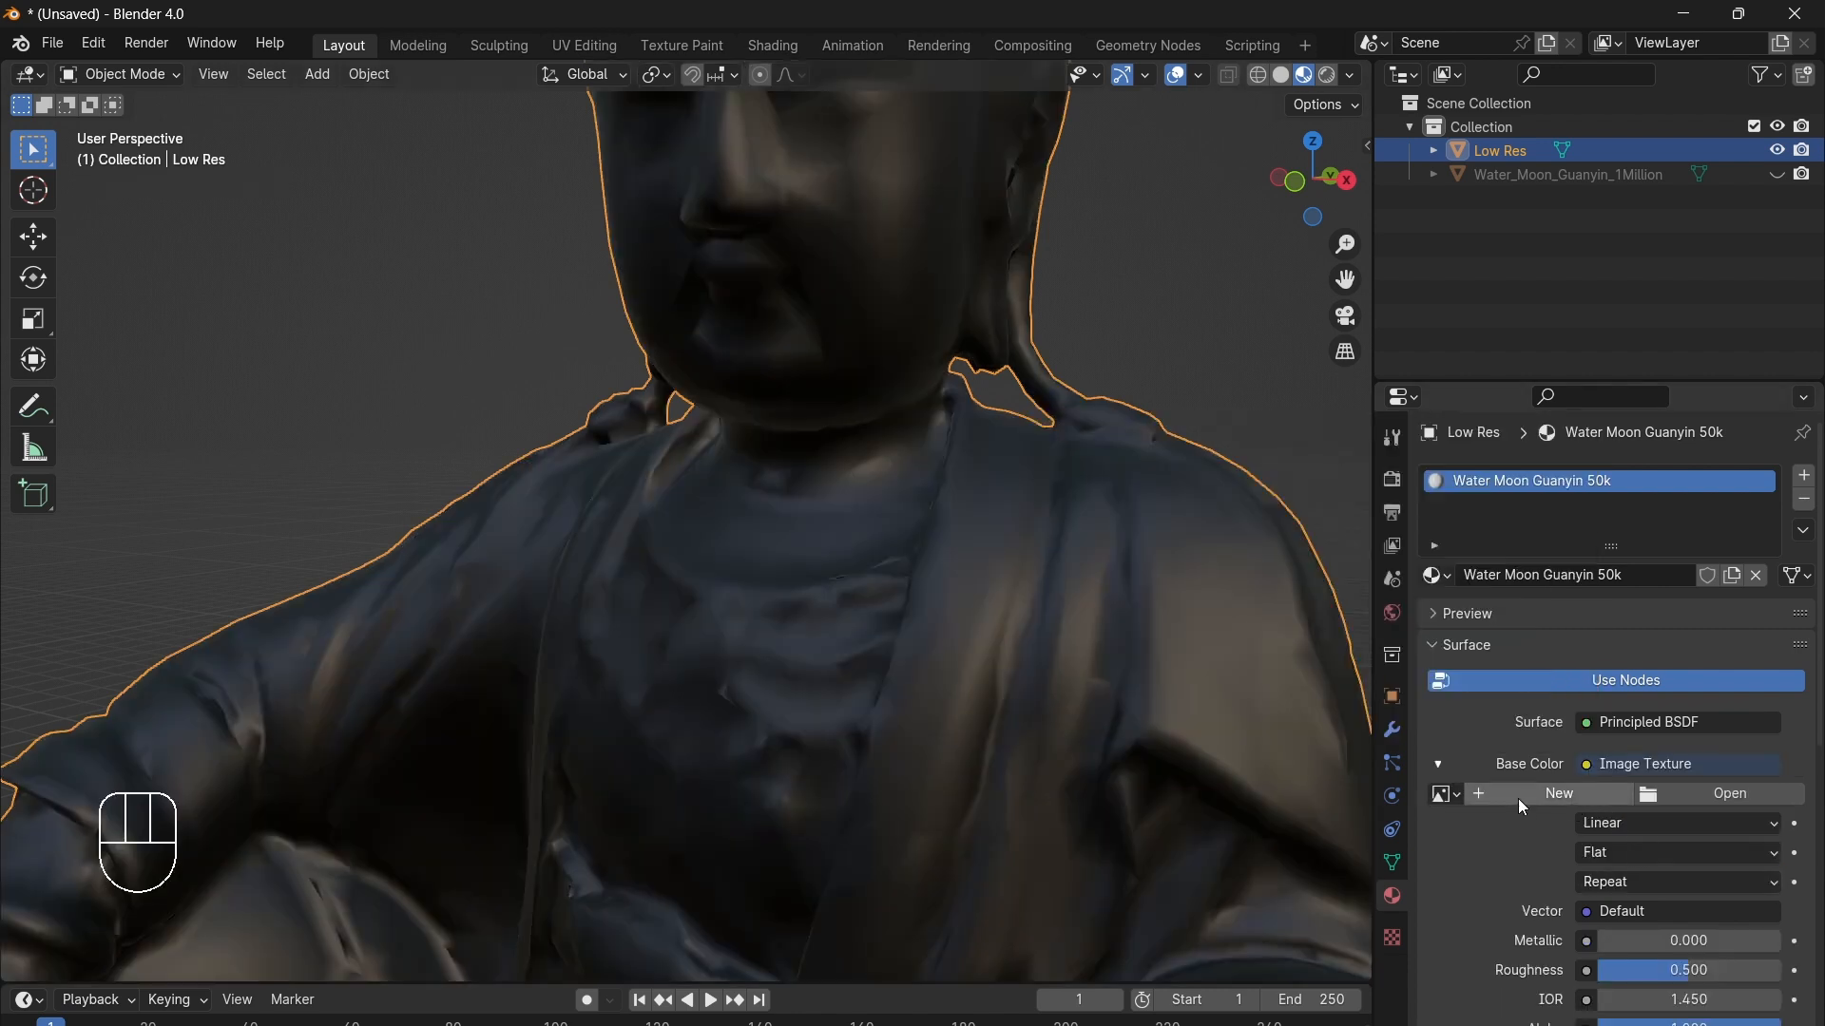
click(1560, 793)
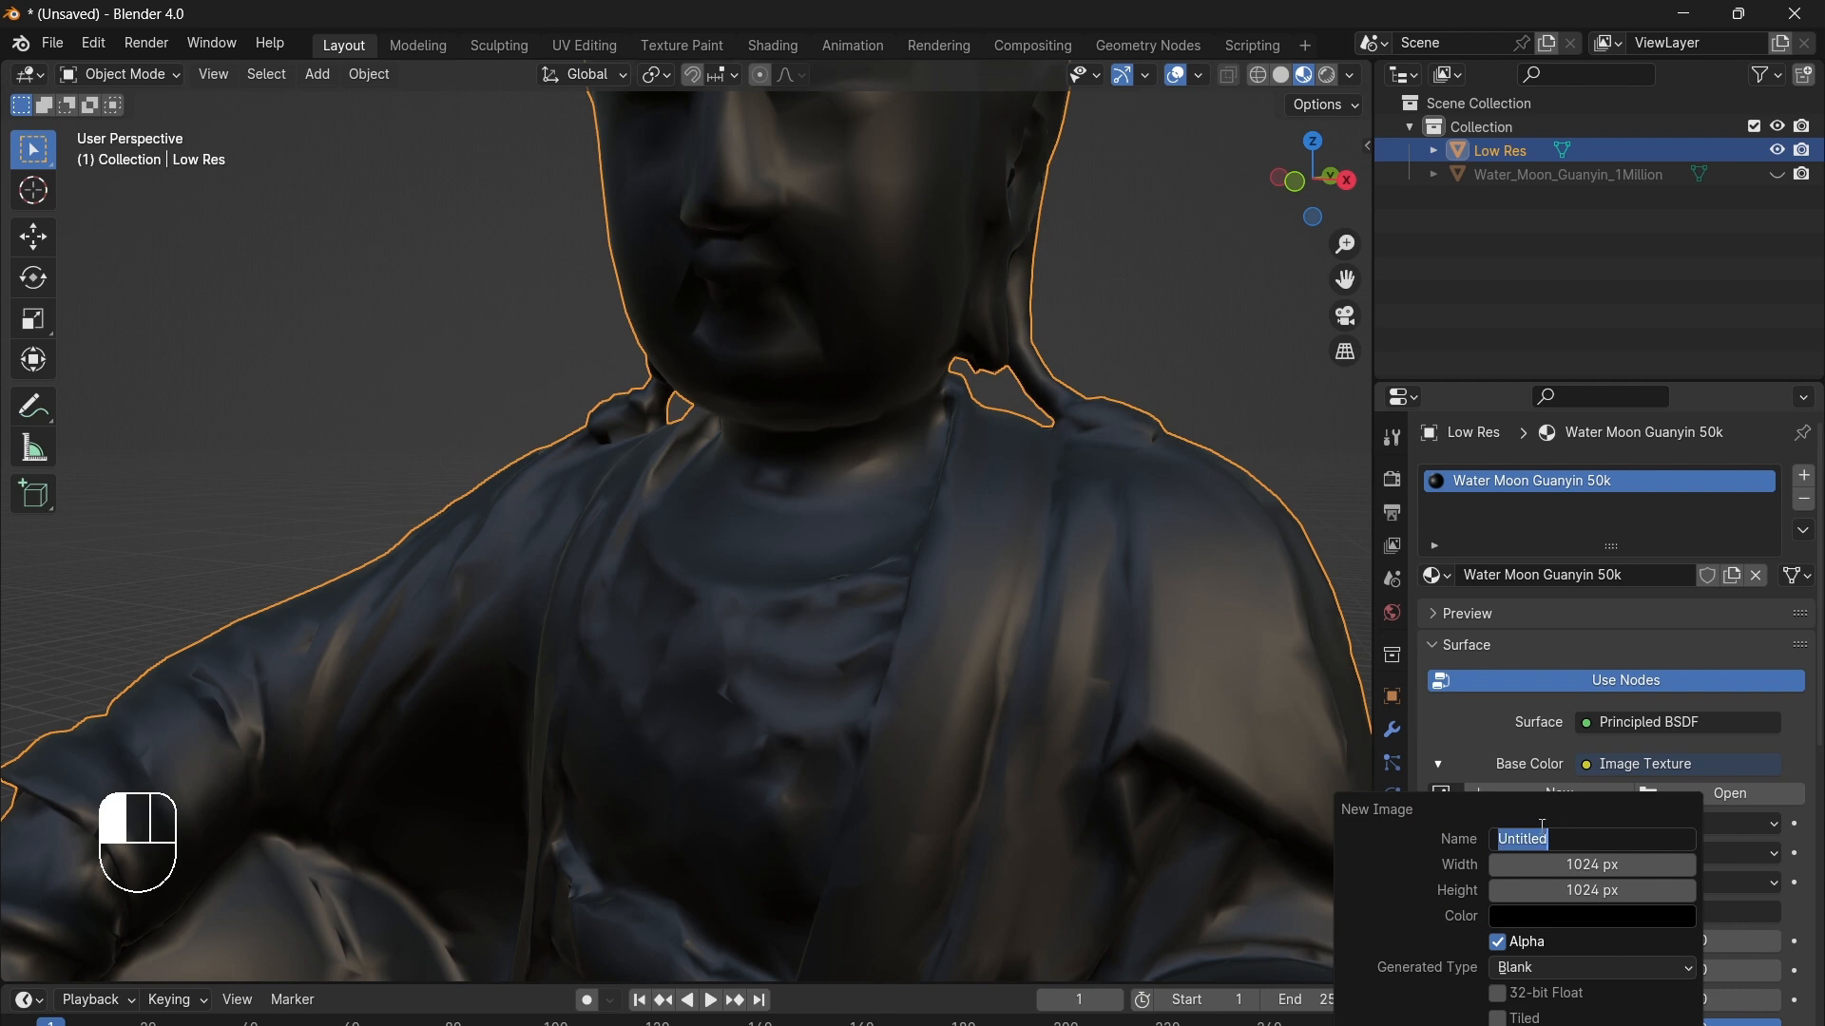
text(Water Moon Guanyin 50k Co...)
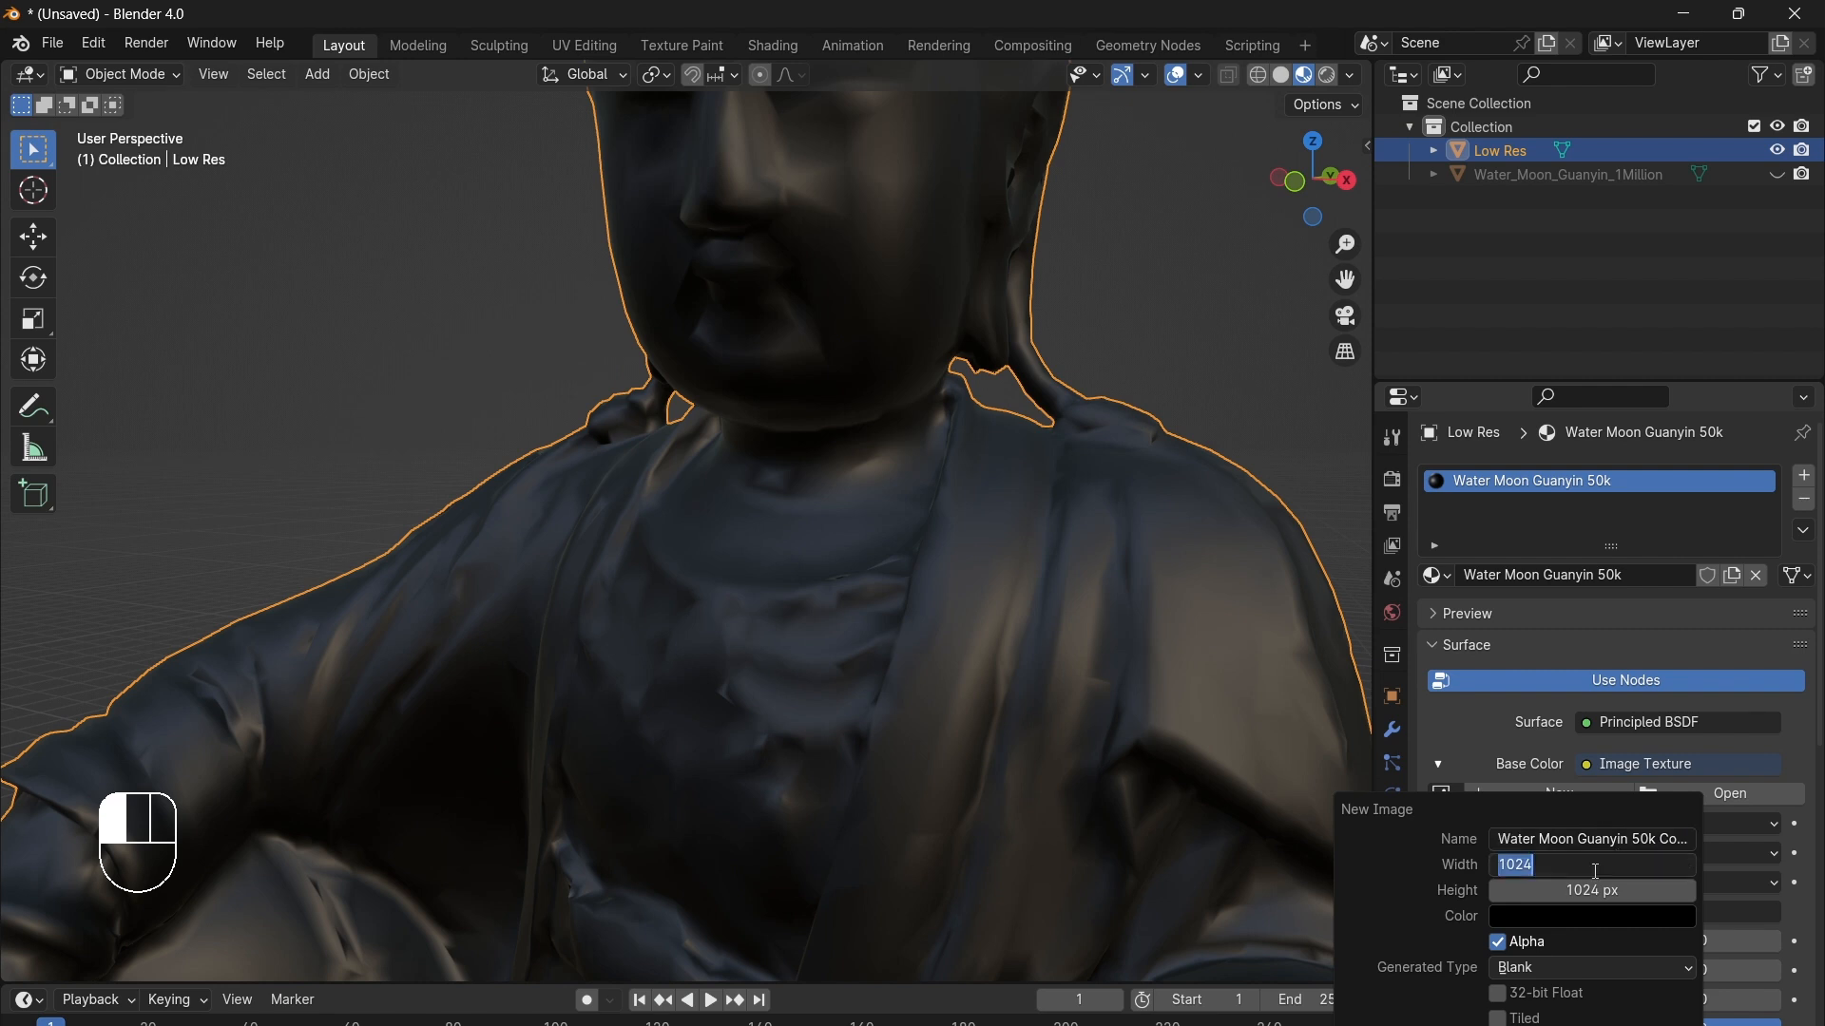
text(409)
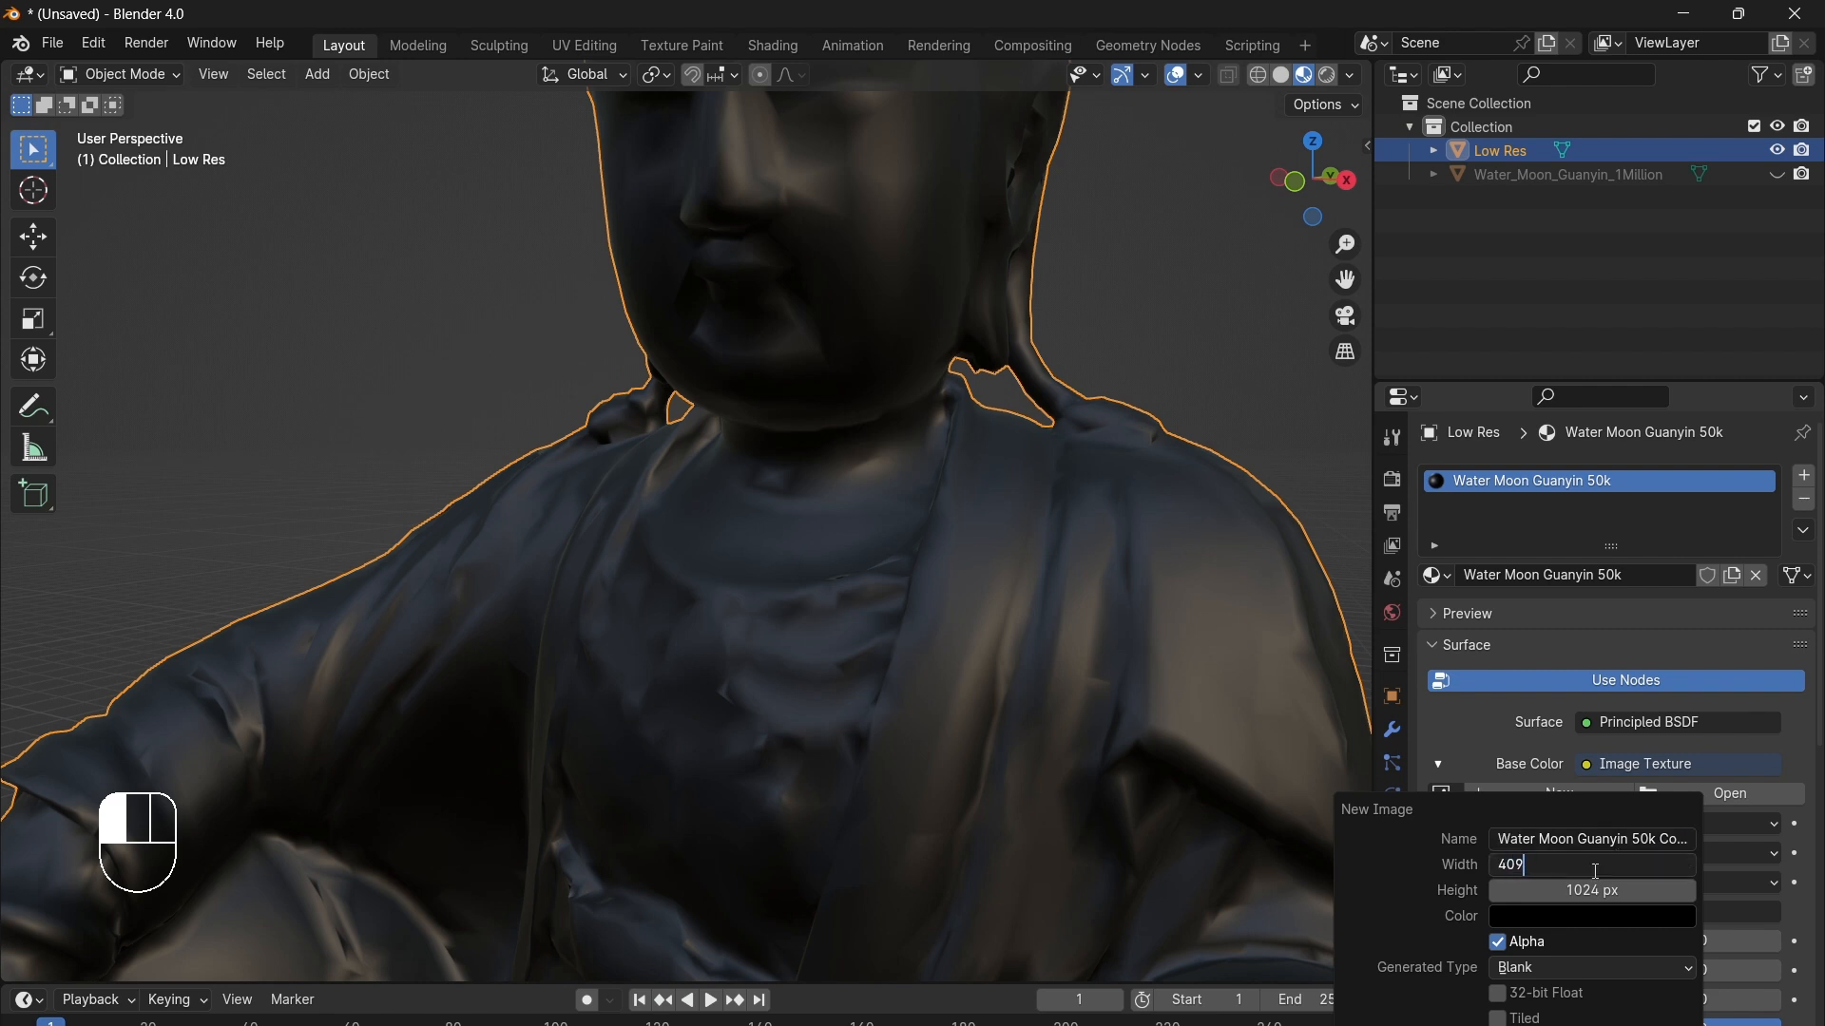
key(Return)
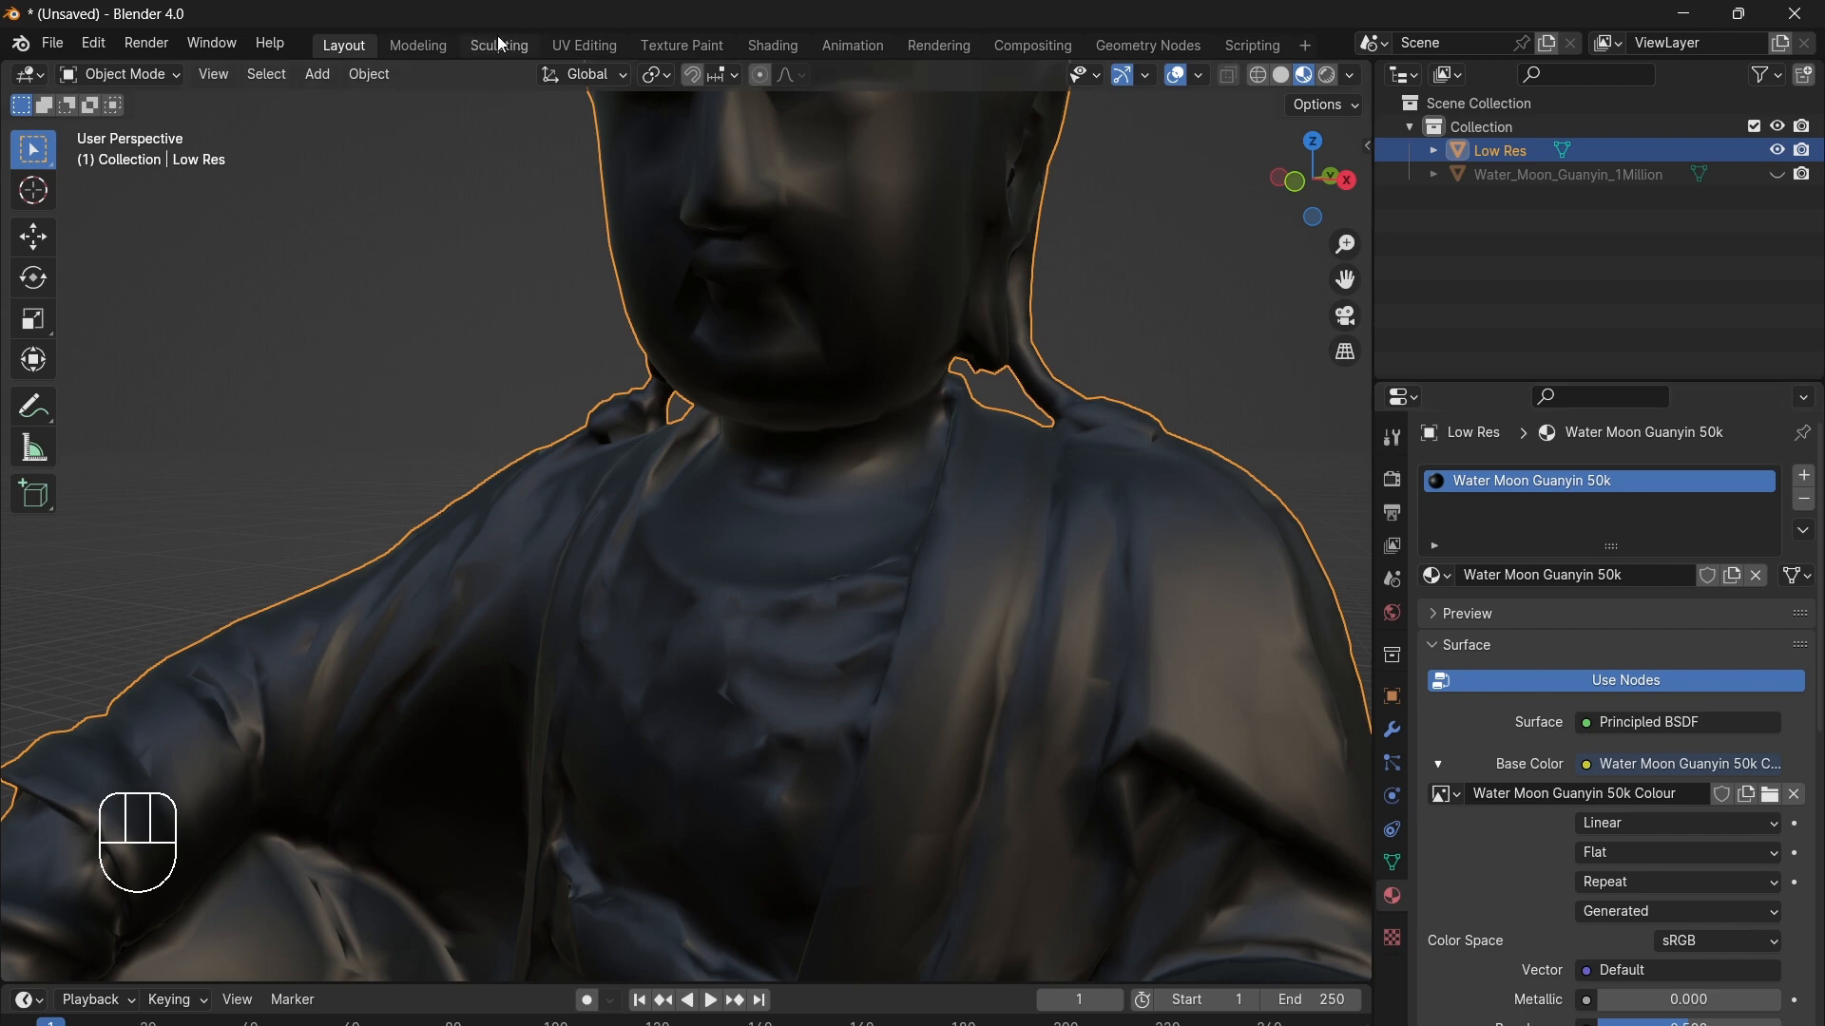
Step: In the Shading workspace, show the blank image in the Image Editor and unhide the 1Million statue
click(771, 45)
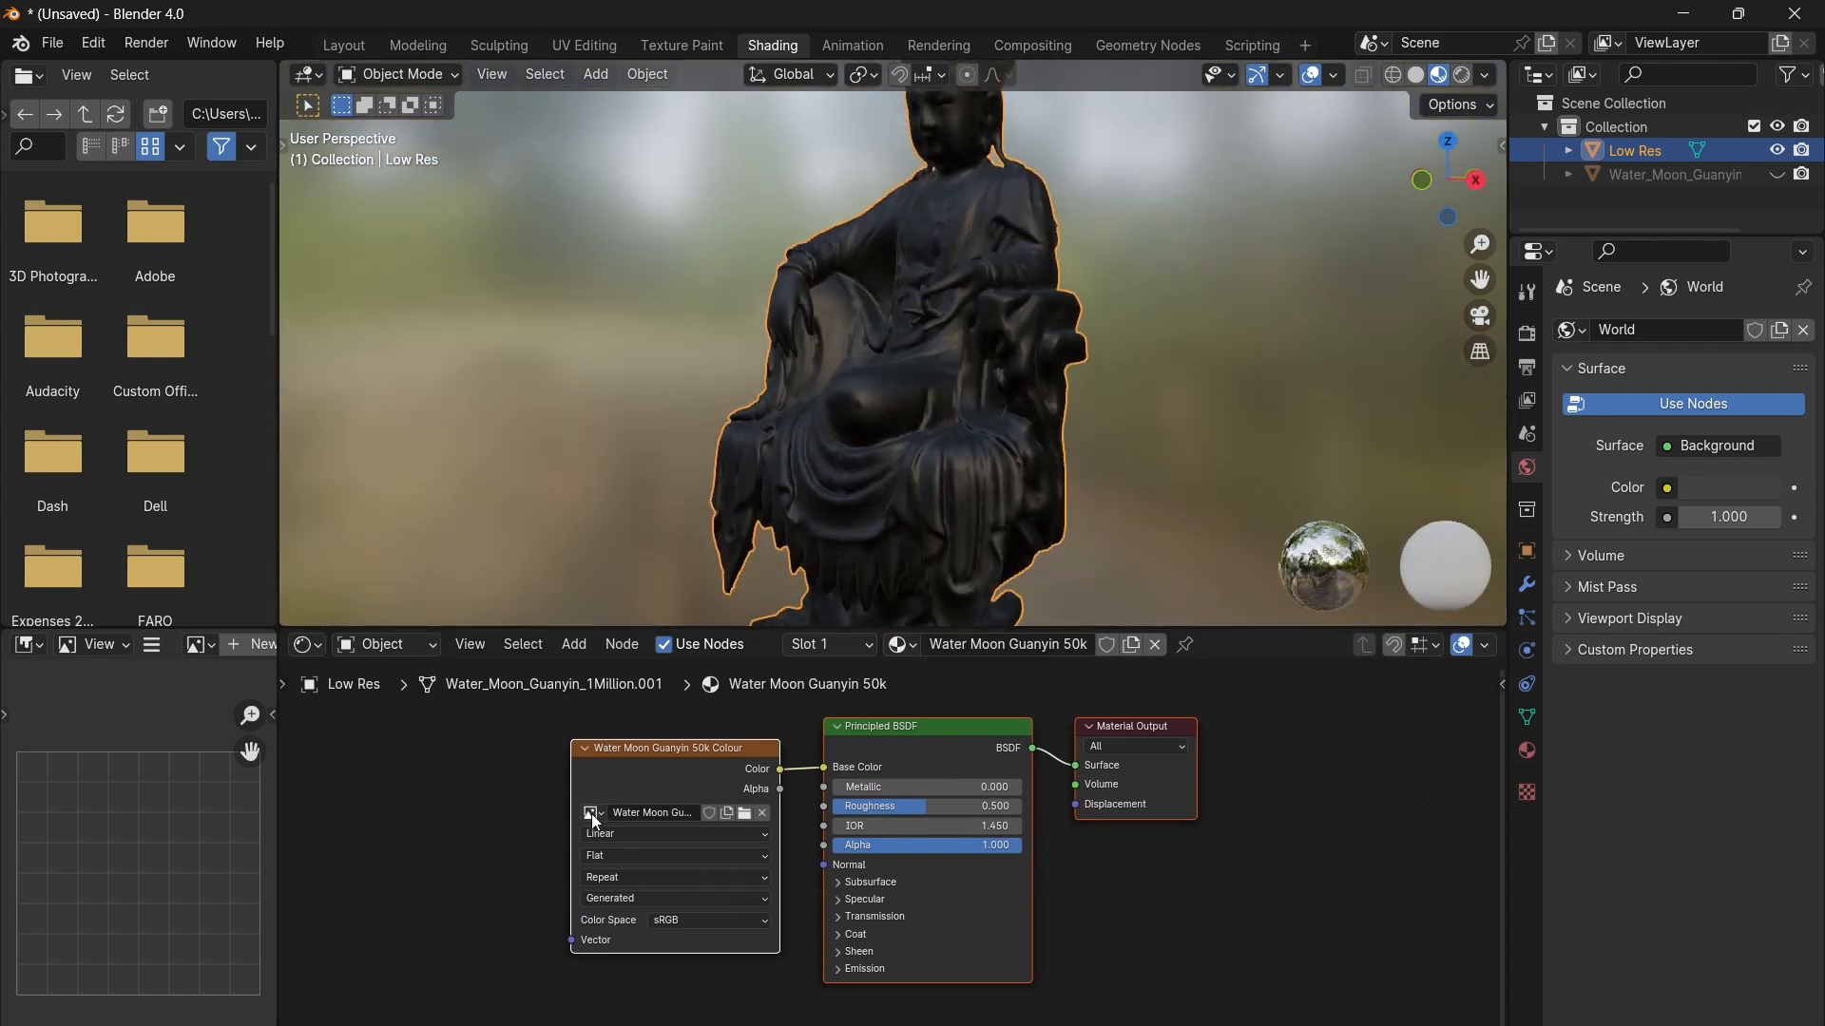
click(194, 645)
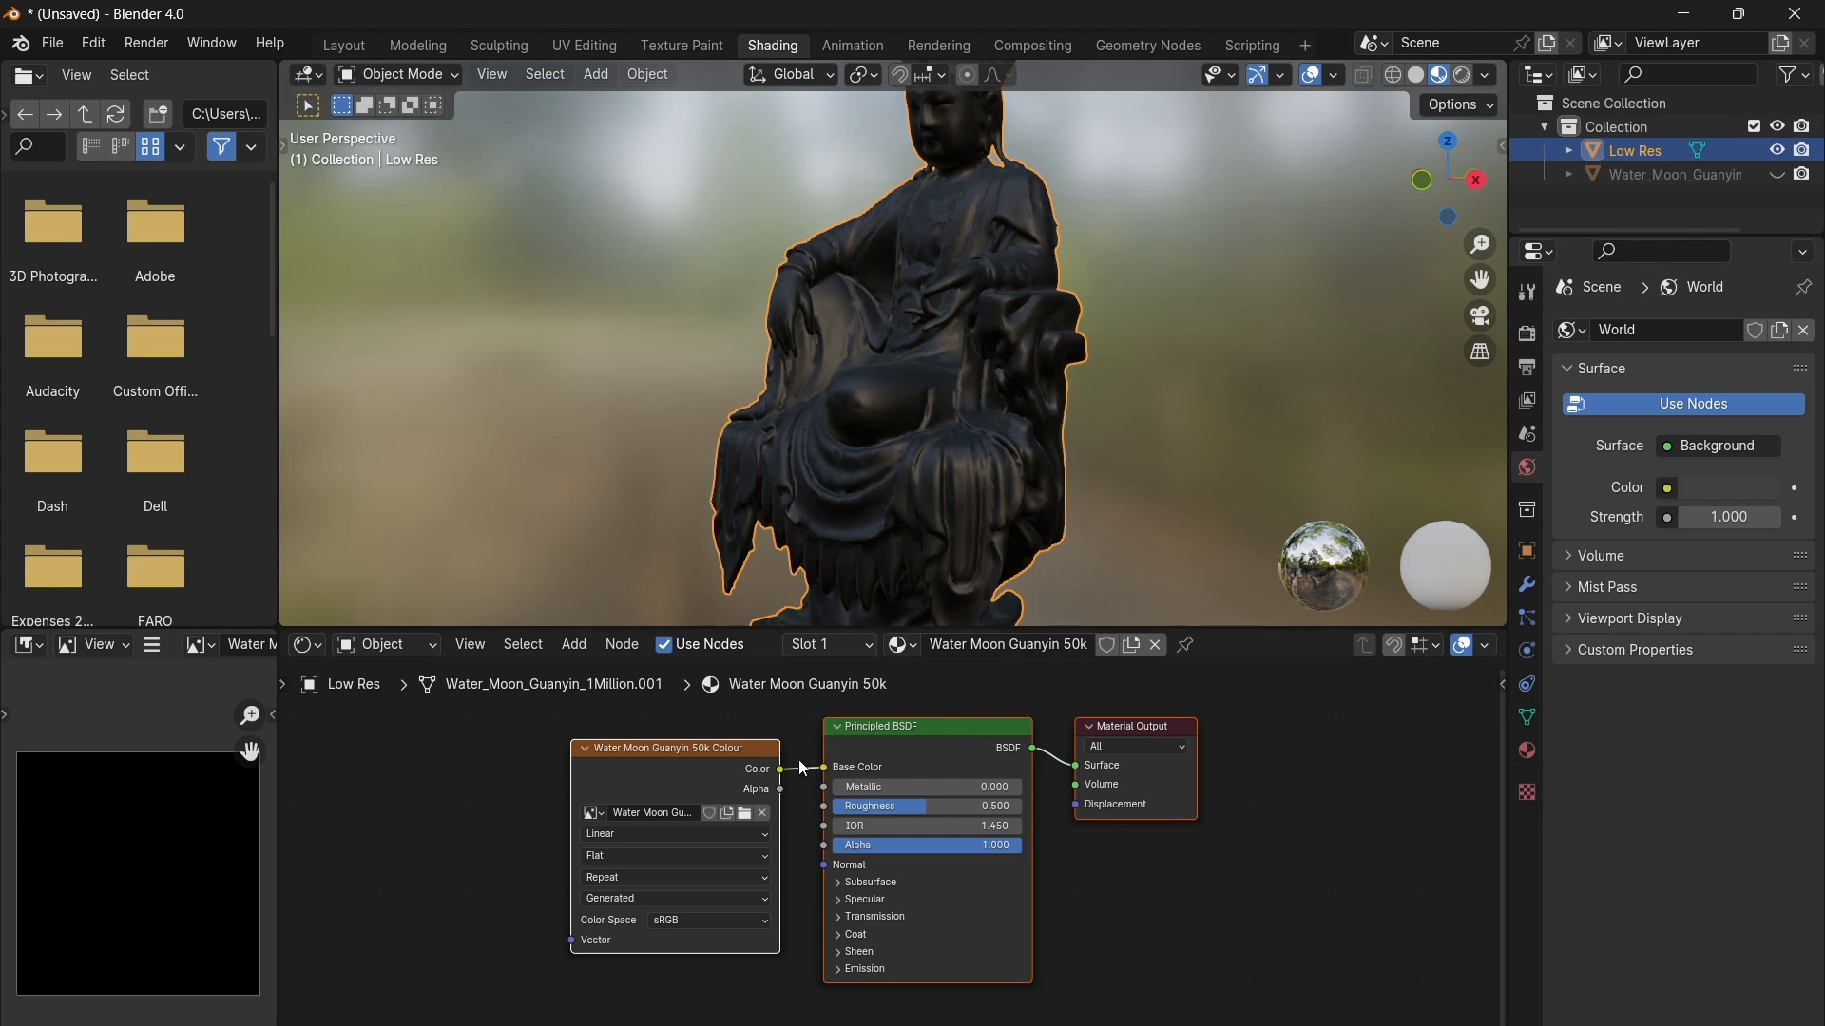
mouse_move(829, 776)
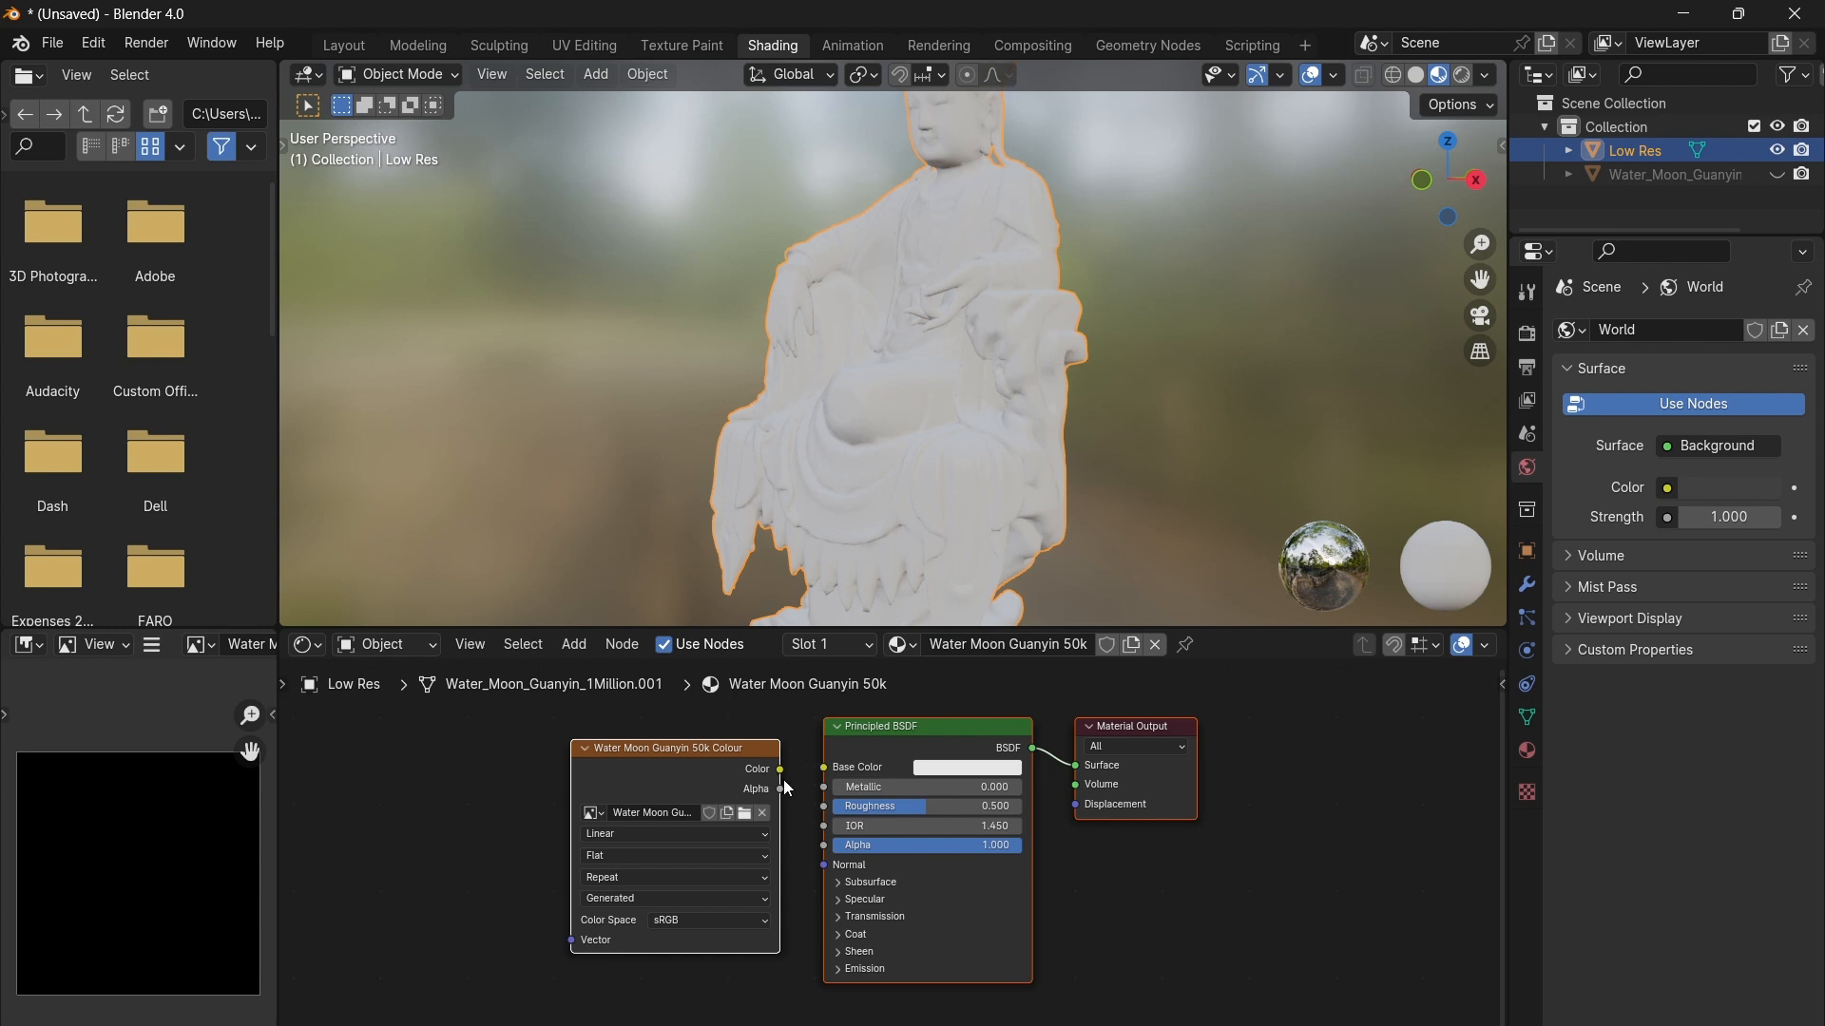
mouse_move(1479, 315)
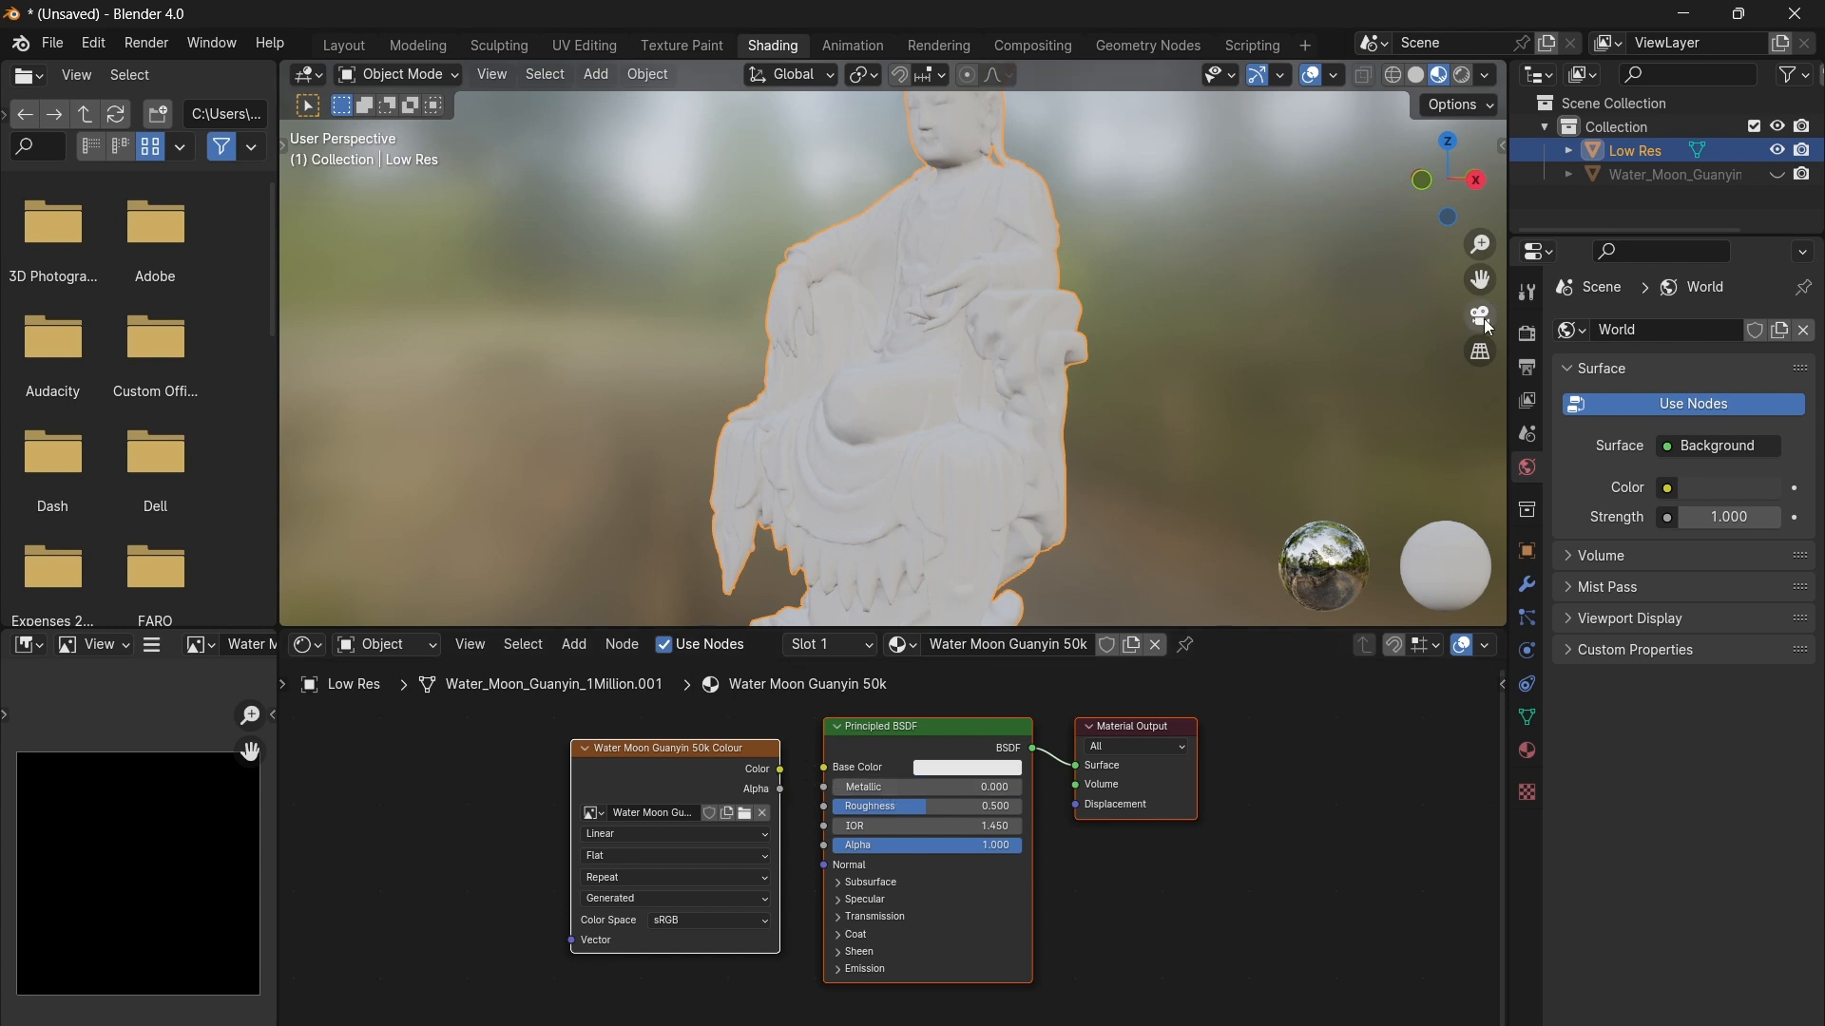
click(1777, 175)
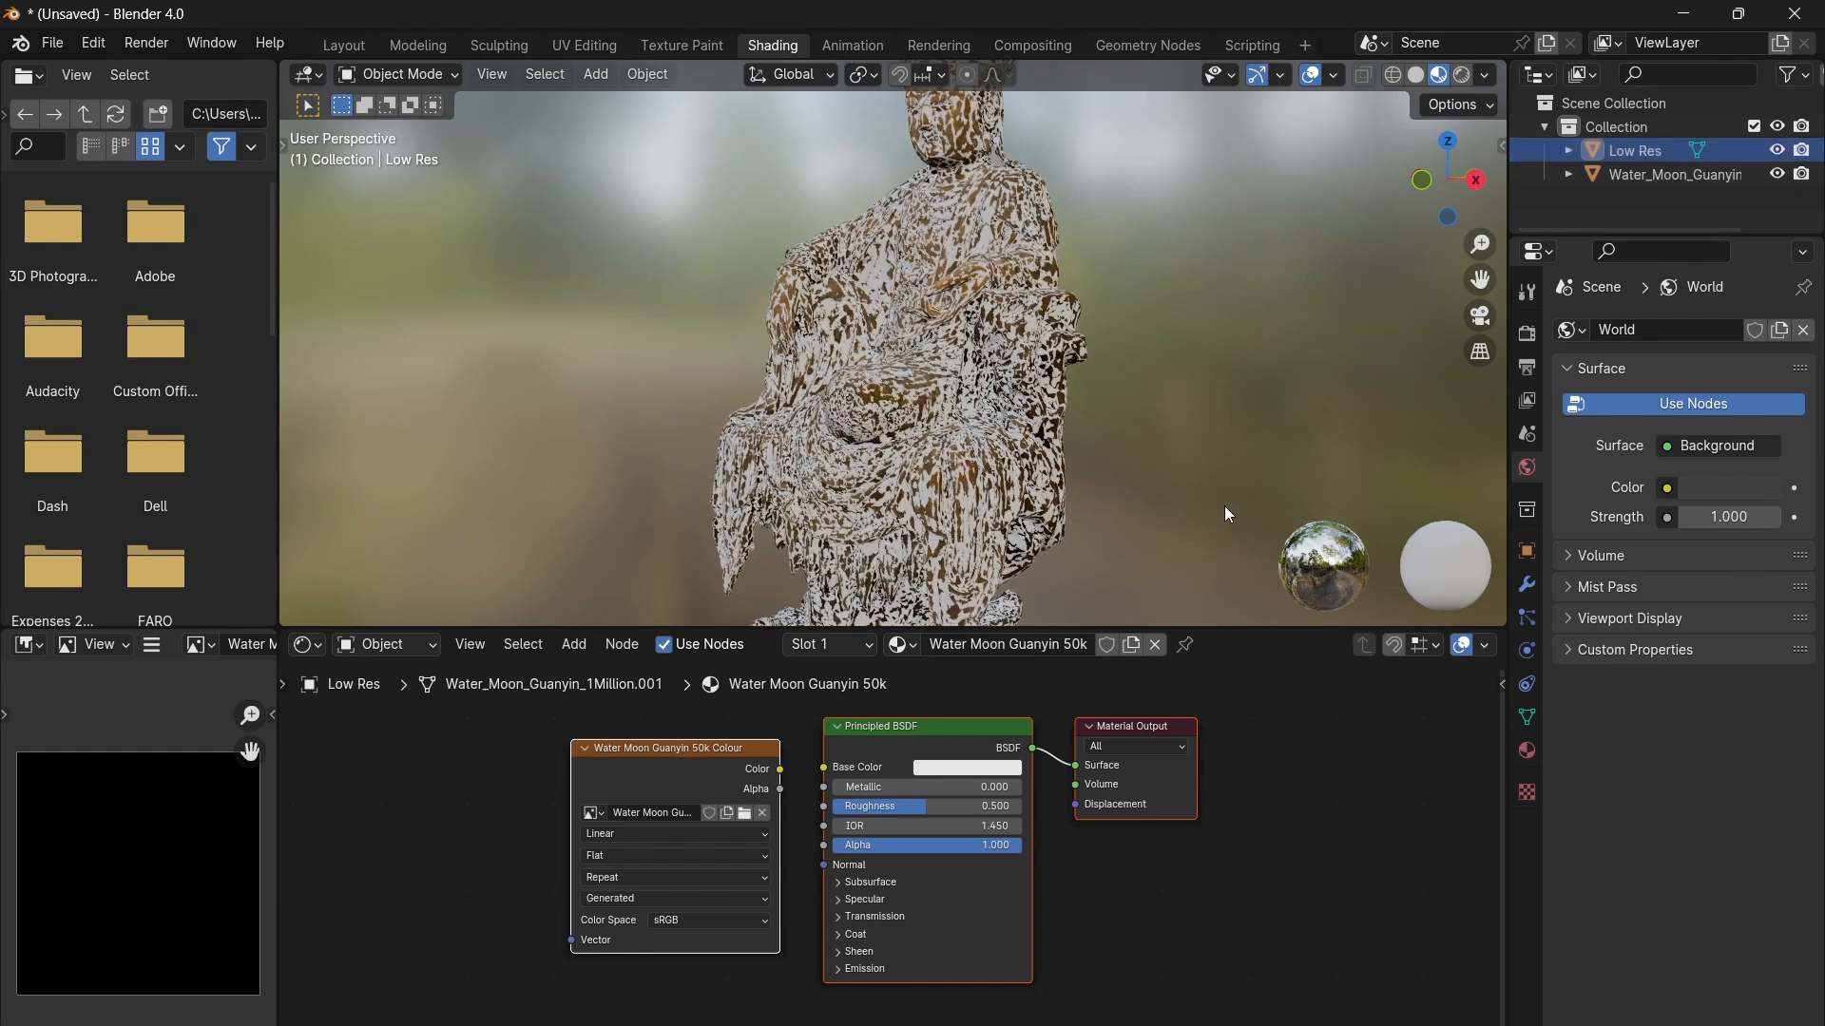
Step: Select the 1Million statue, Shift-select Low Res as active, and show Render Properties
click(1673, 173)
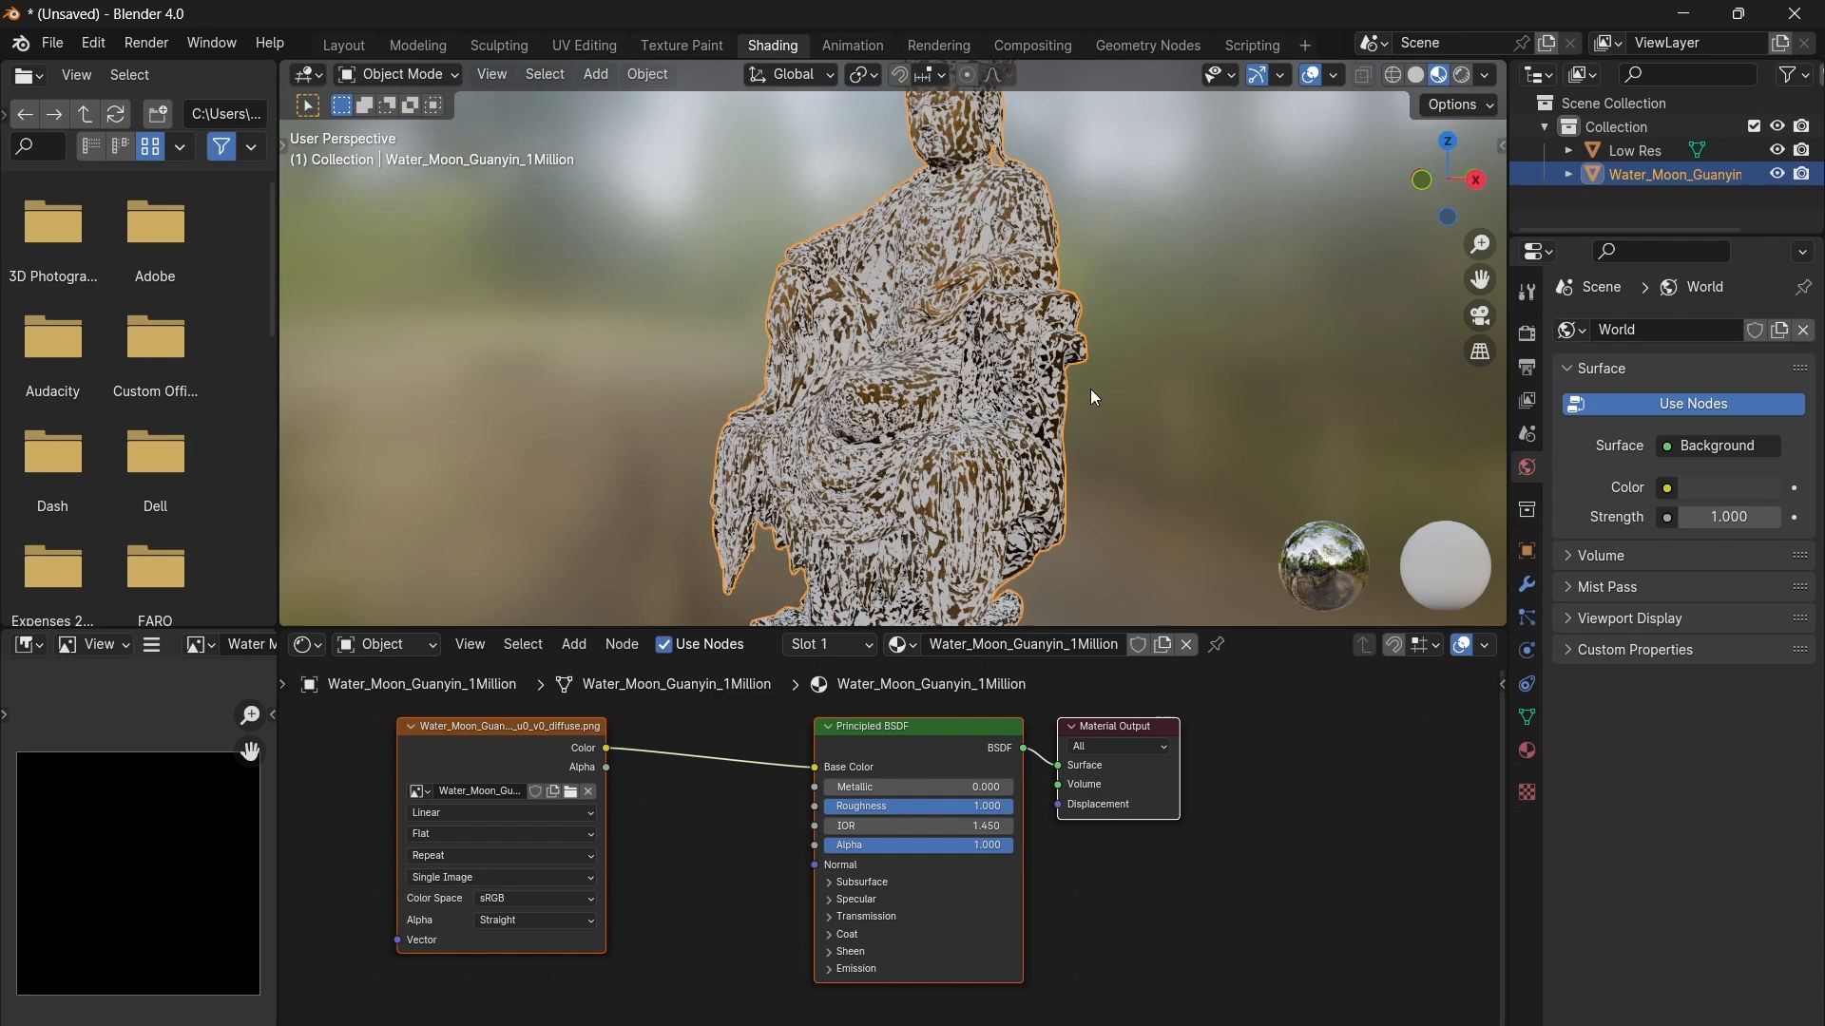
click(1633, 151)
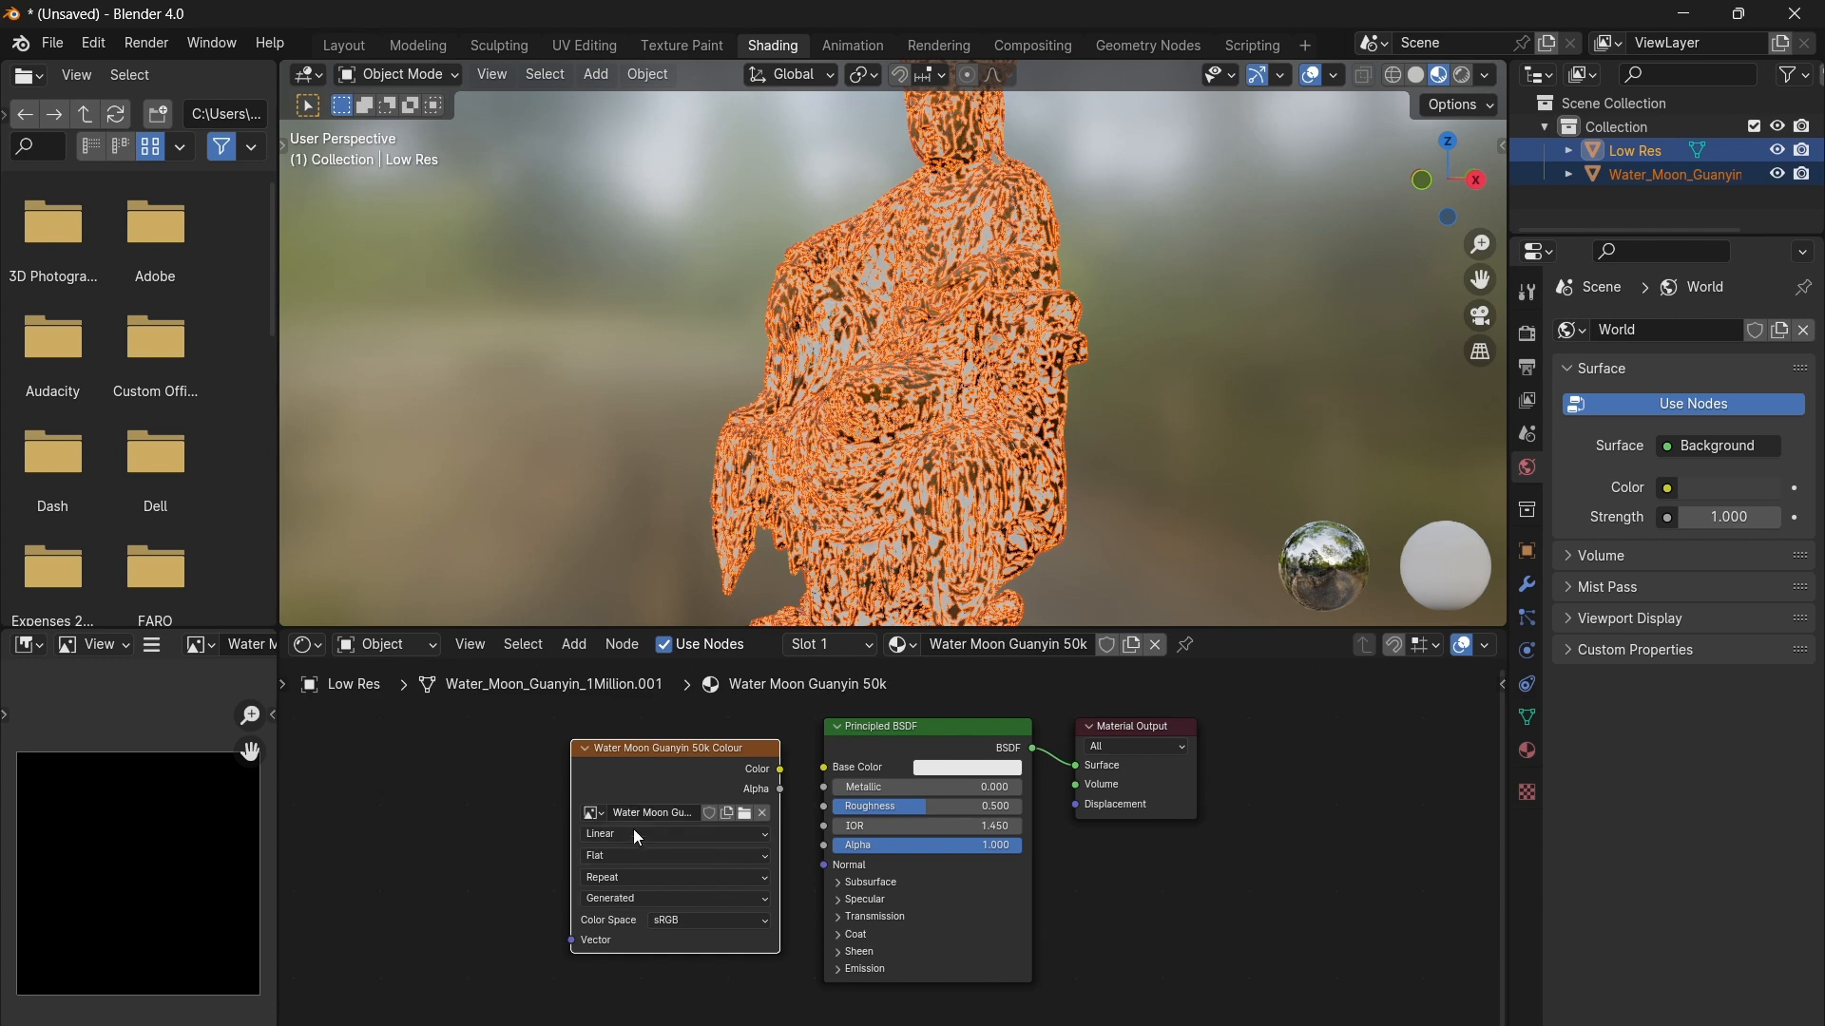
mouse_move(1391, 604)
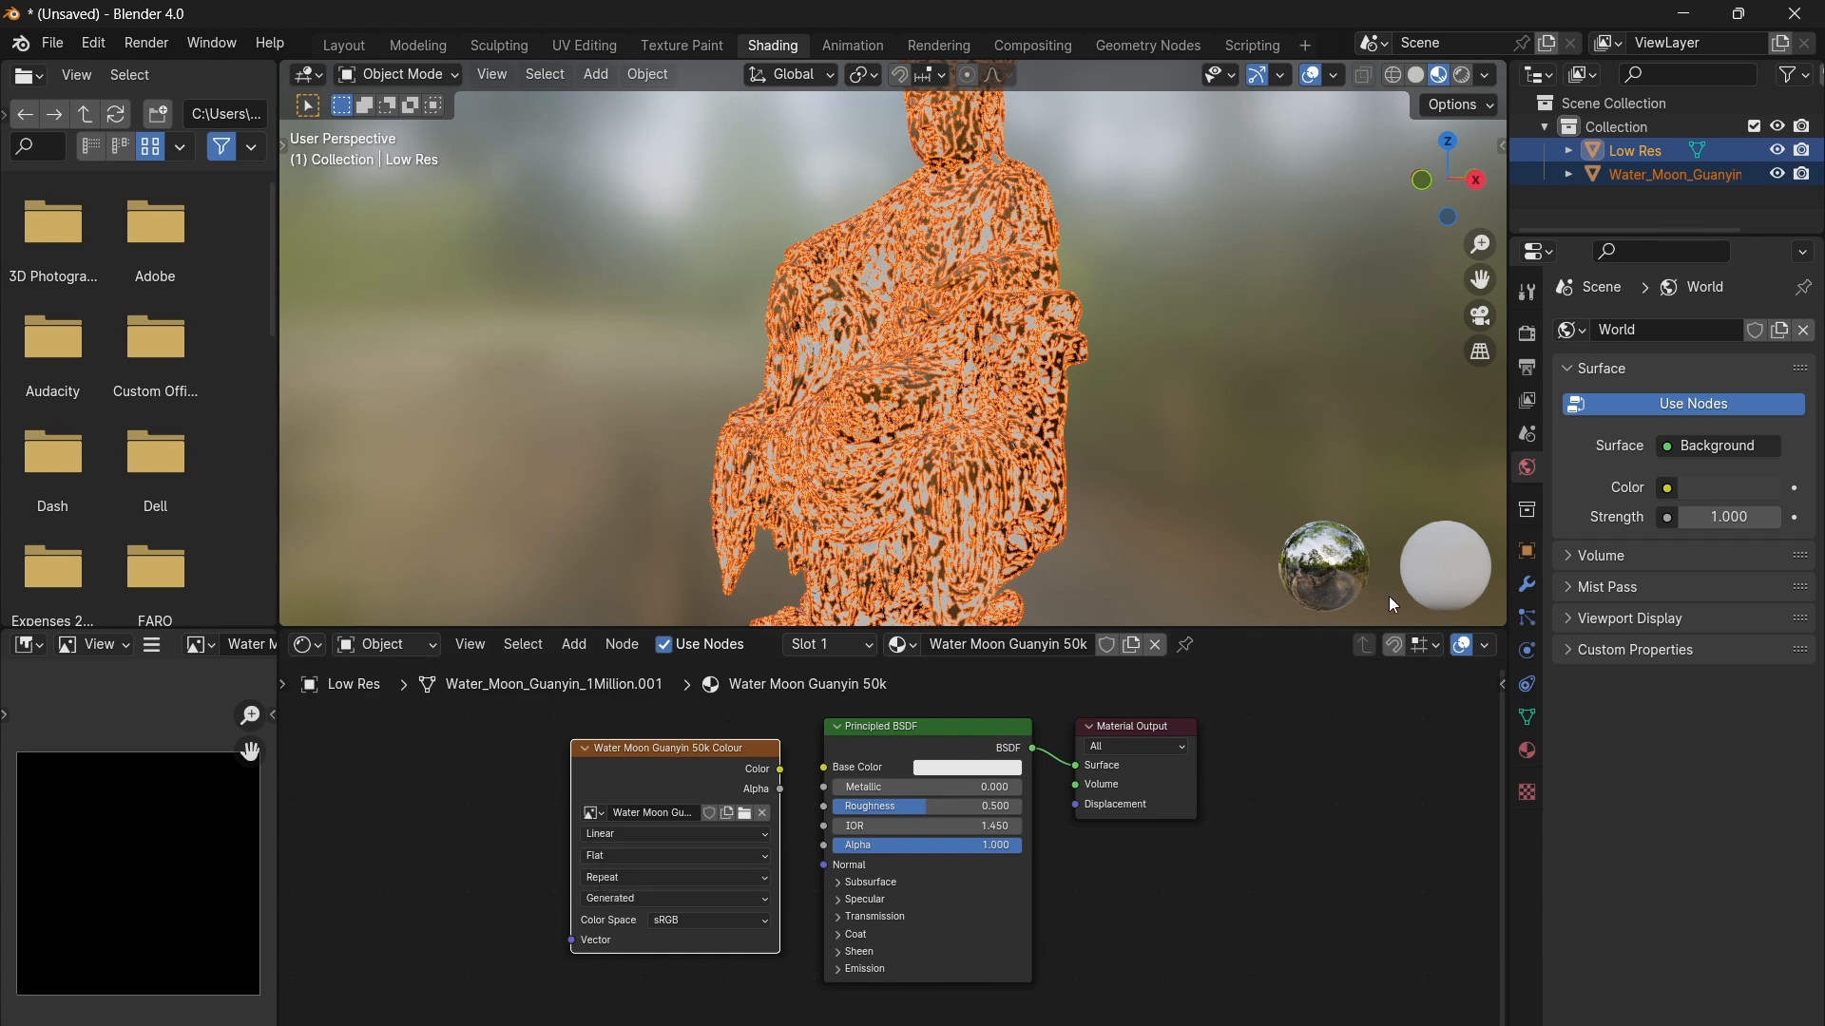
click(1527, 333)
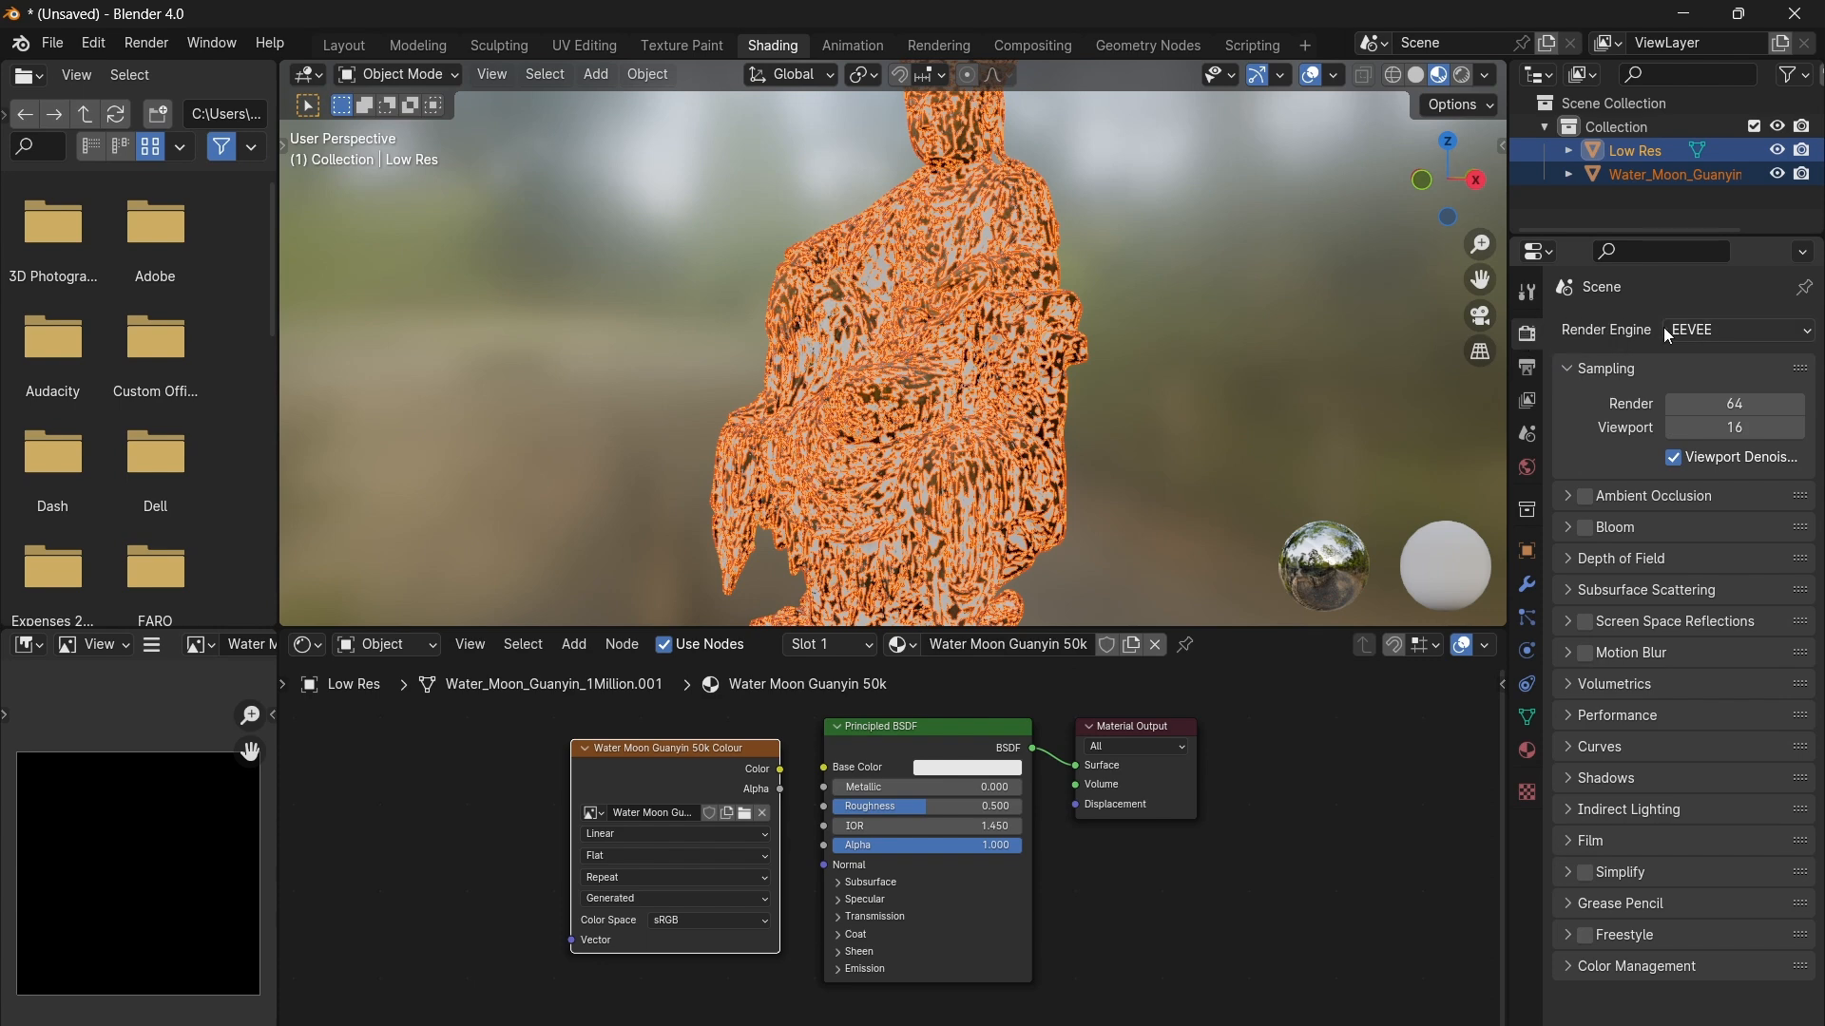
Step: Use Cycles to bake Diffuse color only, Selected to Active, with 0.02 m extrusion
click(1734, 330)
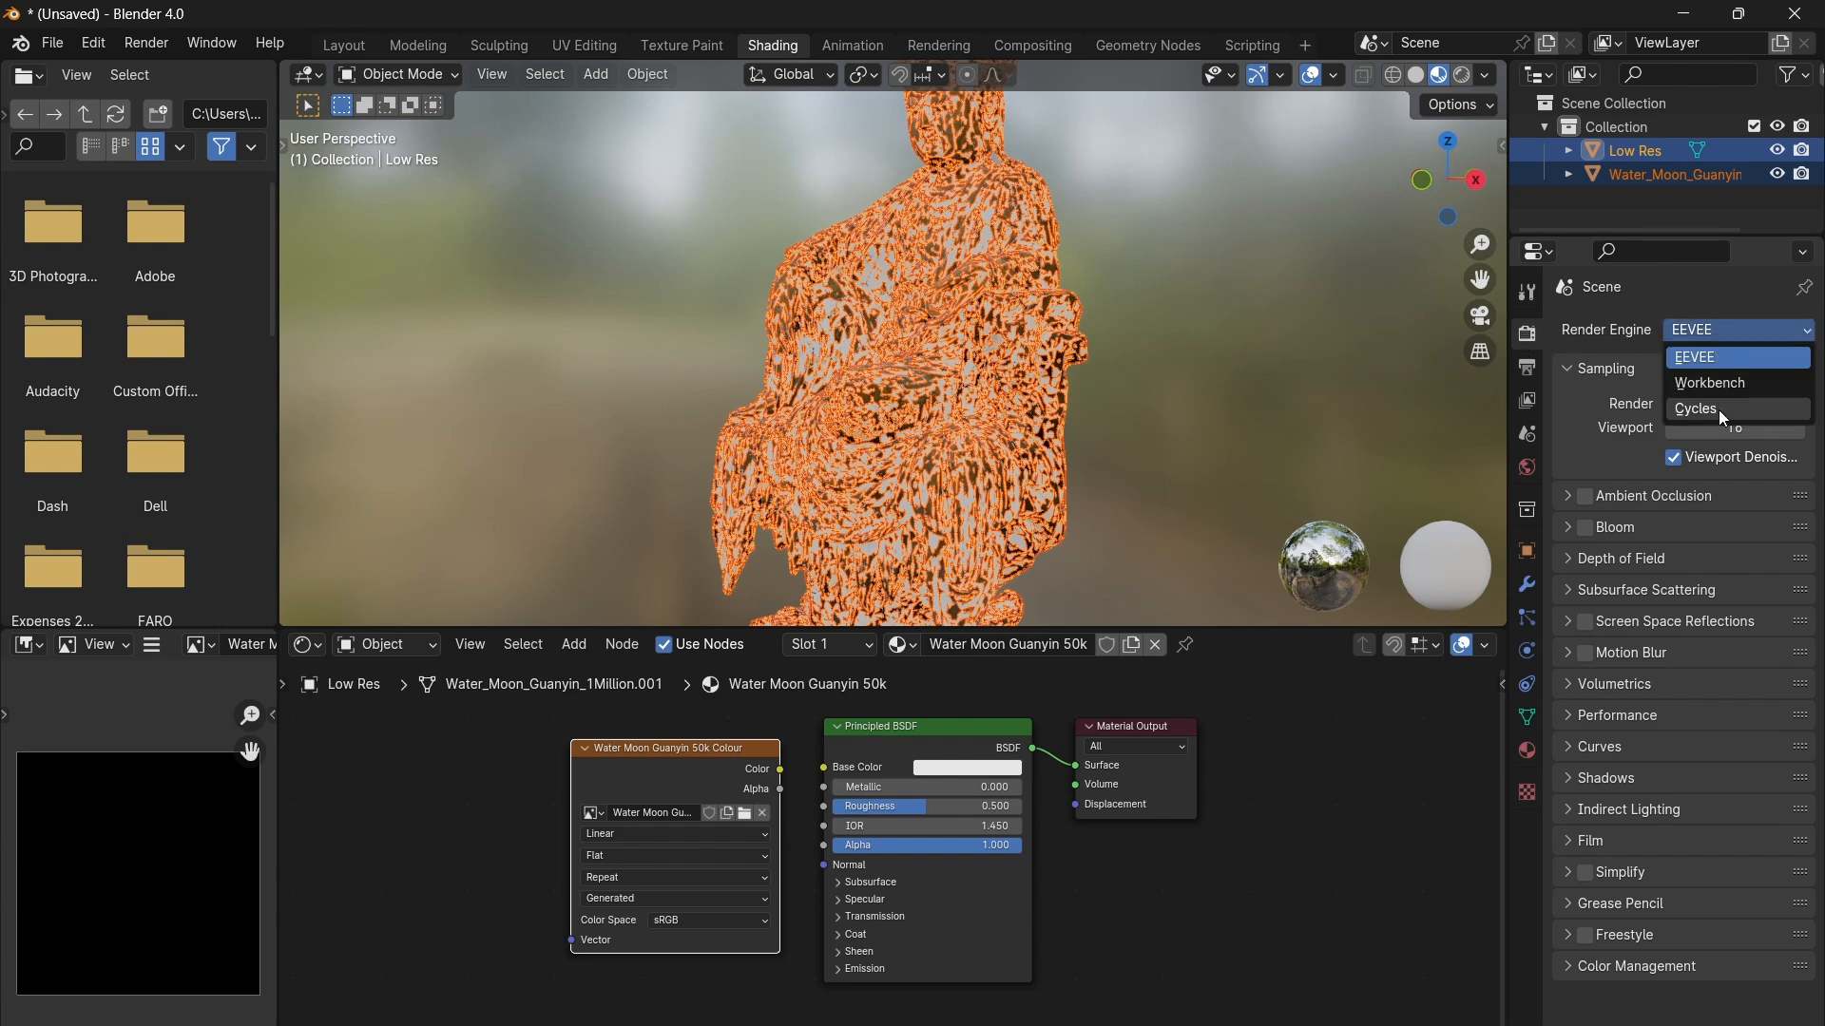
click(1695, 408)
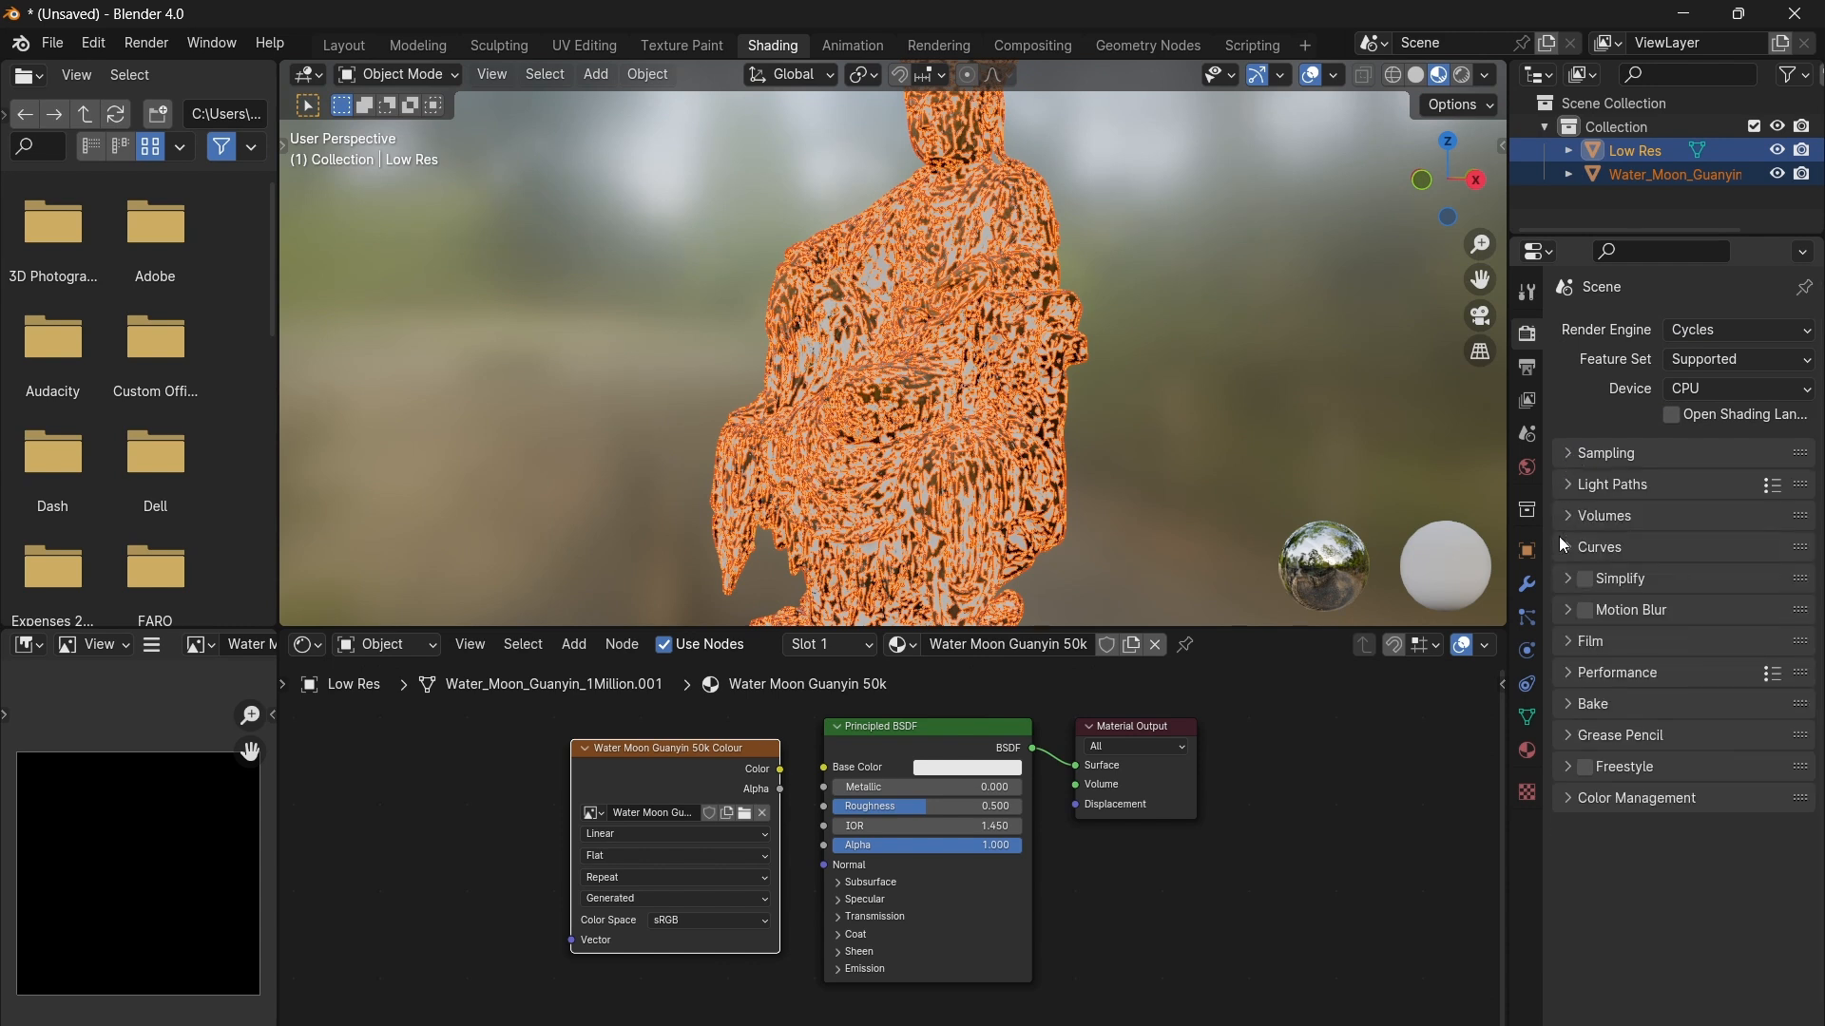
click(1591, 703)
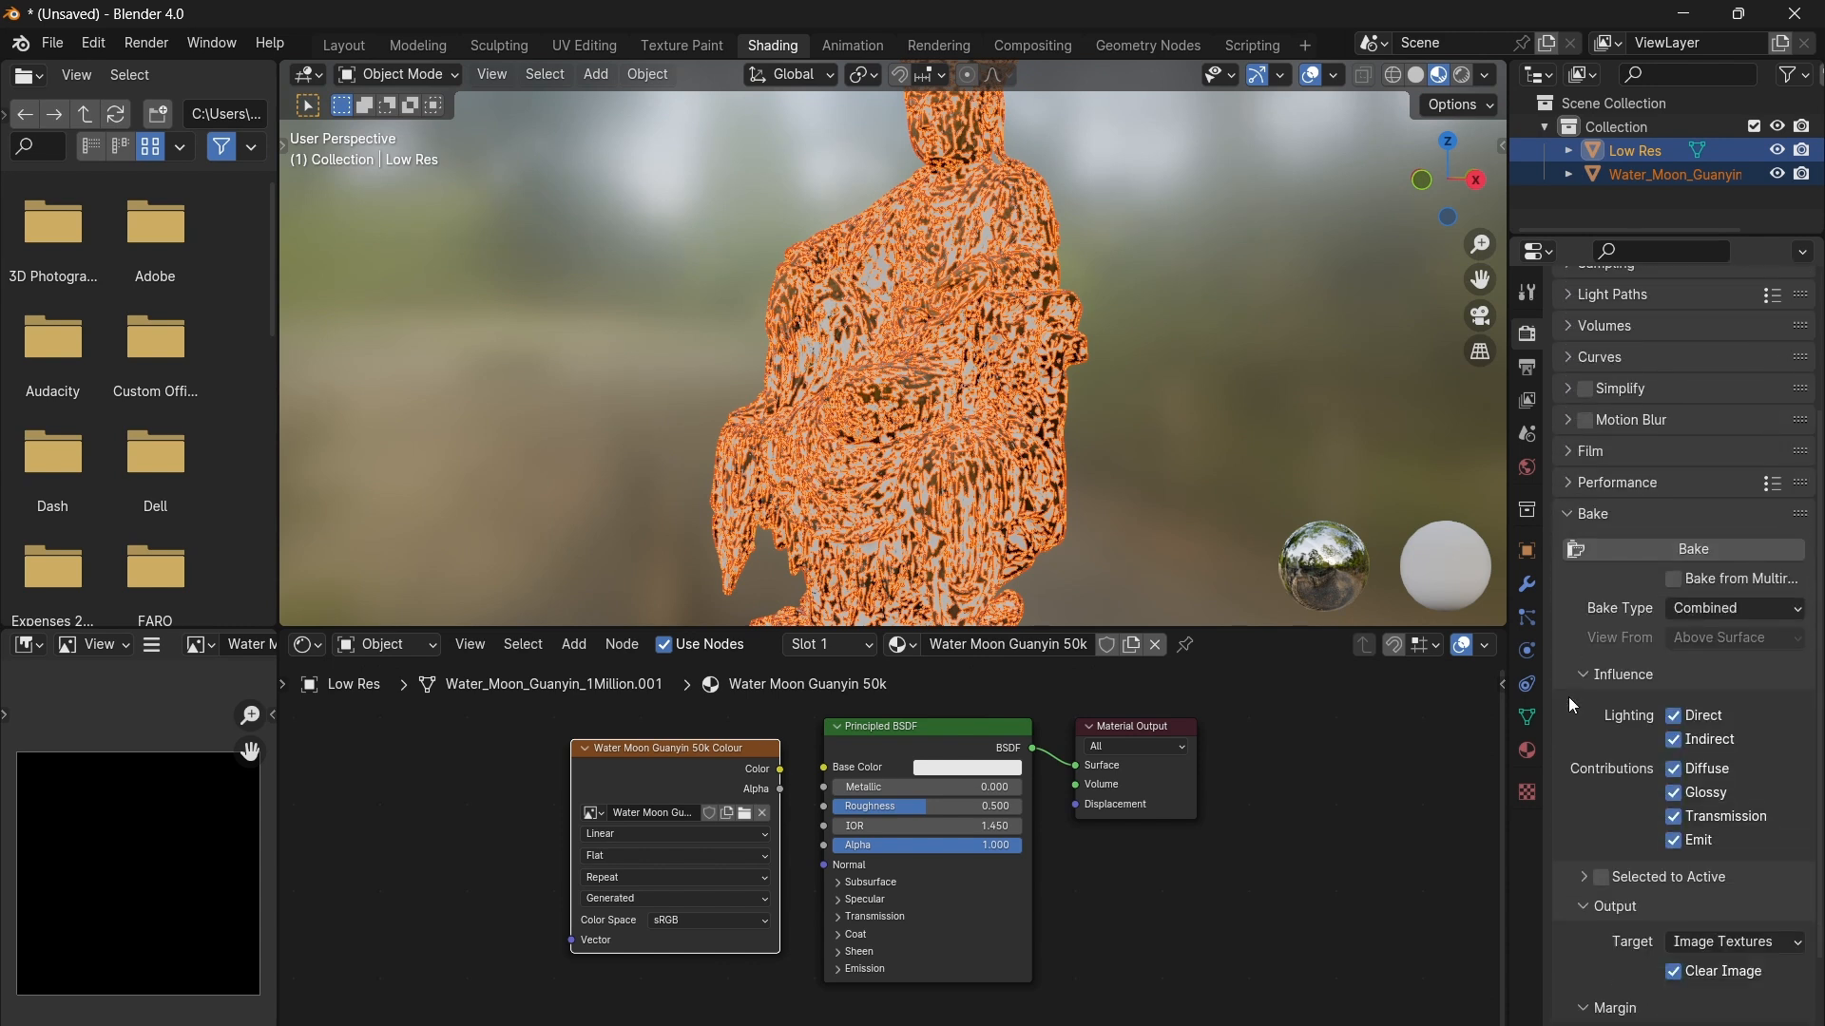
scroll(down, 3)
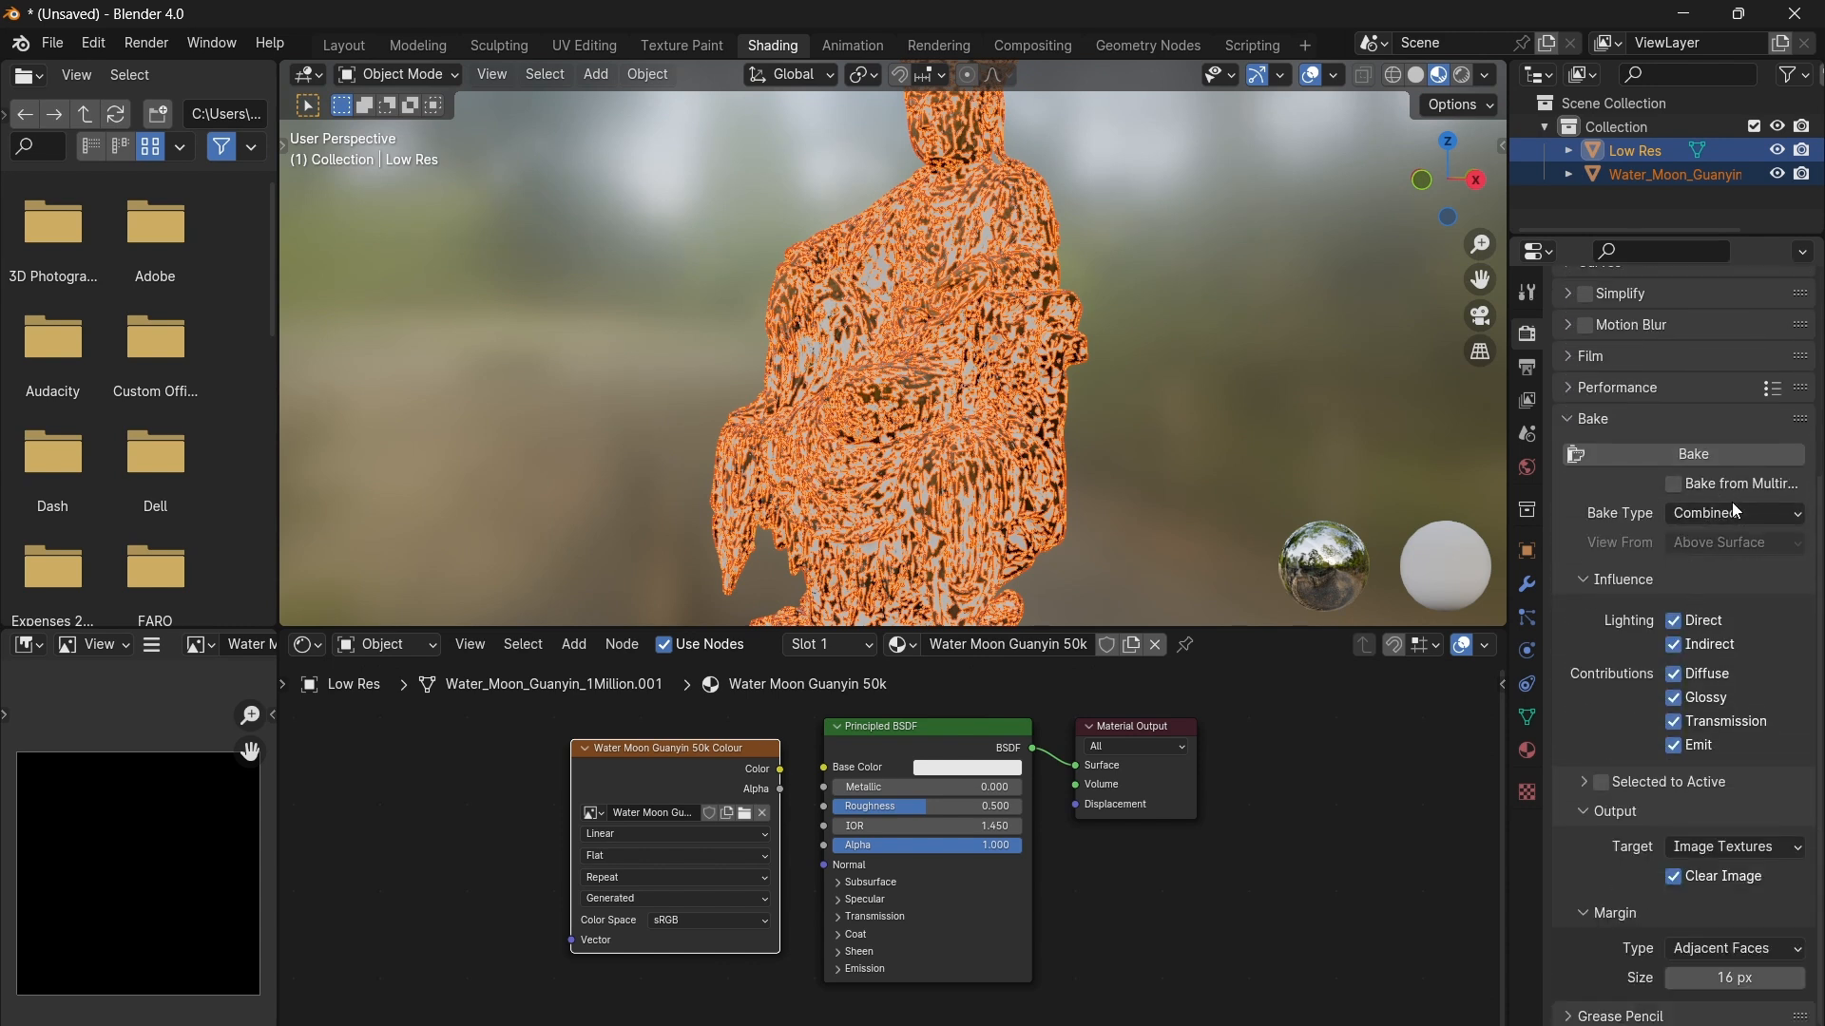
click(1734, 513)
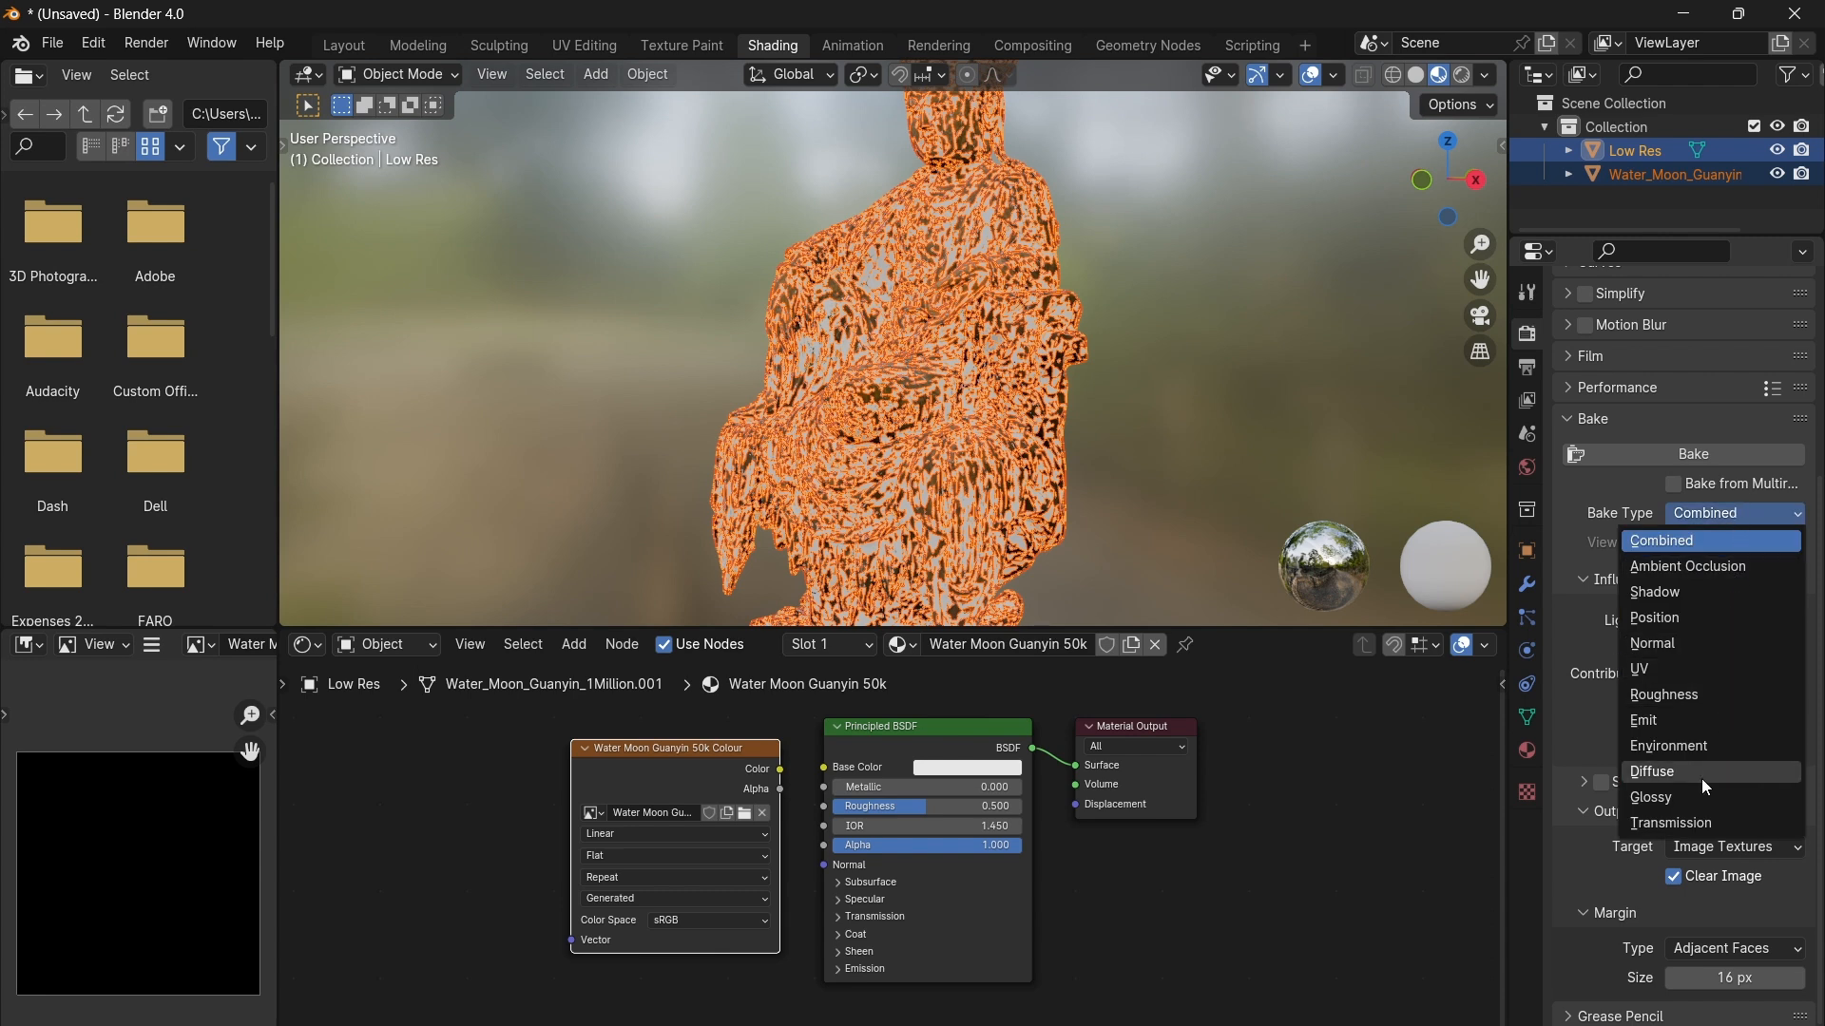
click(1653, 771)
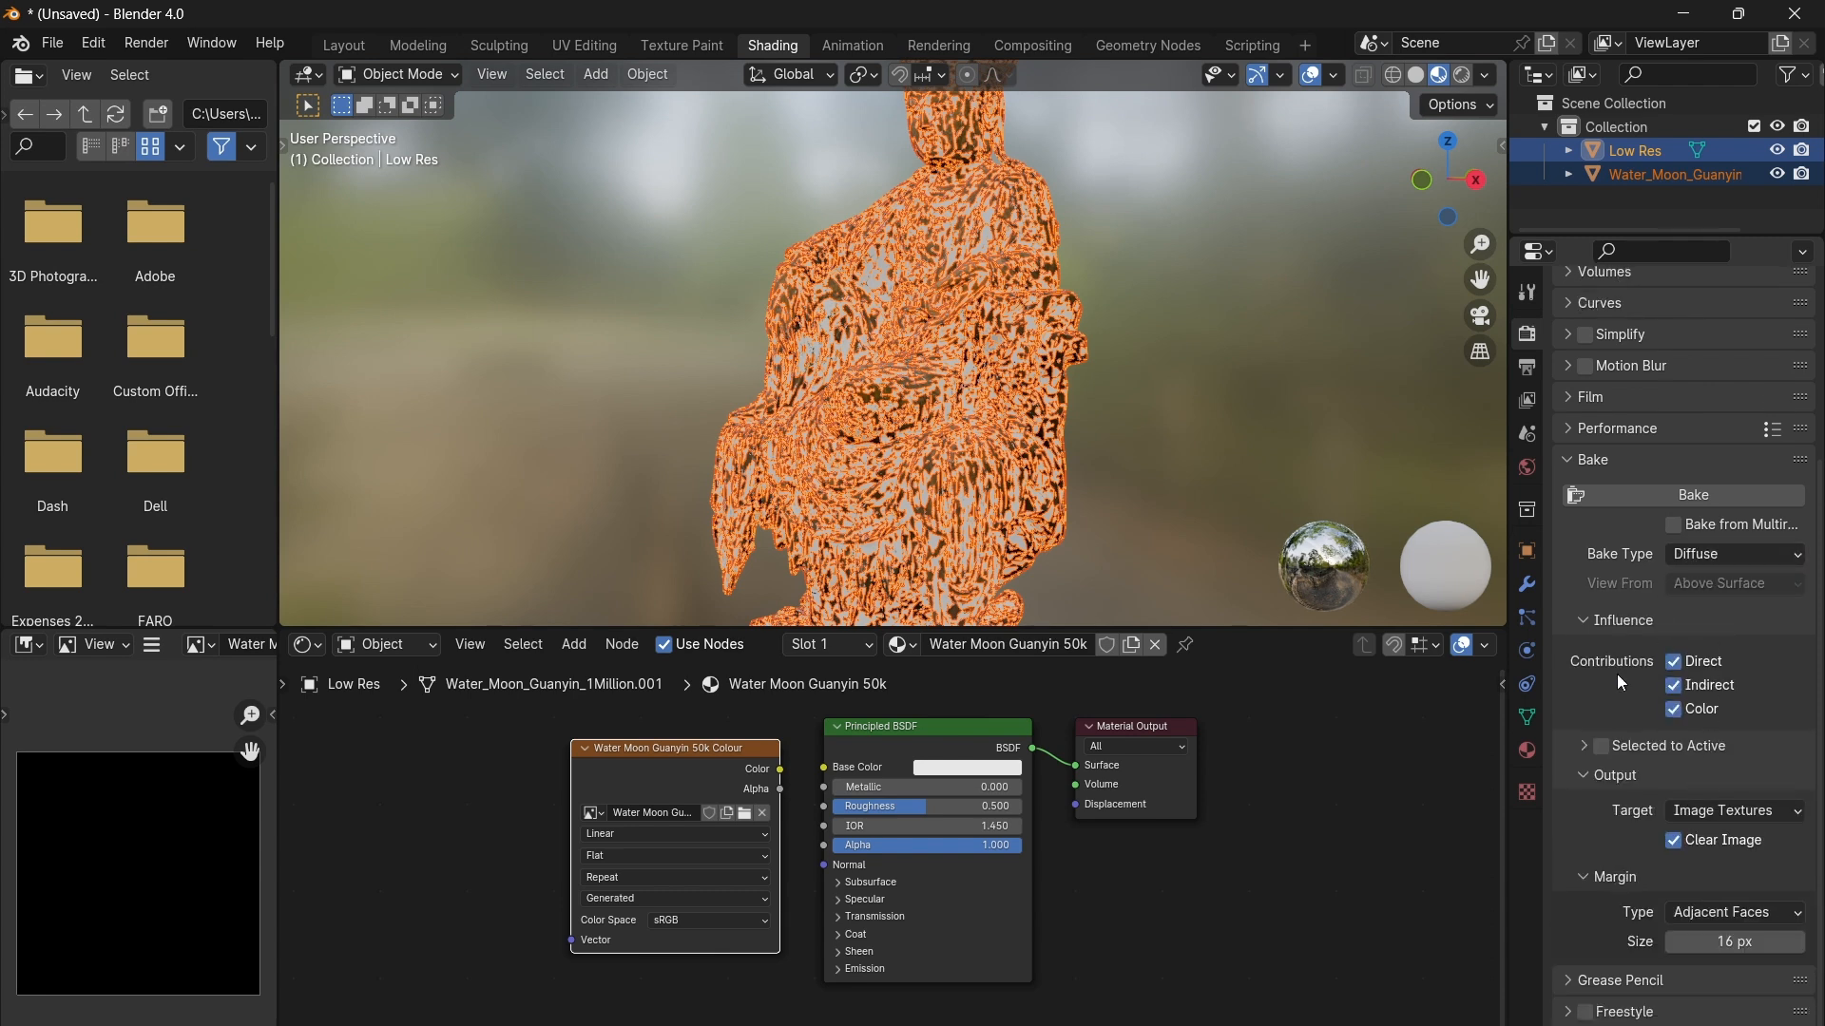
click(1674, 661)
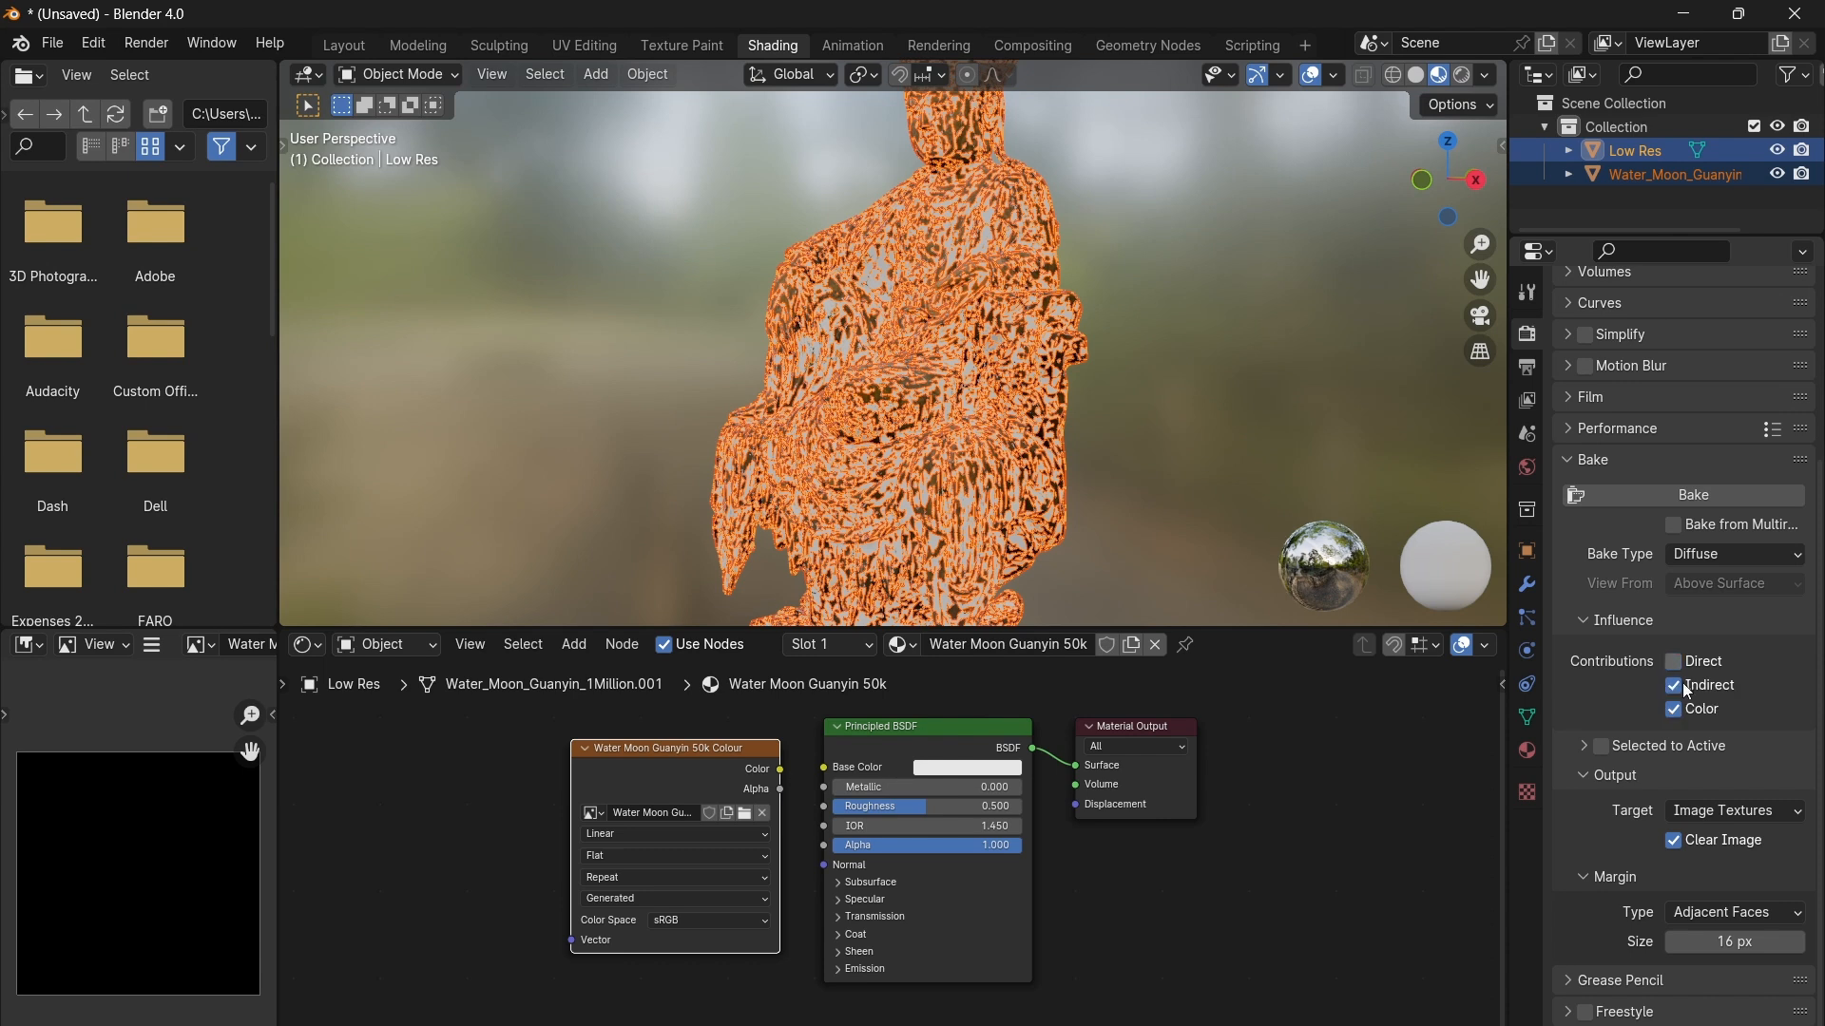
click(1673, 684)
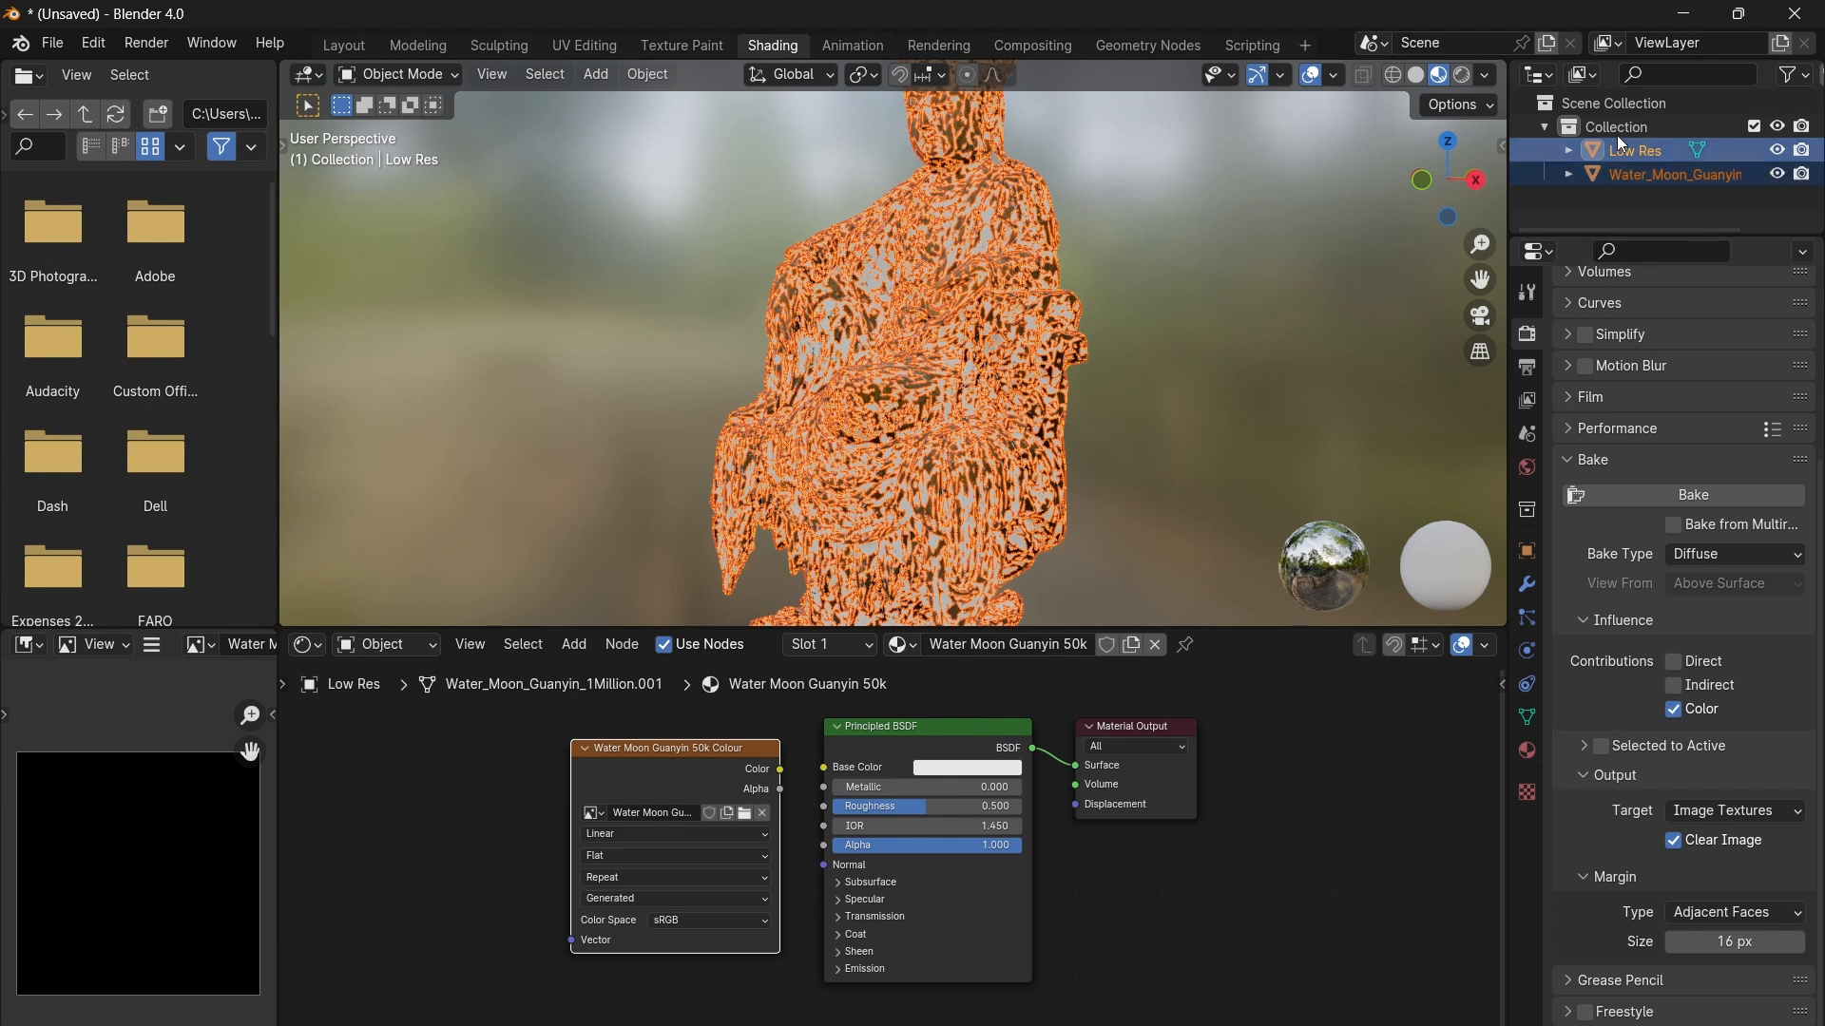
click(1603, 746)
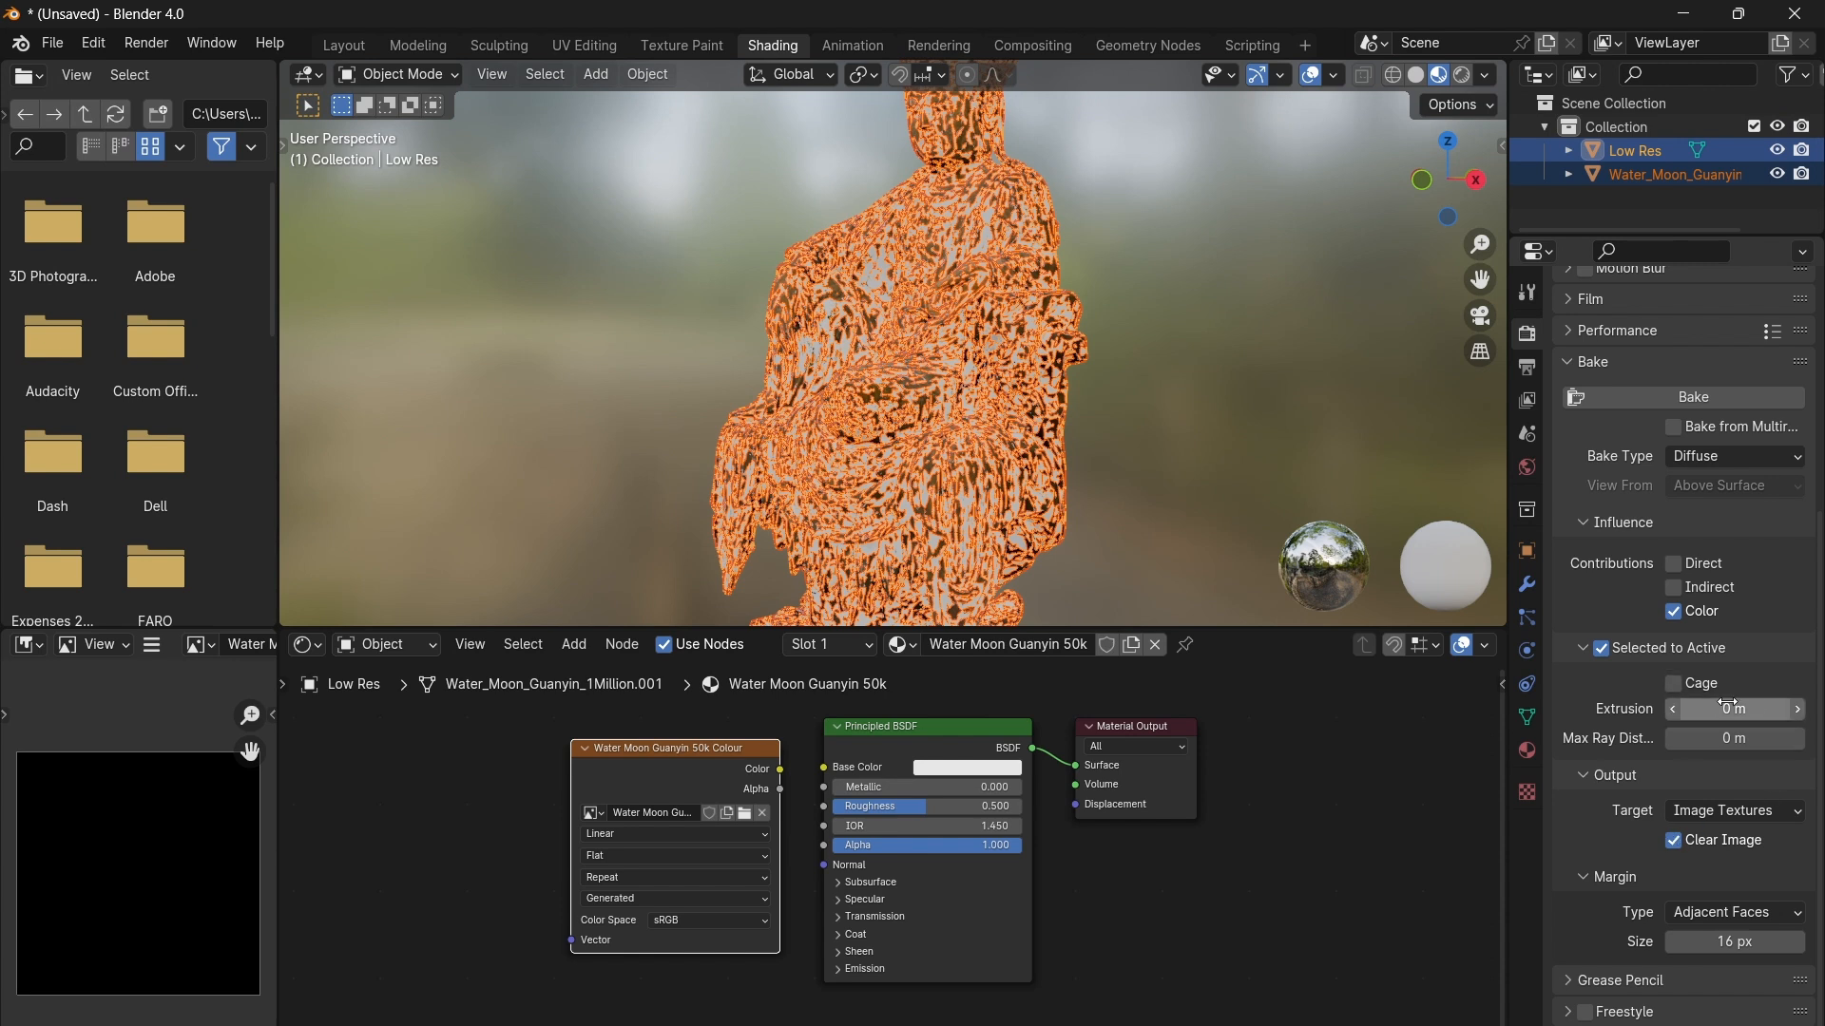
click(1798, 709)
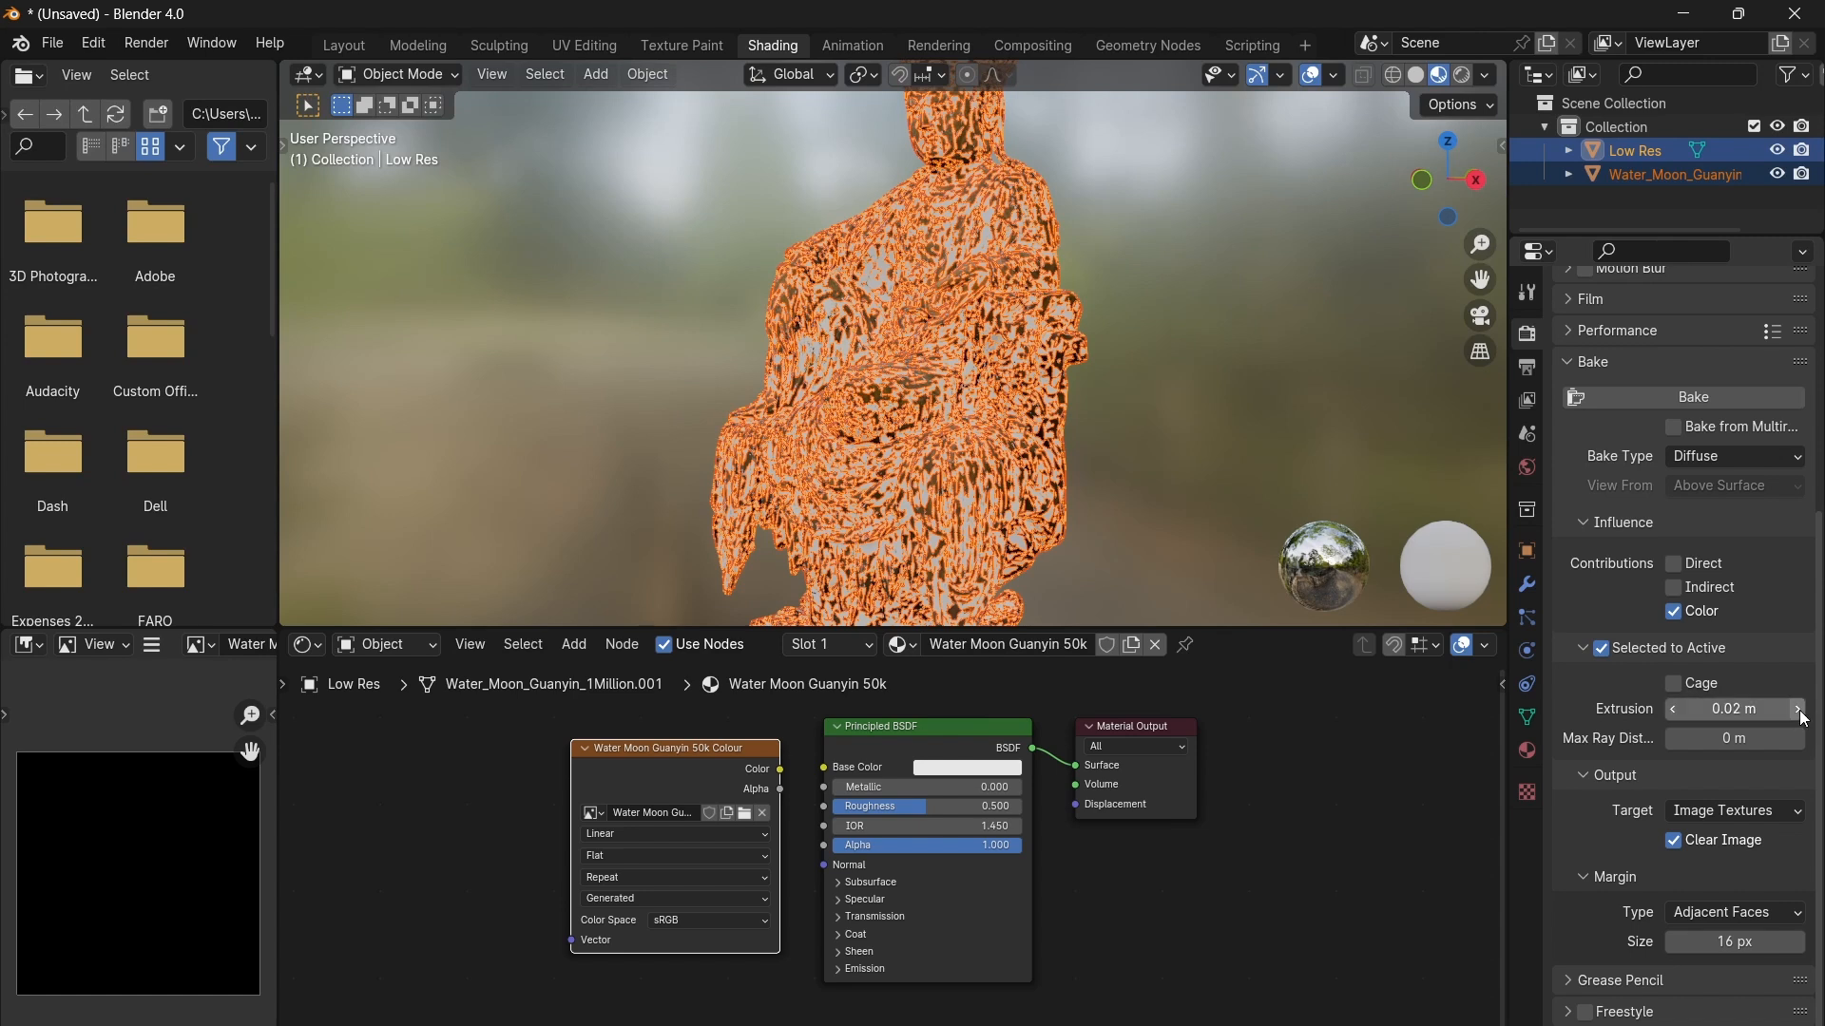
mouse_move(1734, 709)
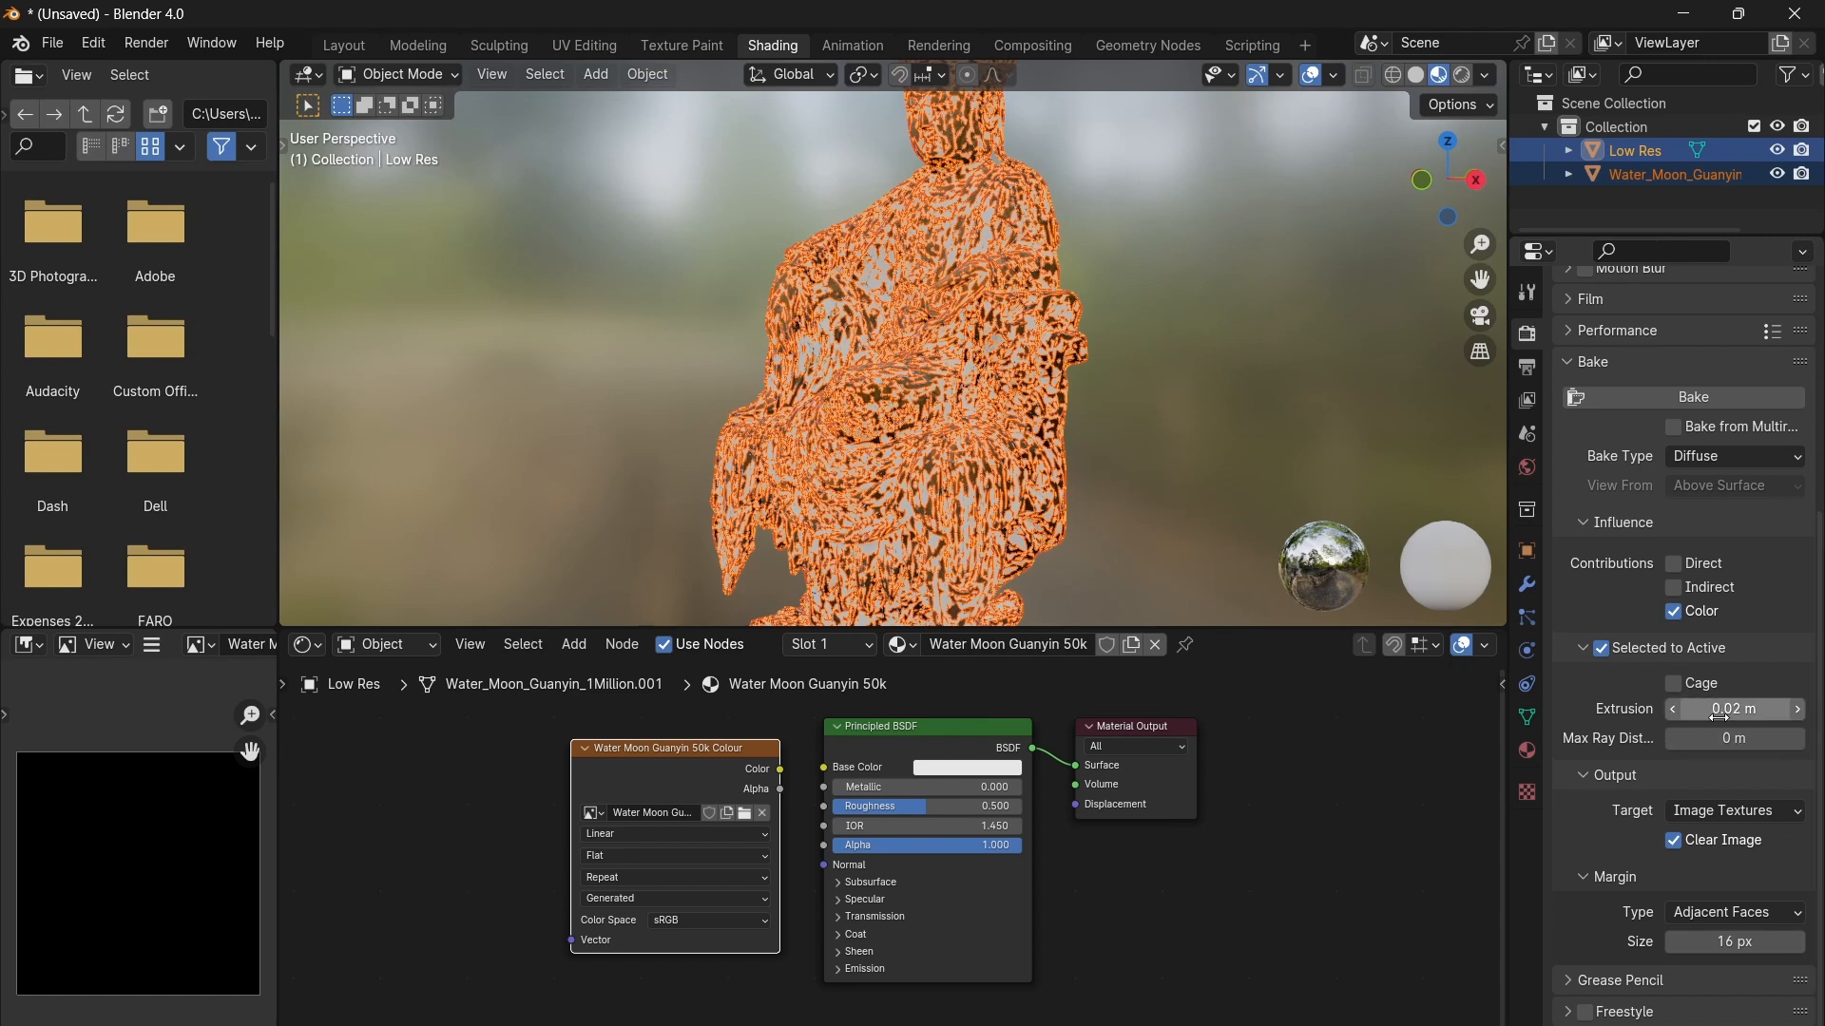
mouse_move(1732, 738)
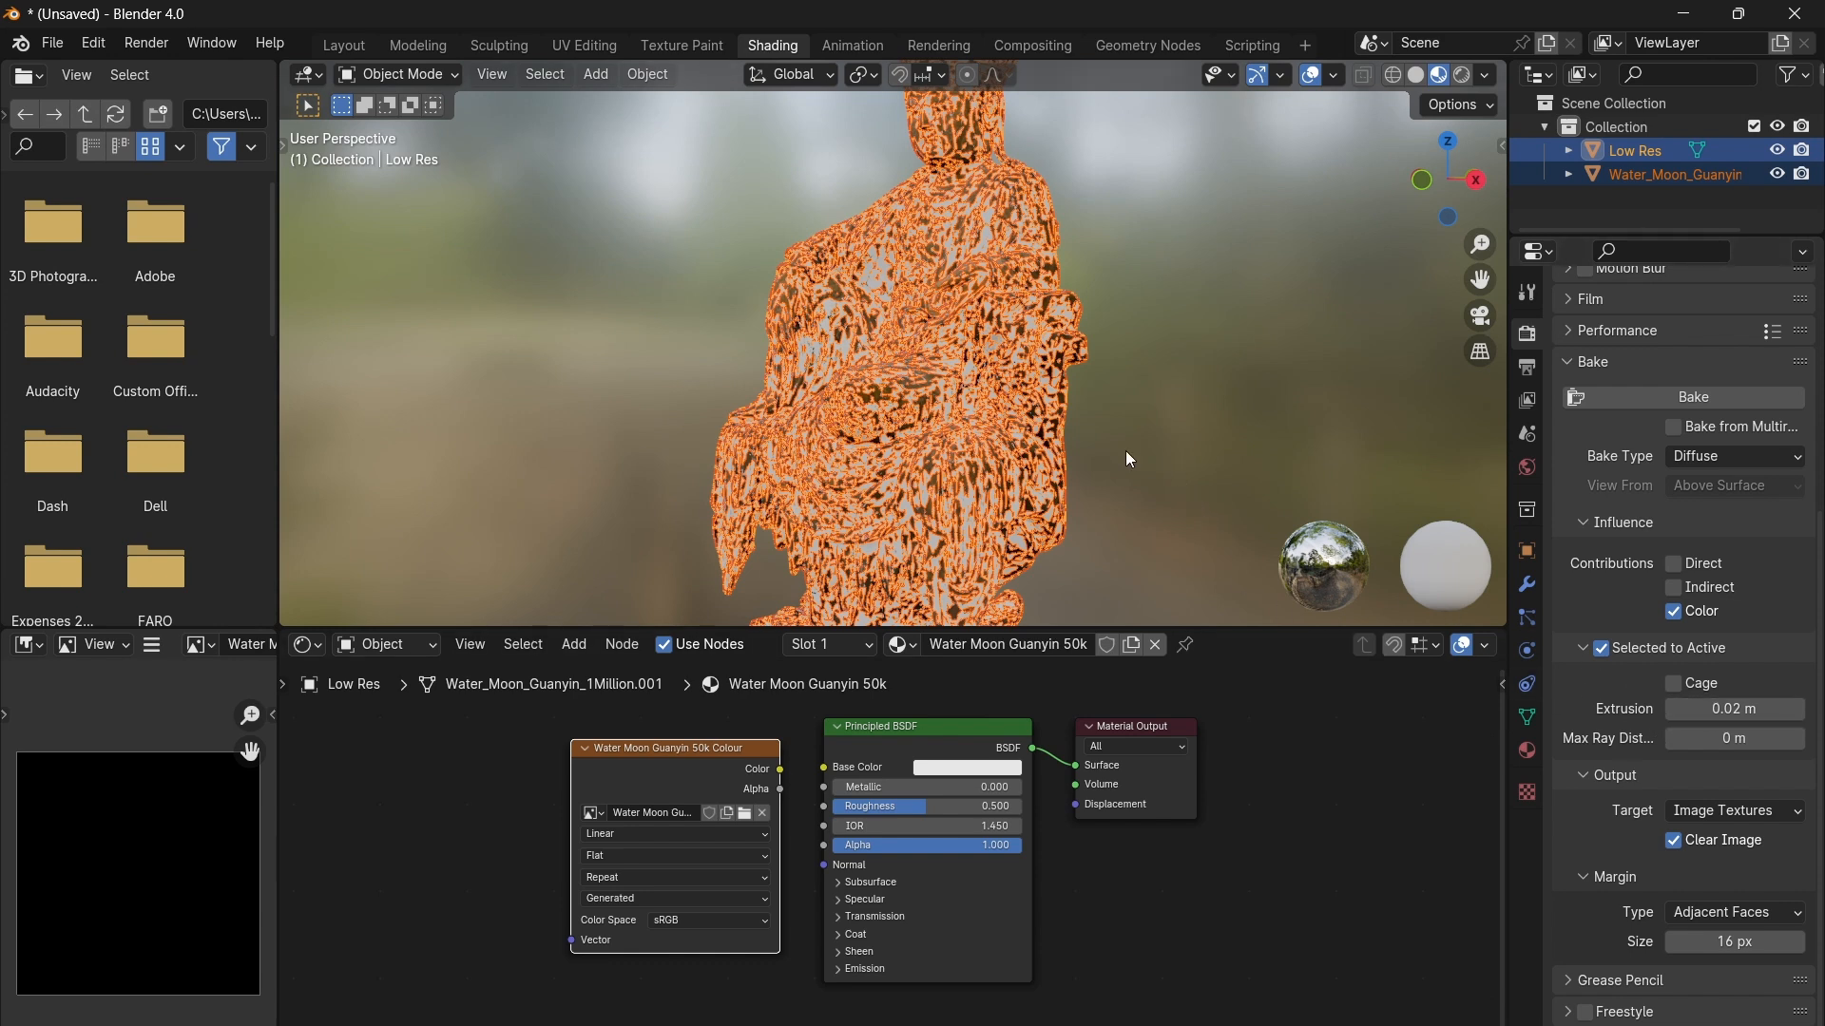
mouse_move(1027, 420)
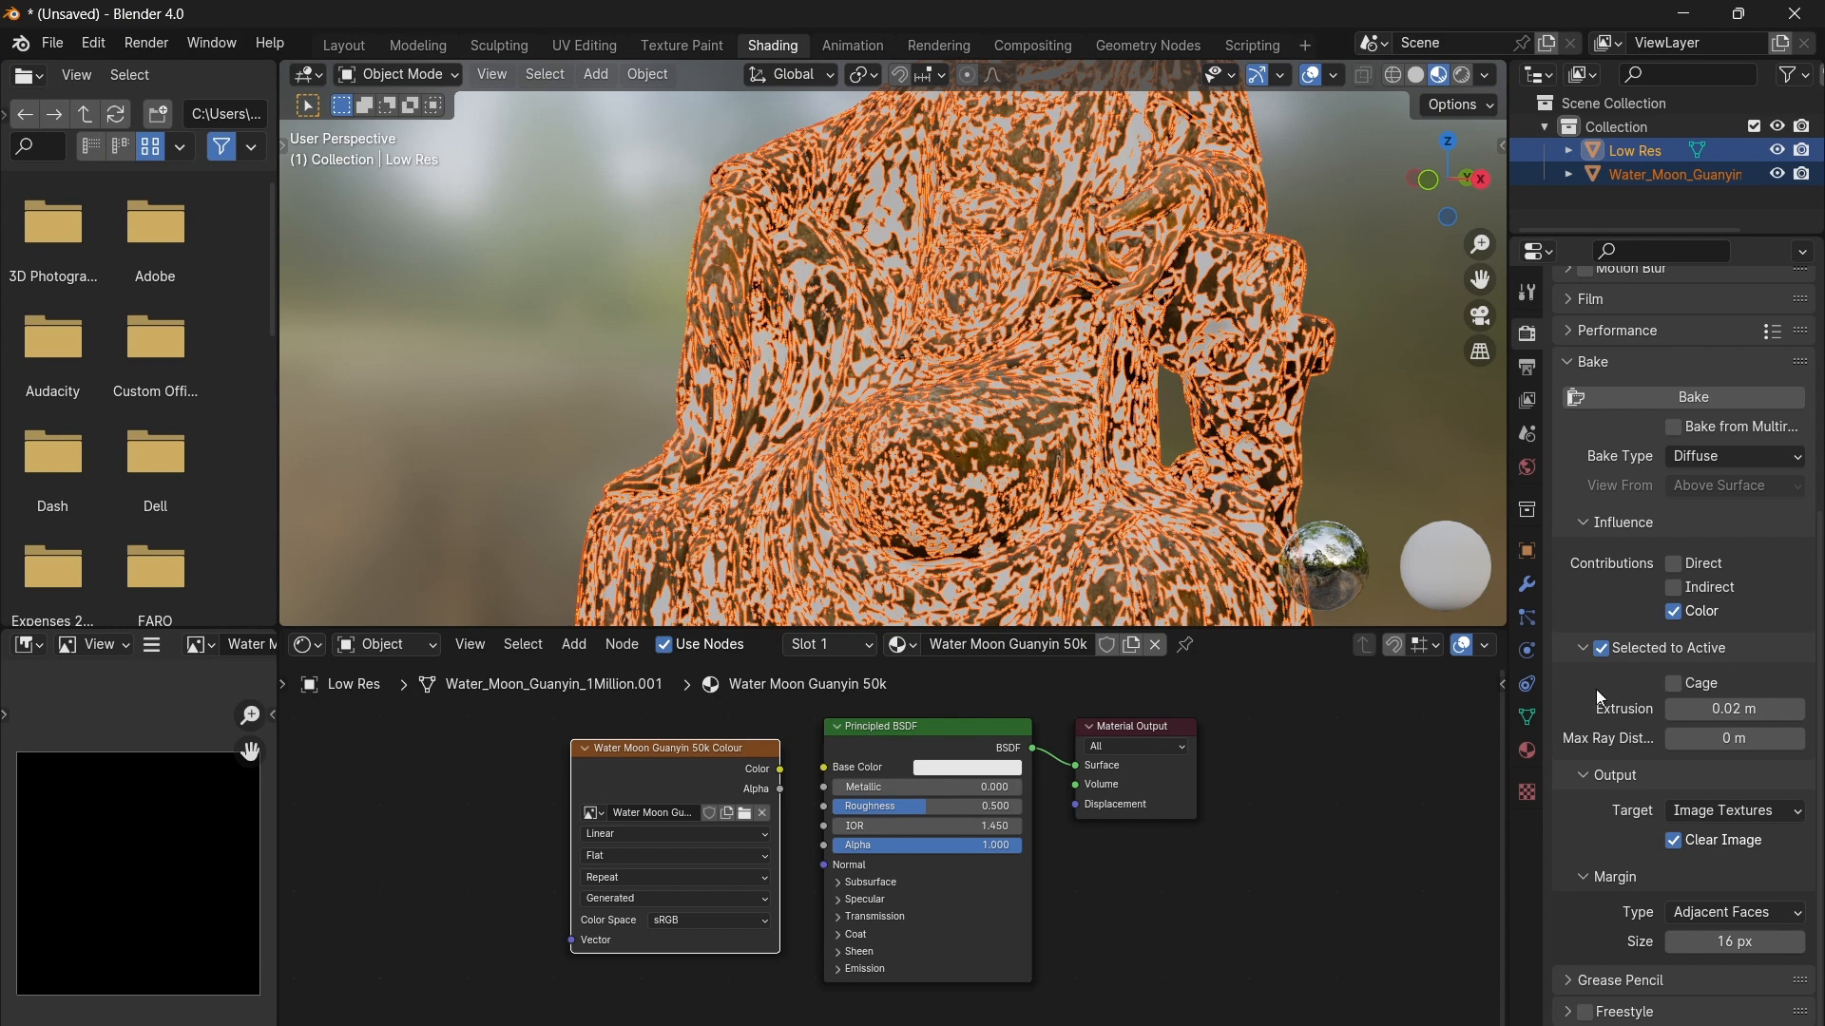
mouse_move(1624, 826)
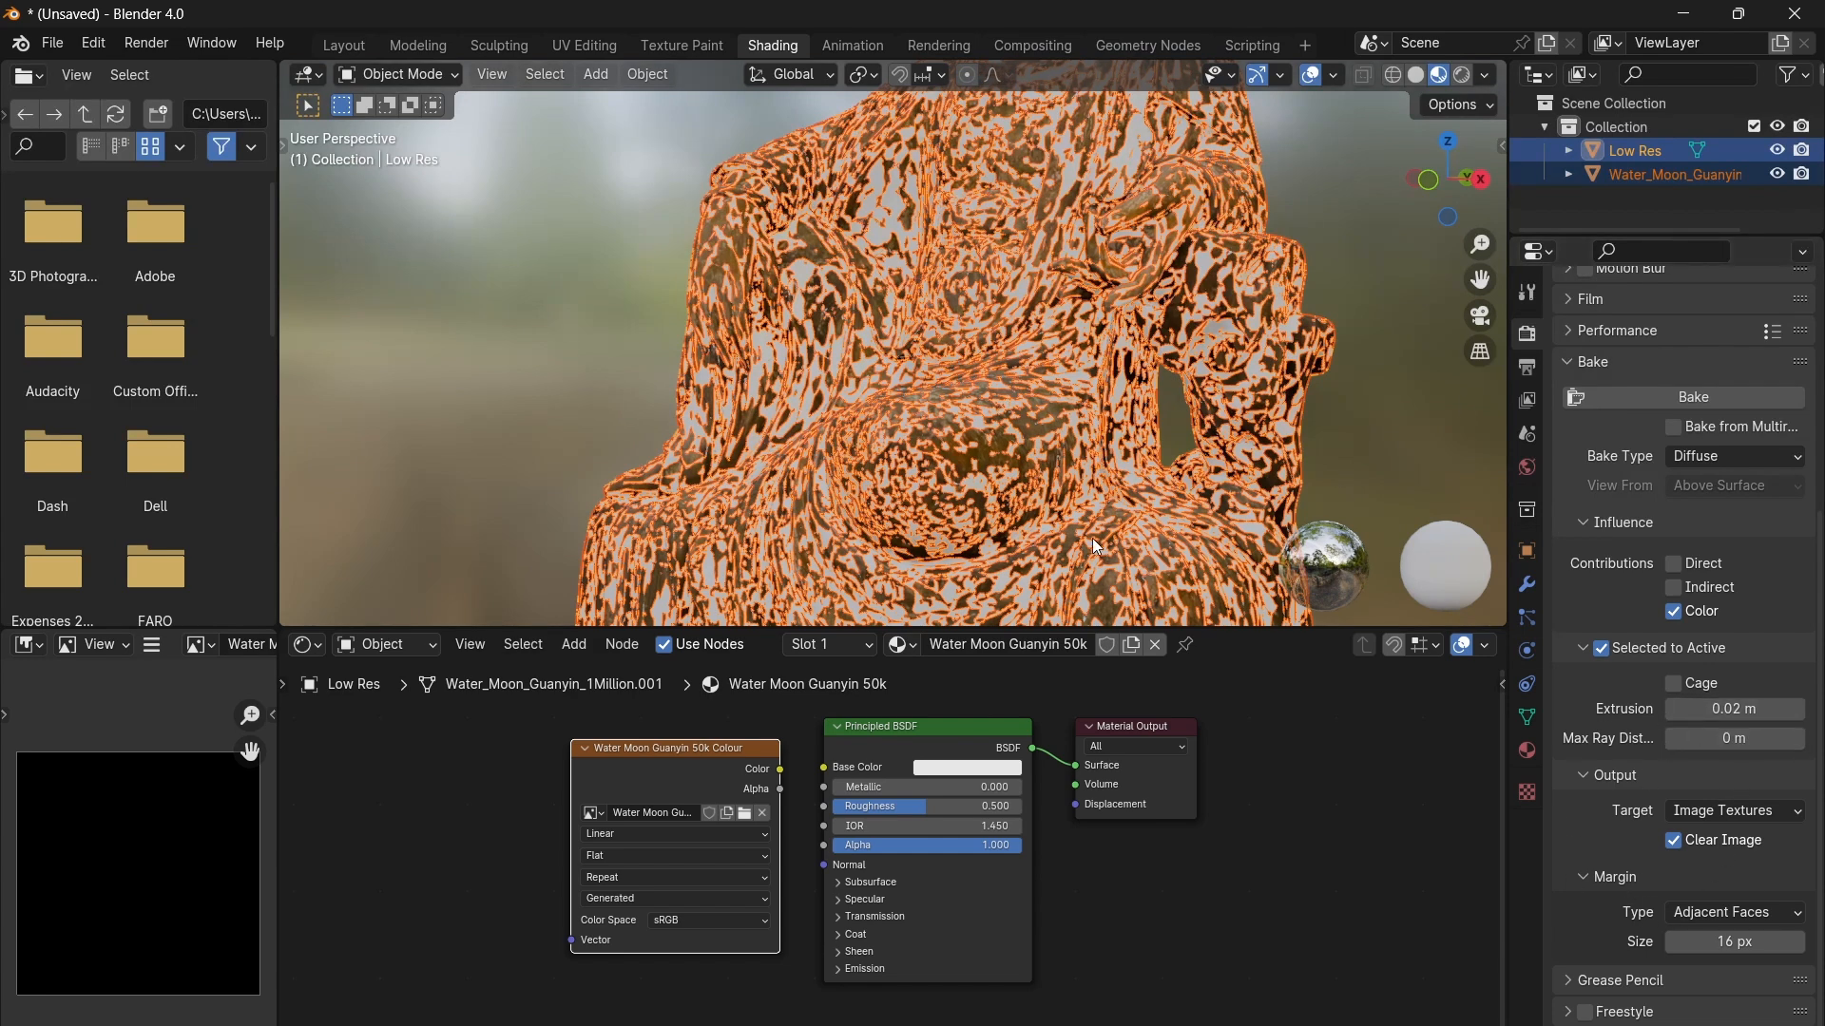
mouse_move(1176, 575)
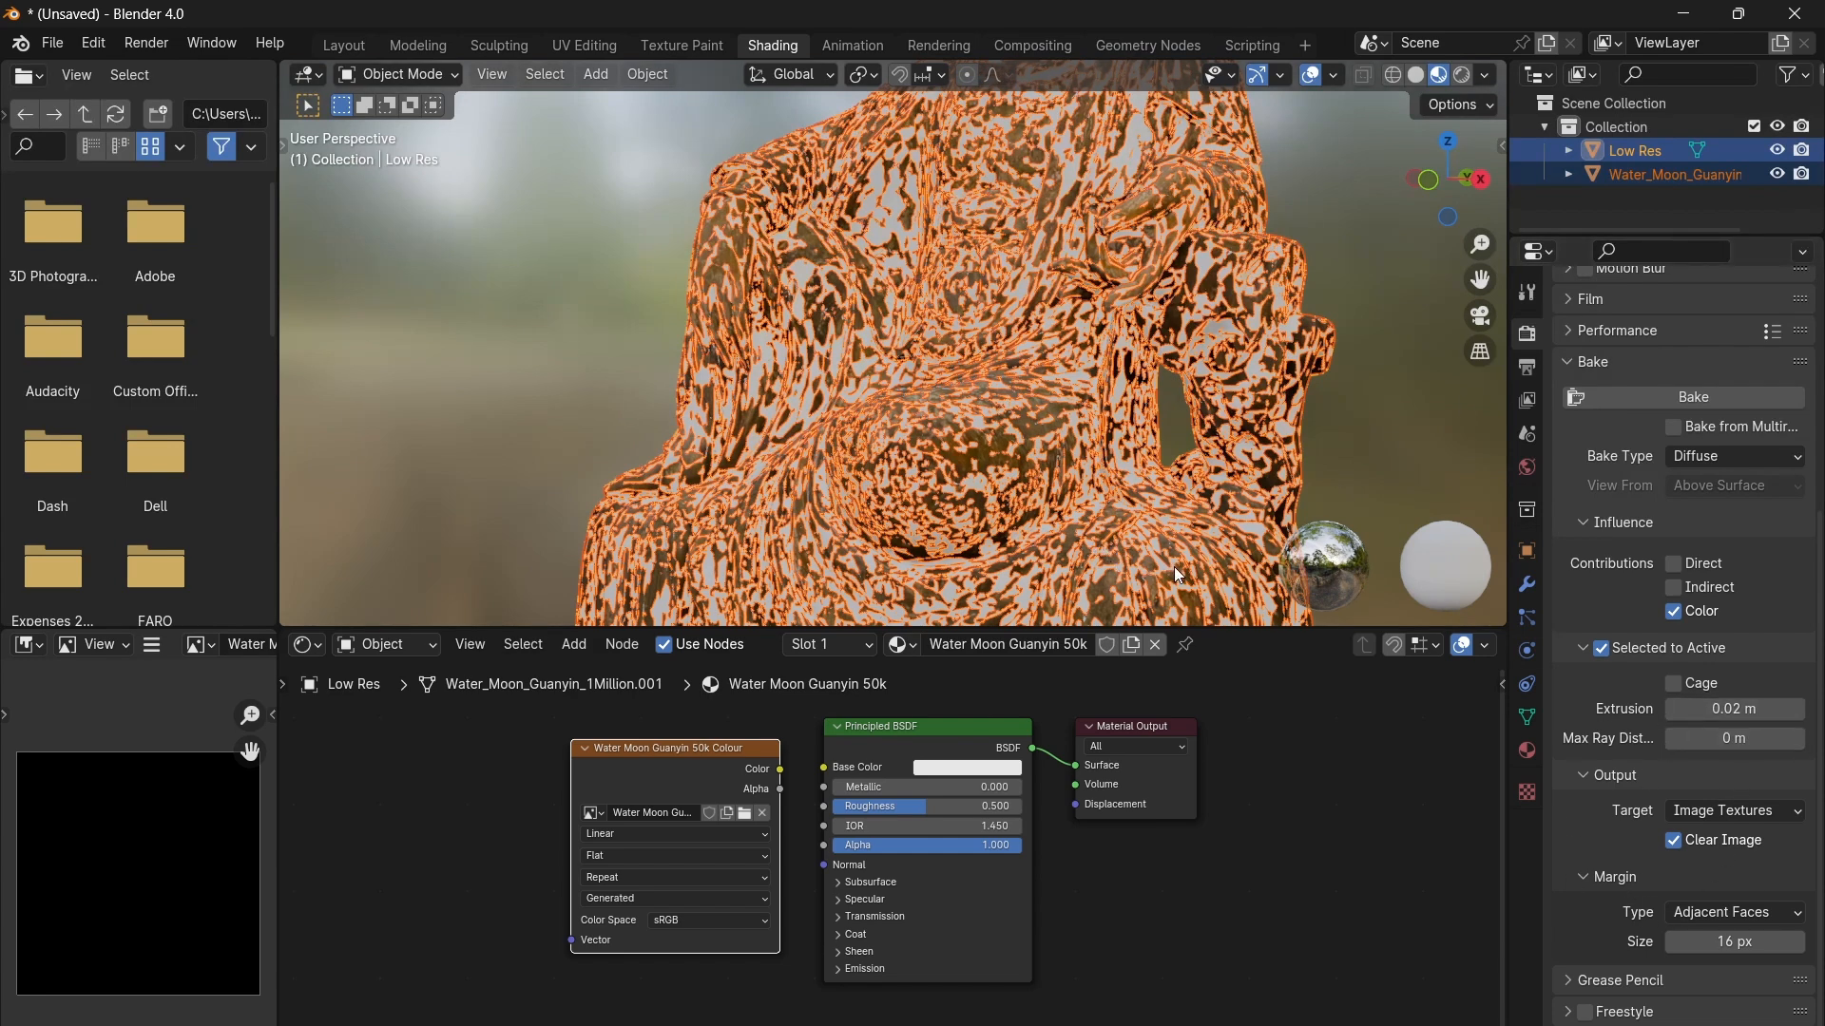
mouse_move(1280, 658)
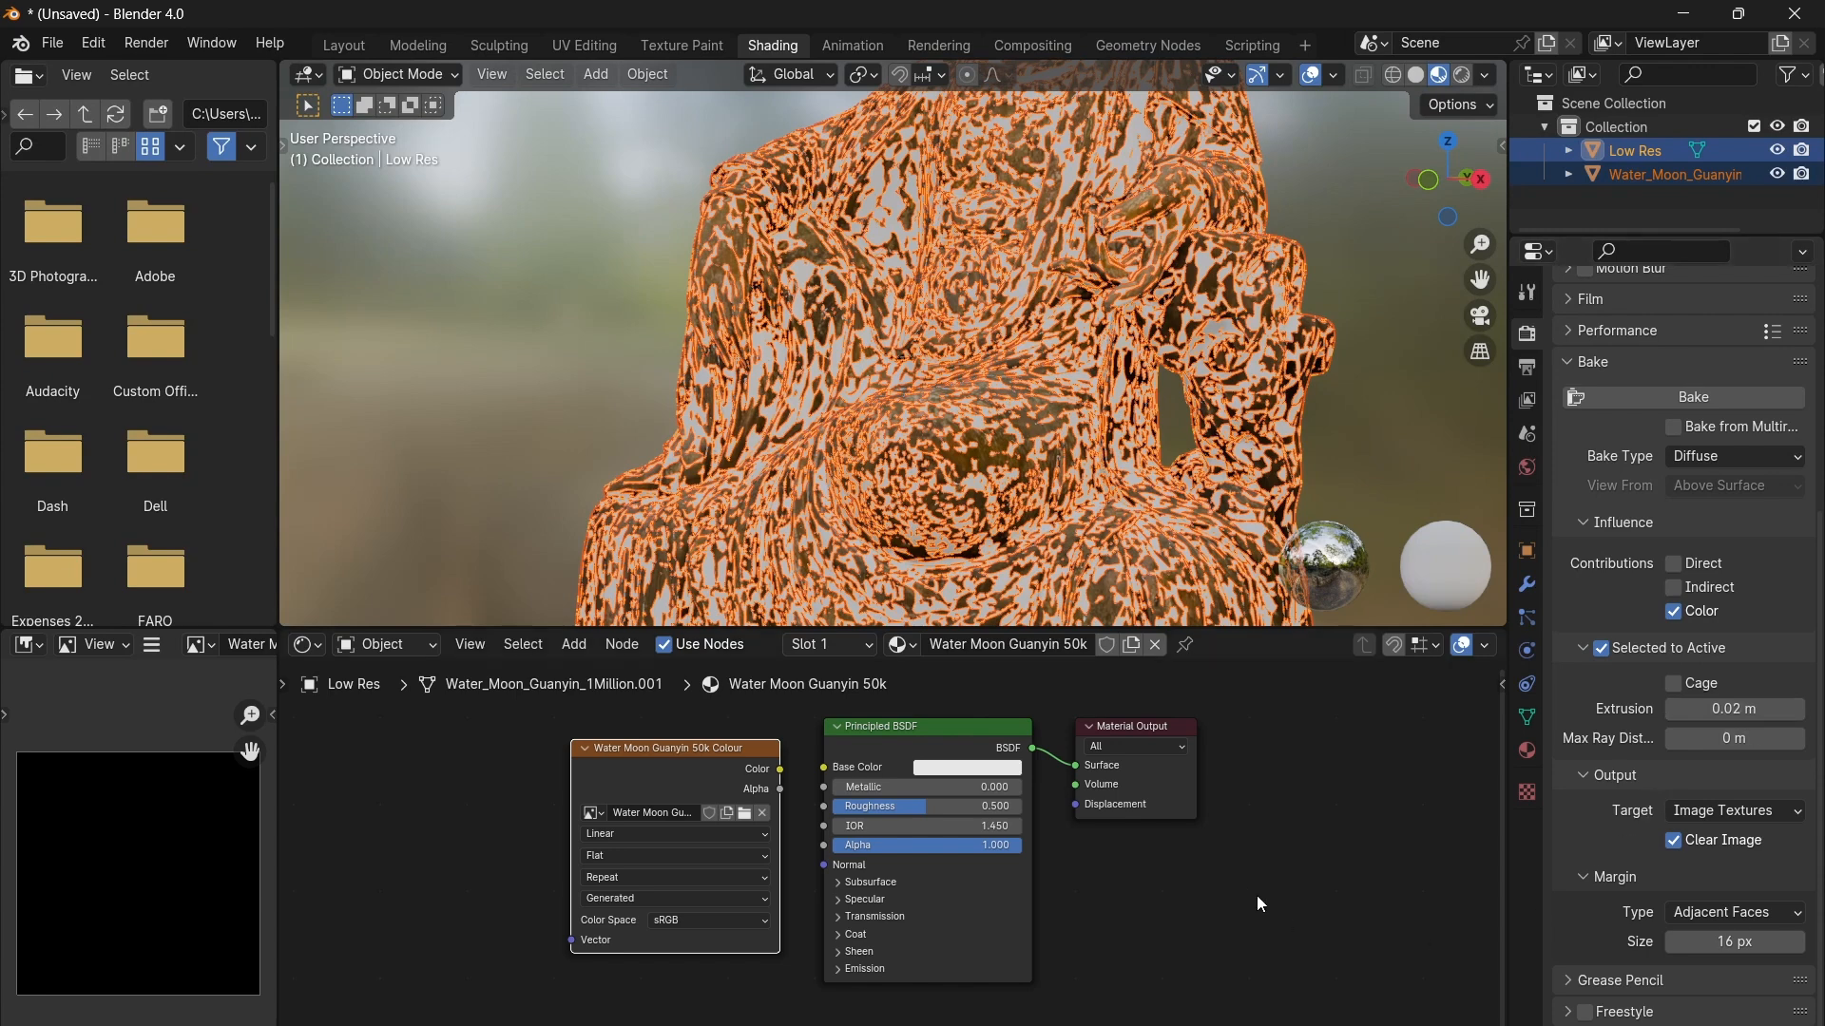
mouse_move(1658, 918)
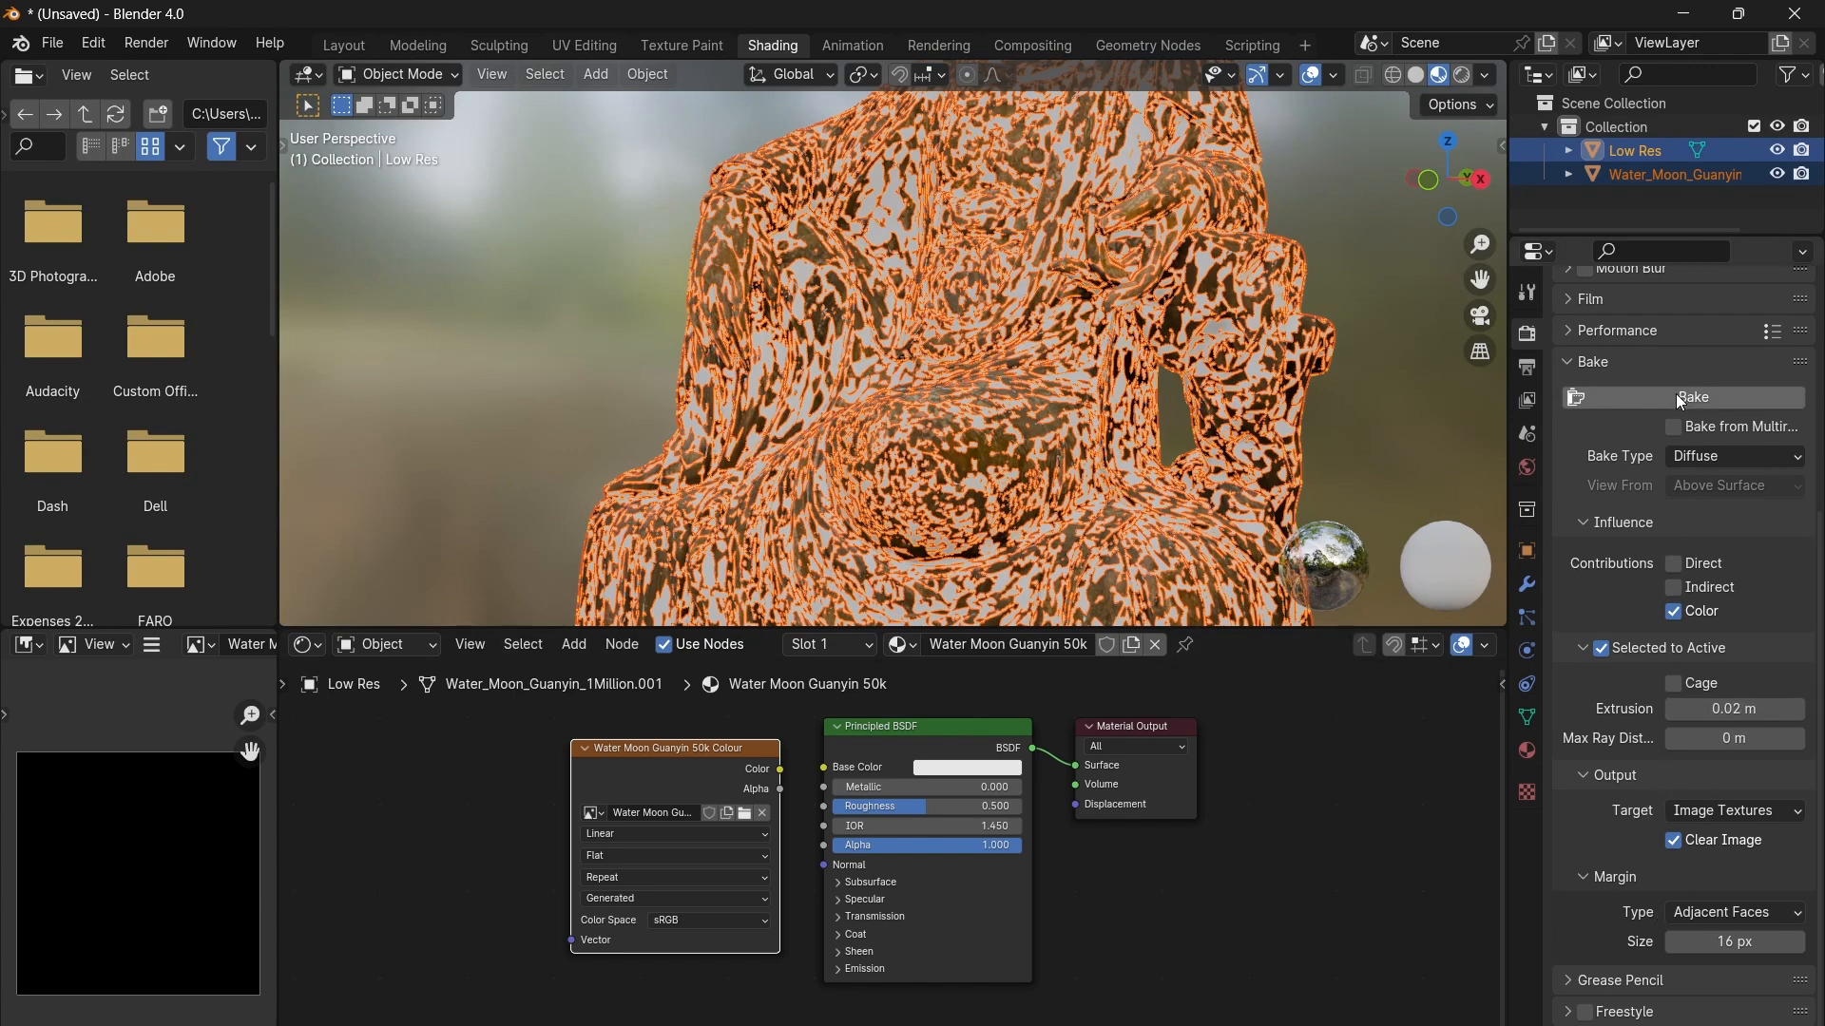
mouse_move(1691, 397)
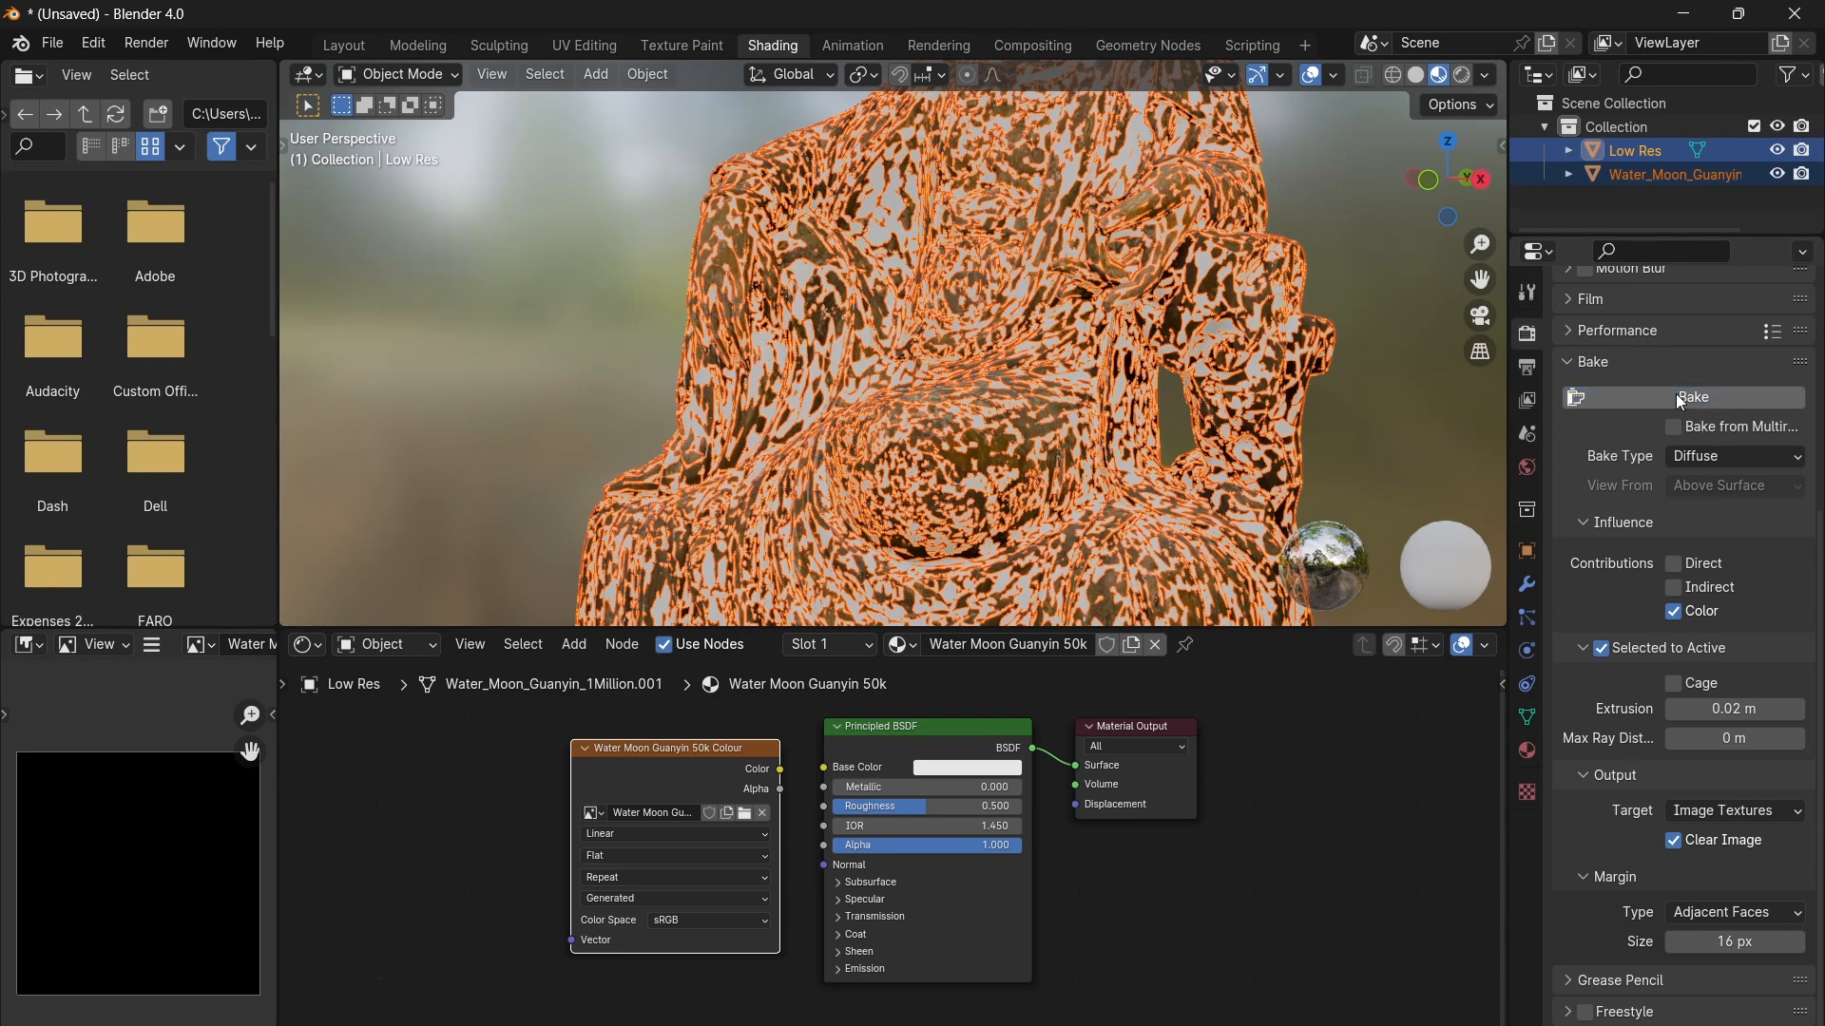
Step: Bake the diffuse colour from the detailed statue into the Low Res 50k Colour image
click(1691, 397)
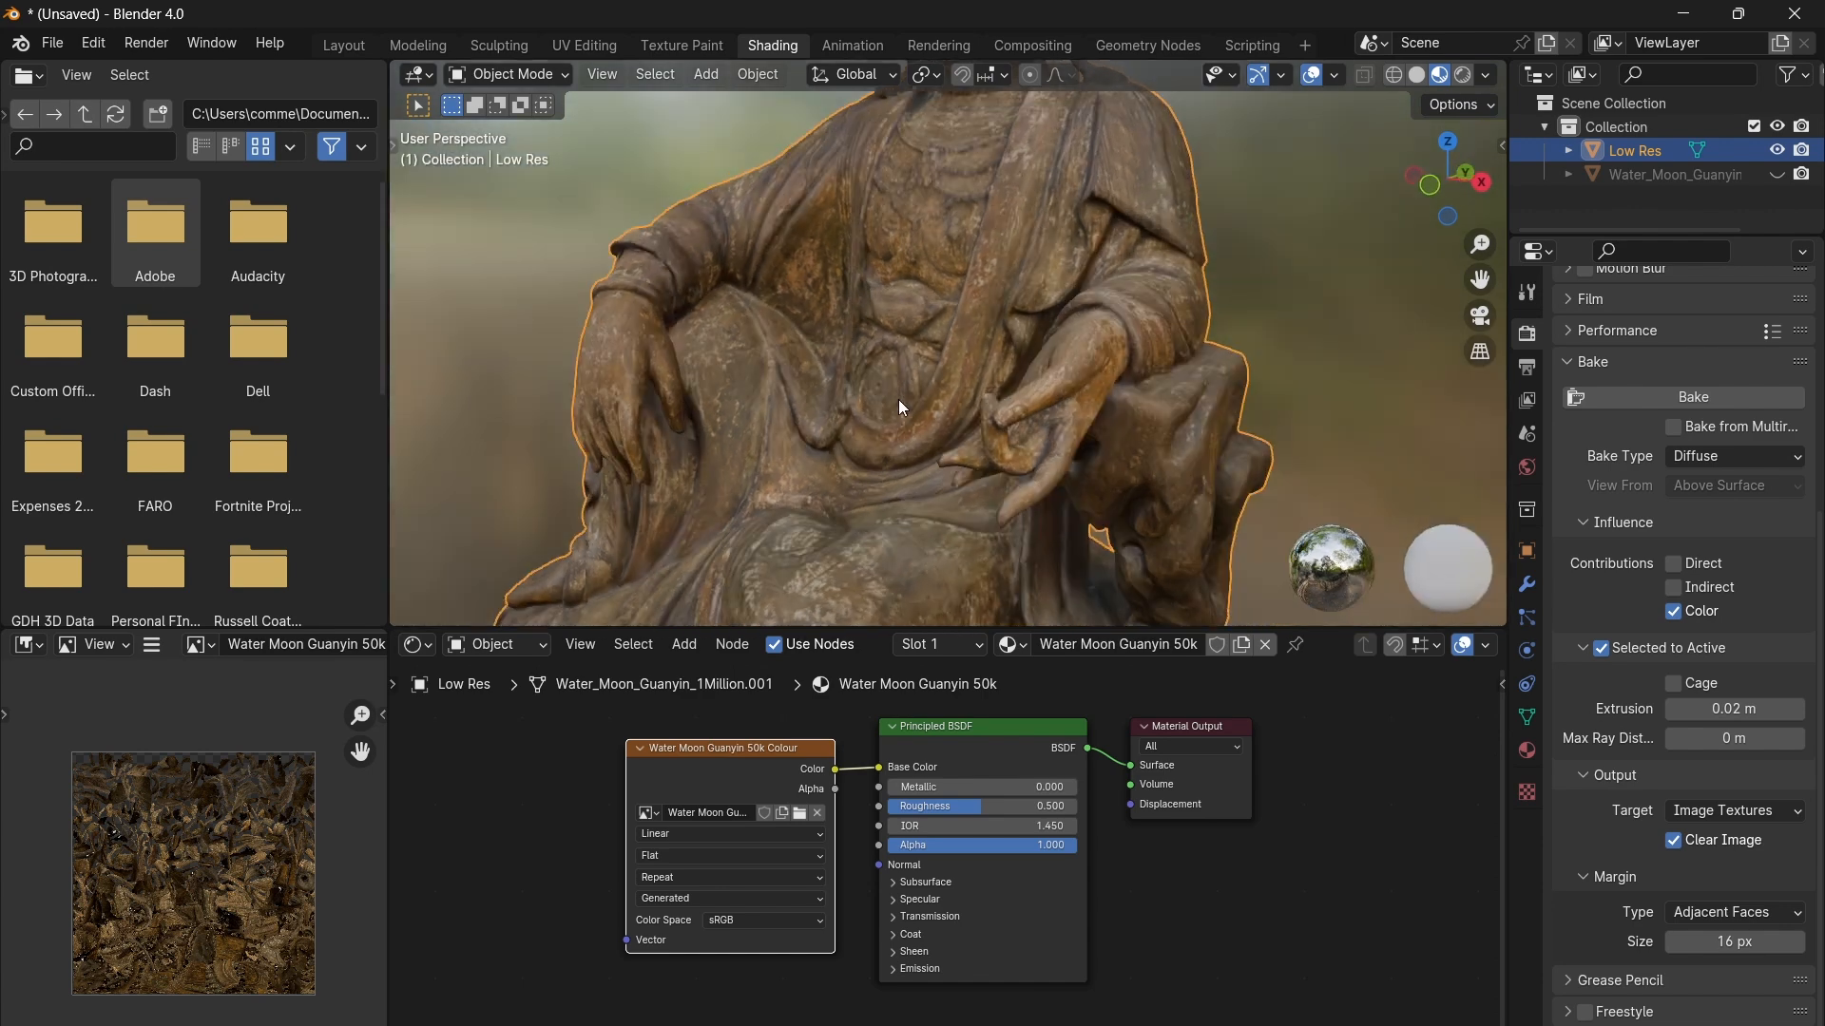
mouse_move(843, 430)
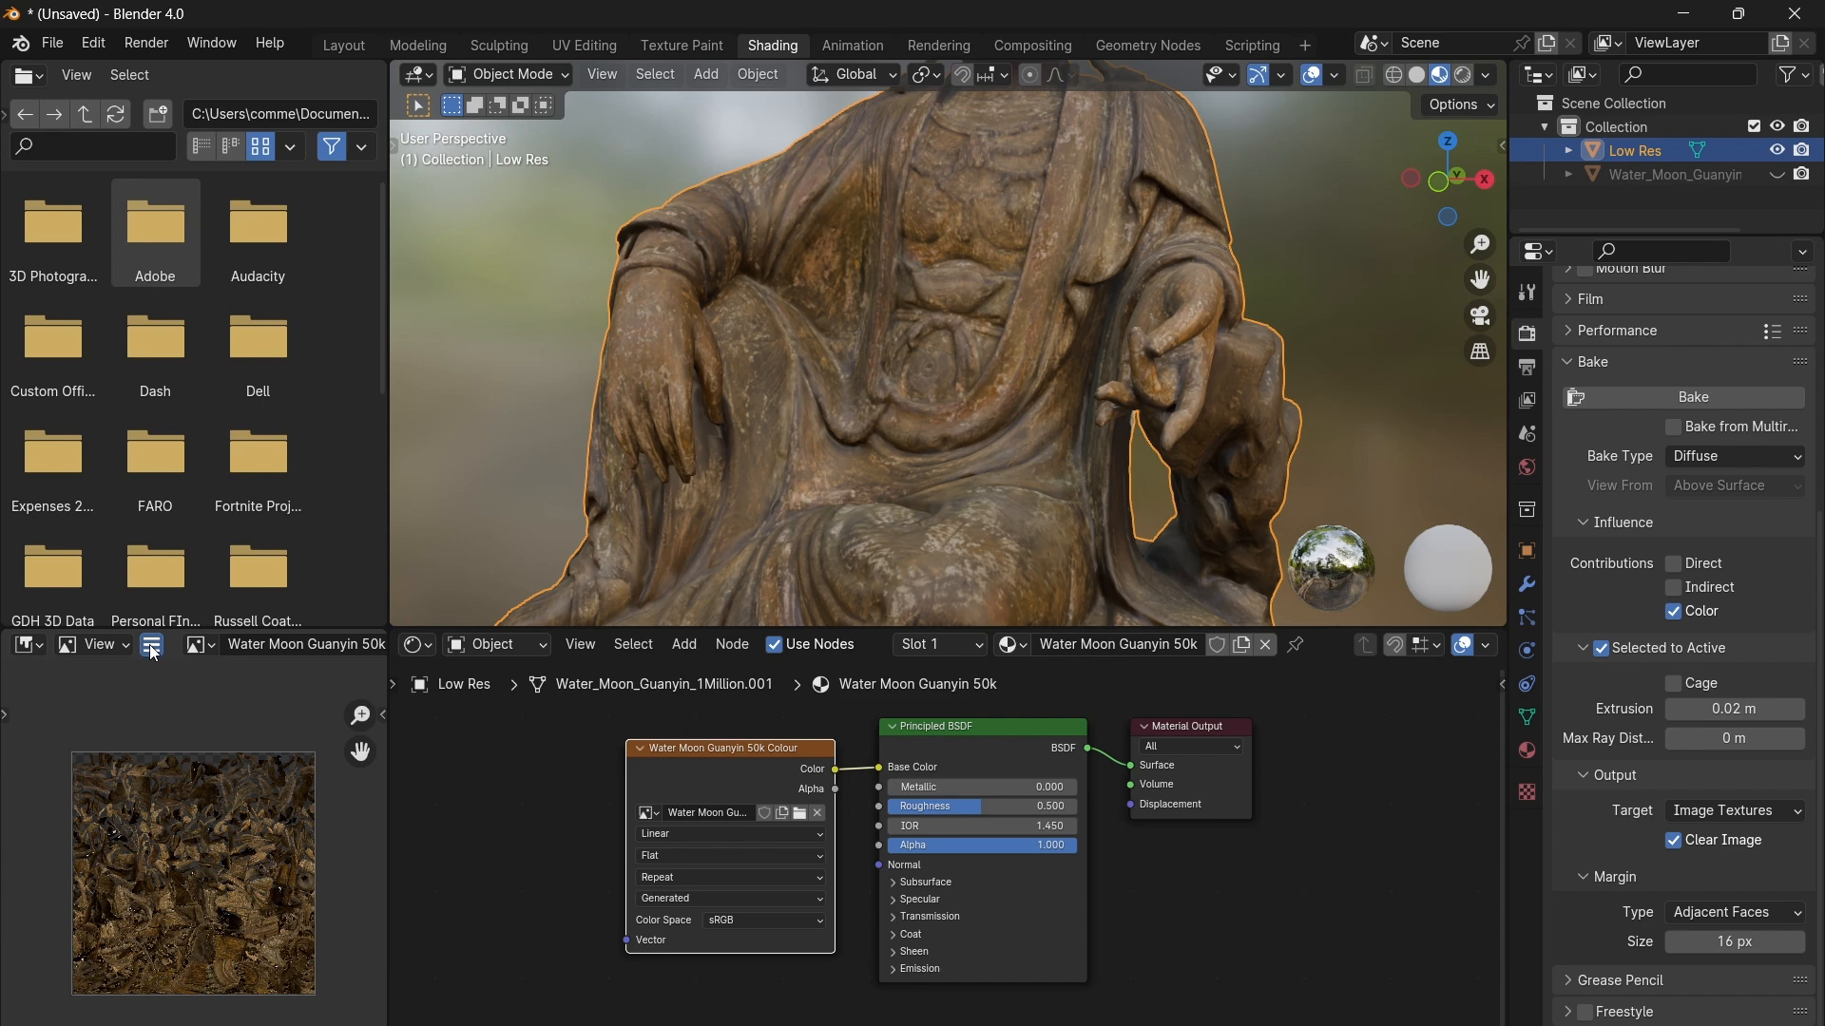
Step: Save the baked image as JPEG 'Water Moon Guanyin 50k Colour' in the Blender folder
click(151, 645)
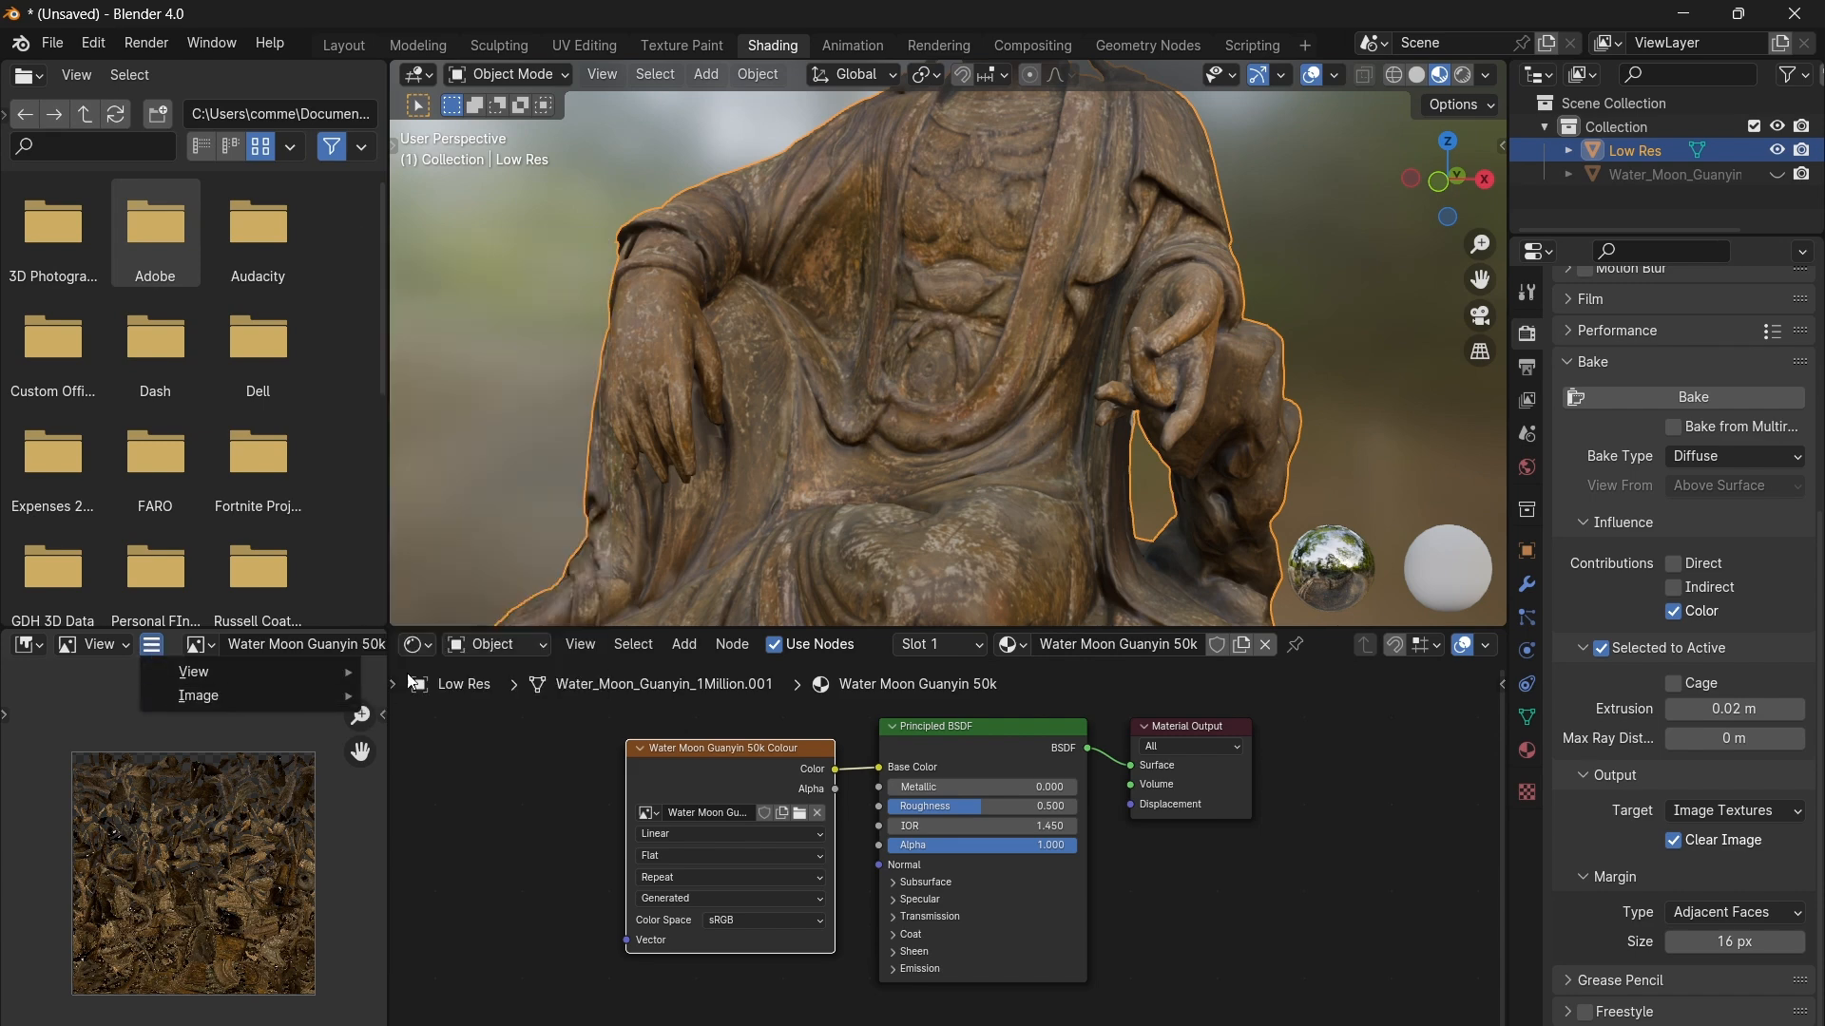
click(151, 643)
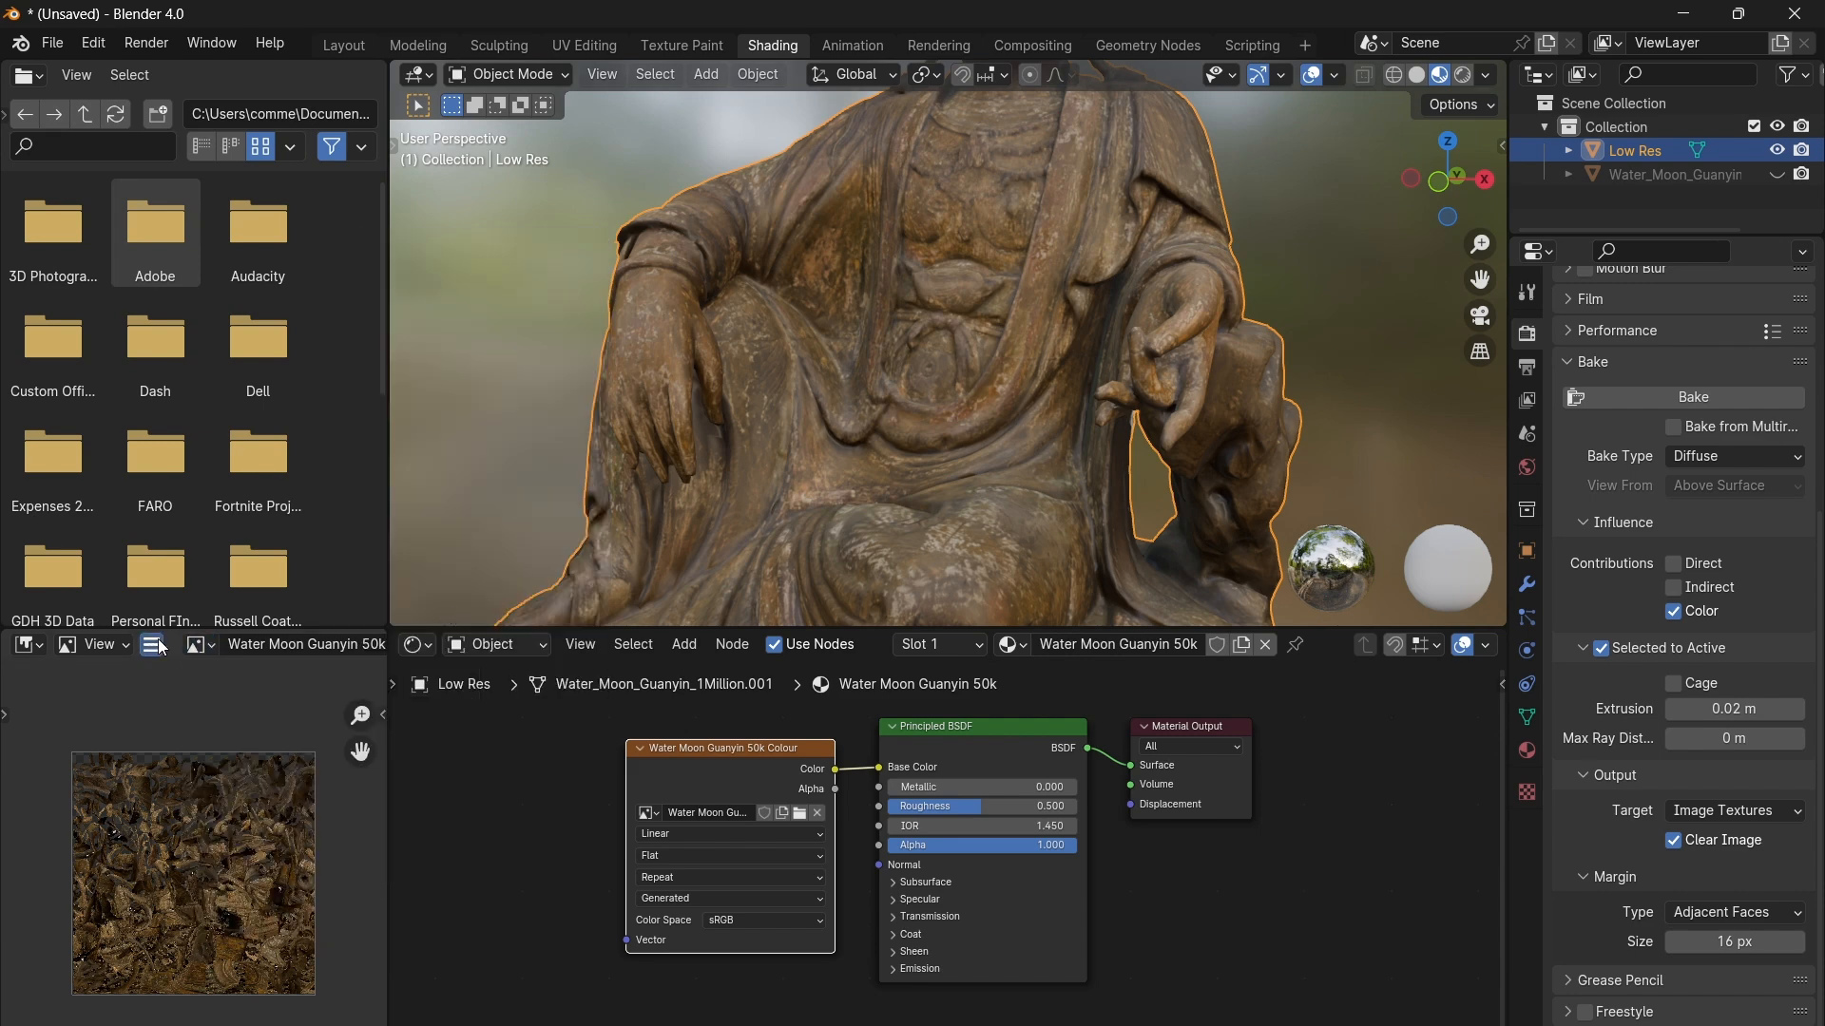
click(151, 644)
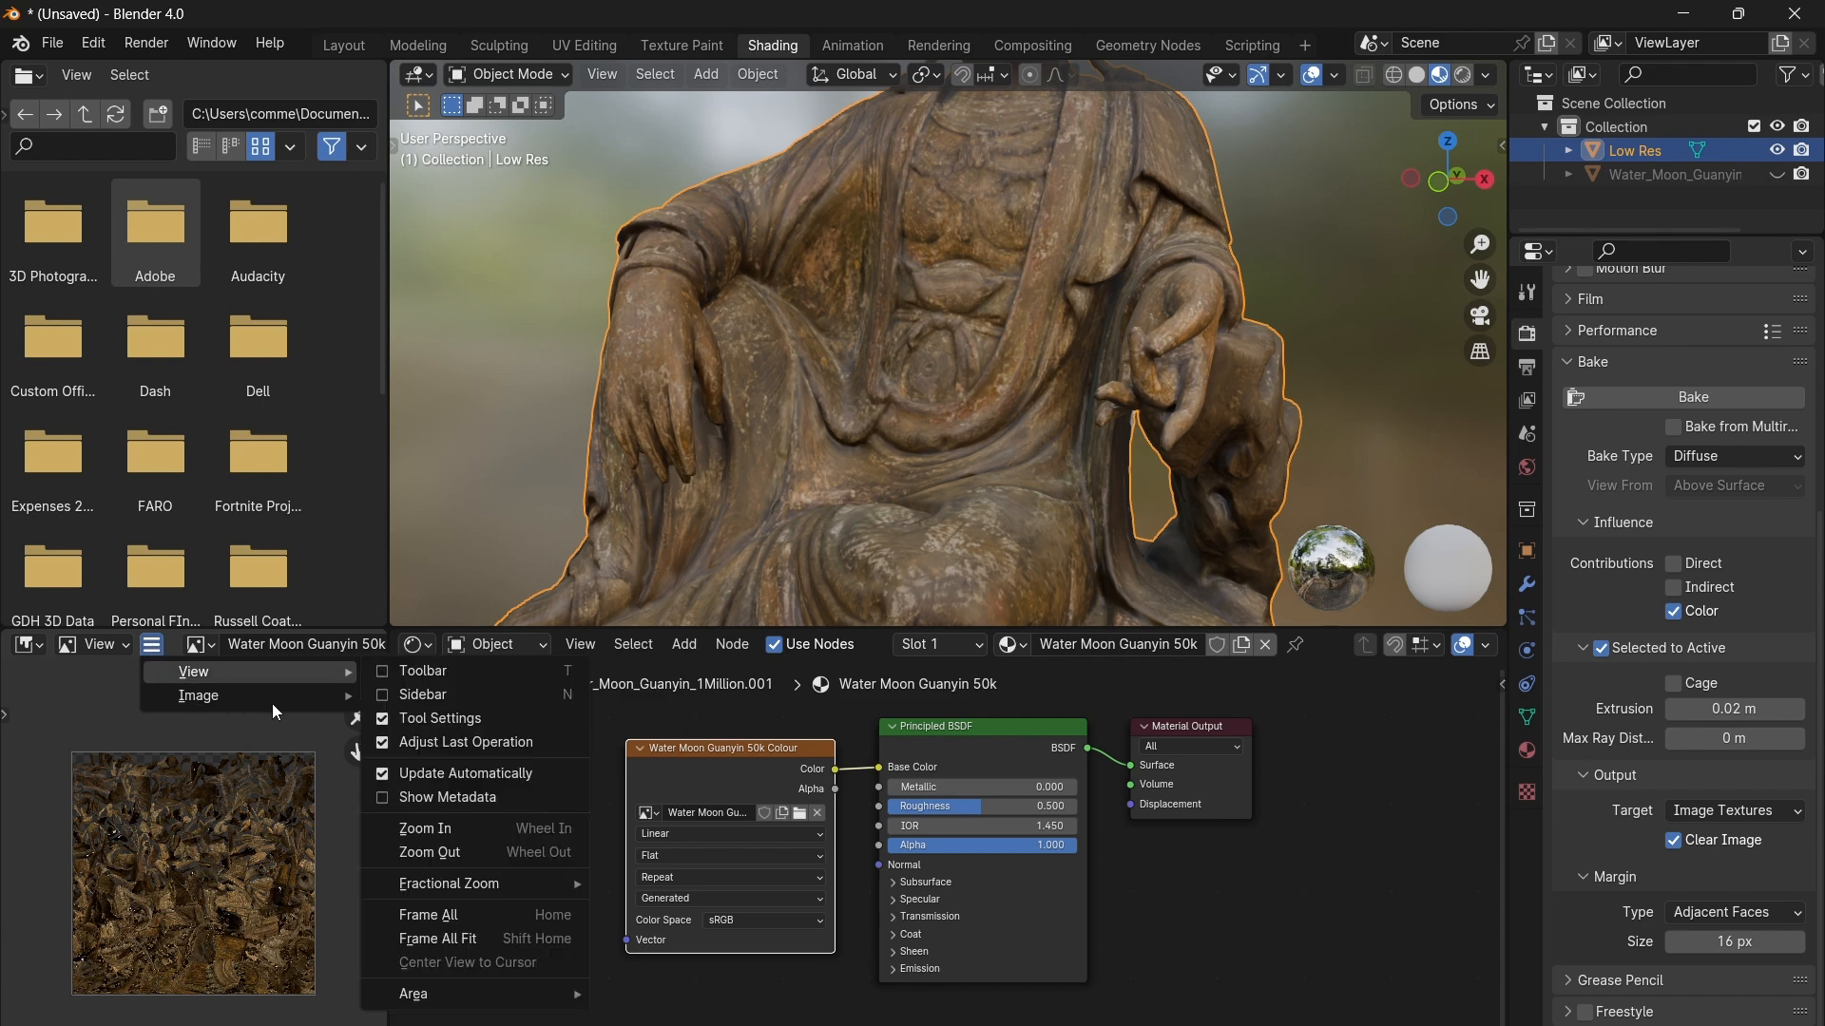
click(197, 695)
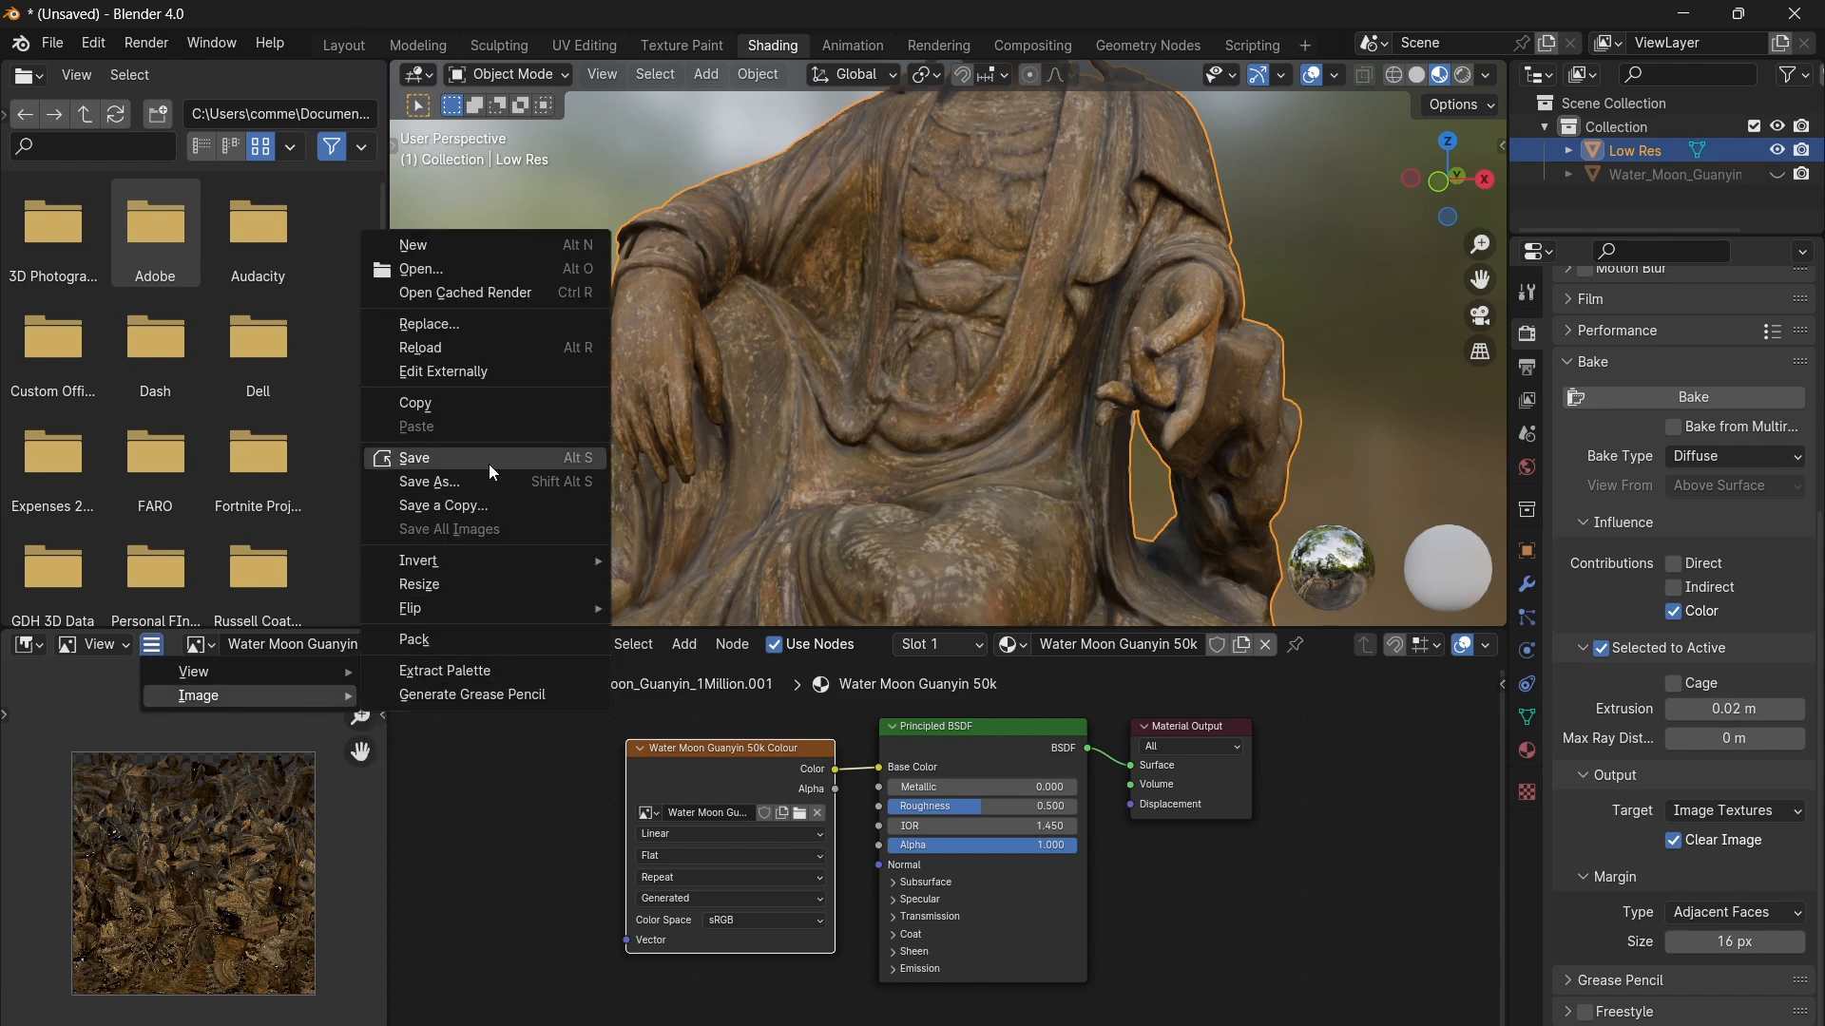
click(429, 481)
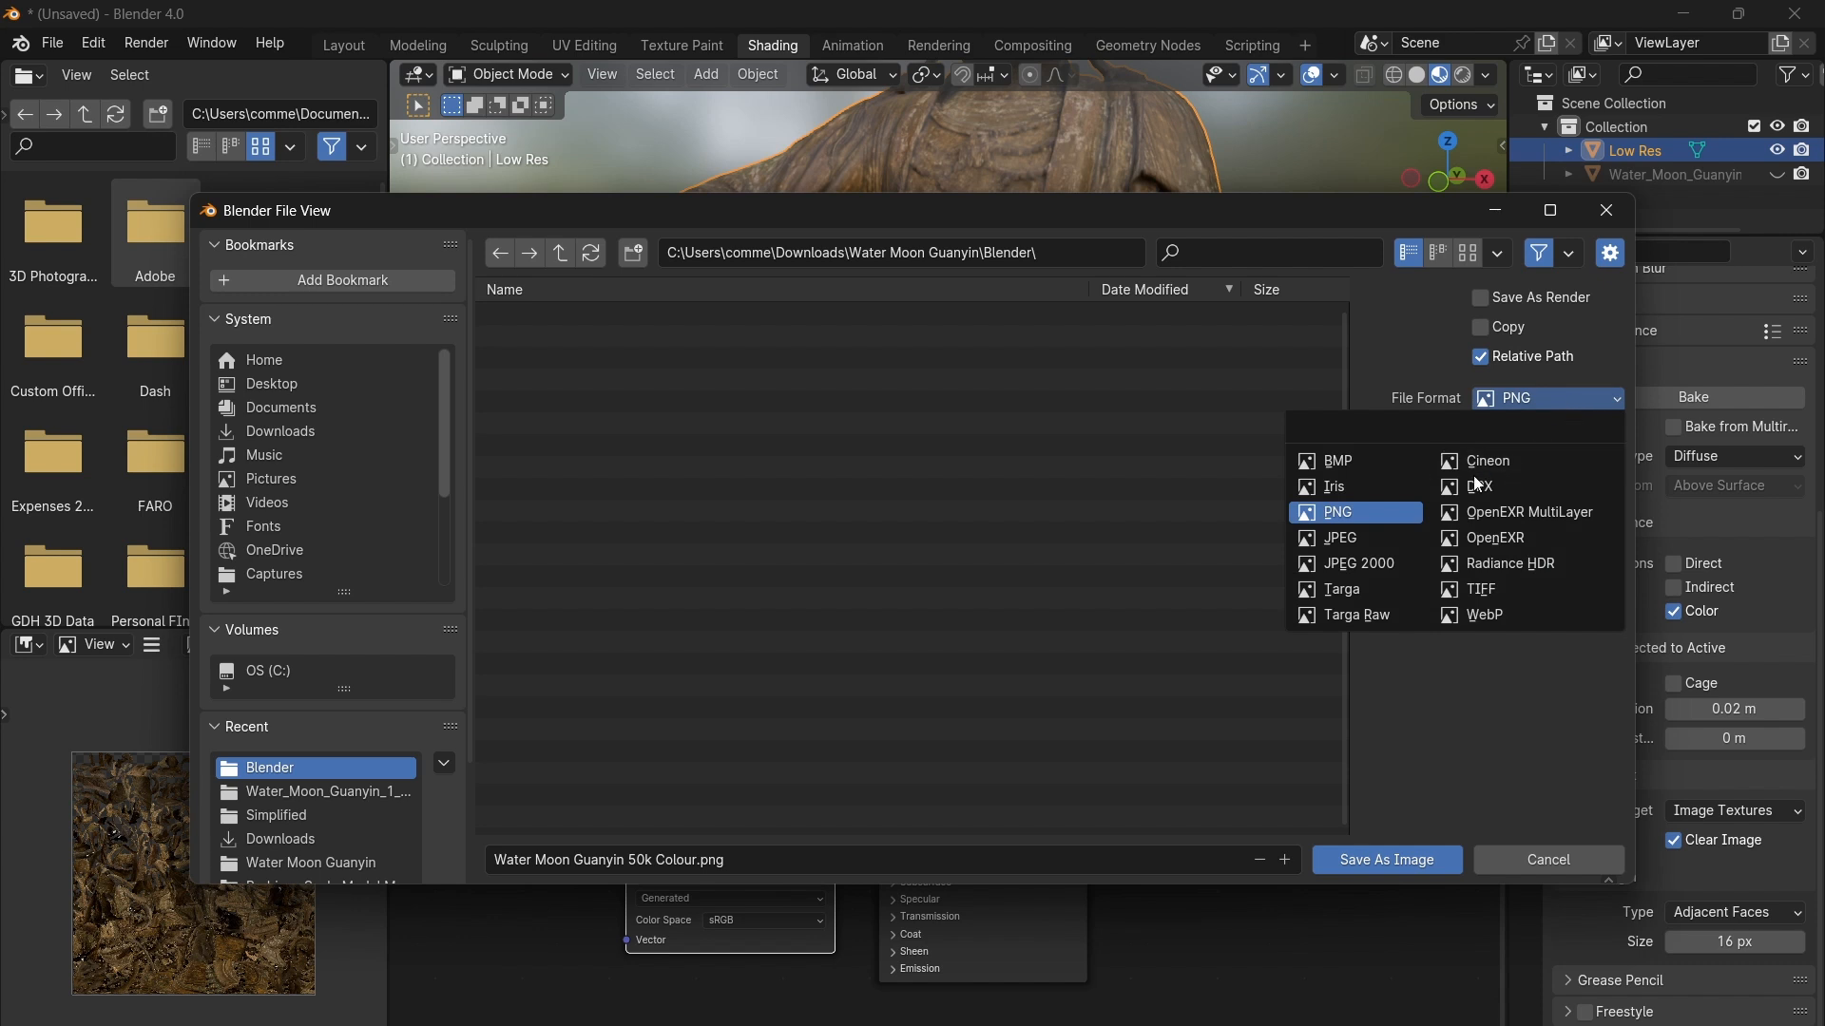
mouse_move(1492, 487)
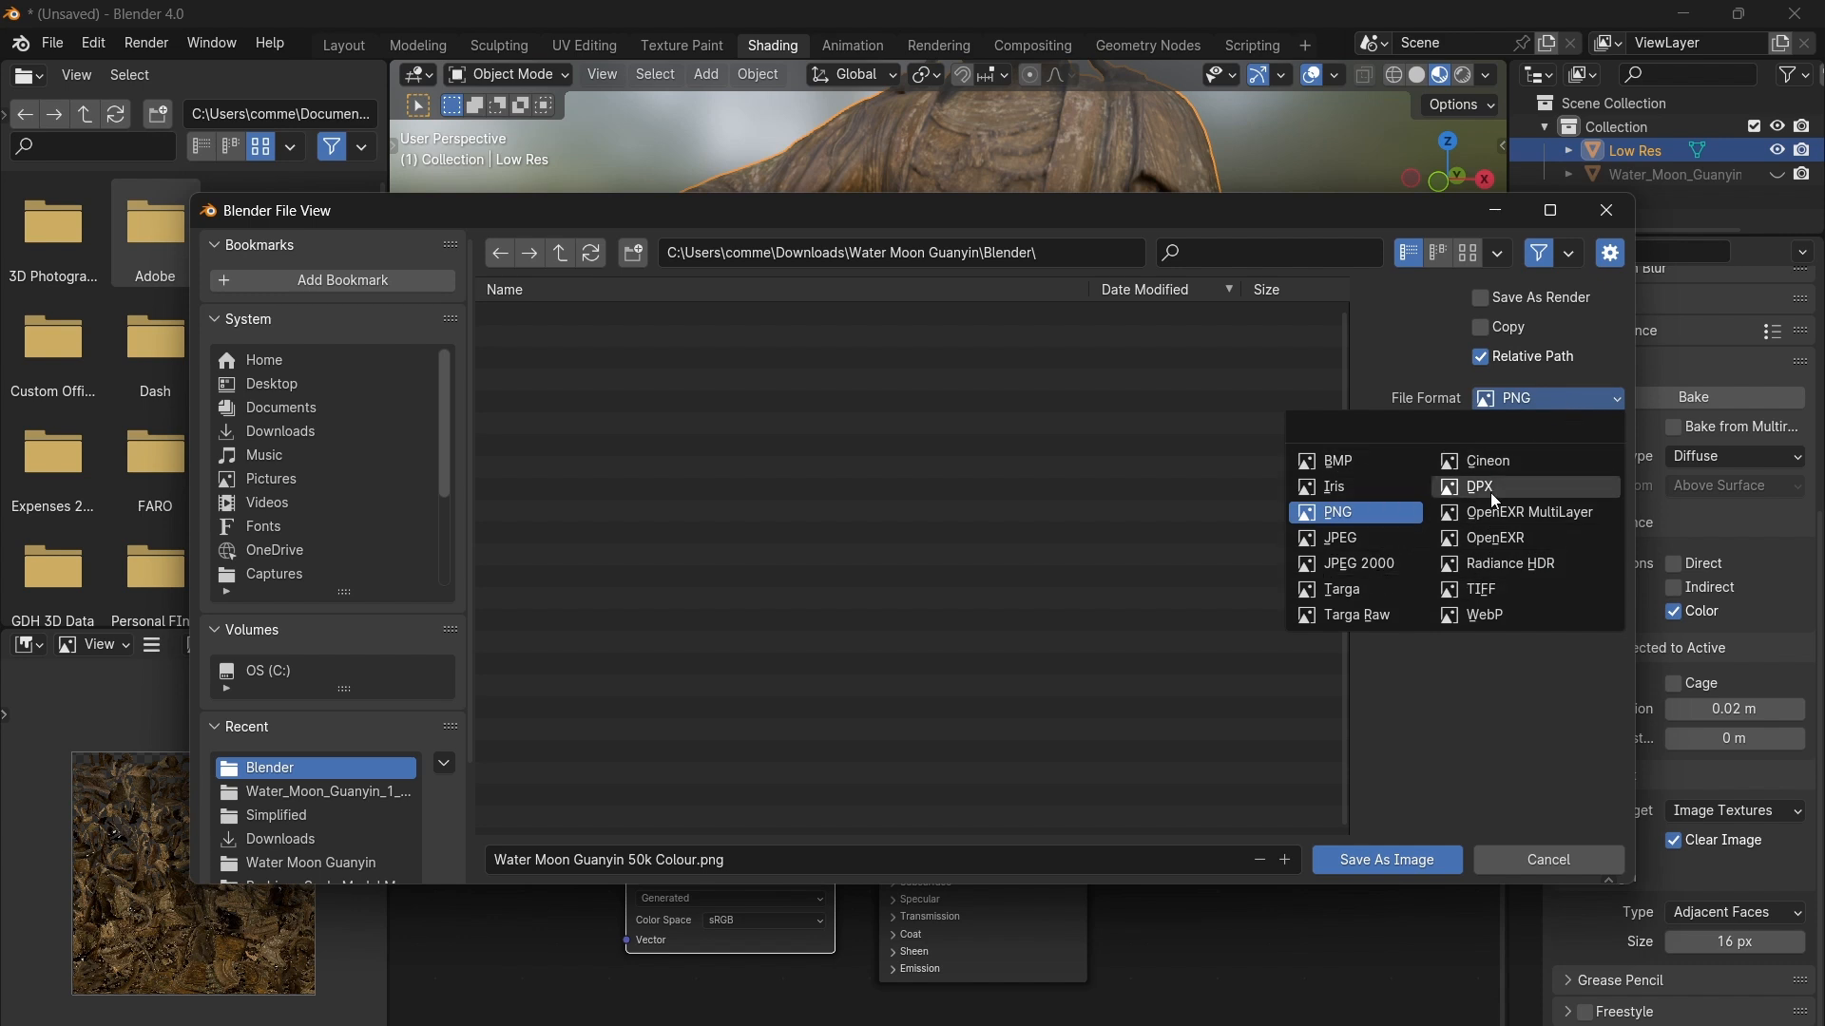
click(1339, 538)
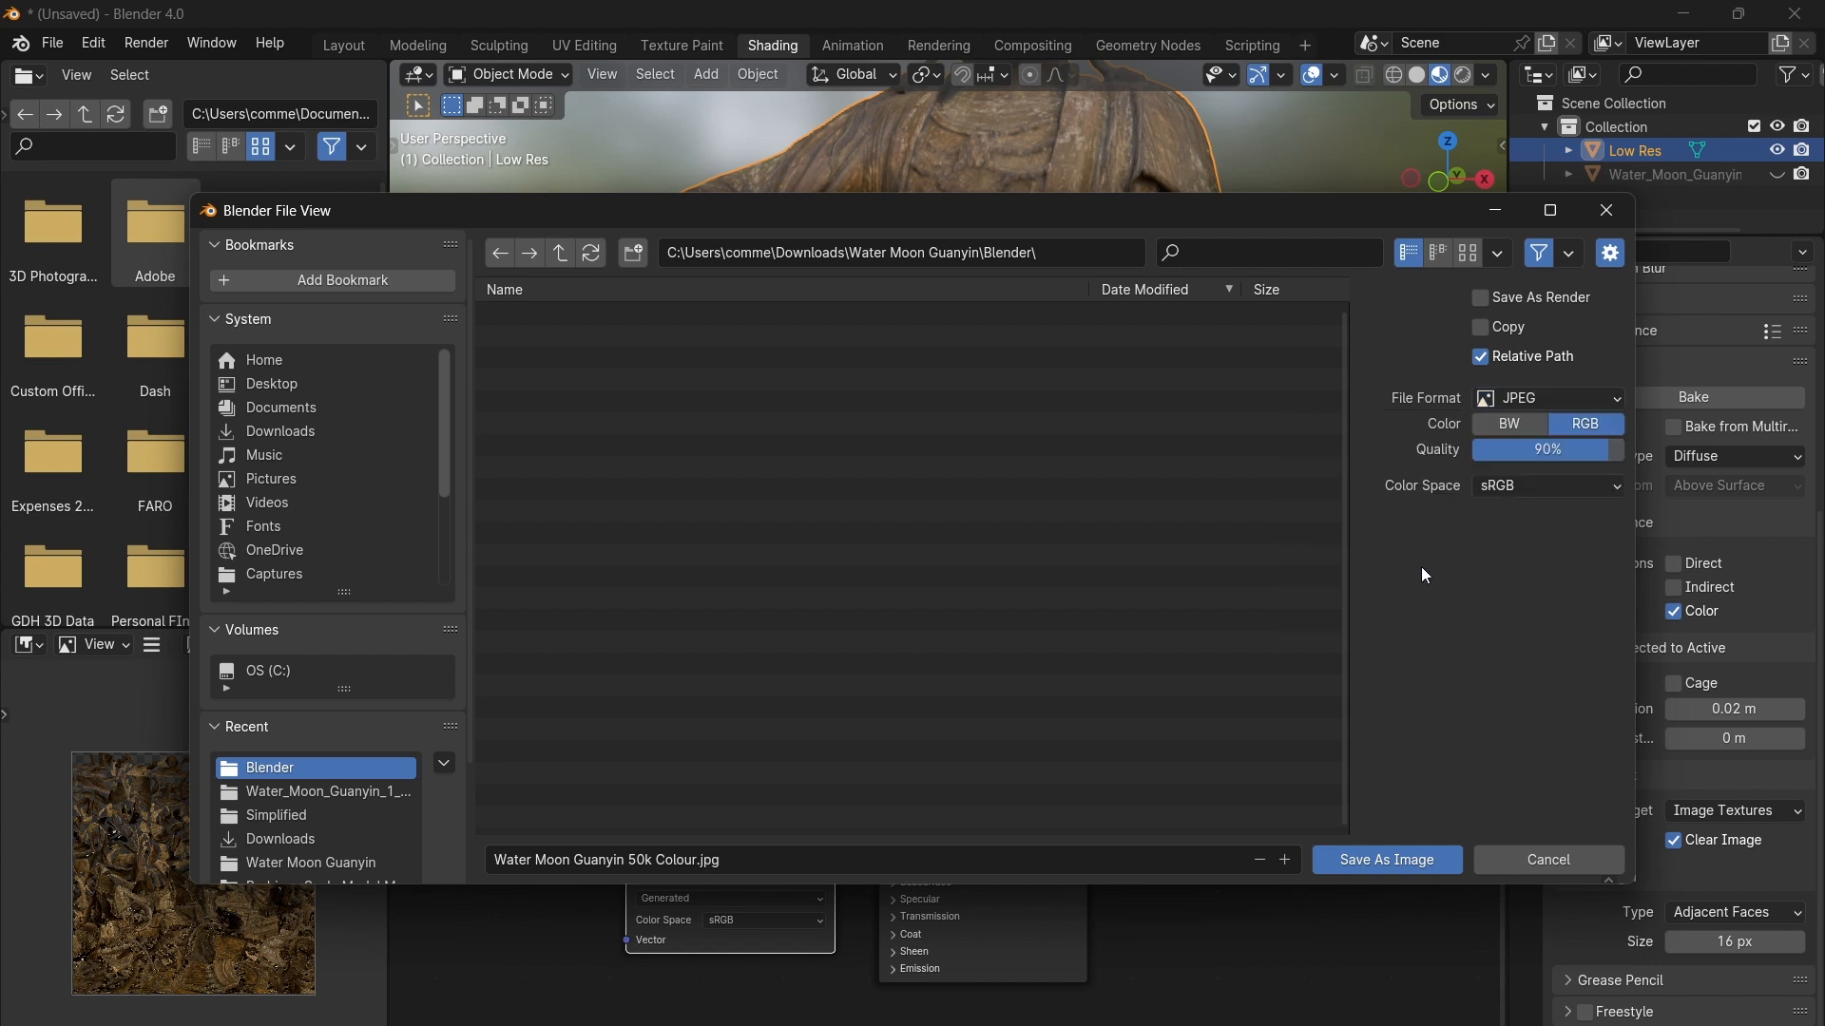
mouse_move(1385, 860)
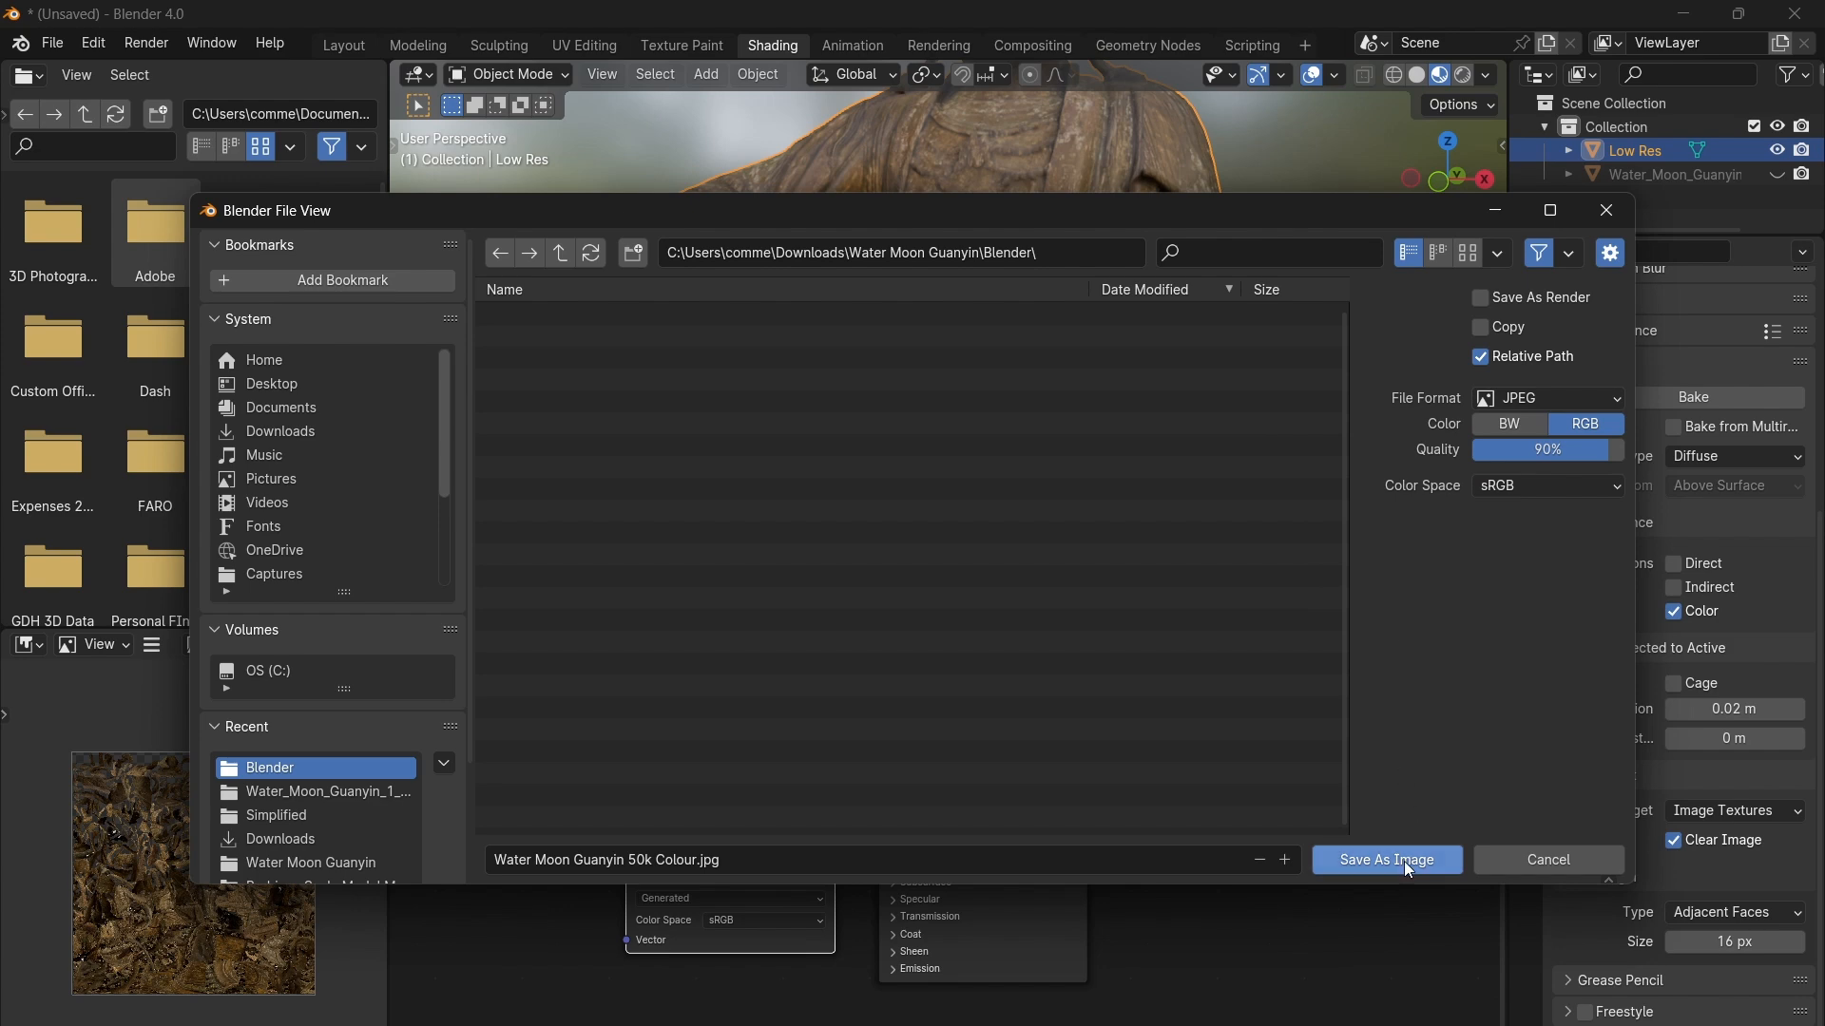
click(1385, 860)
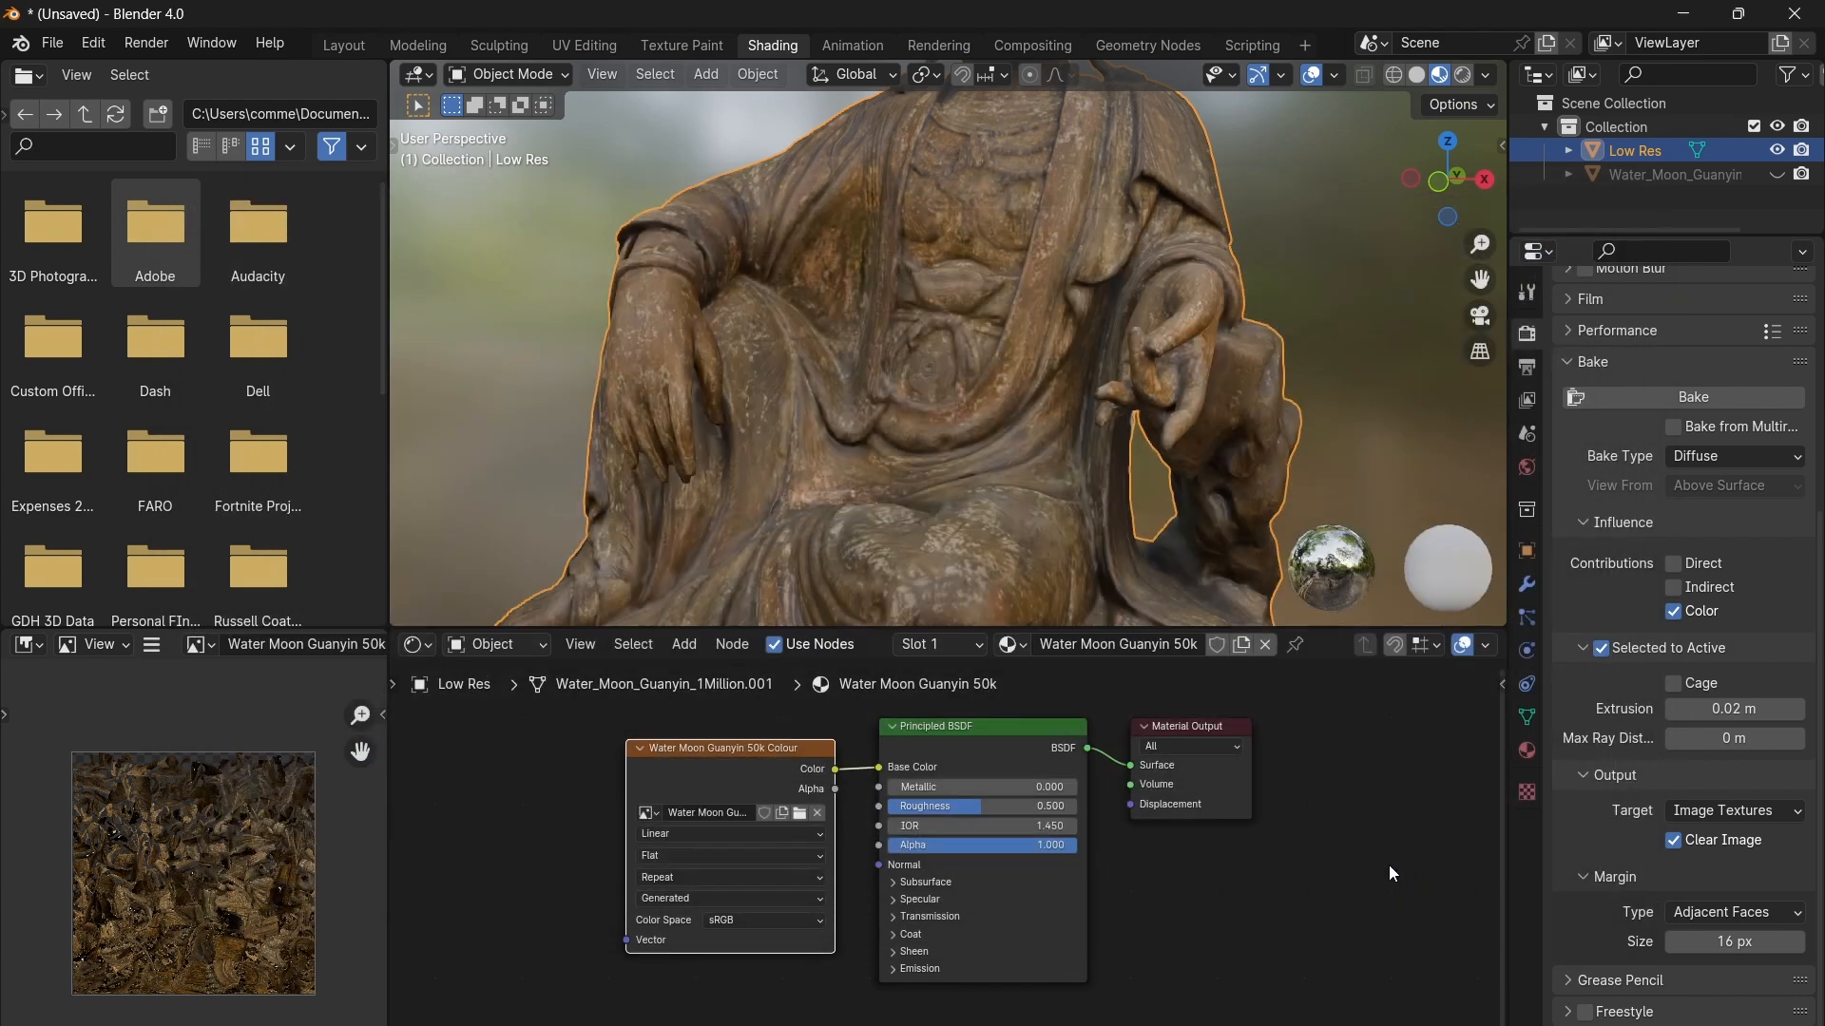
click(729, 897)
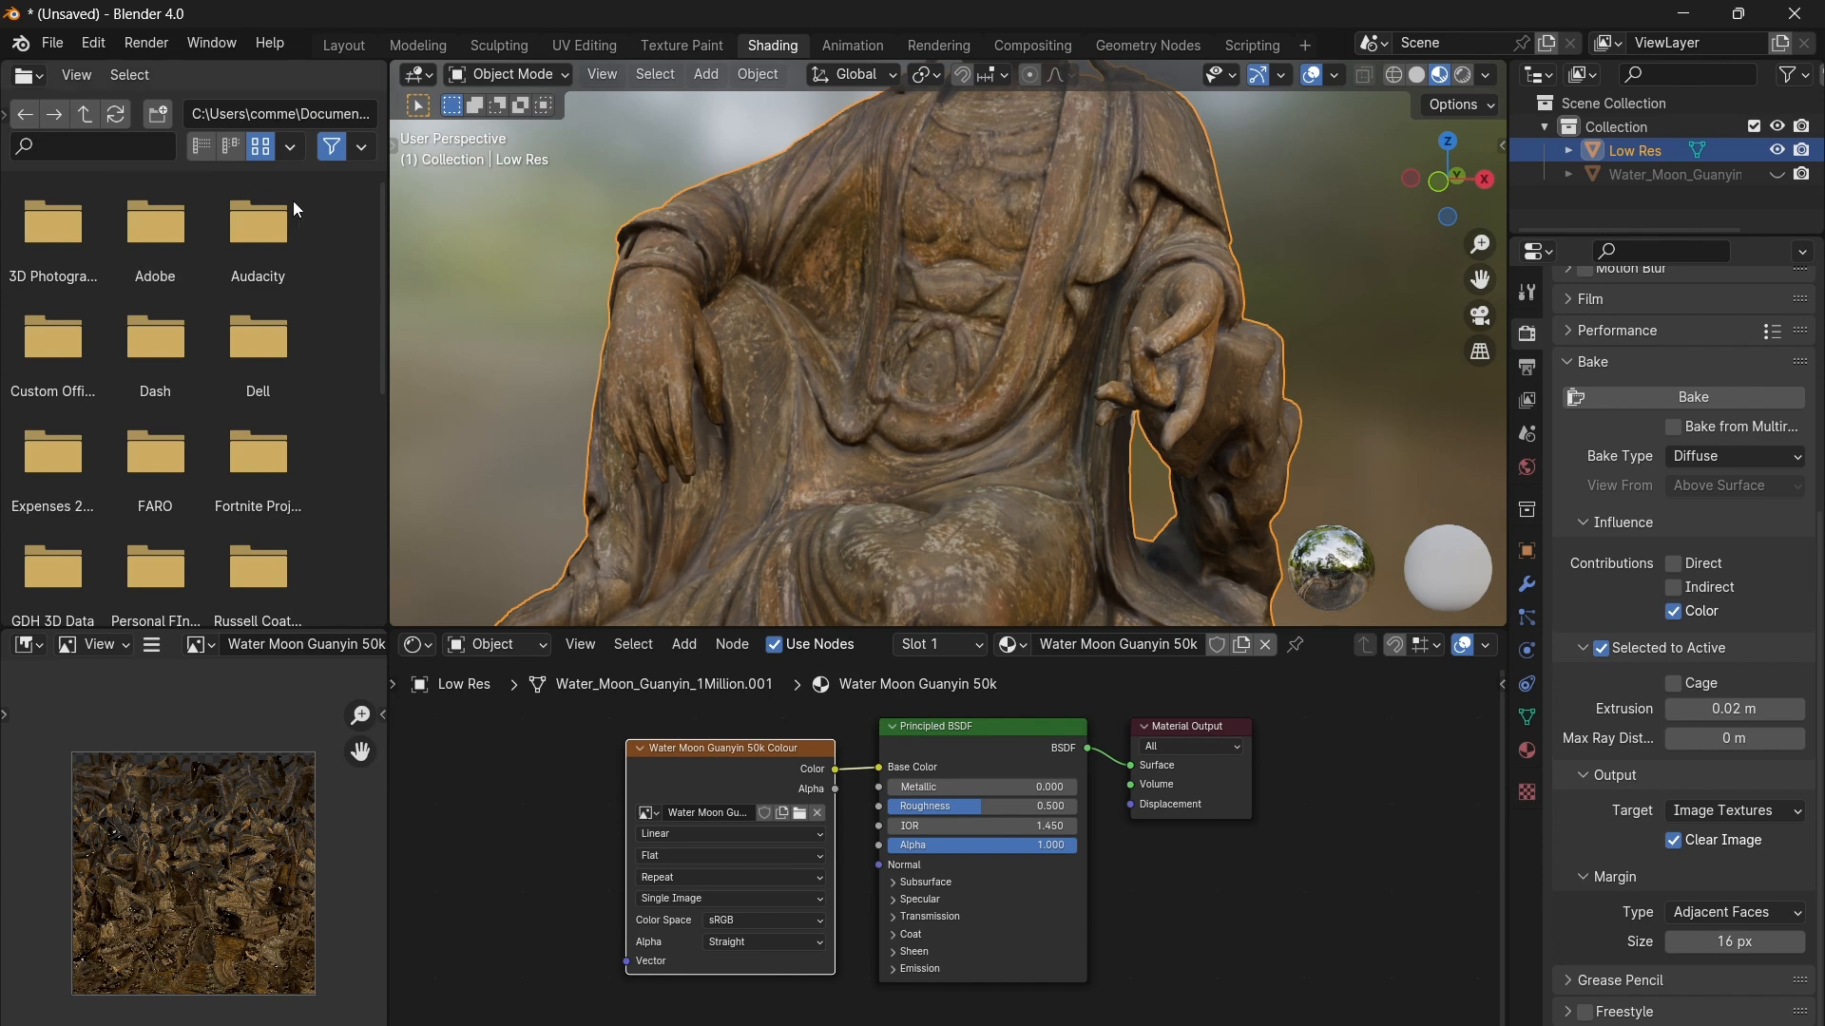
Step: Export the Low Res statue as 'Water Moon Guanyin 50k Blender.obj' with materials
click(52, 43)
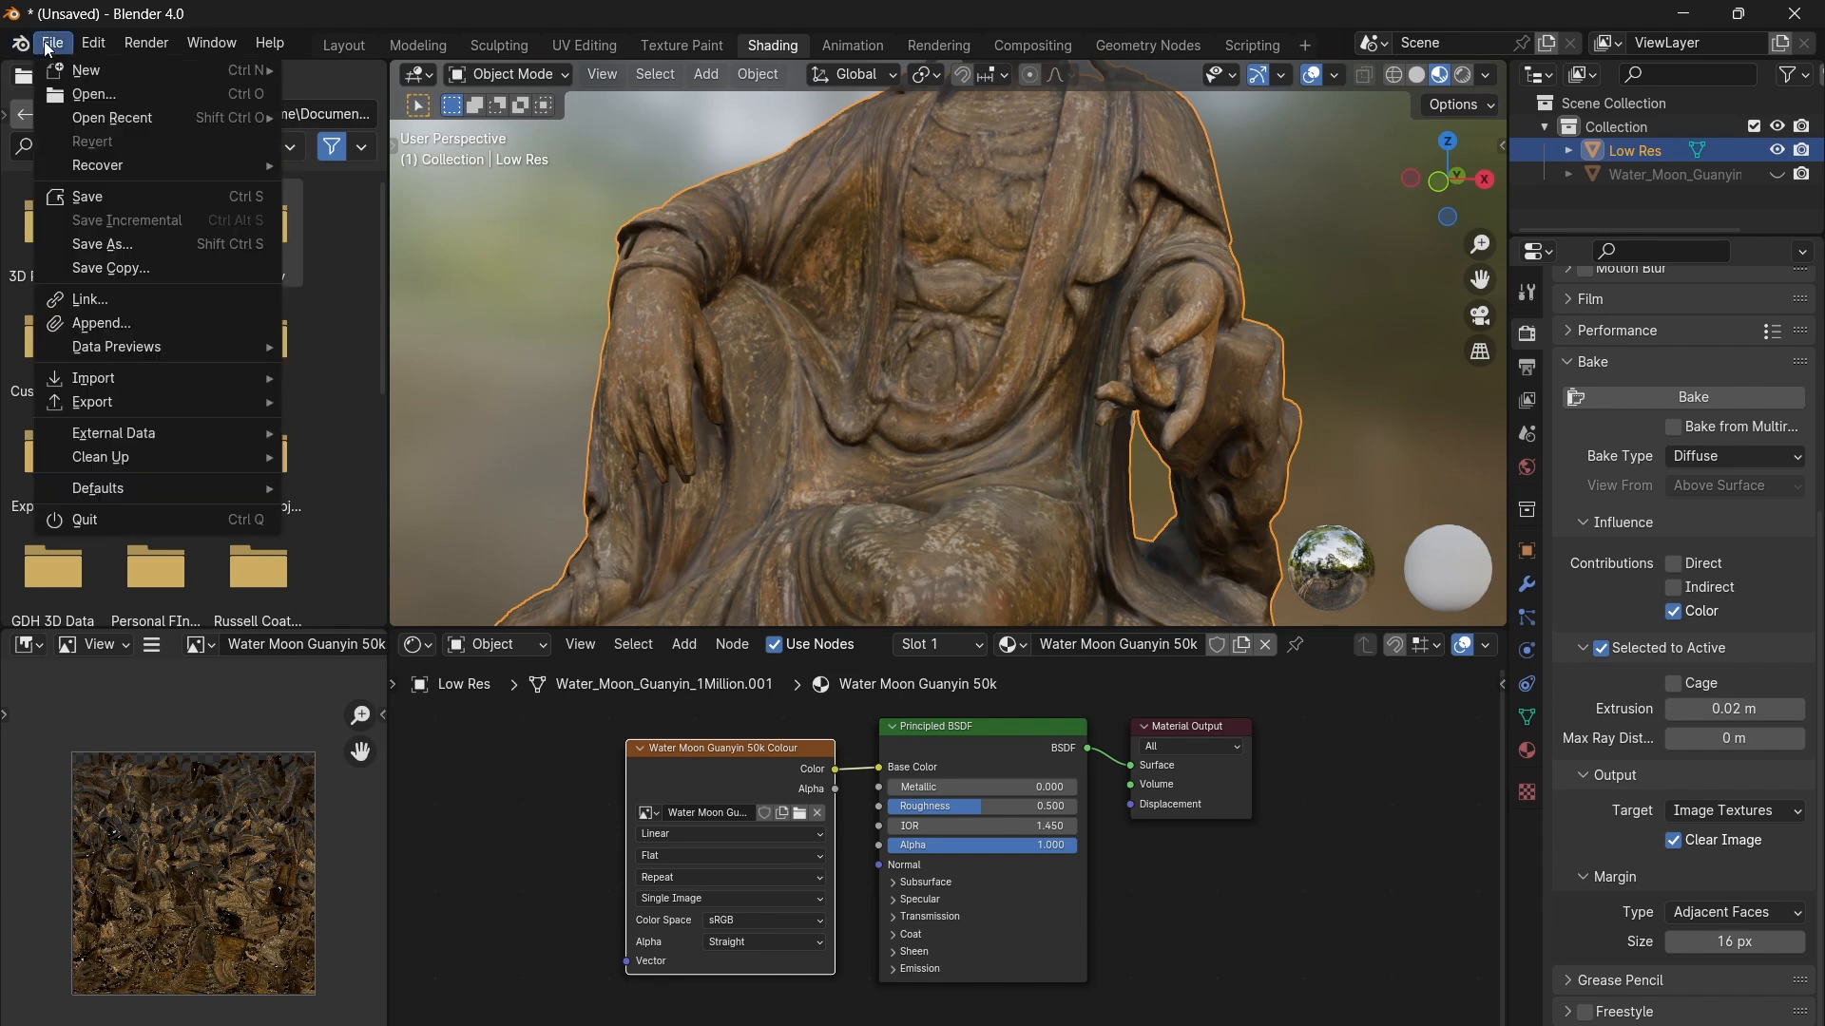
mouse_move(134, 405)
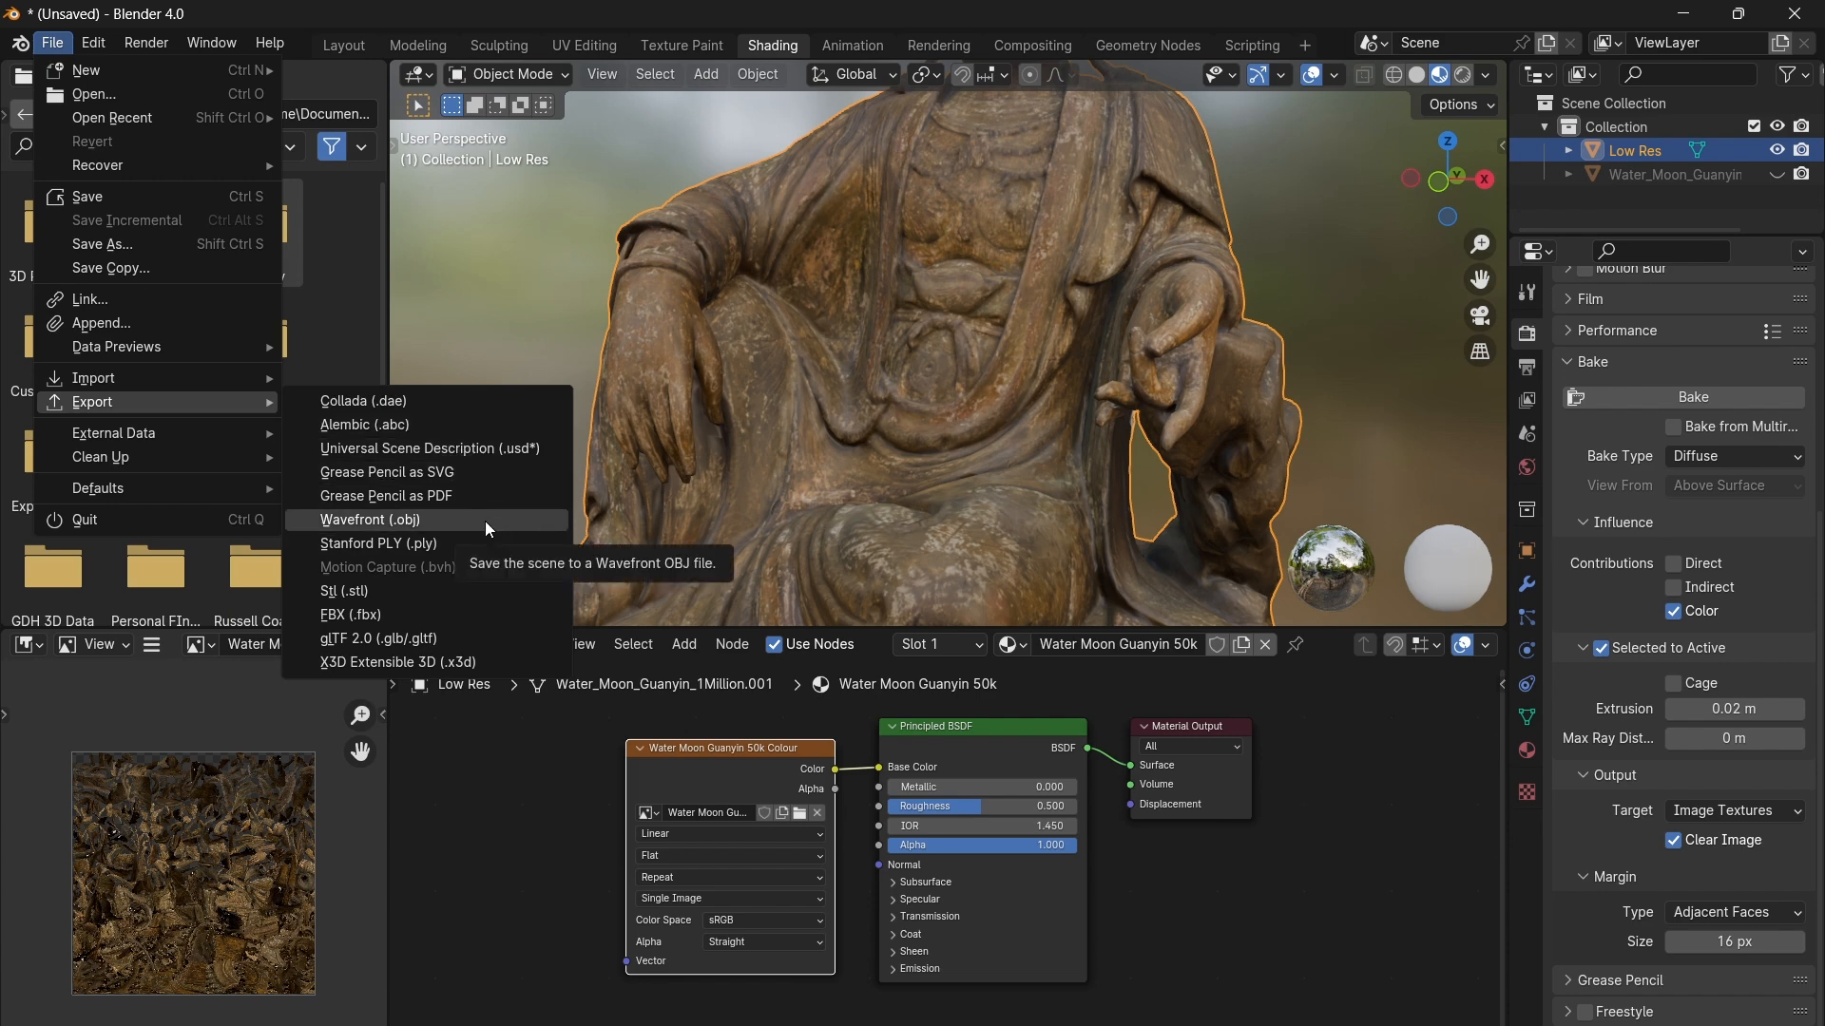
mouse_move(471, 448)
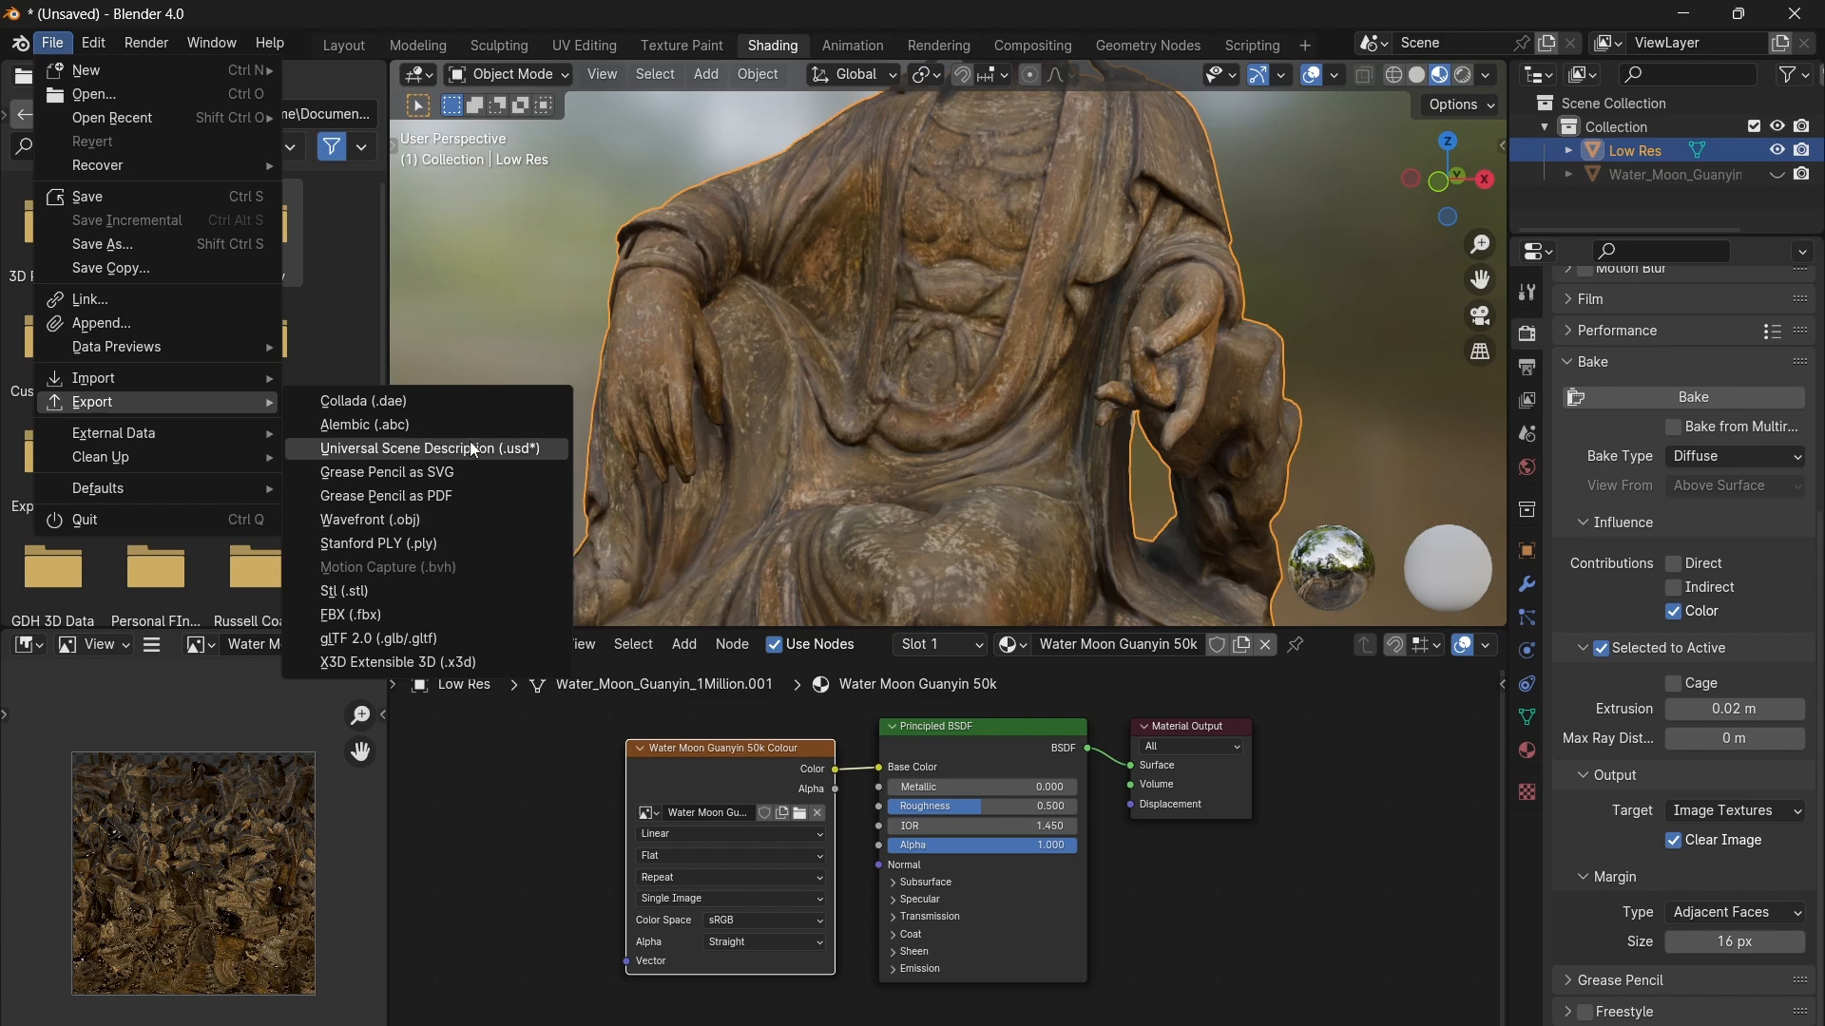
mouse_move(466, 520)
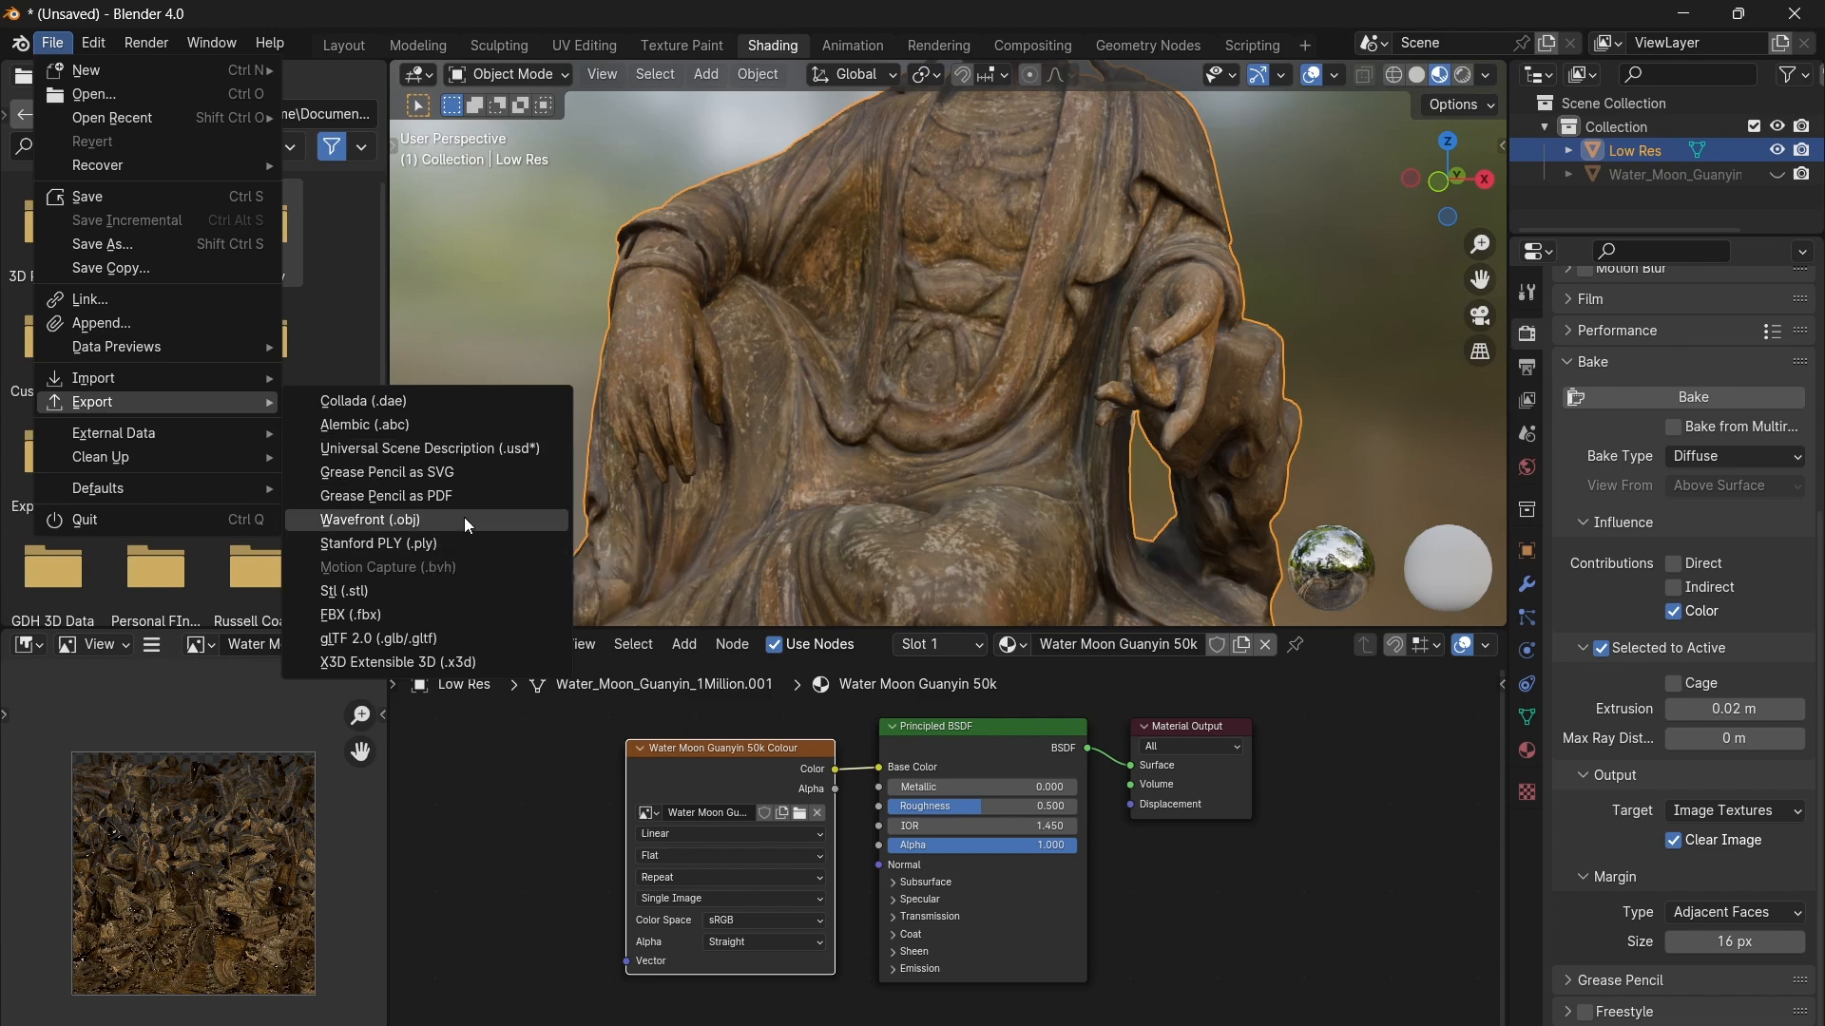
click(370, 519)
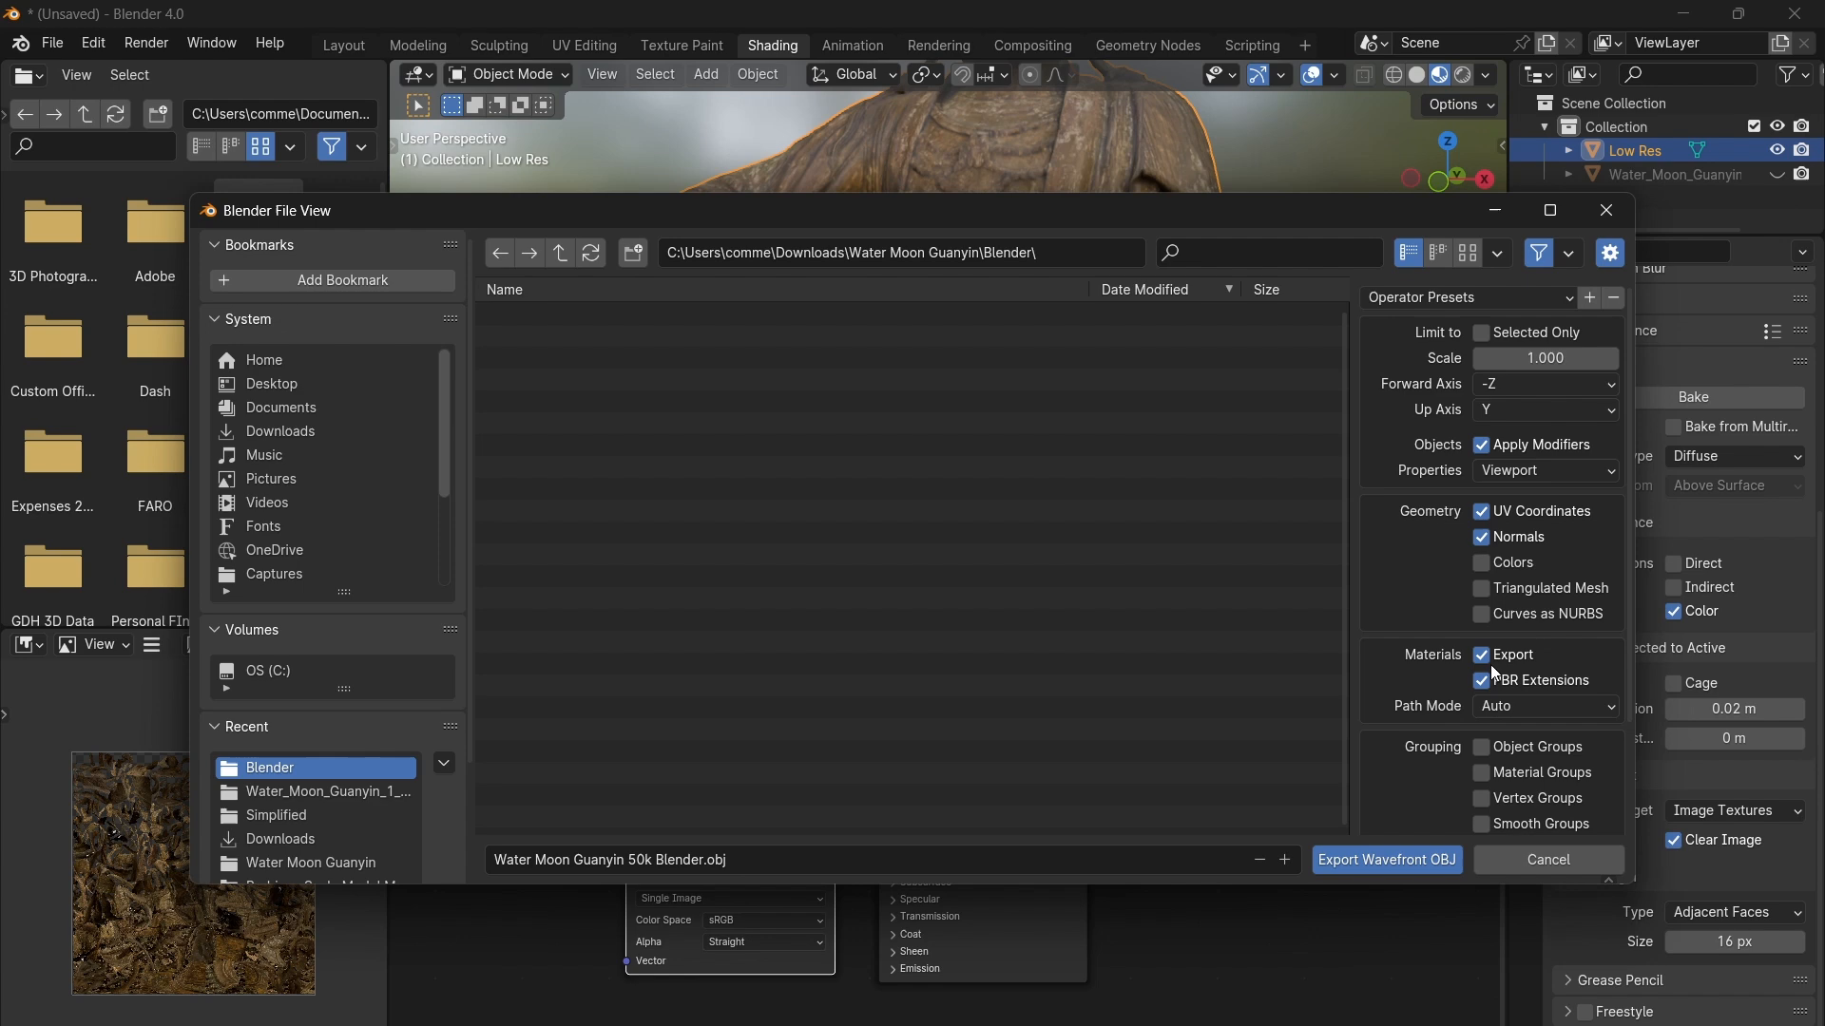
mouse_move(1386, 860)
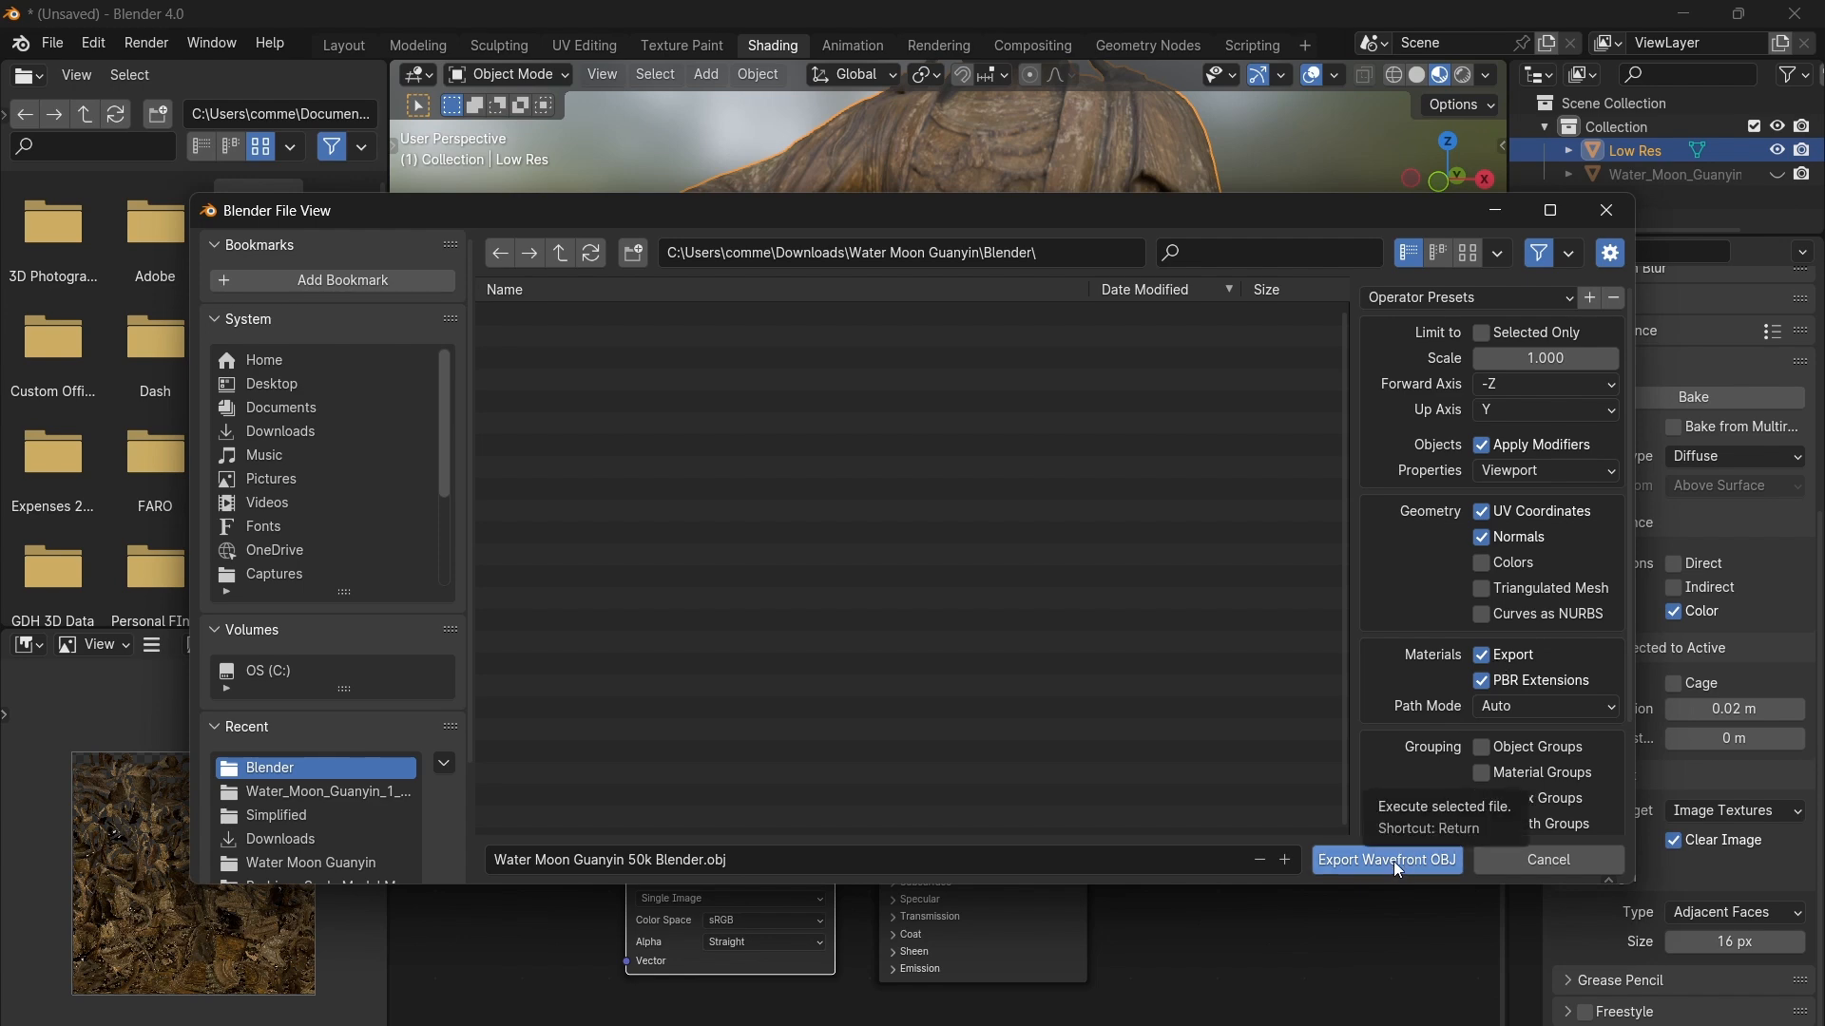
click(1385, 859)
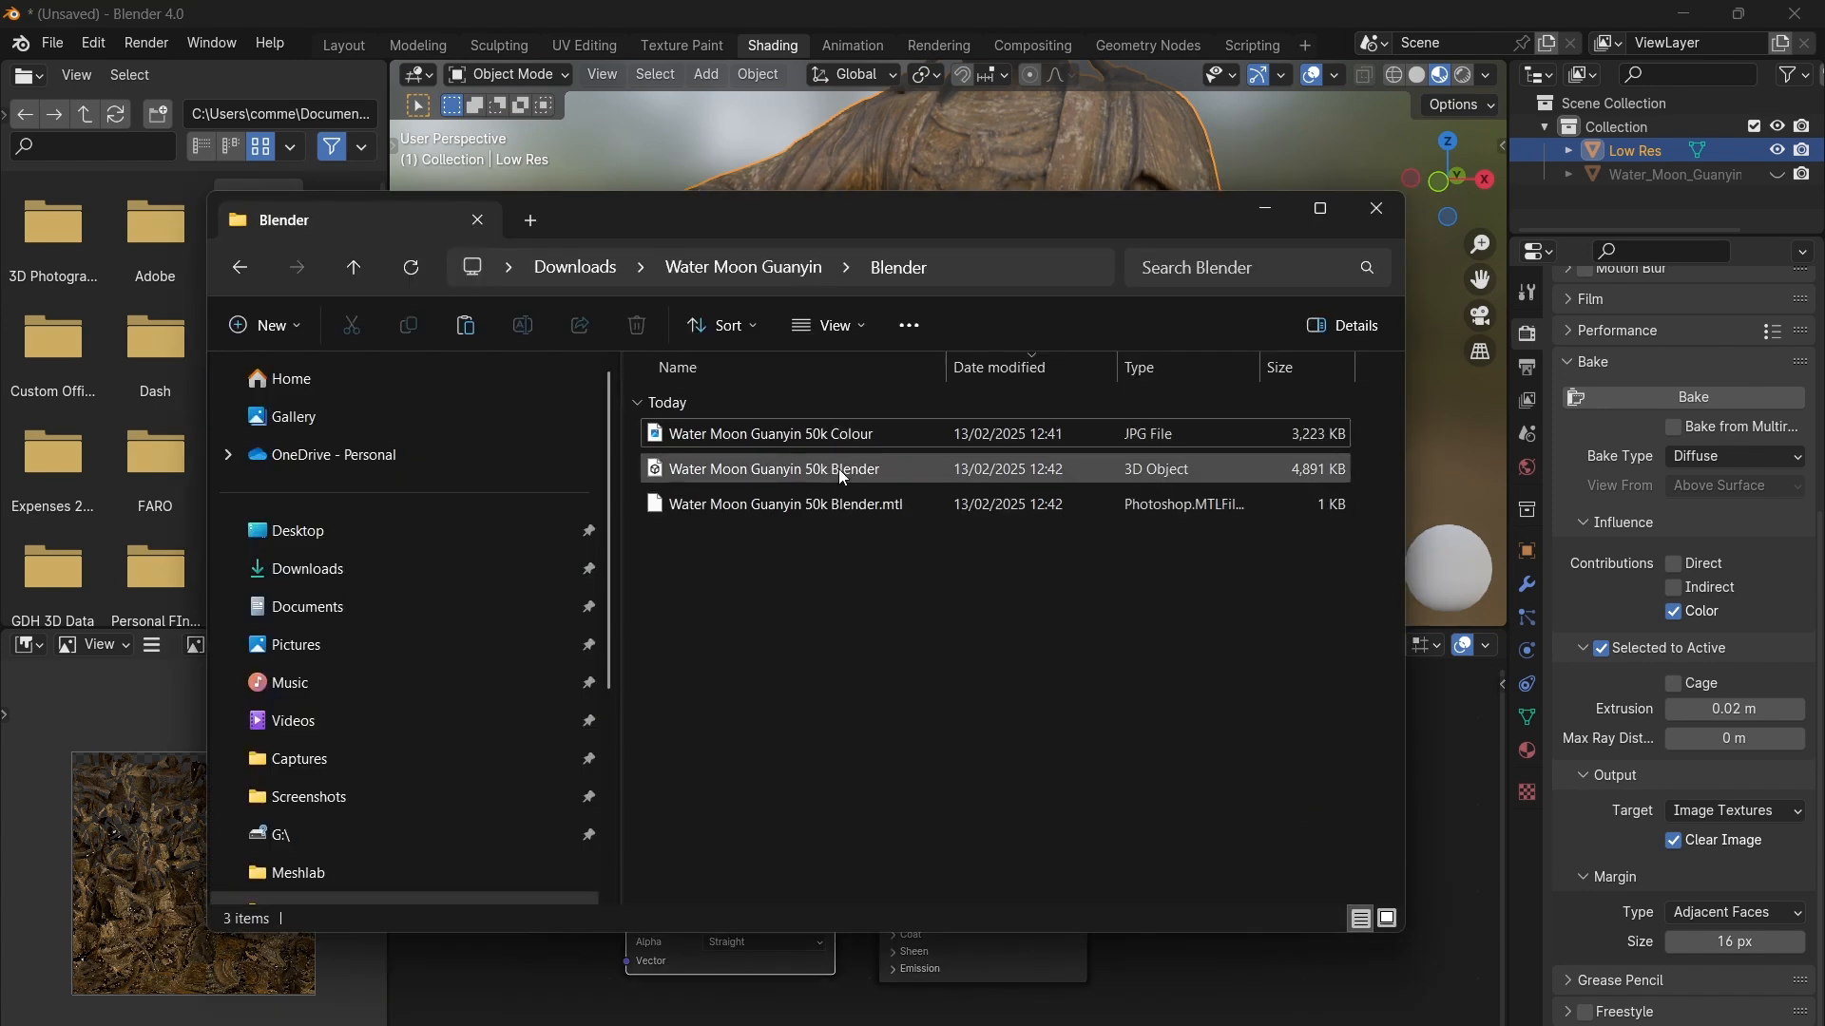
Step: Inspect the exported JPG, OBJ and MTL files in the Downloads Blender folder
click(768, 433)
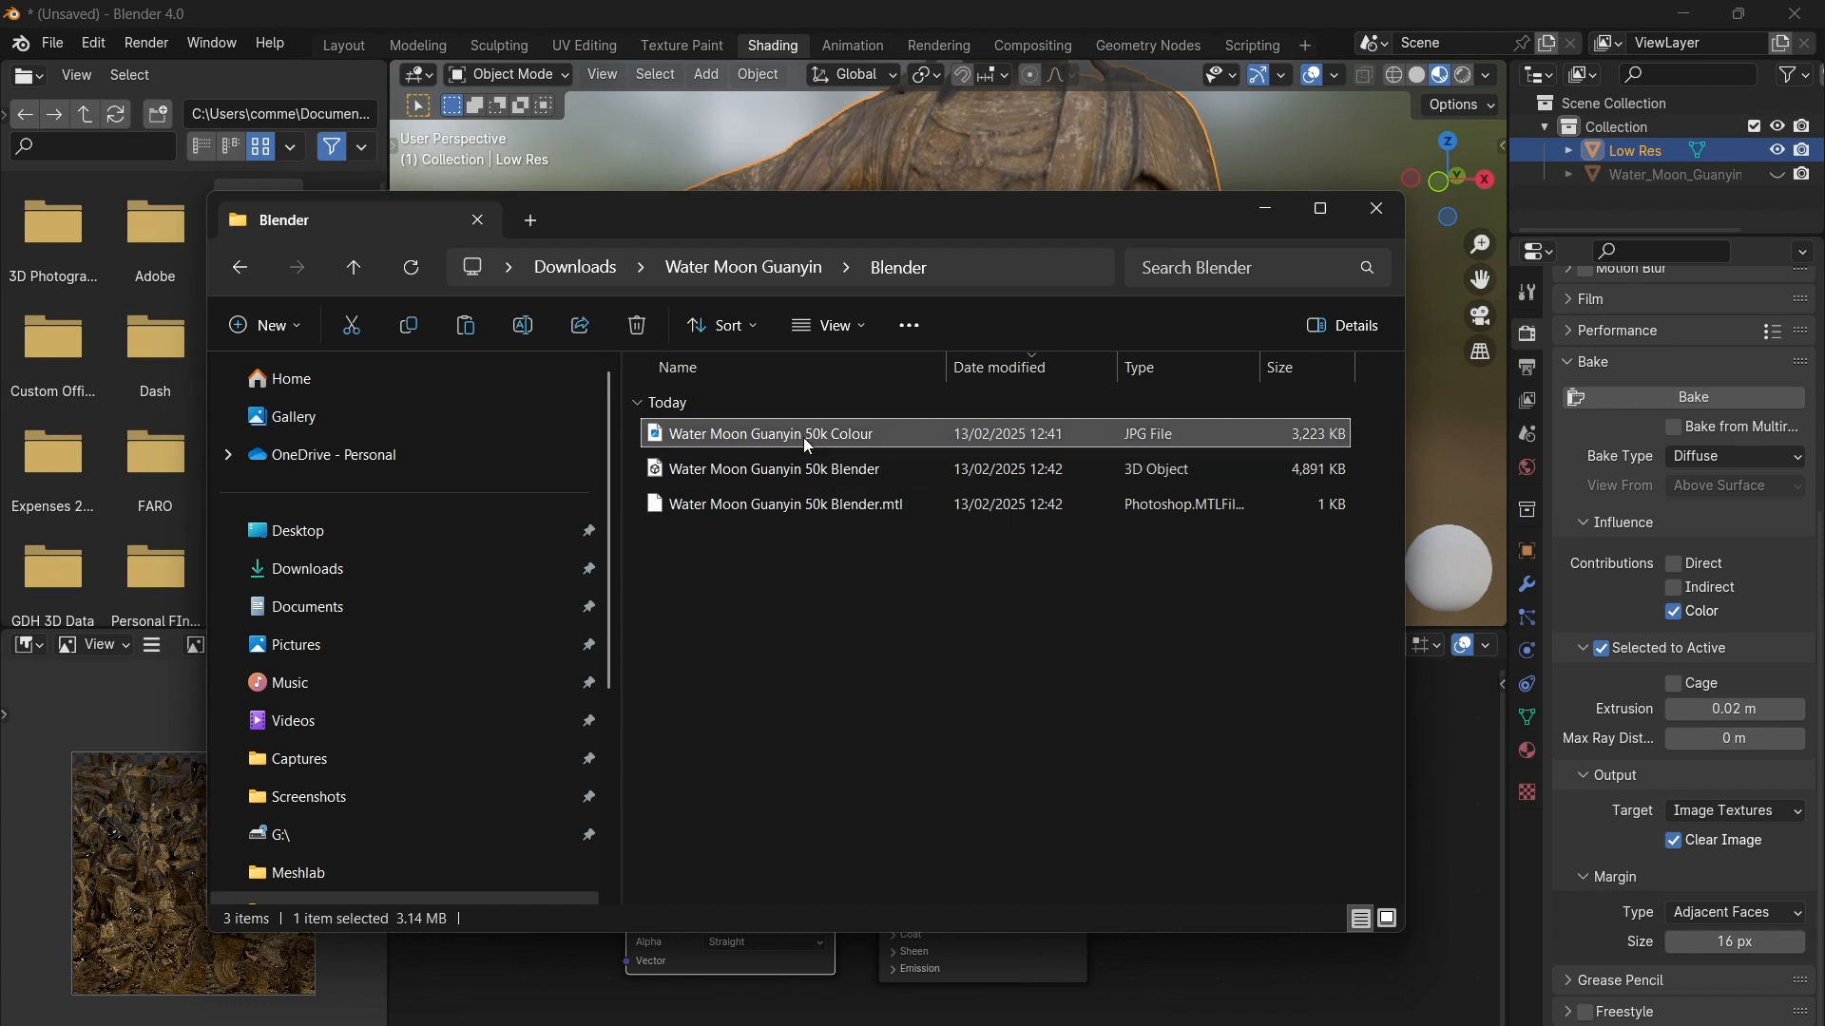
click(784, 503)
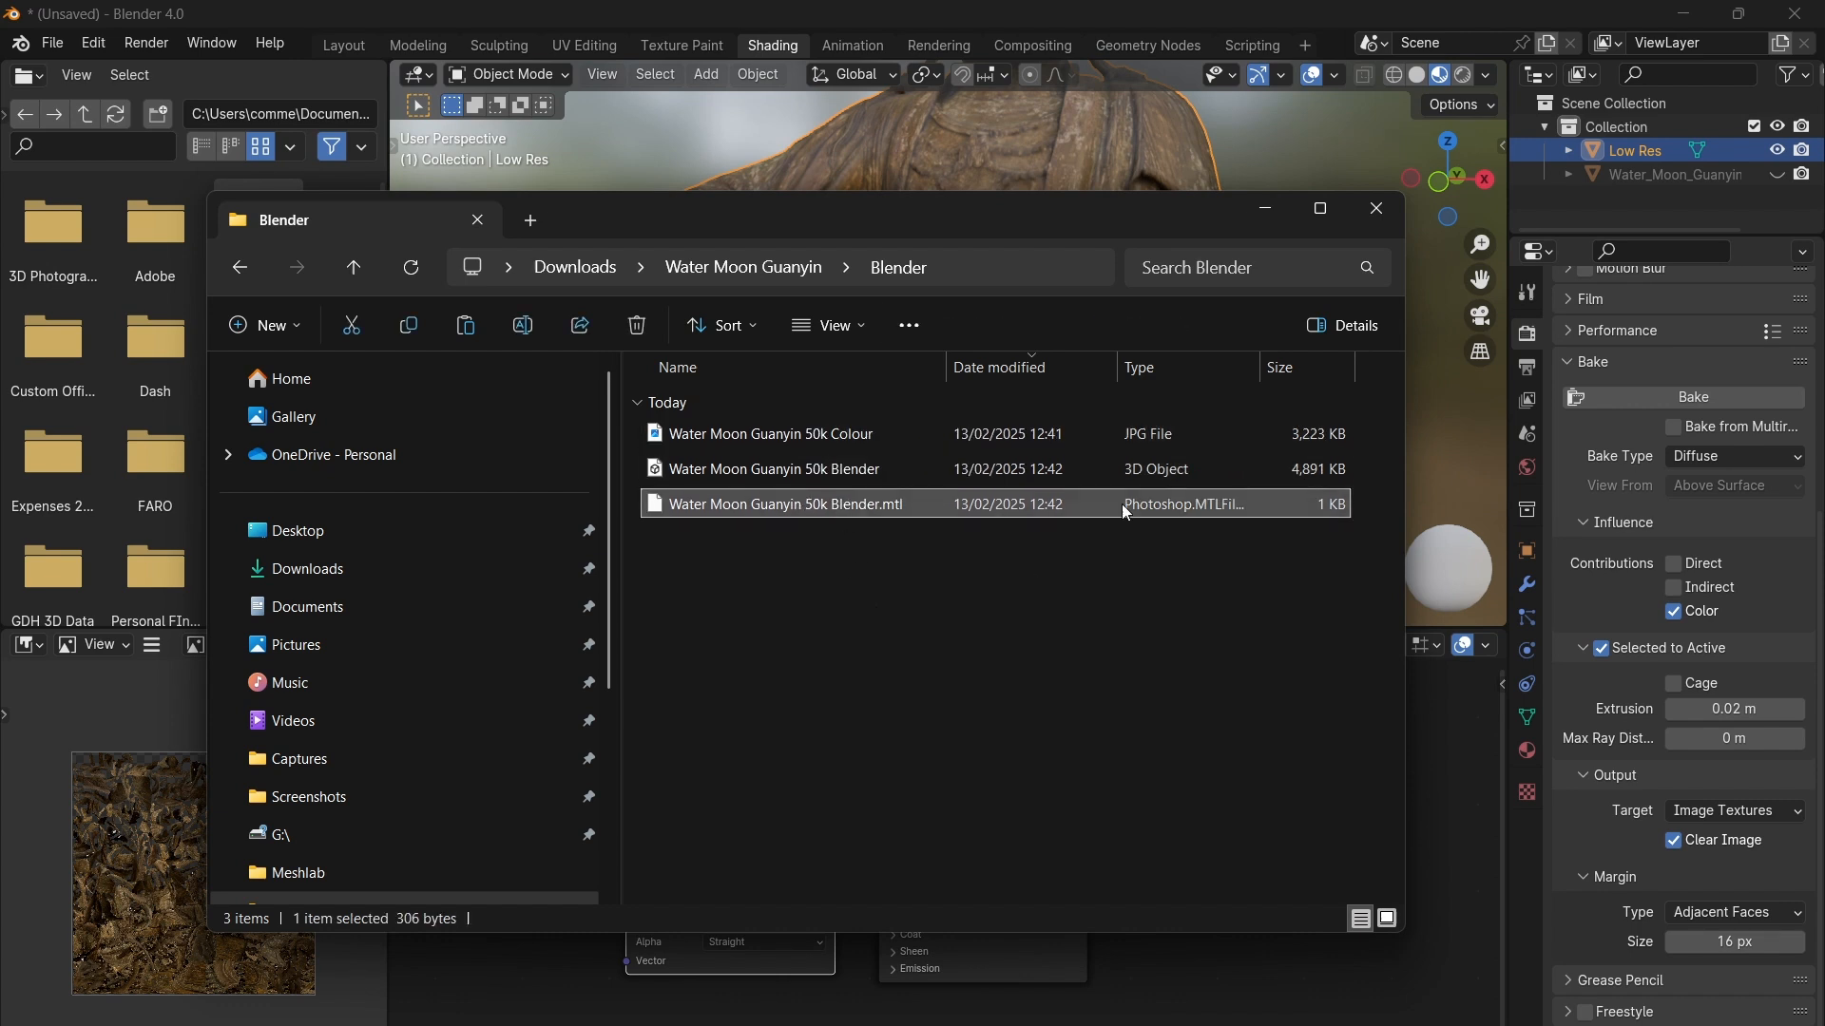
mouse_move(1075, 584)
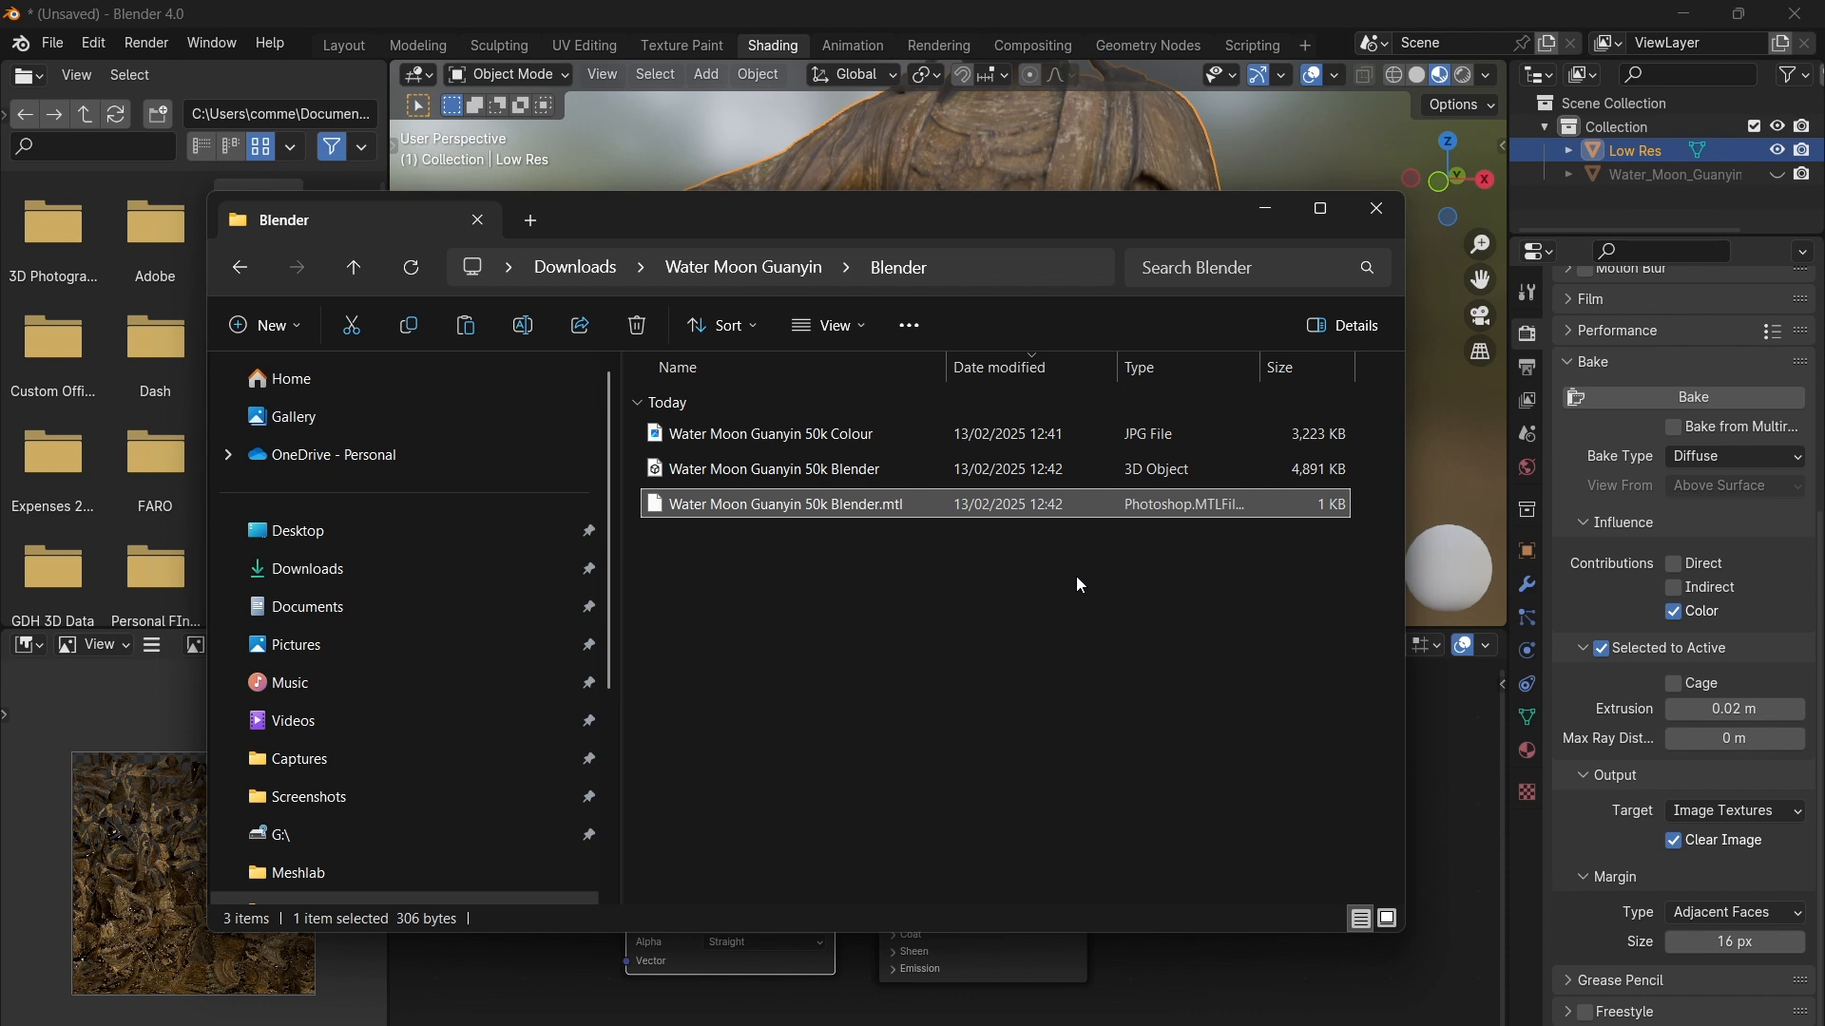
mouse_move(1054, 564)
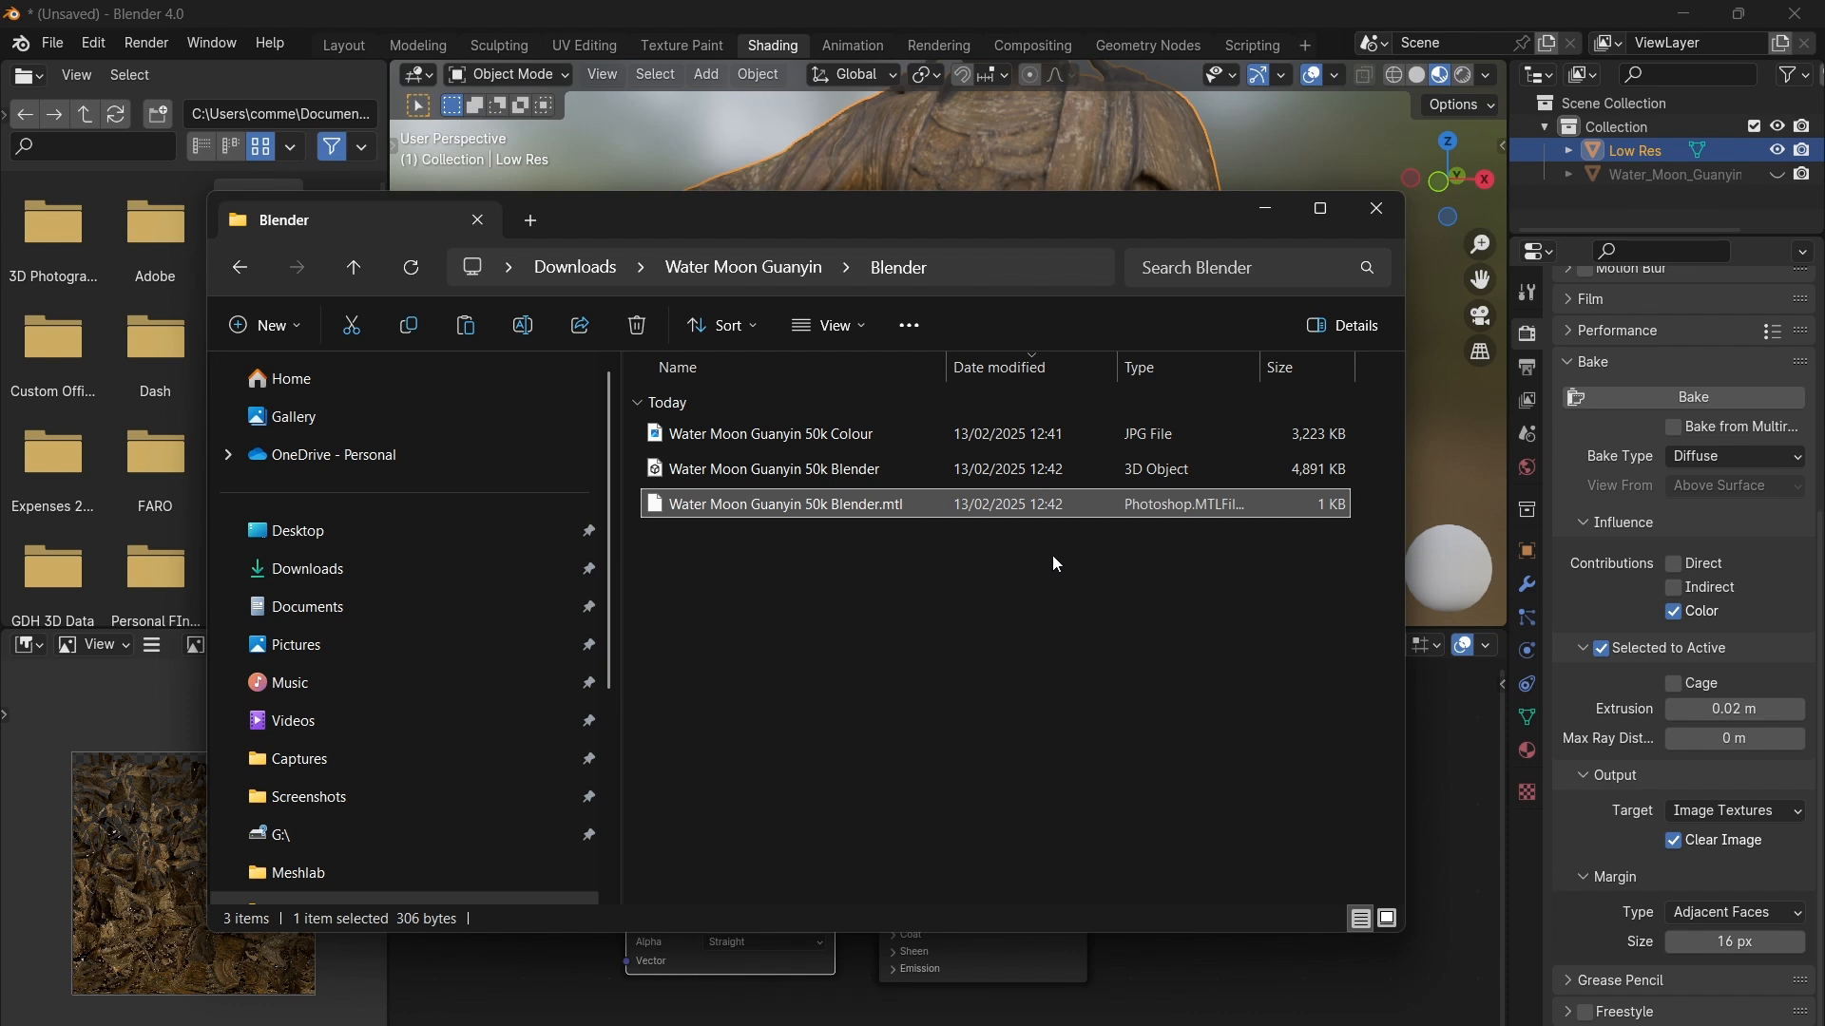
mouse_move(833, 498)
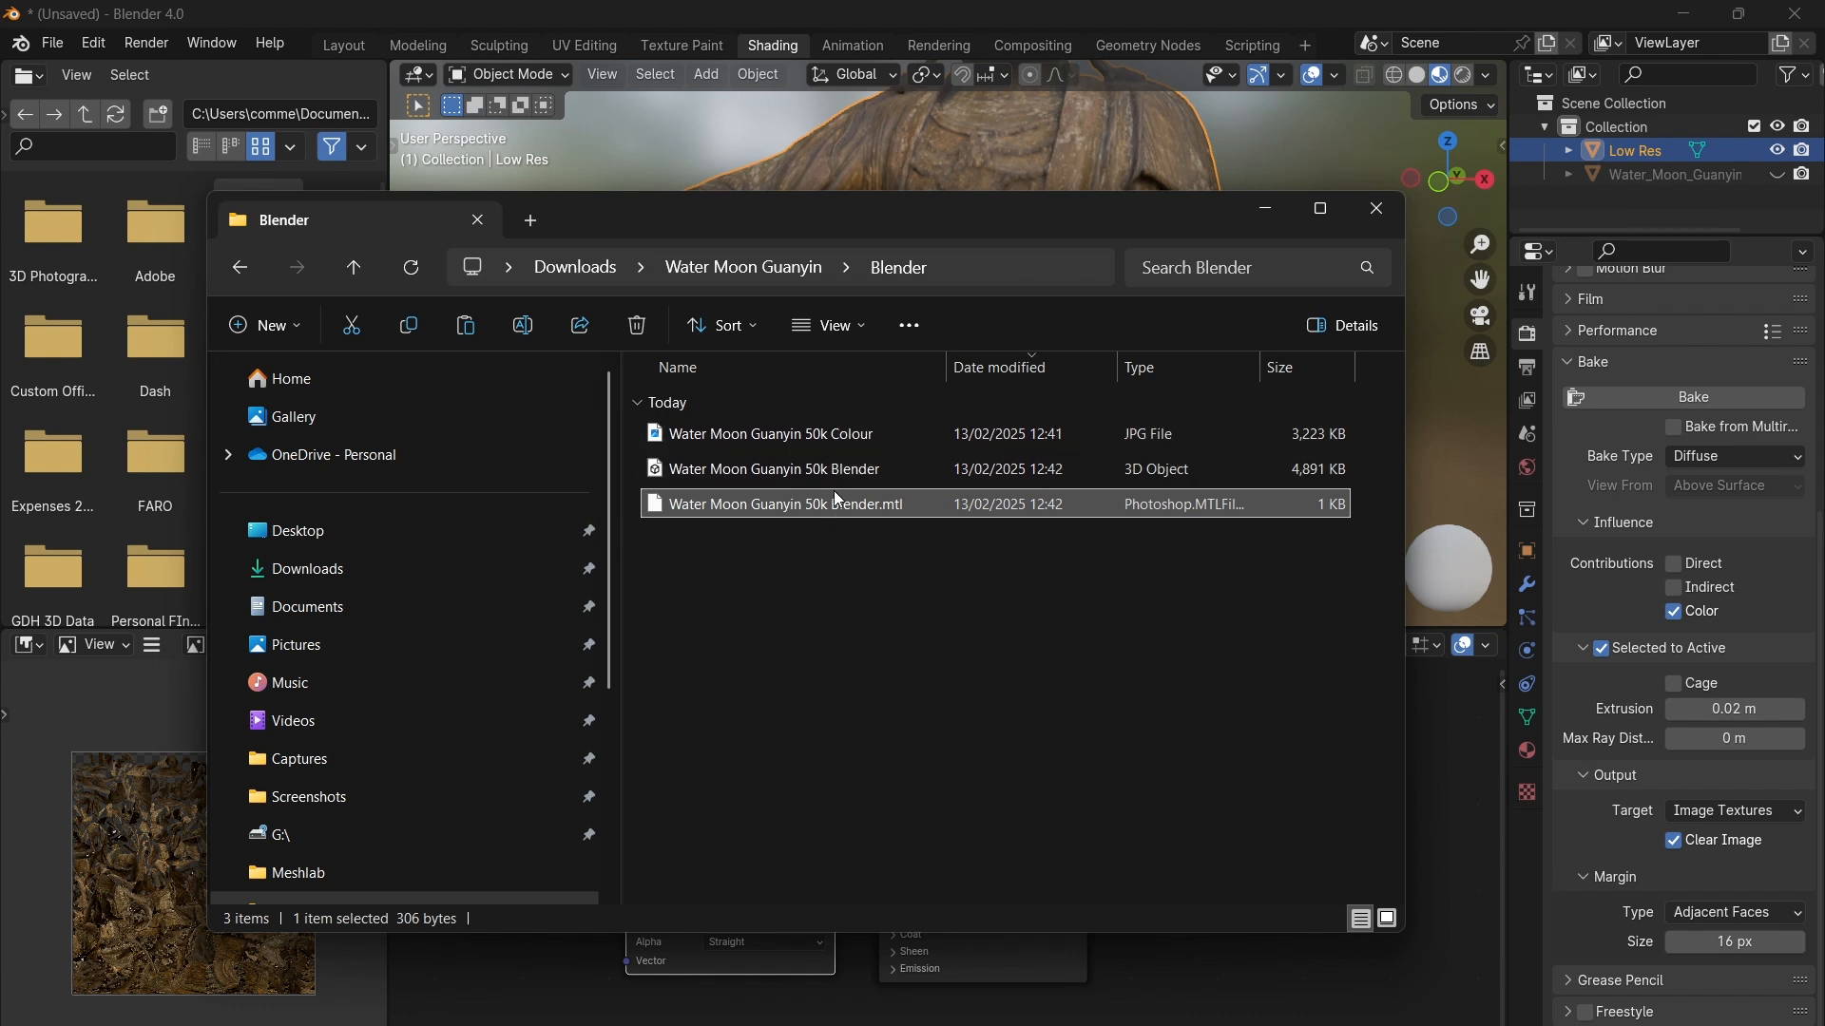
click(815, 469)
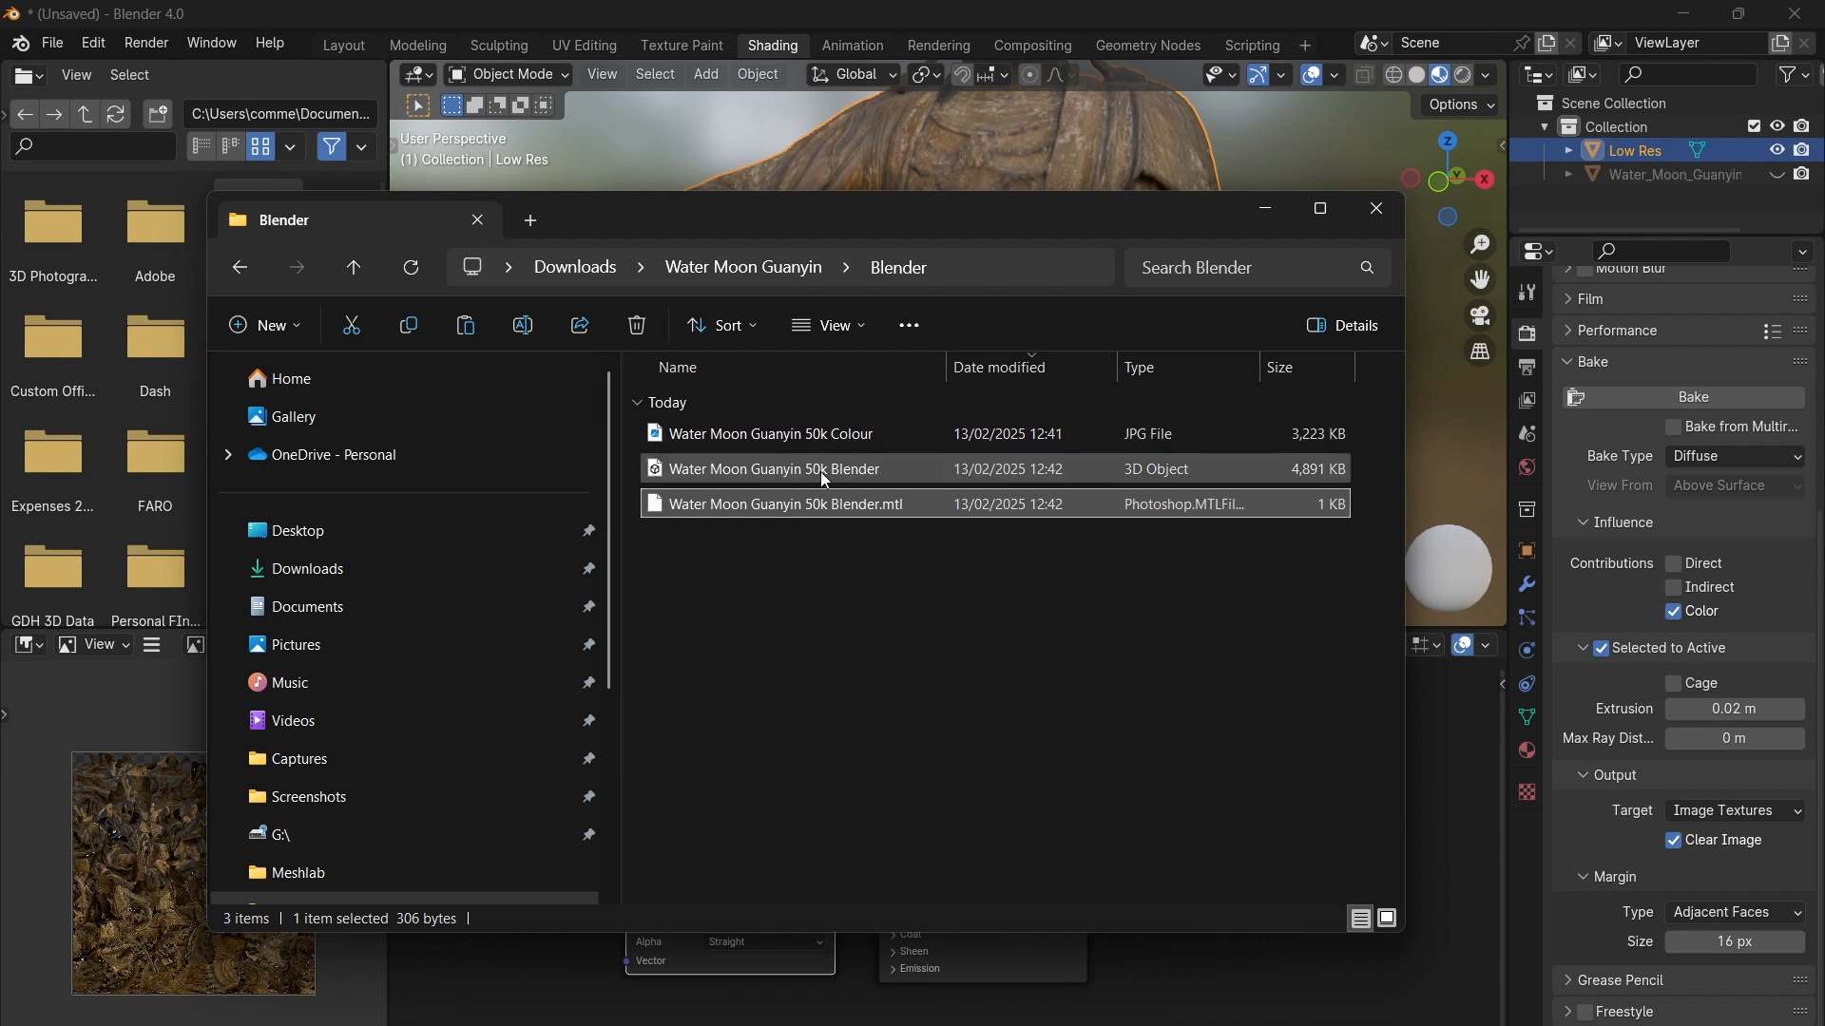
click(769, 433)
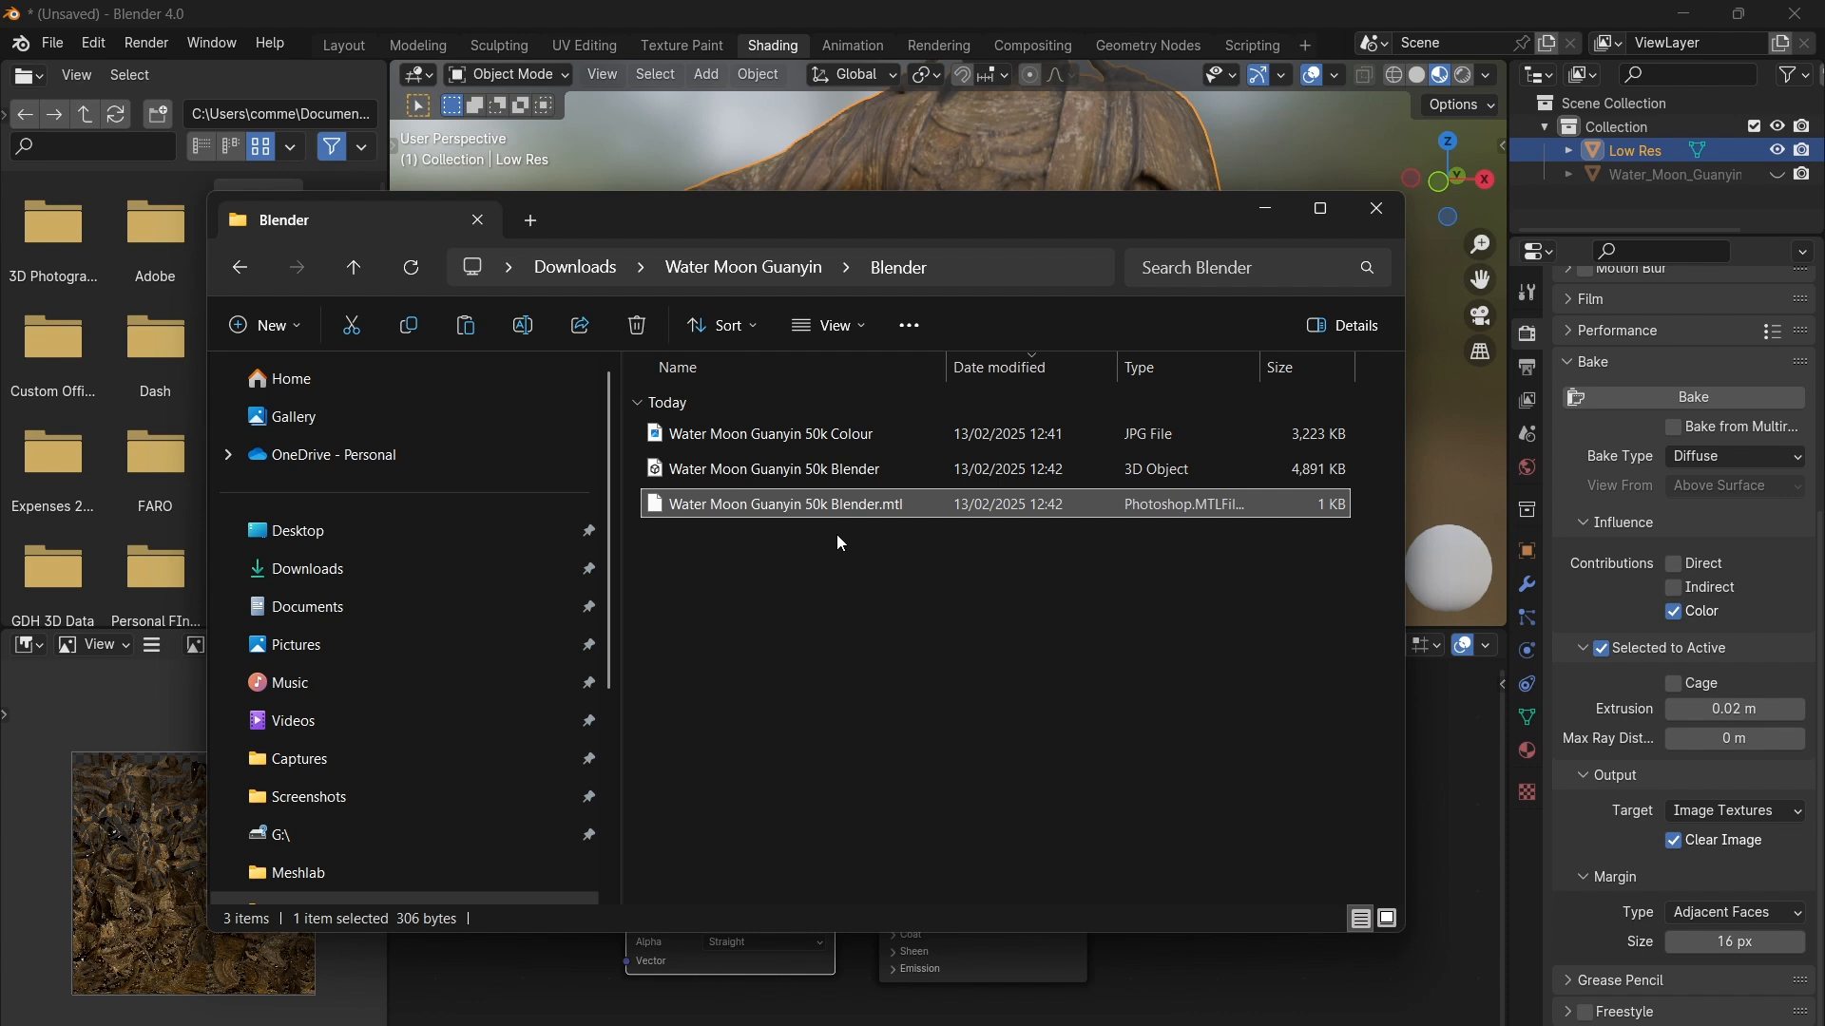
mouse_move(838, 540)
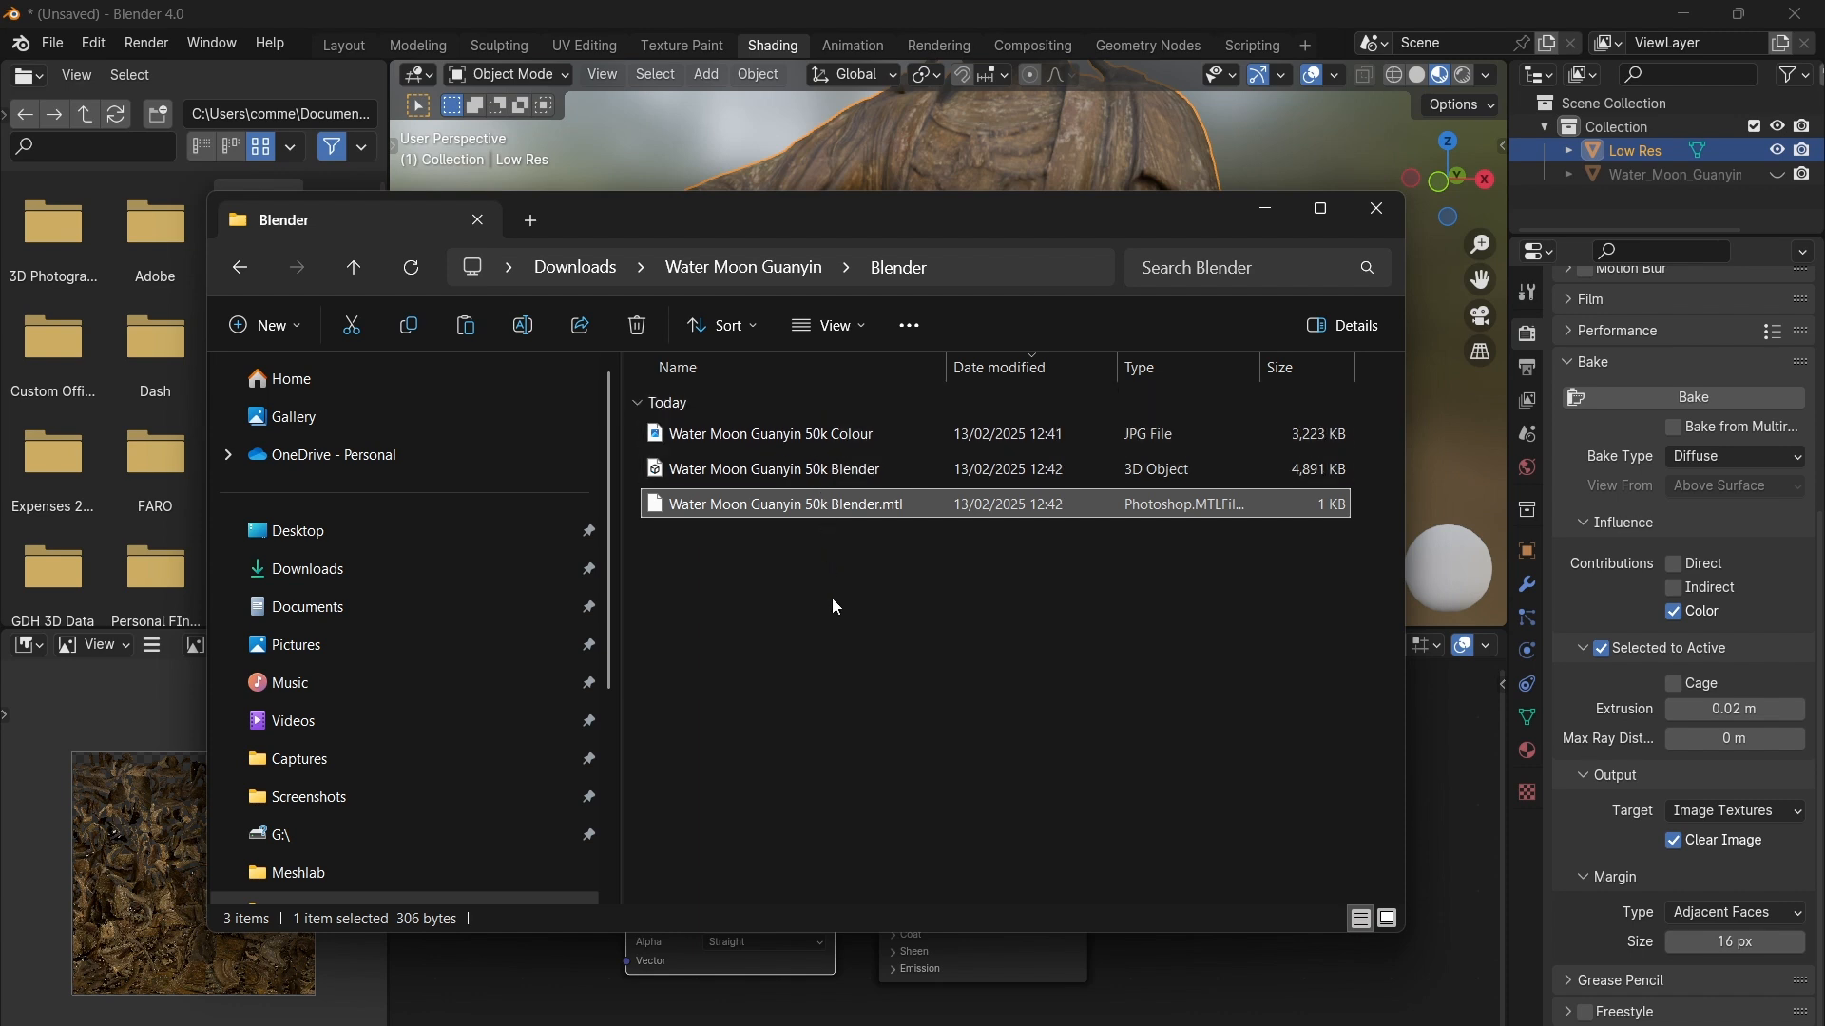
mouse_move(819, 593)
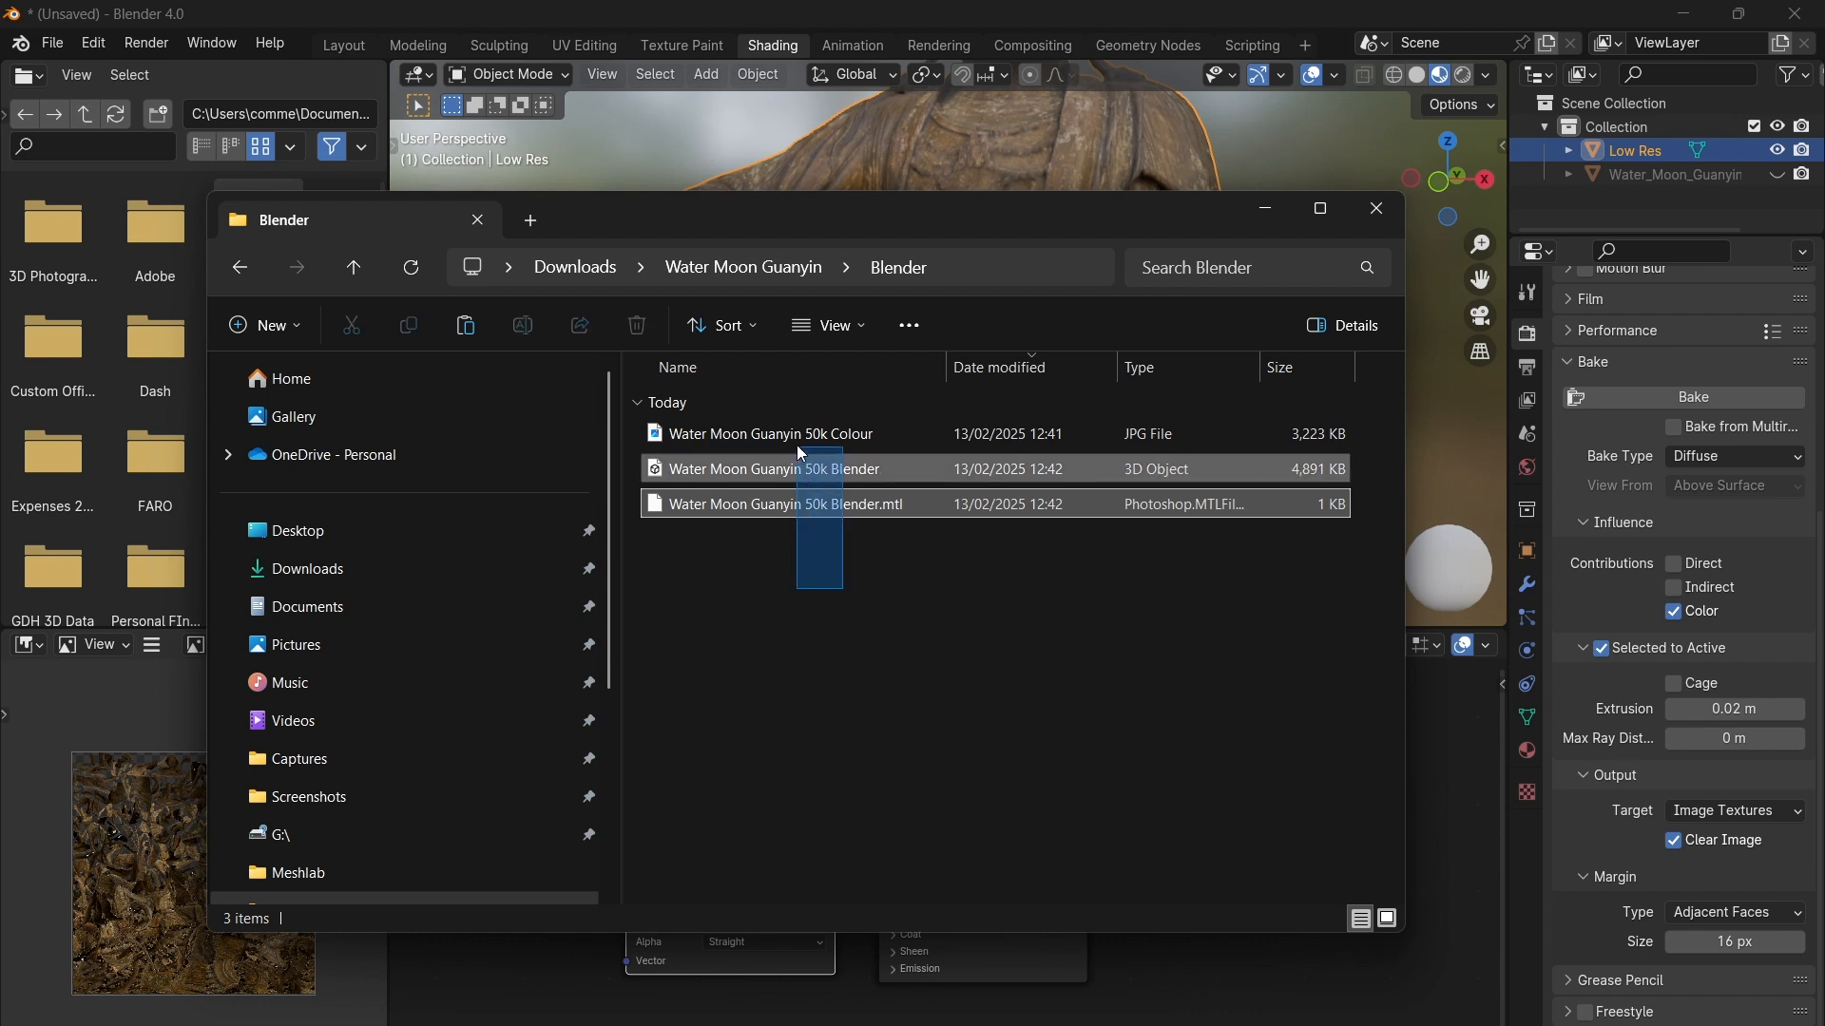
key(ctrl+a)
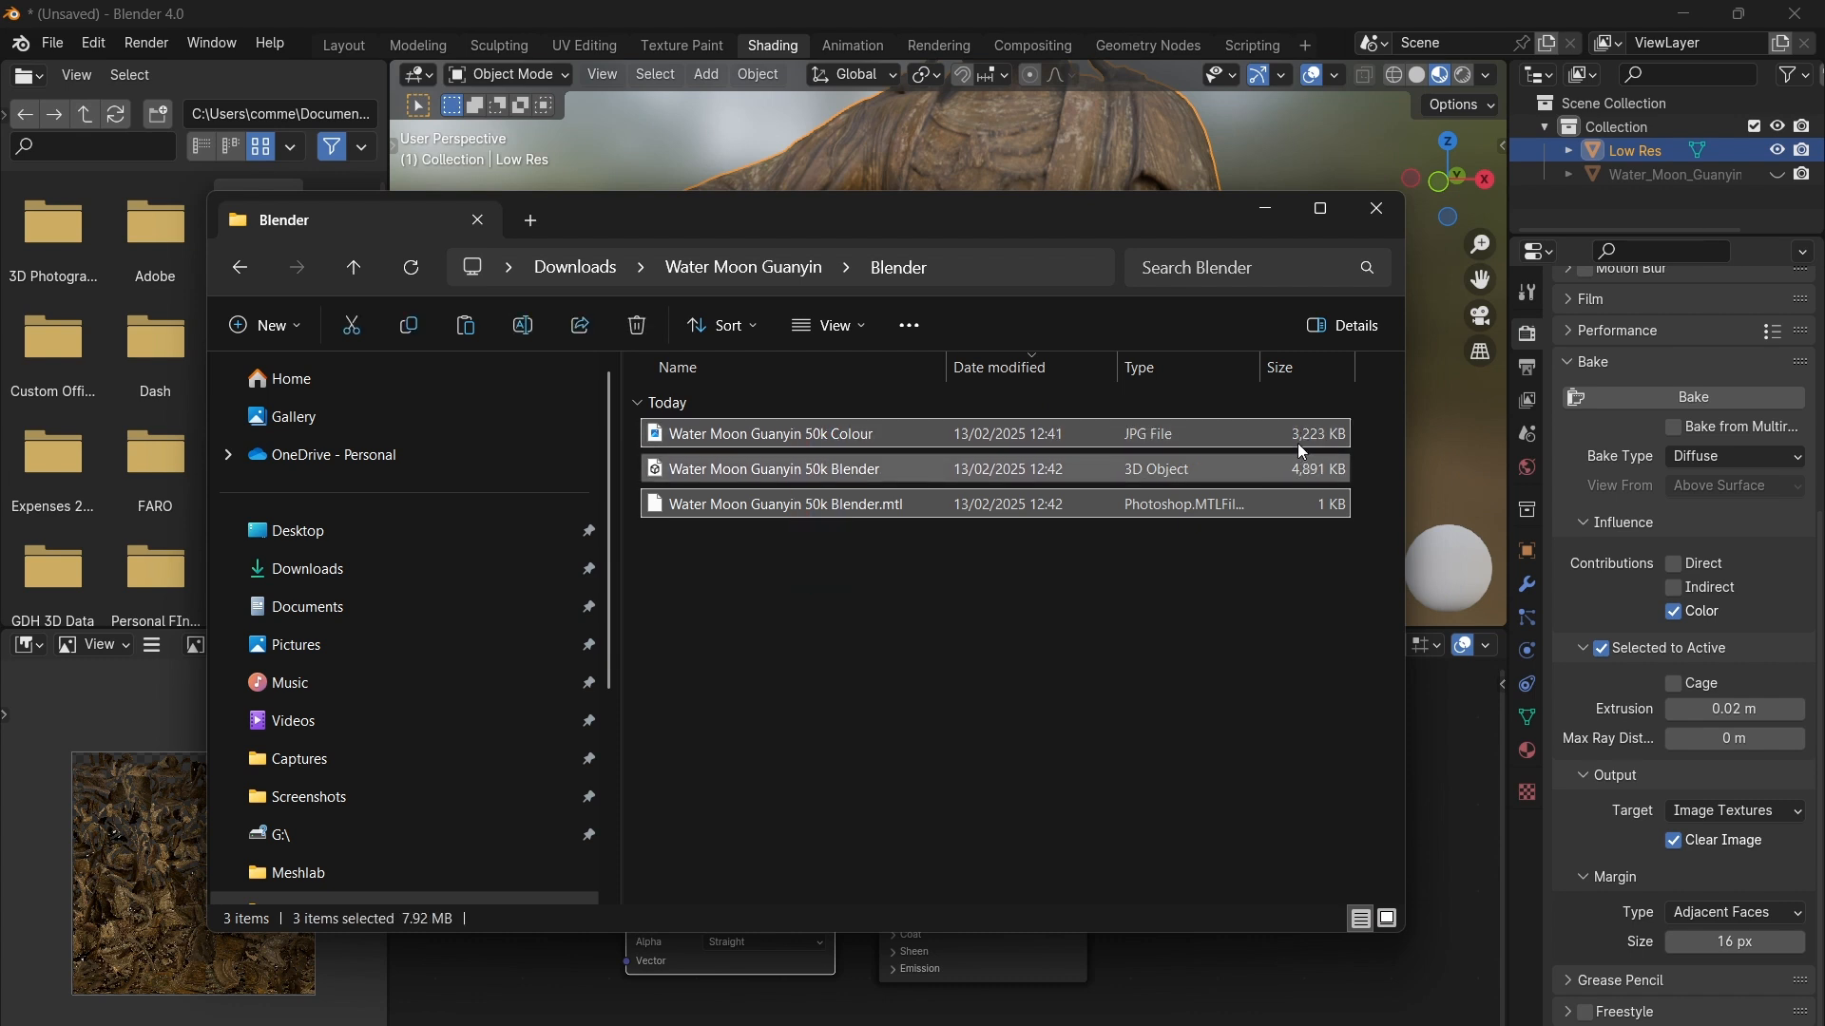
mouse_move(1303, 489)
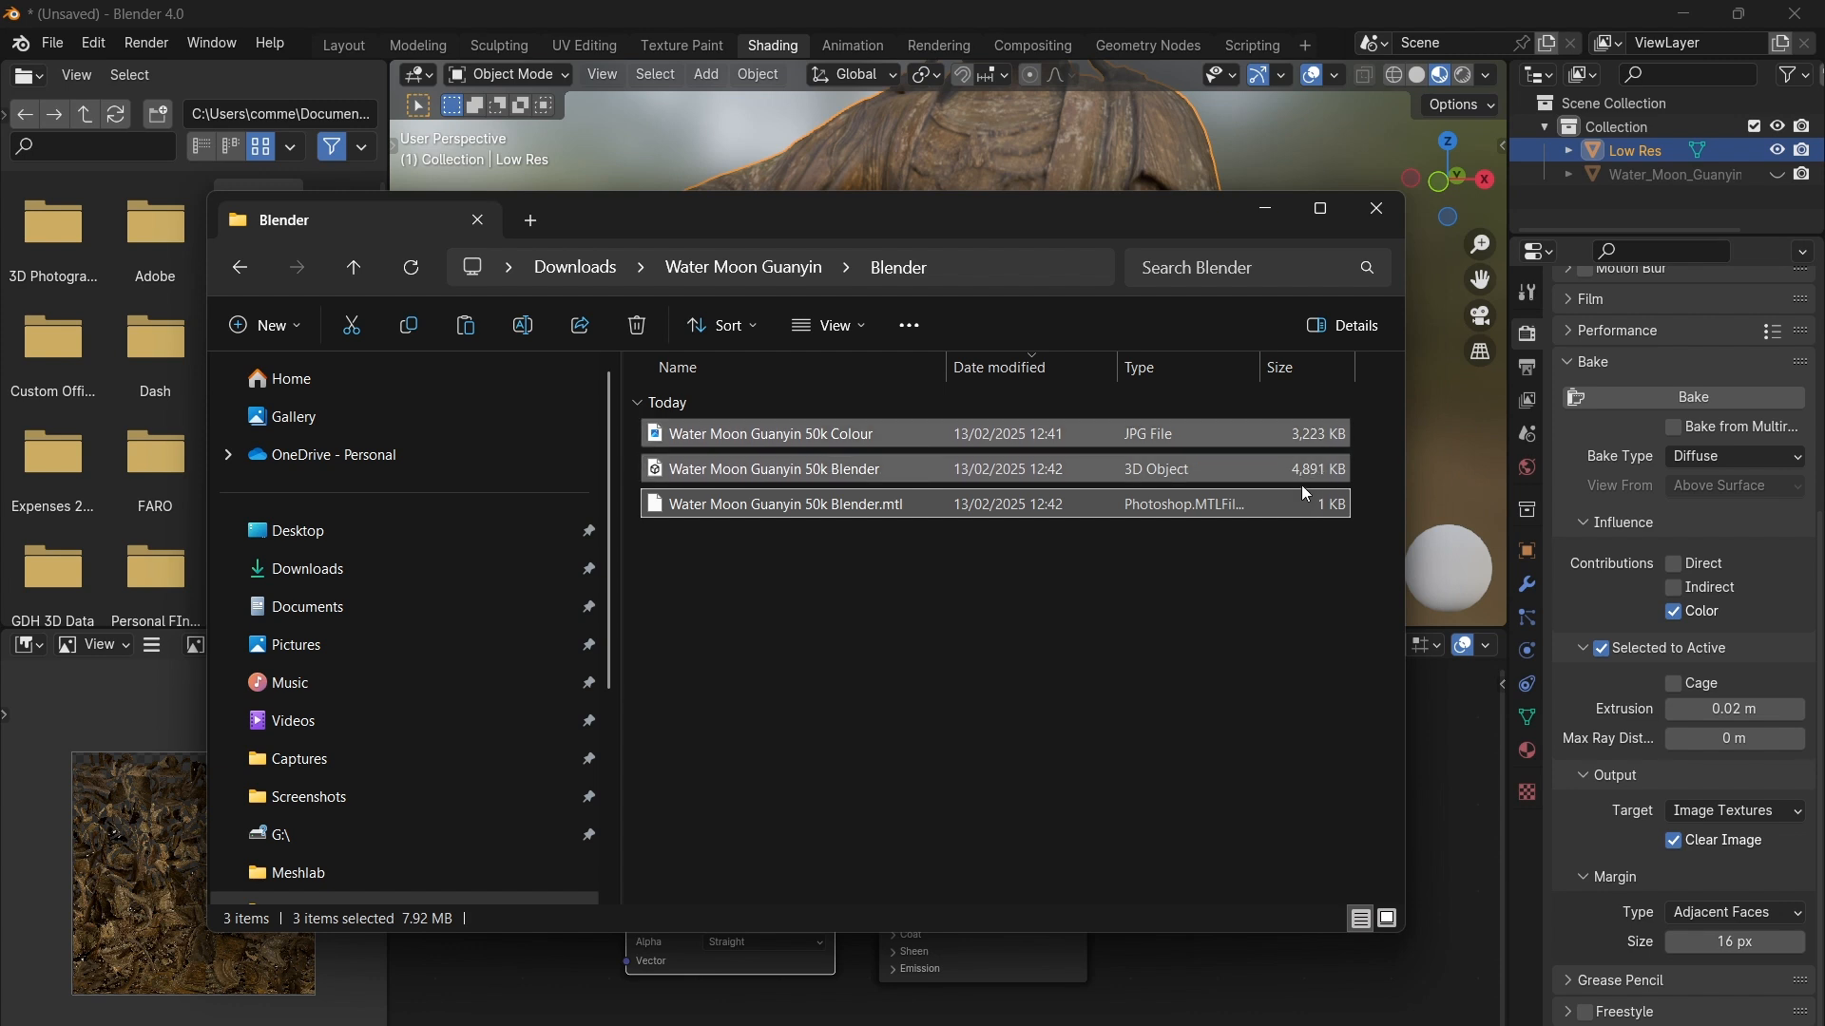
click(1021, 658)
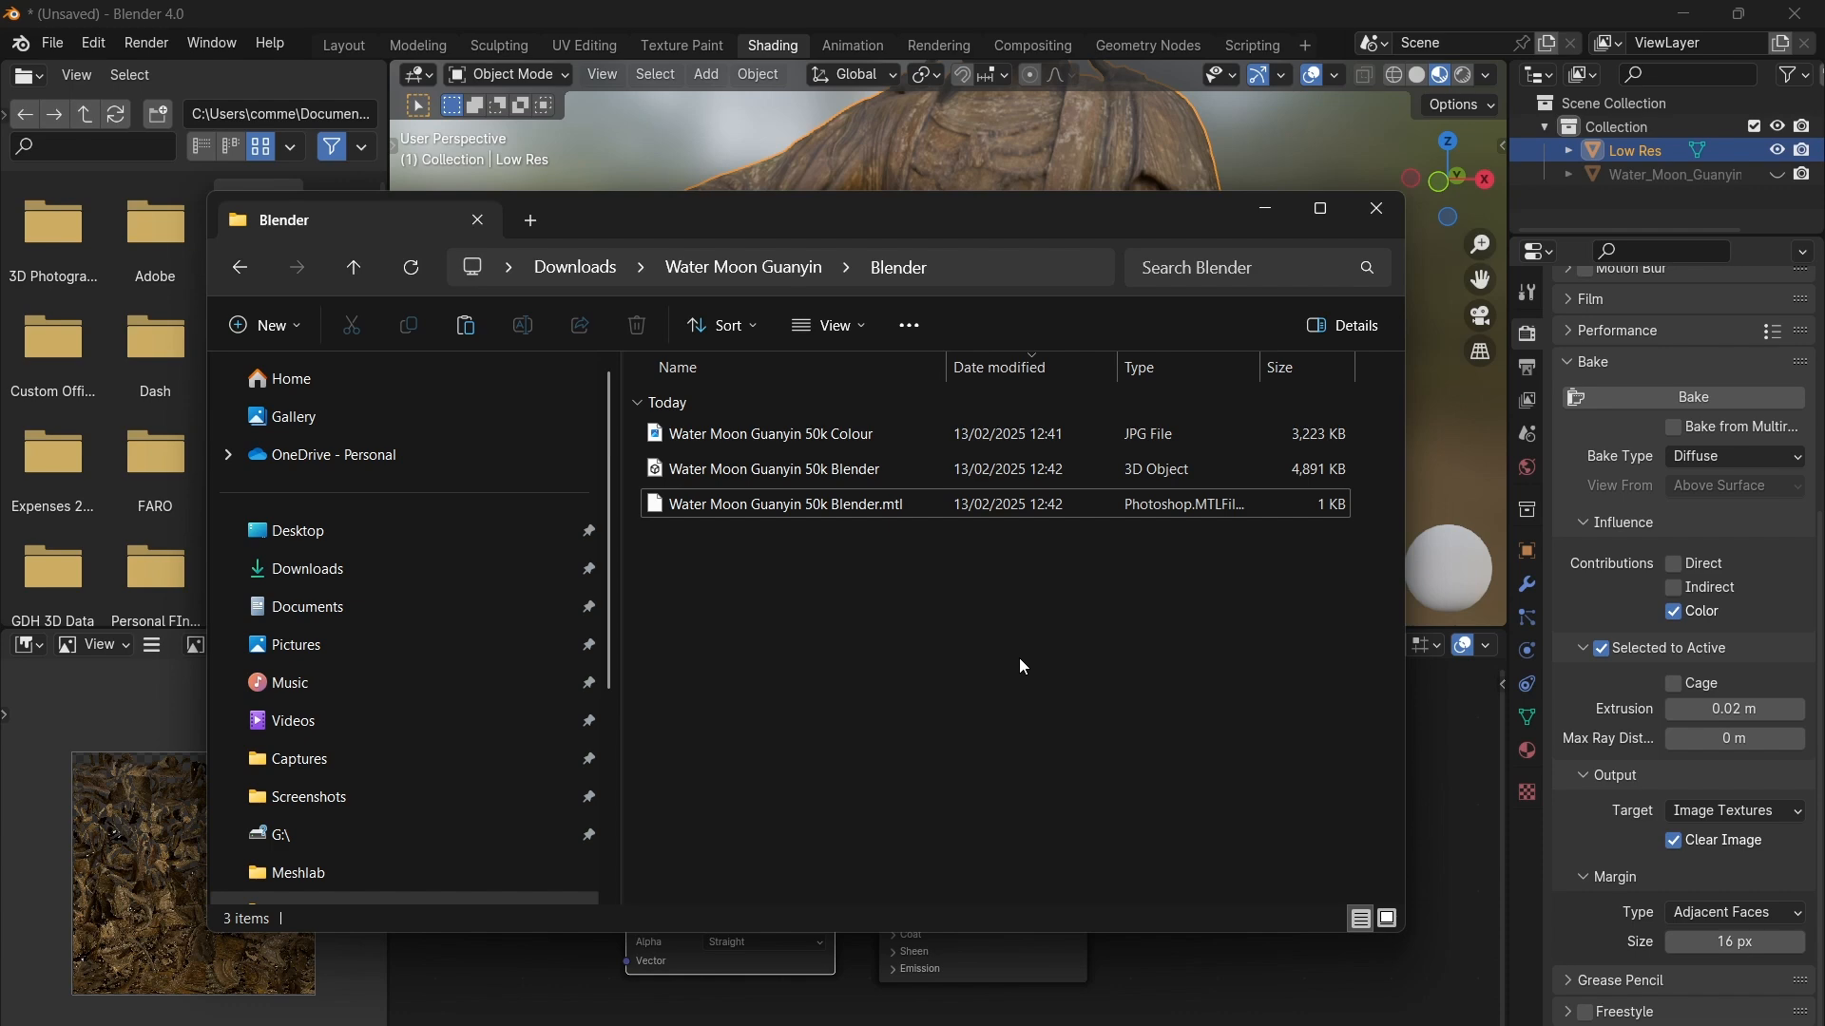
mouse_move(1011, 662)
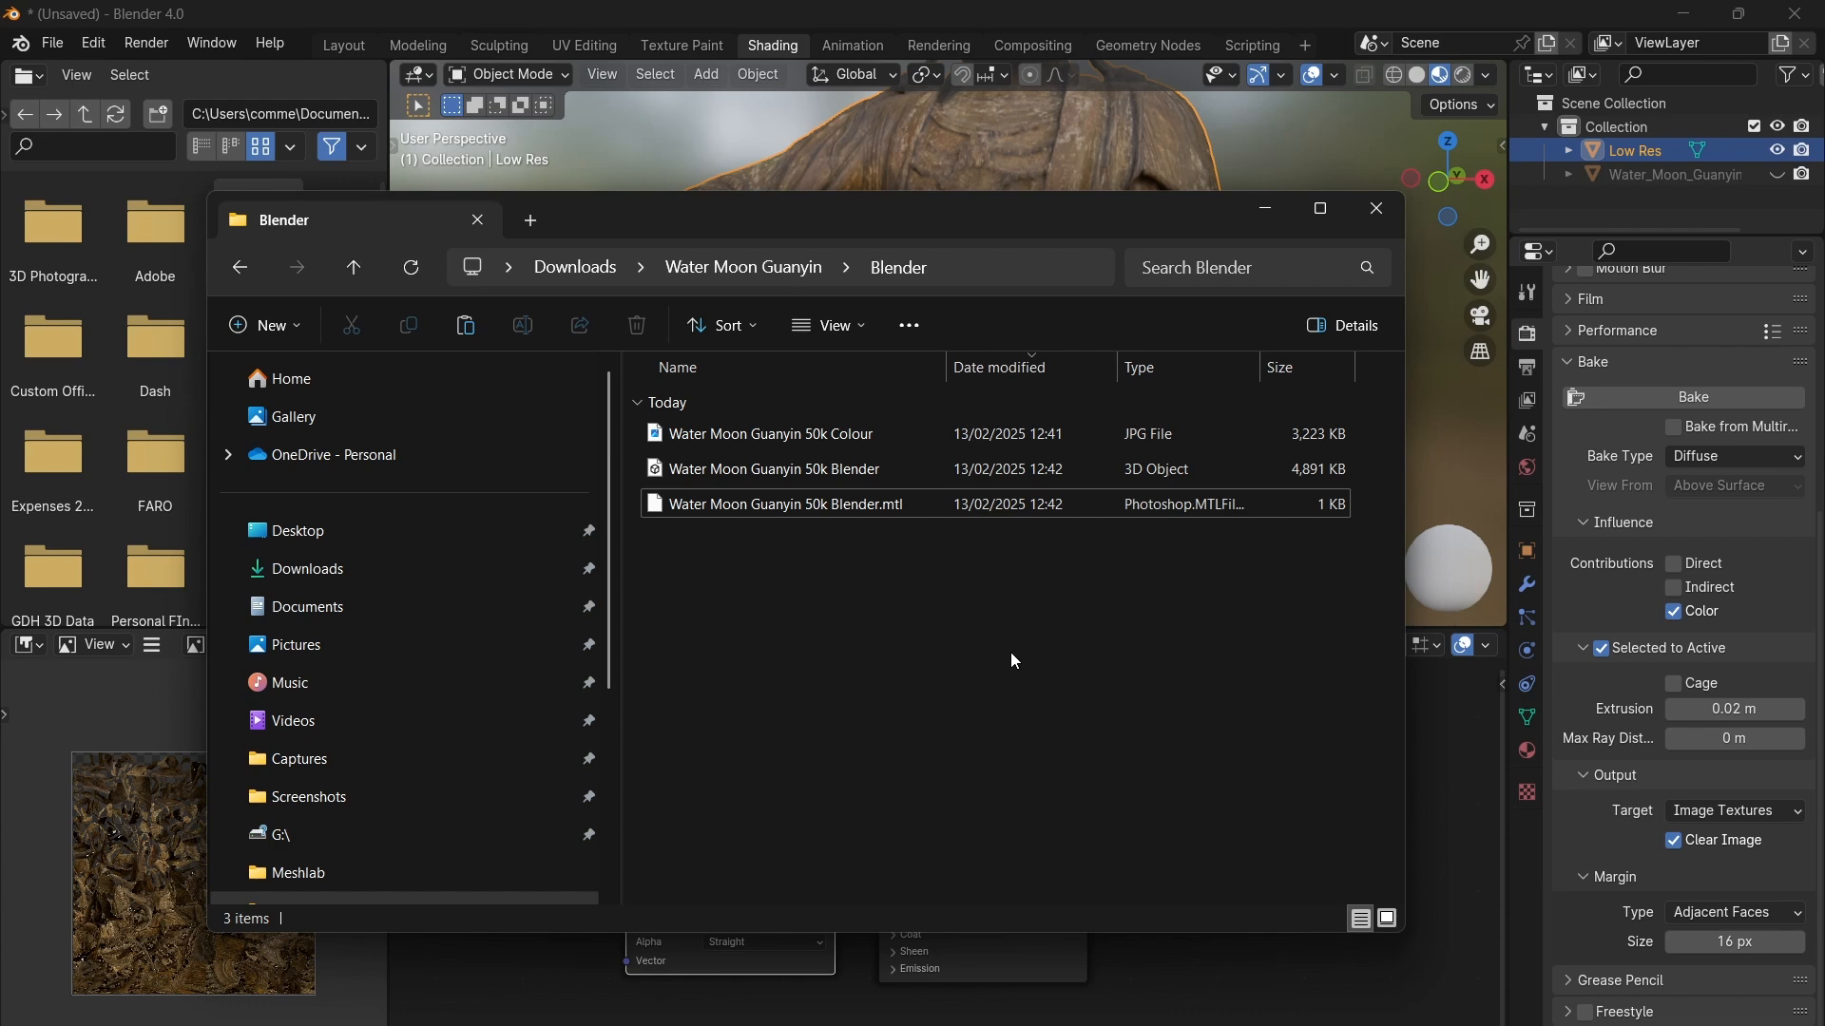